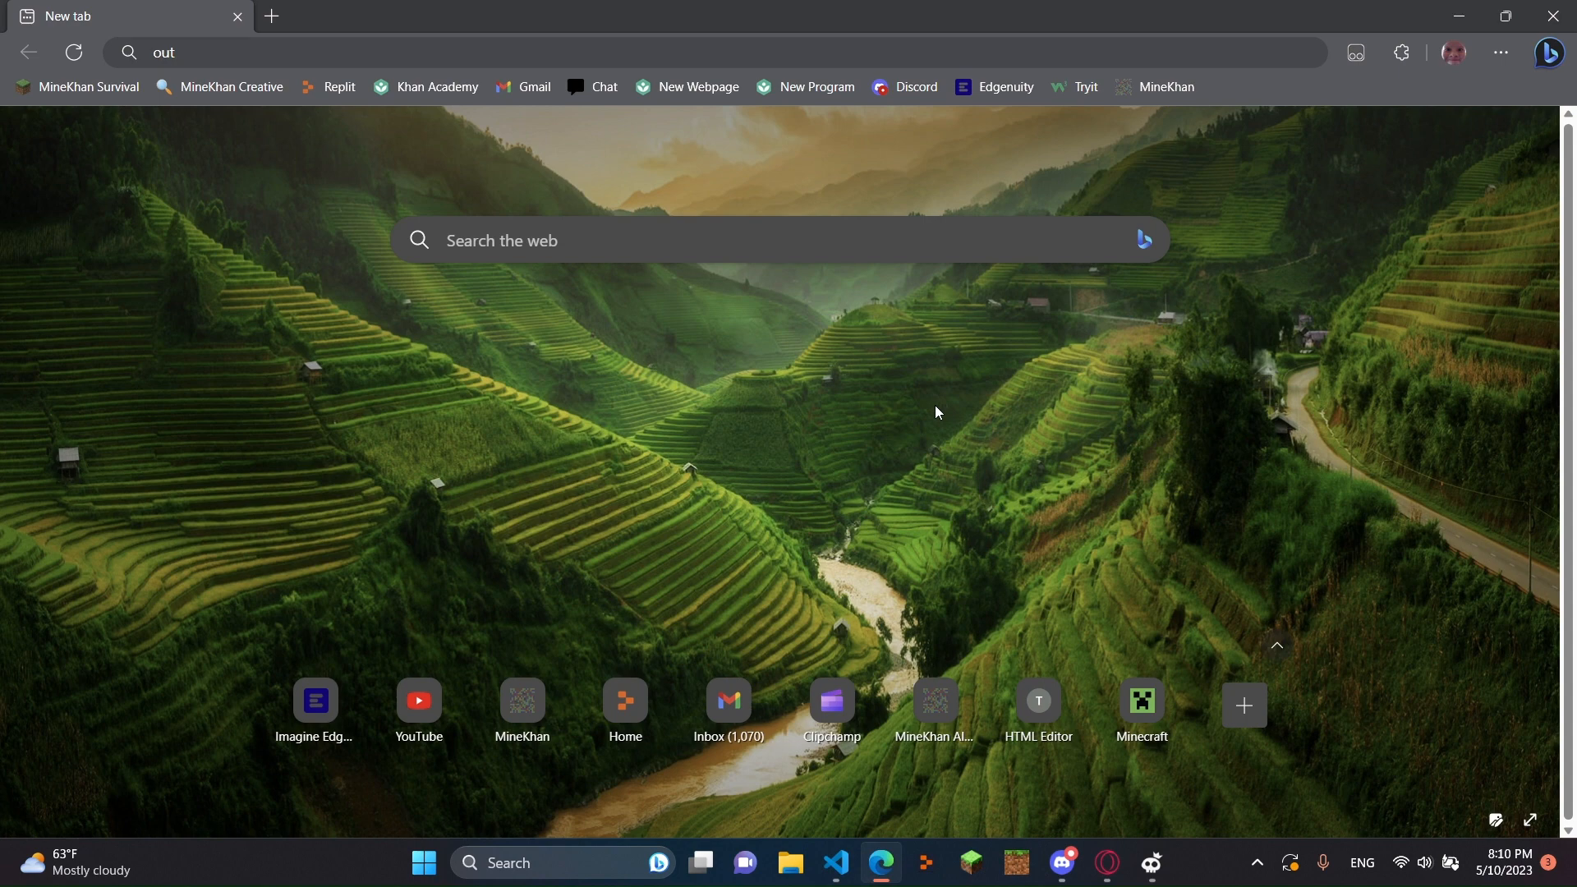
mouse_move(810, 410)
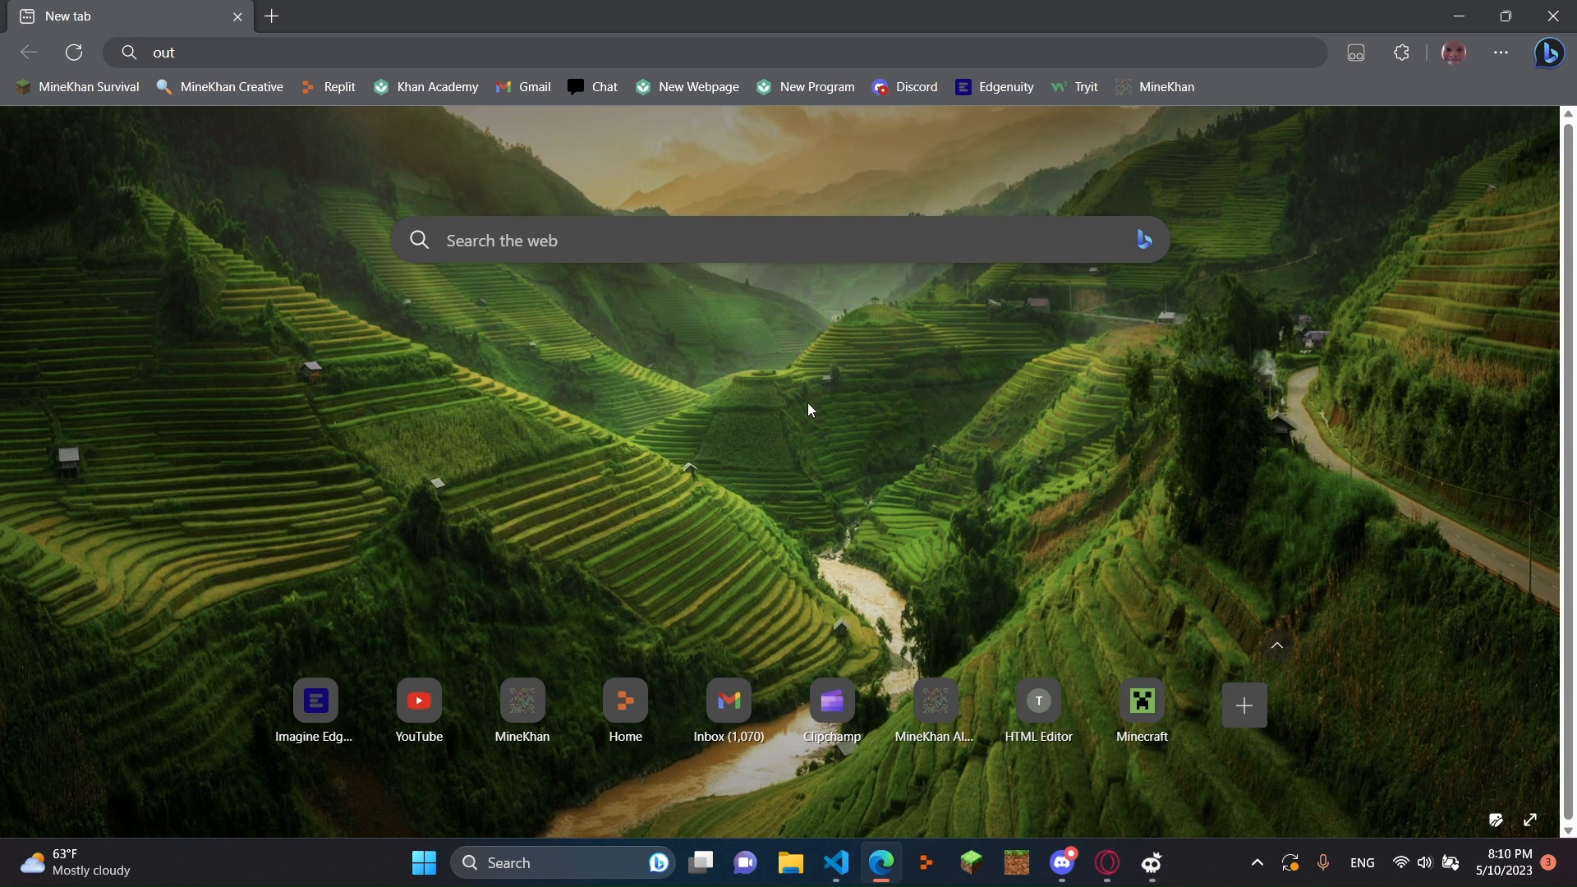
mouse_move(763, 440)
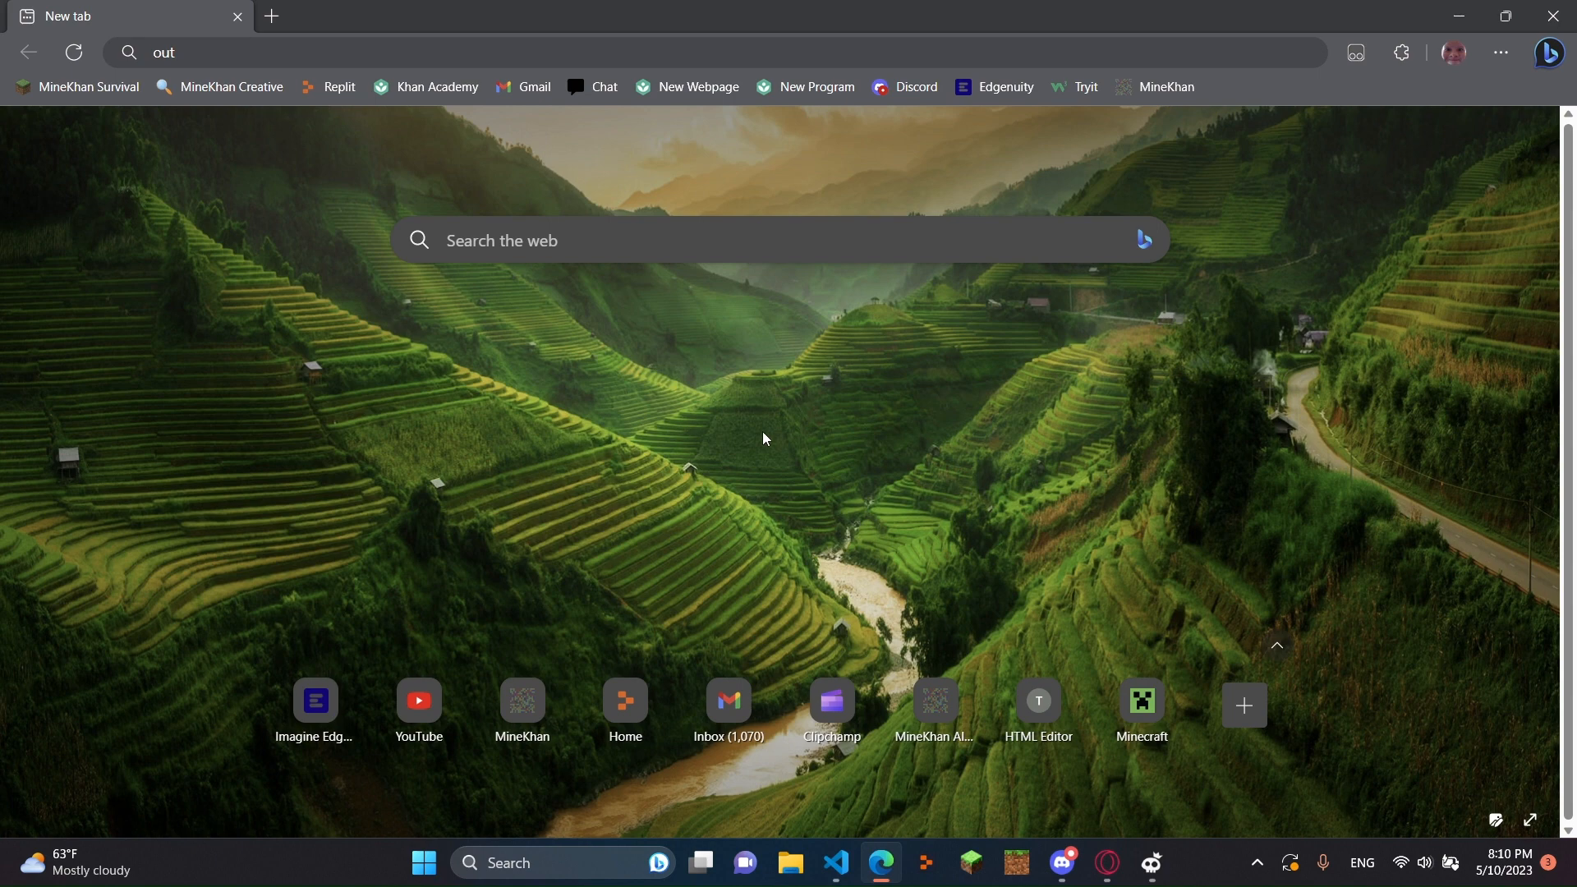
mouse_move(985, 503)
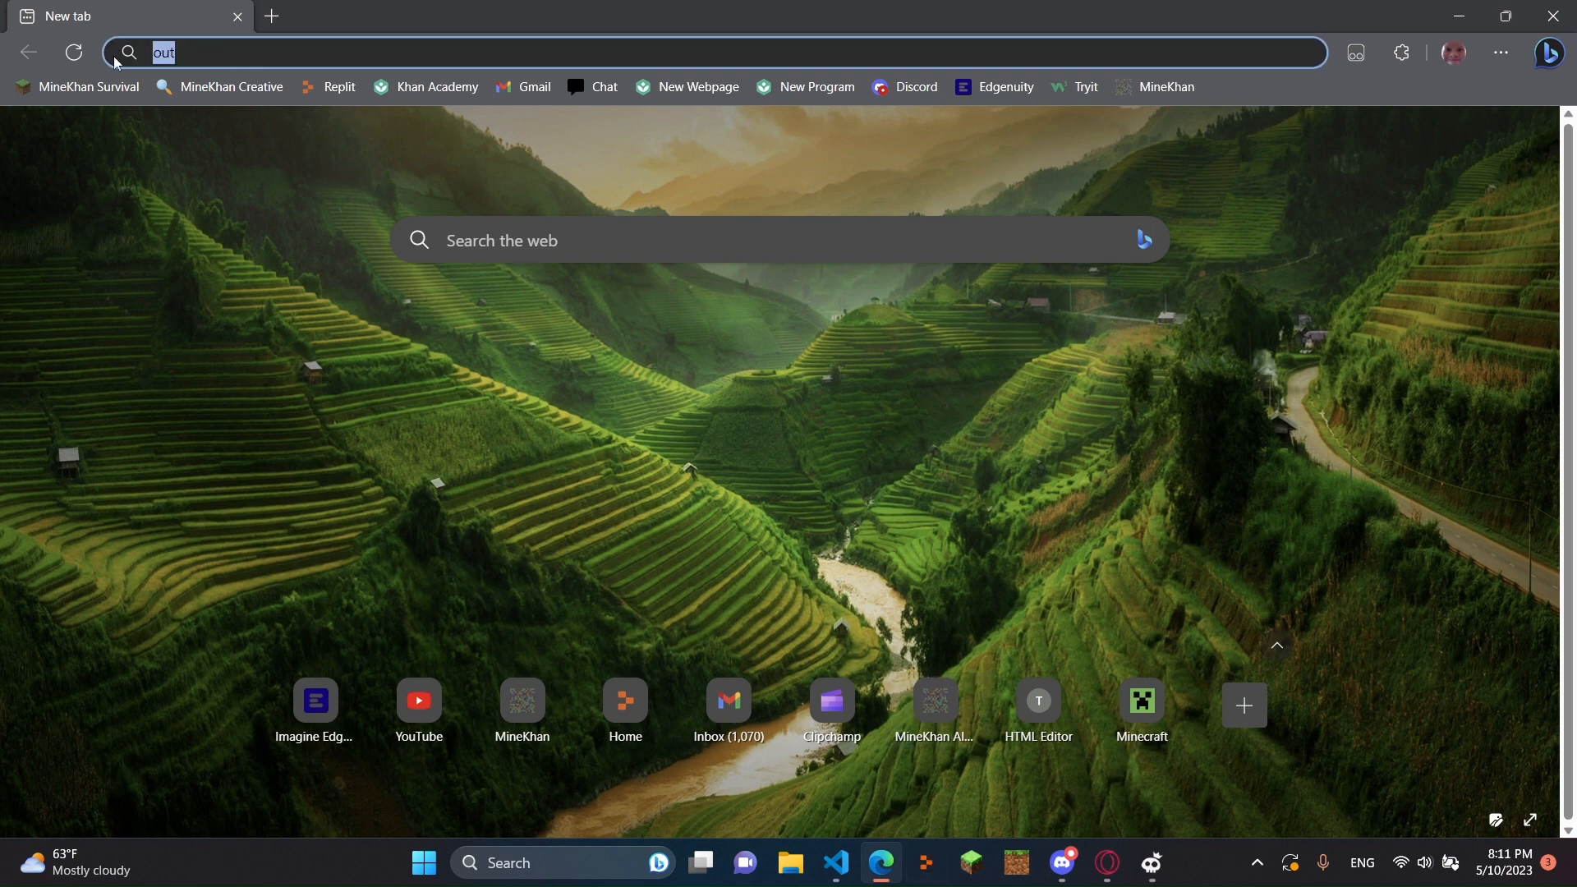
Go to replit.com and create a new HTML, CSS, JS repl titled 'console functions'.
text(replit.com)
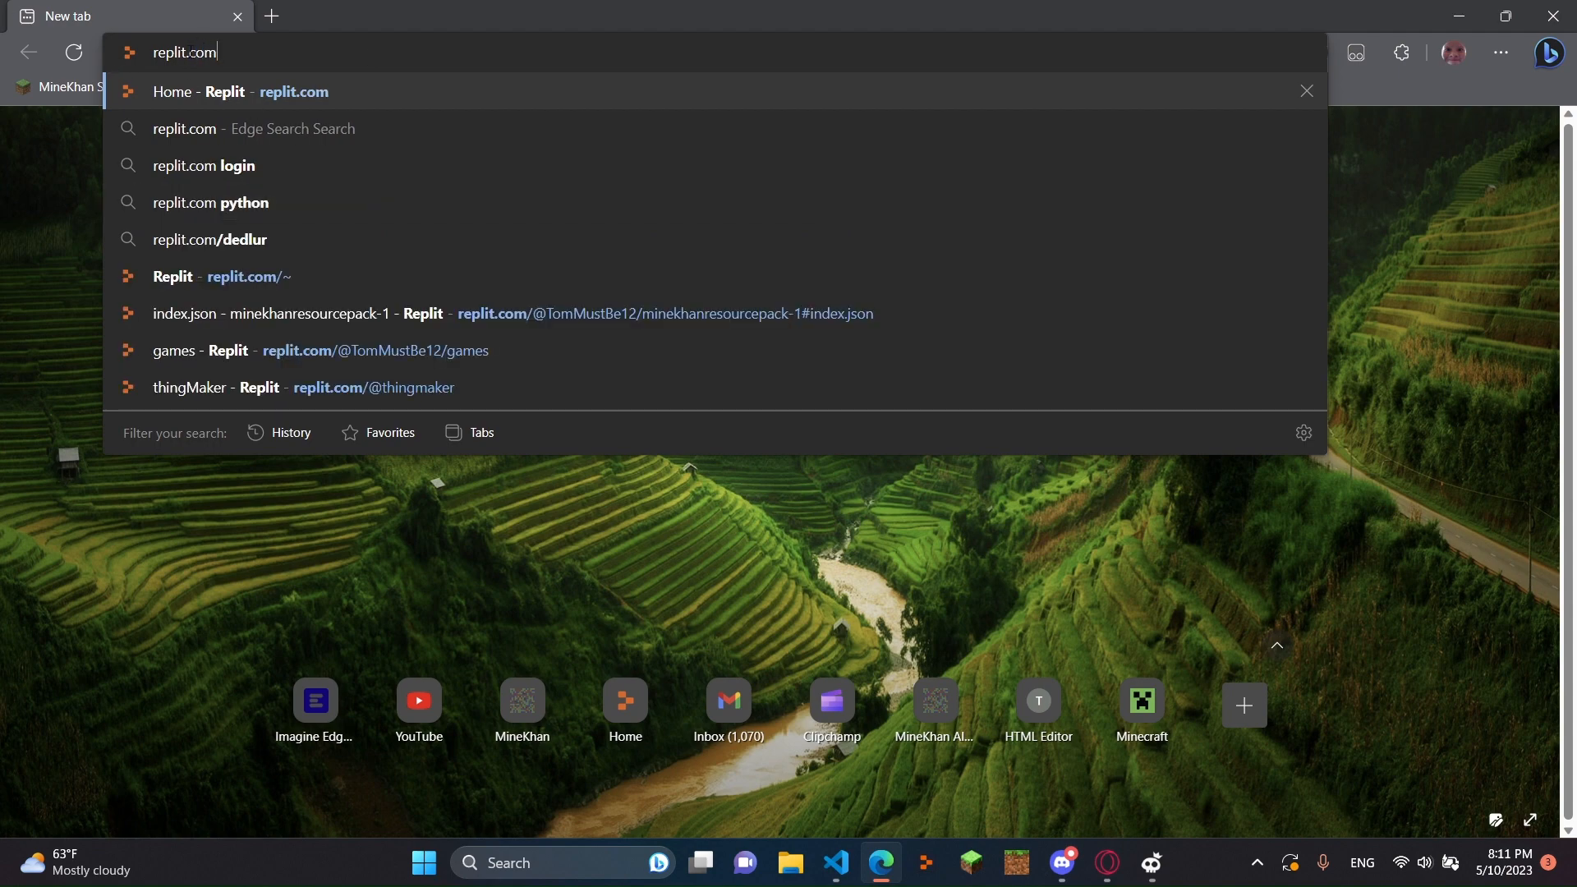
click(261, 46)
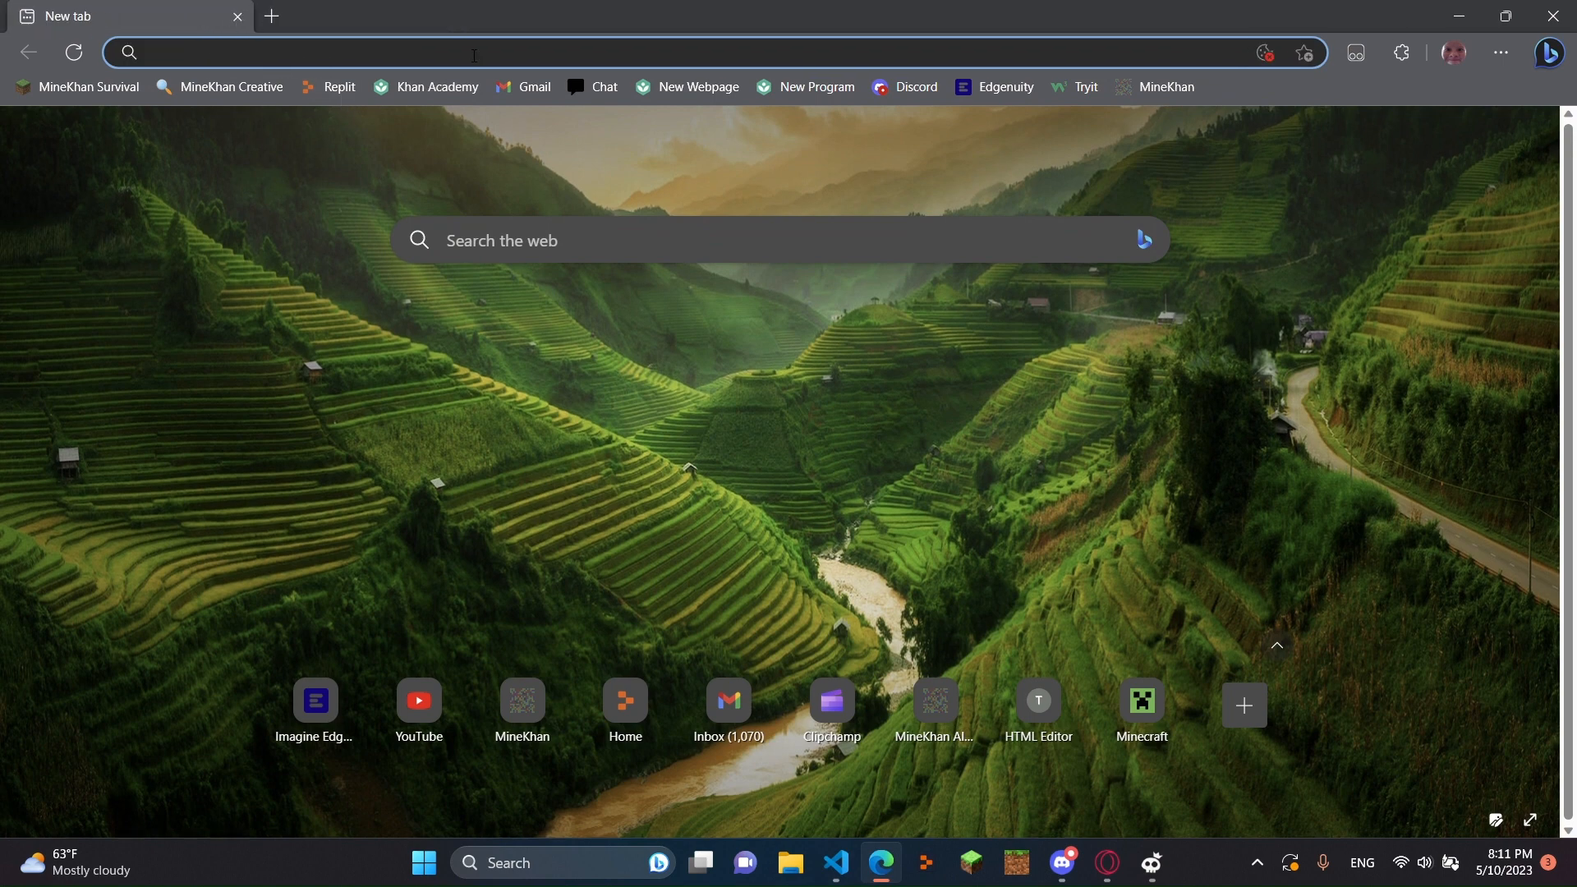
mouse_move(734, 383)
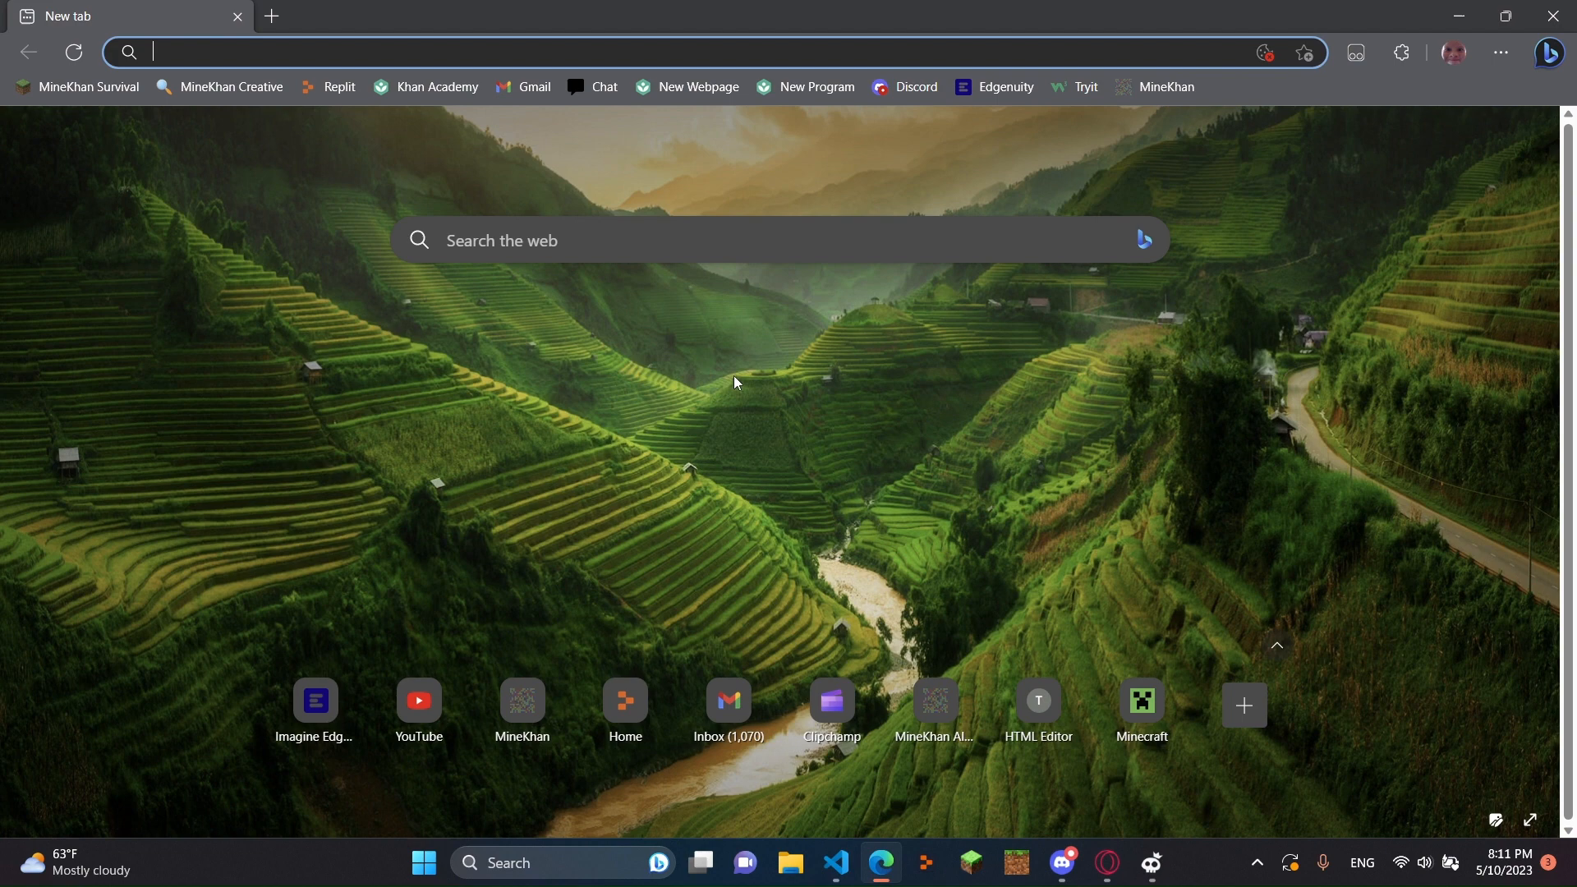
mouse_move(893, 524)
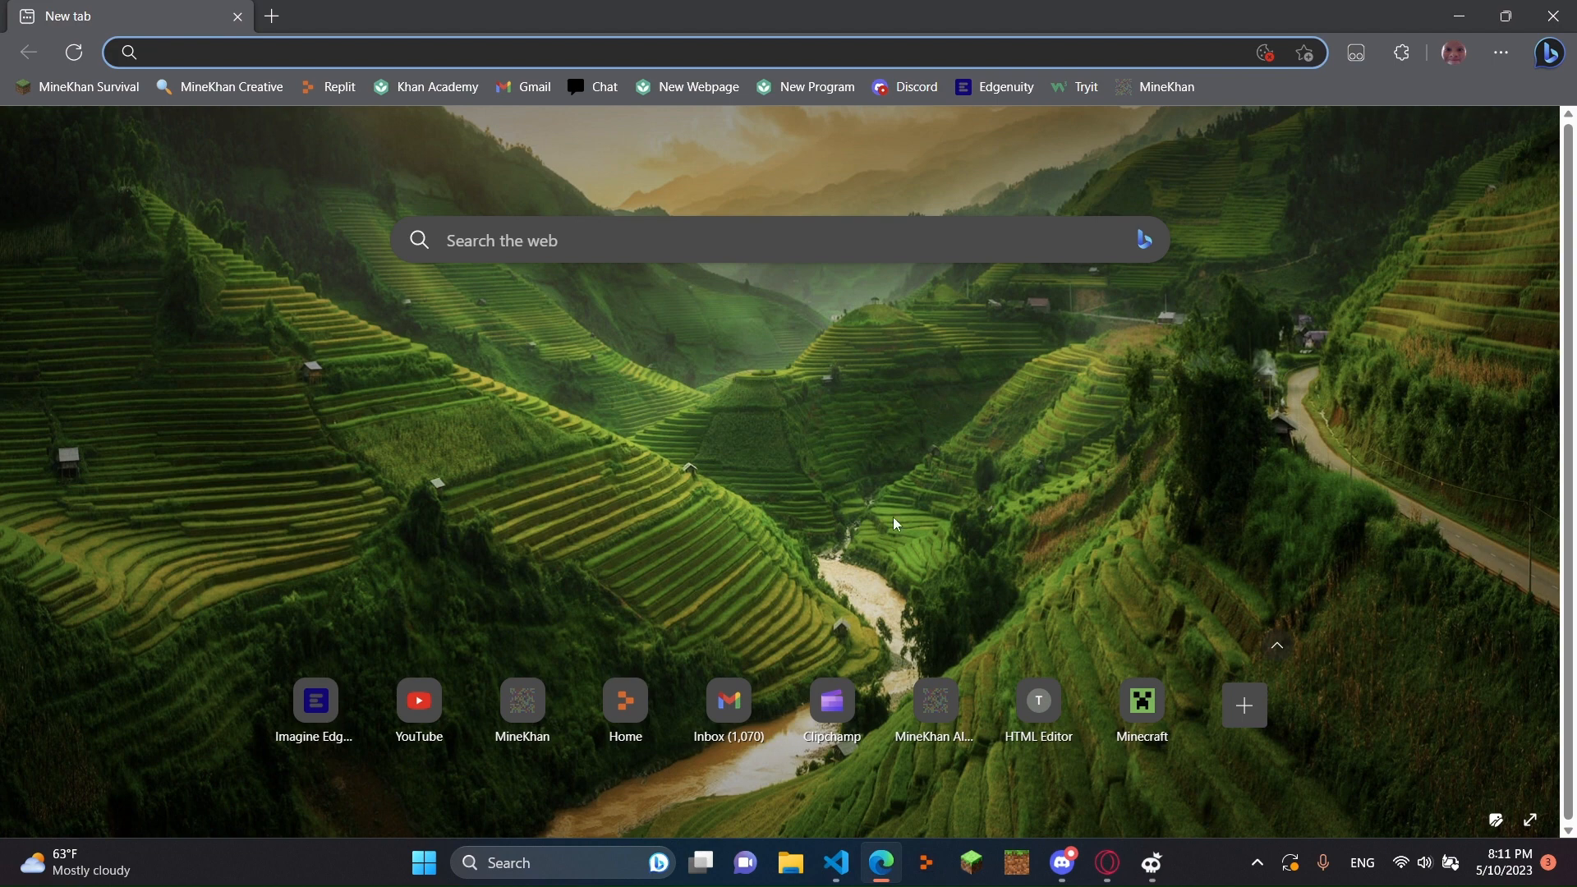
click(925, 862)
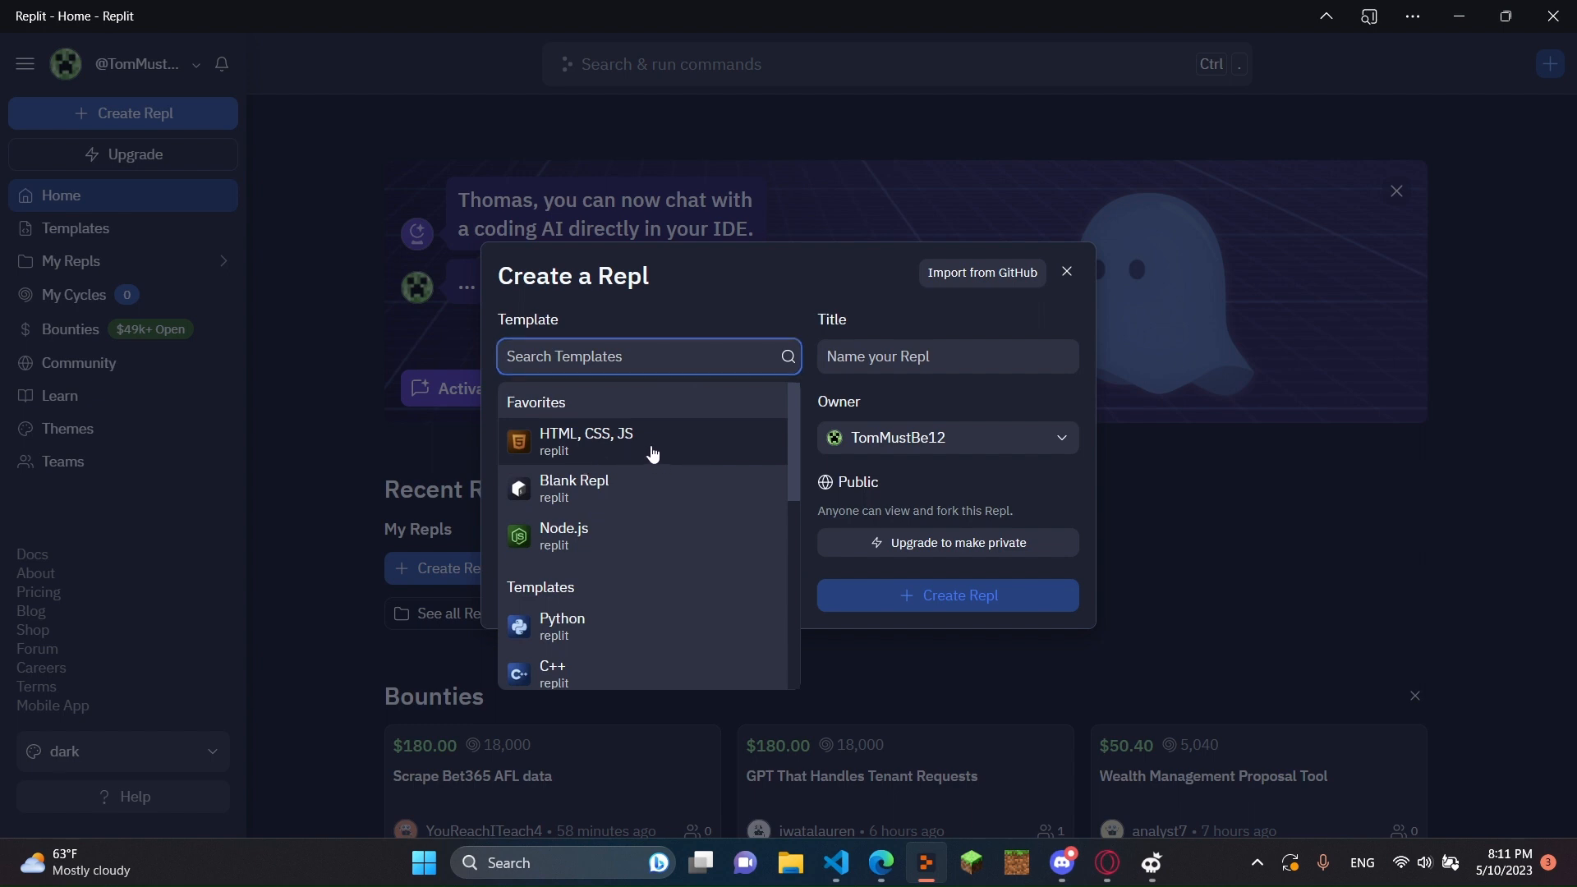
click(587, 441)
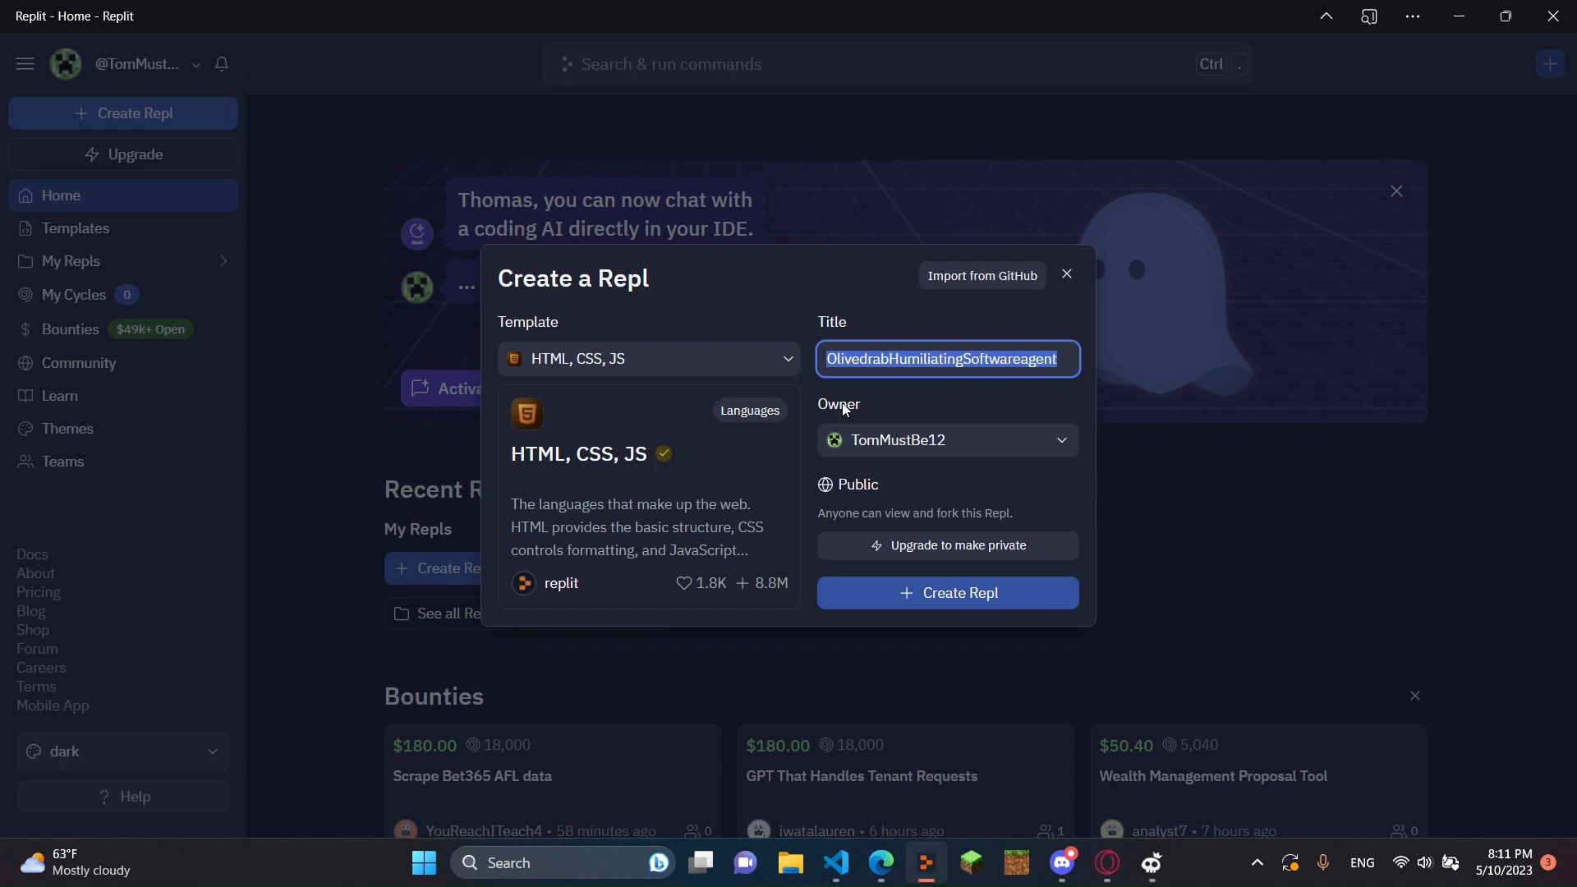
text(console functions)
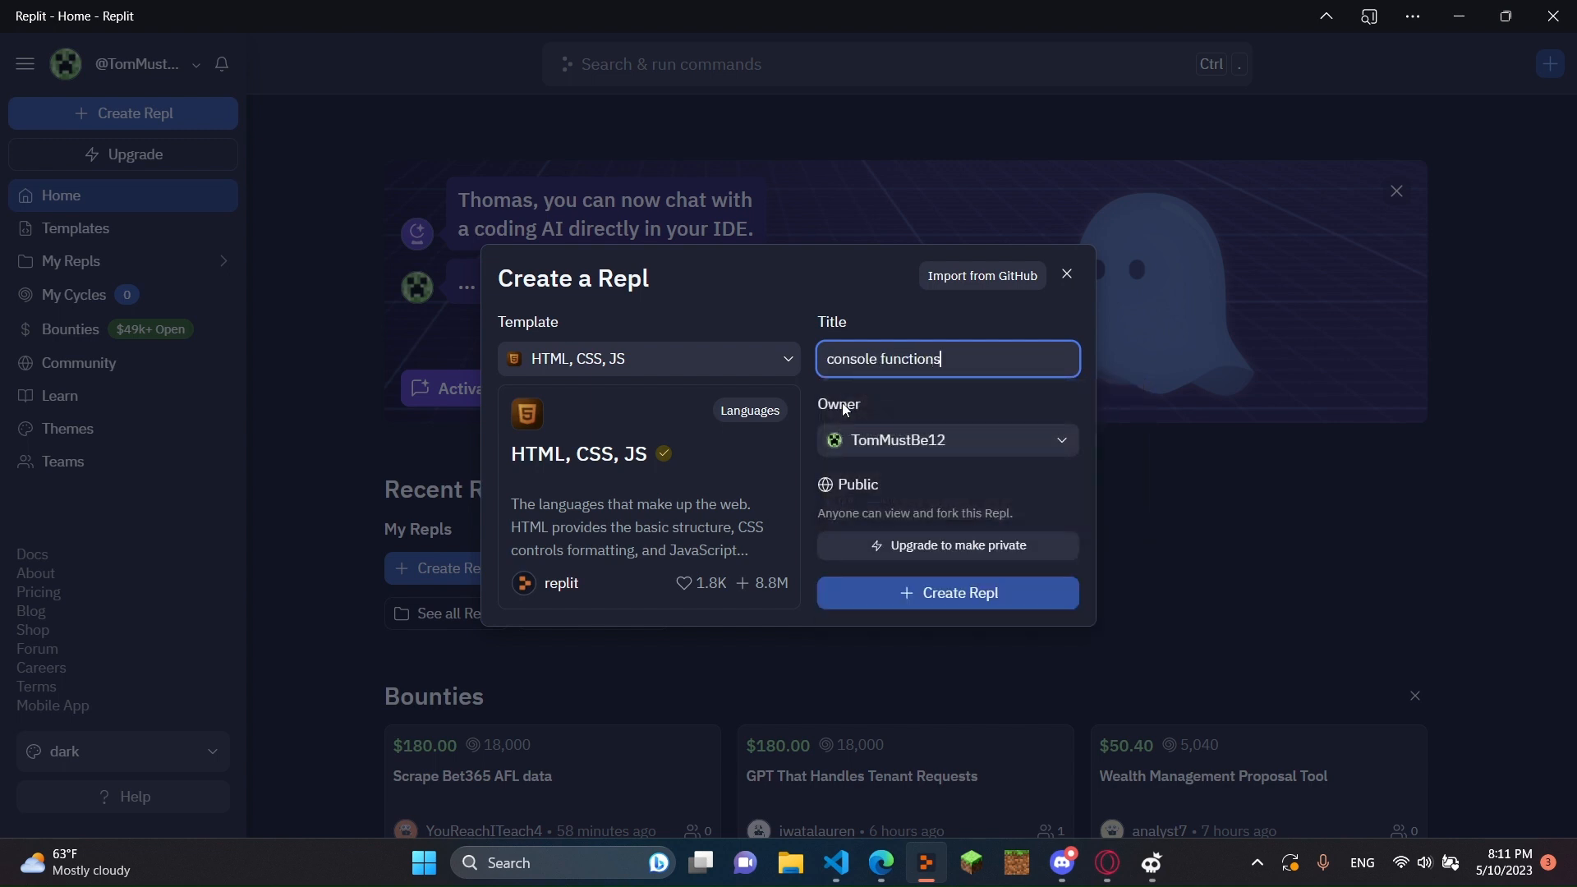
click(946, 593)
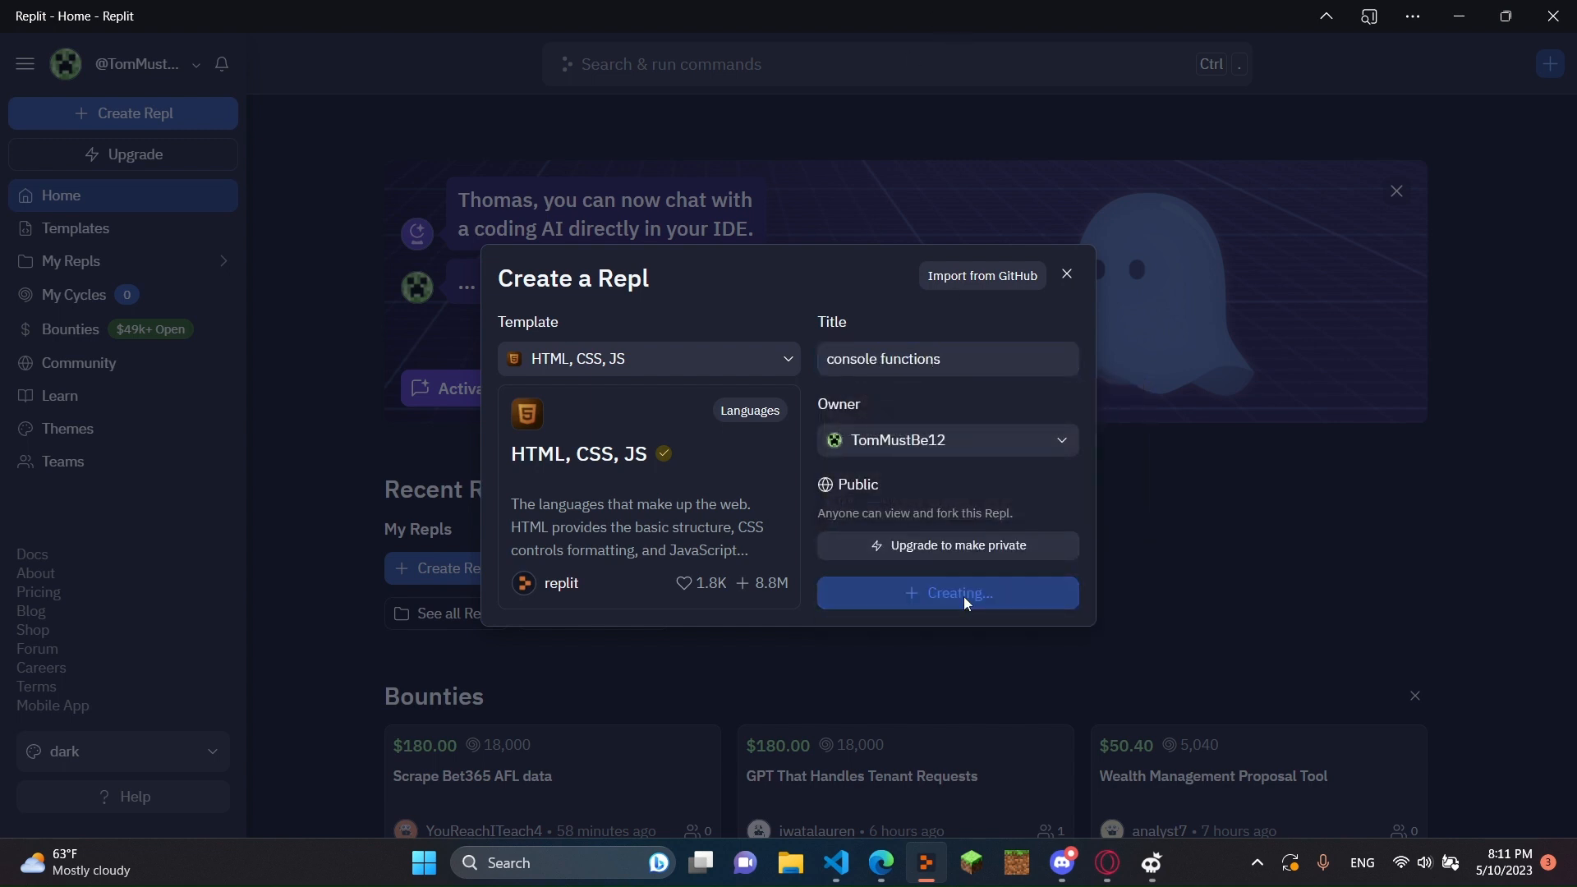
click(946, 593)
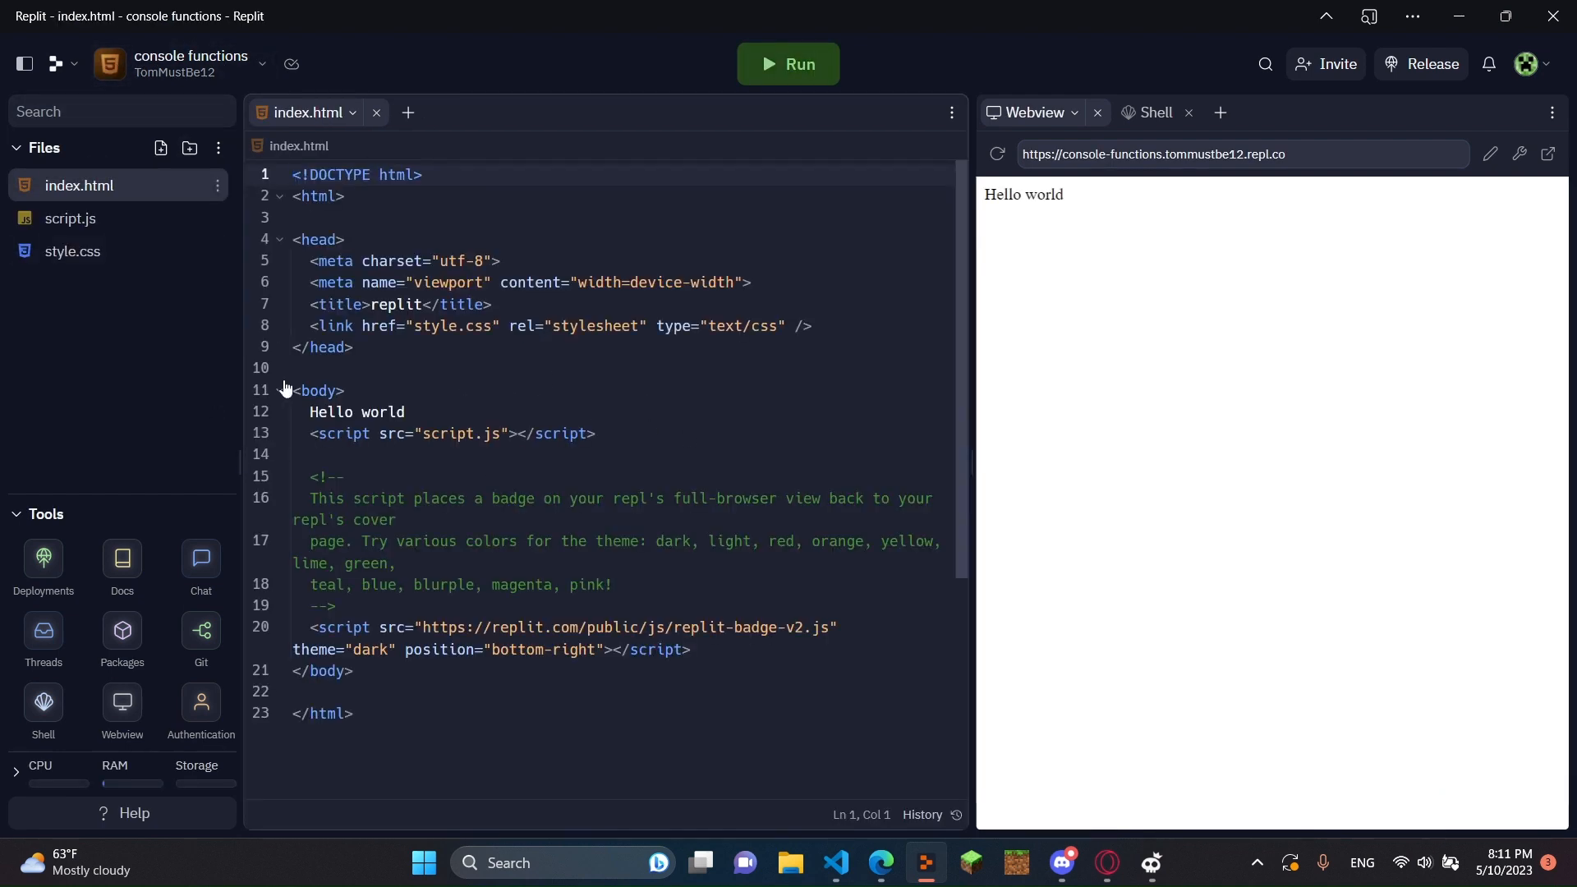
Delete the badge comment and badge script lines from index.html, leaving Hello world and the script.js link.
drag(310, 476, 337, 604)
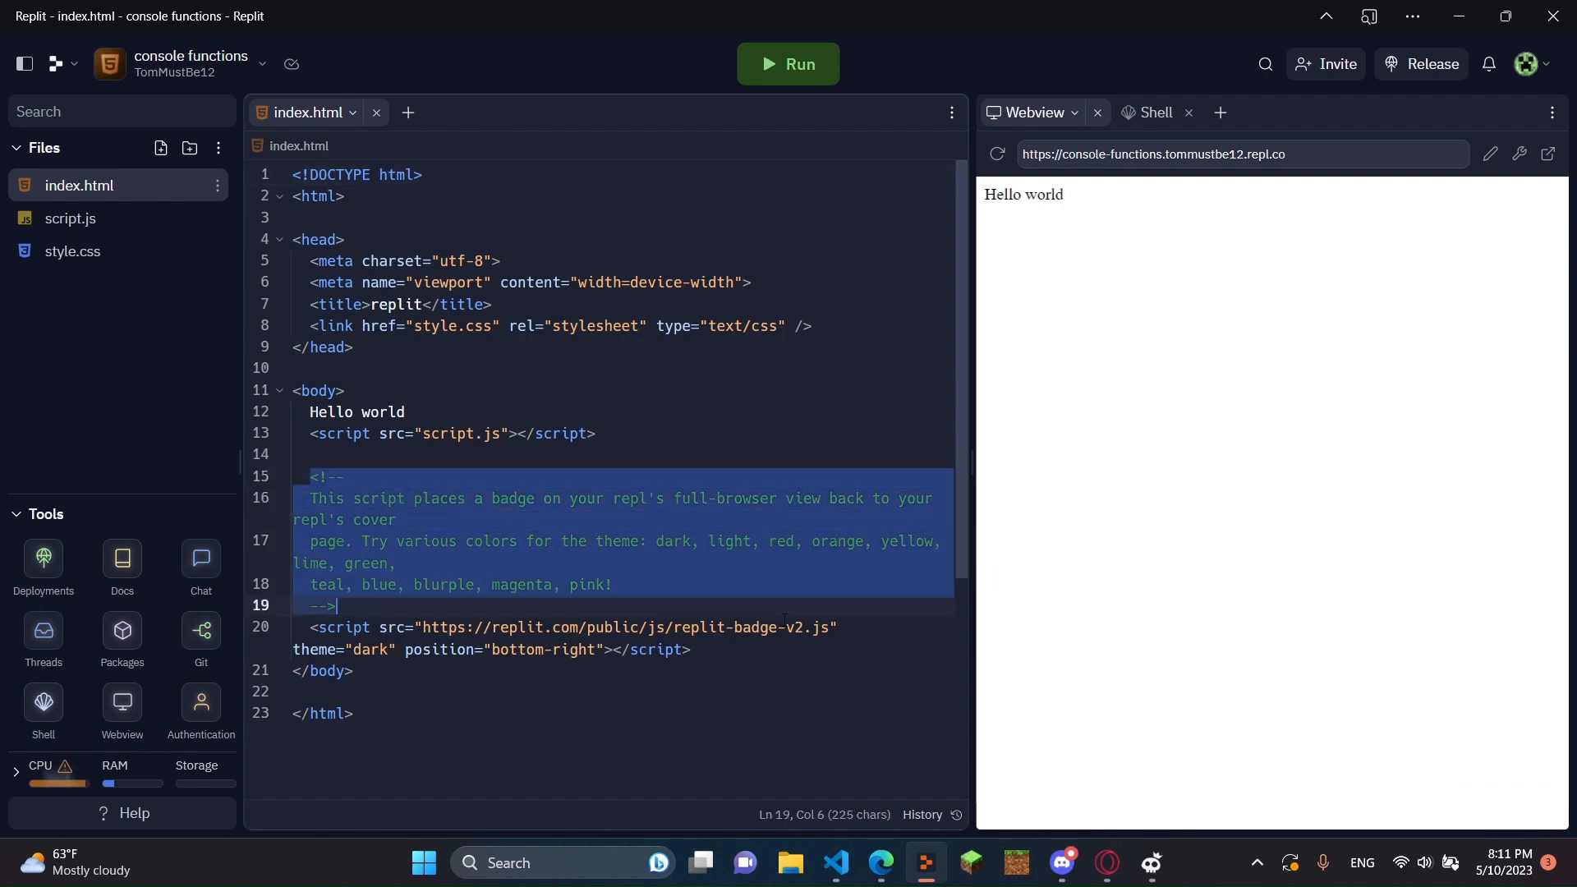
key(Delete)
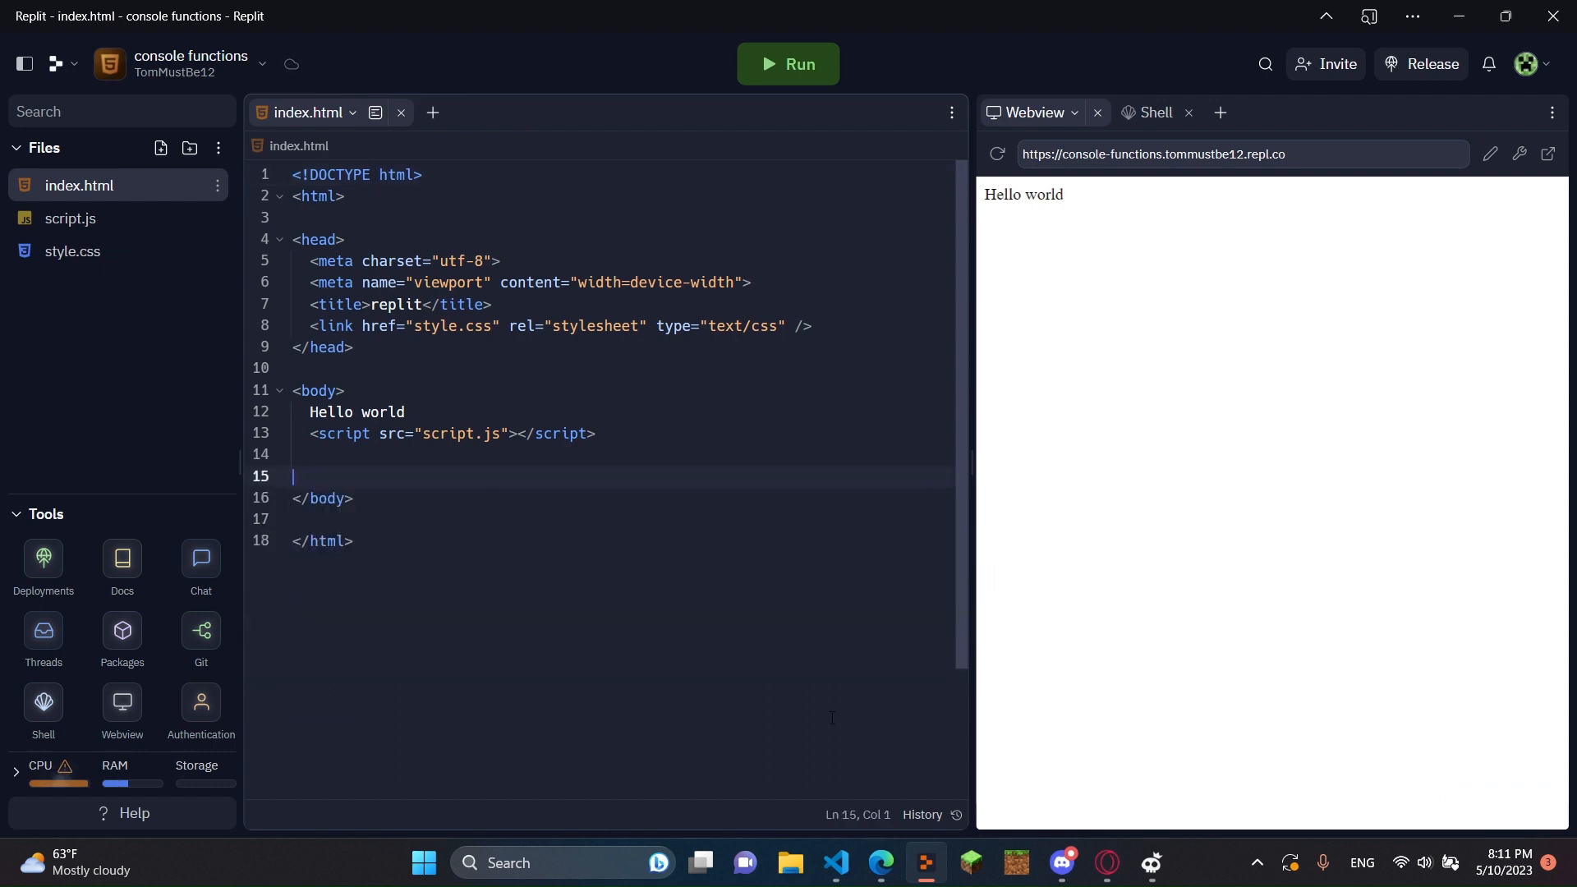
key(Backspace)
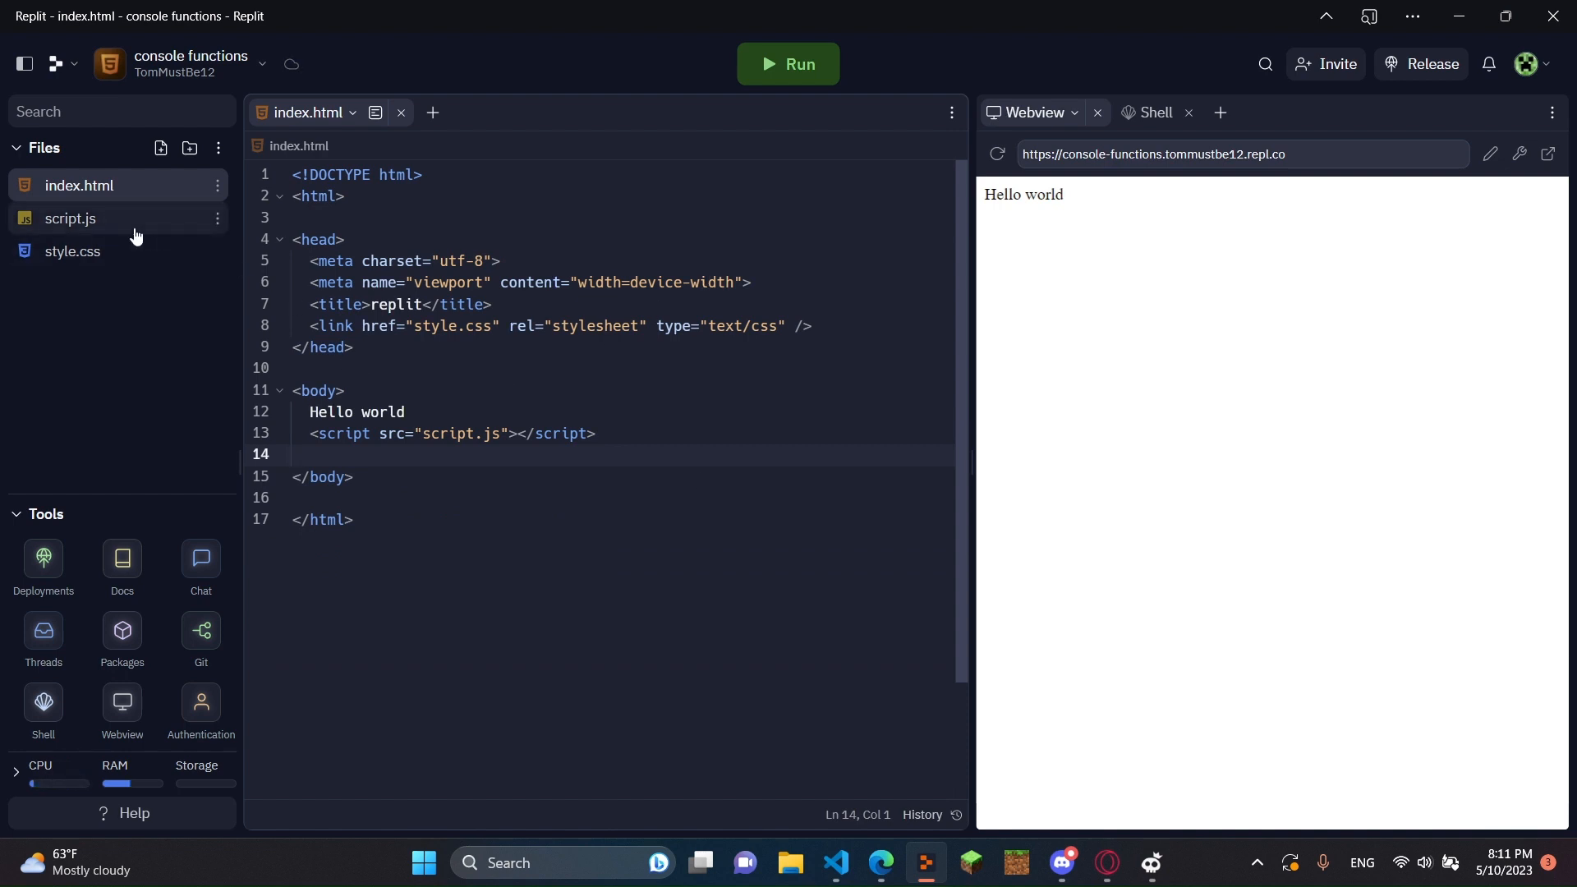
Look through script.js and style.css, then return to index.html.
click(70, 218)
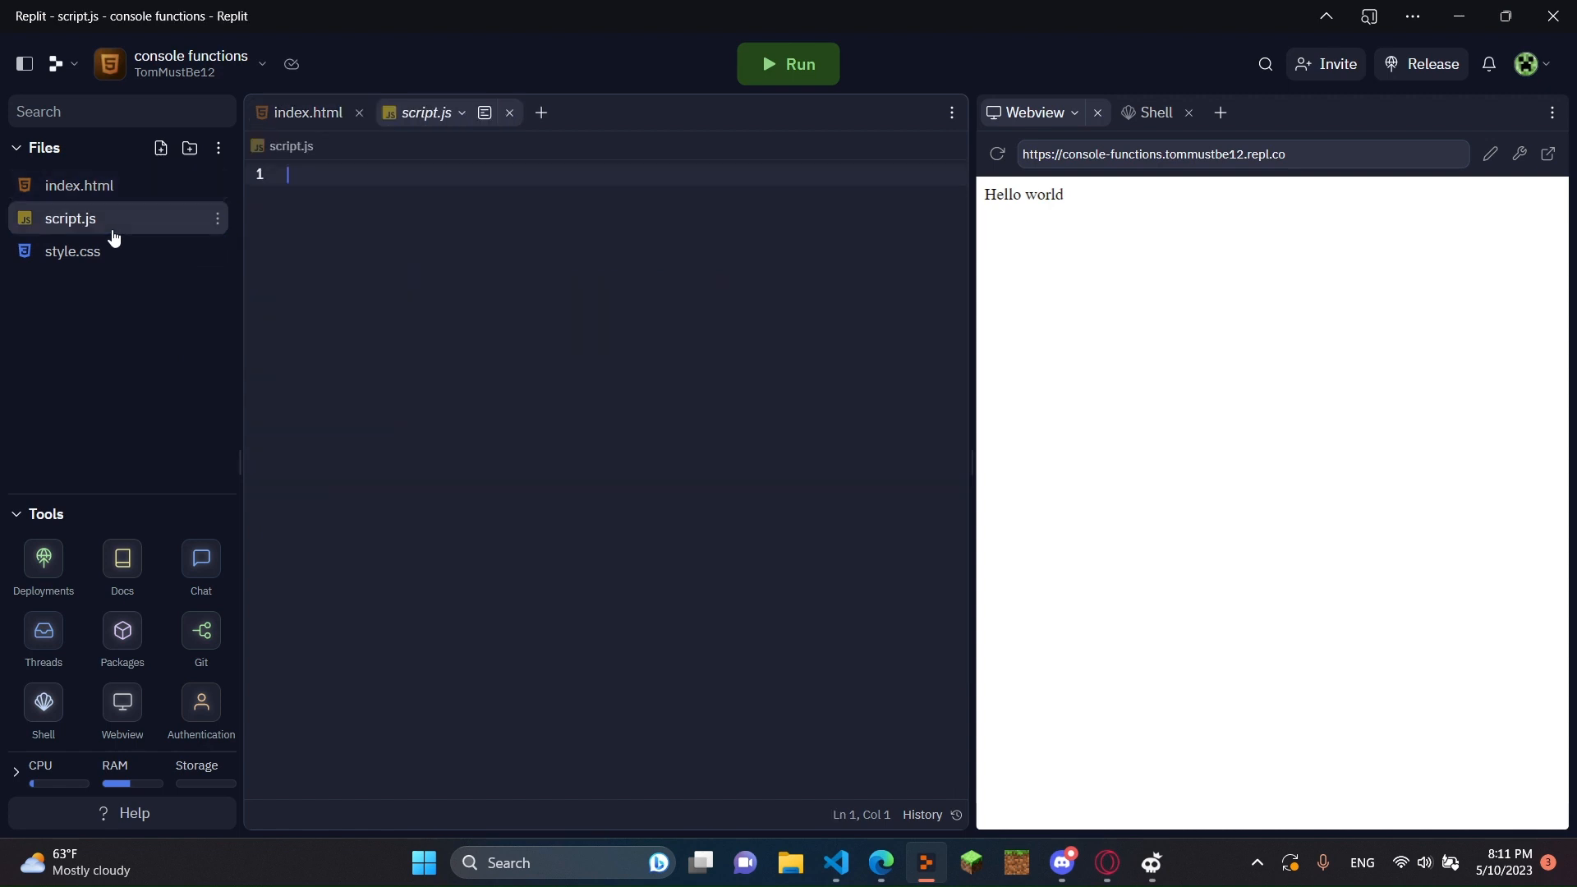
click(79, 186)
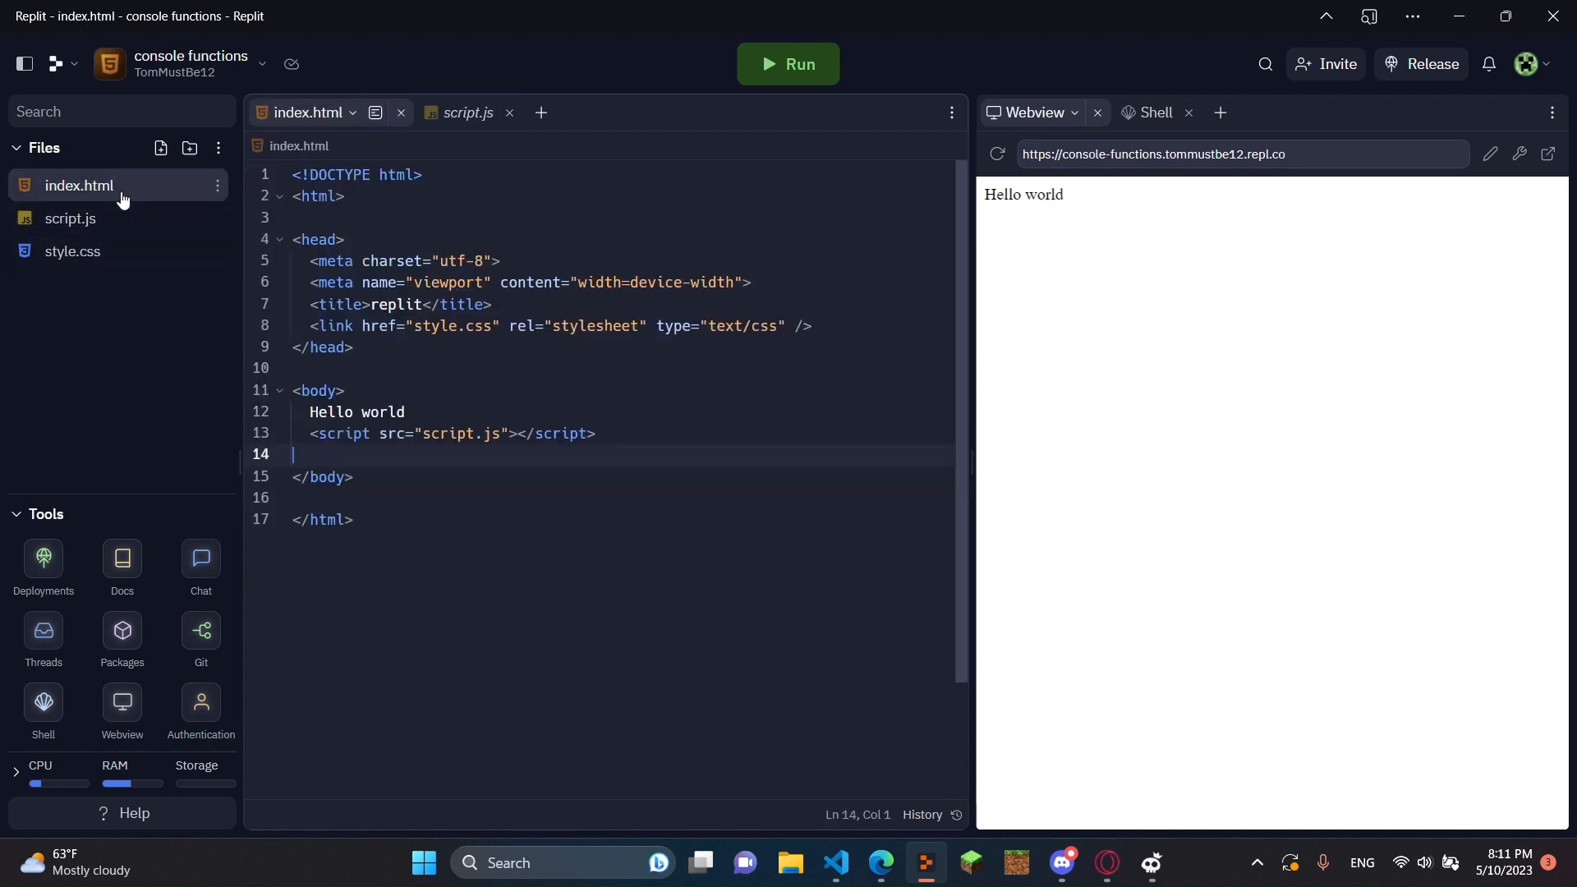
click(71, 250)
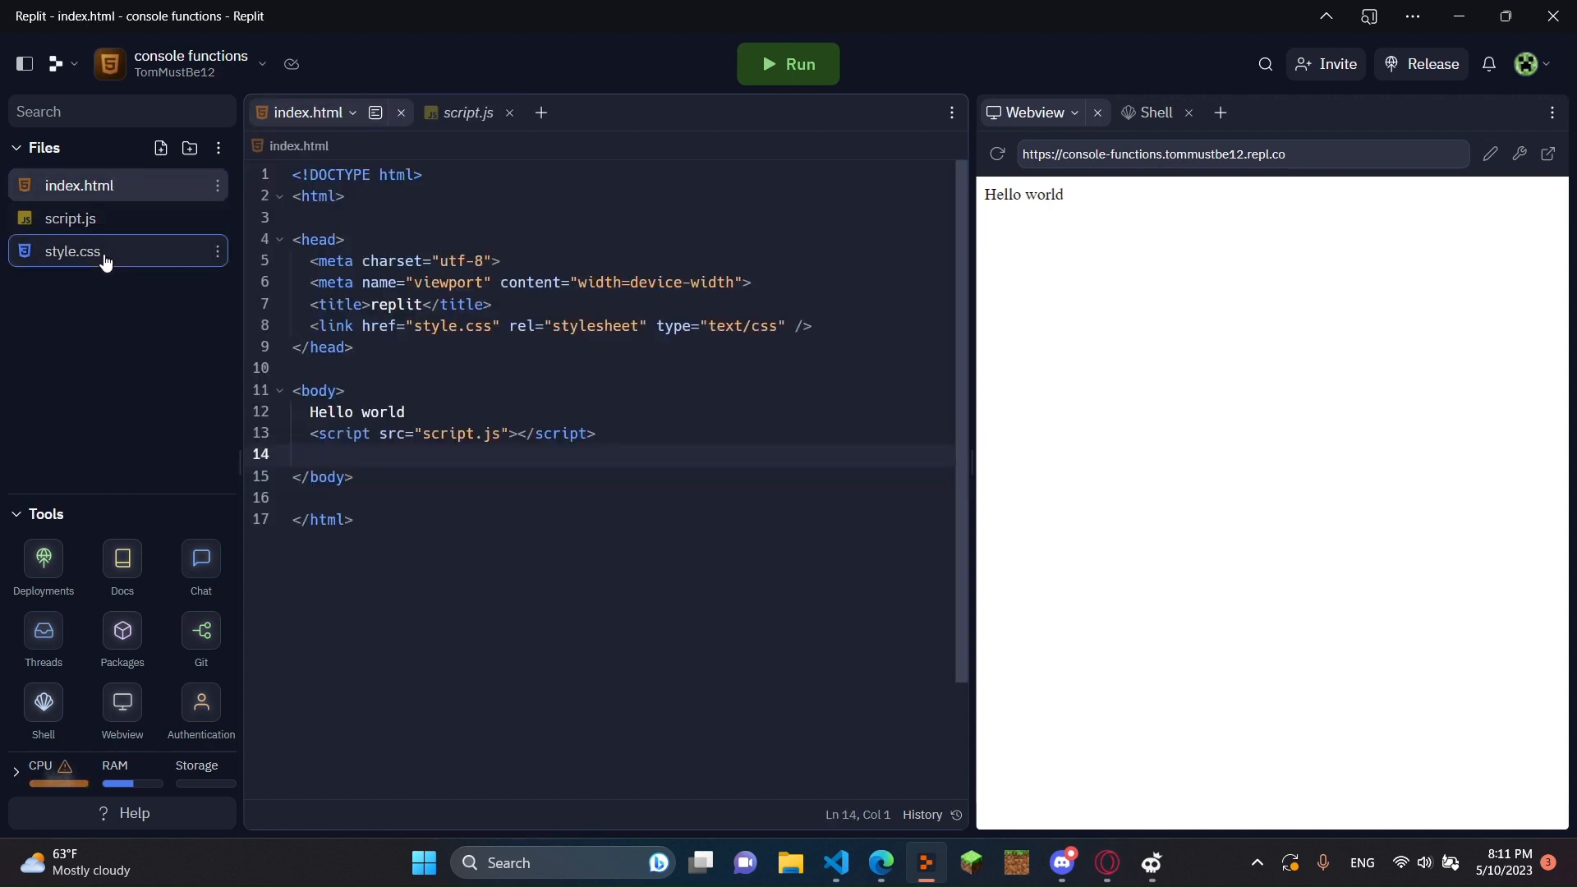
click(71, 249)
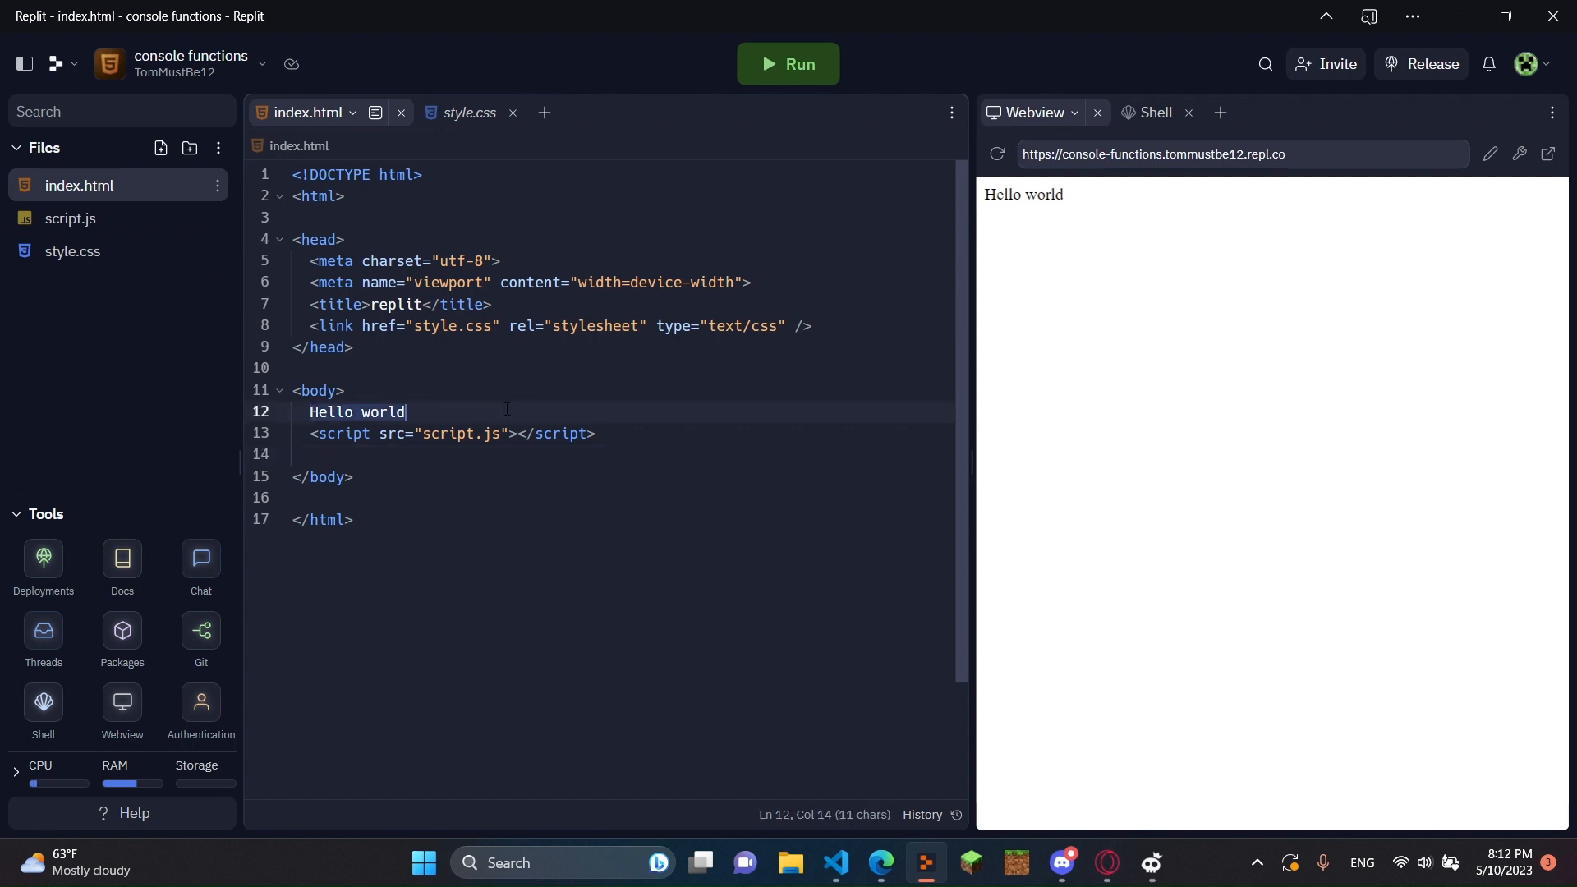
Replace Hello world with 'Console functions: console.log, console.error, console.warn, console.info, console.debug.'.
key(Delete)
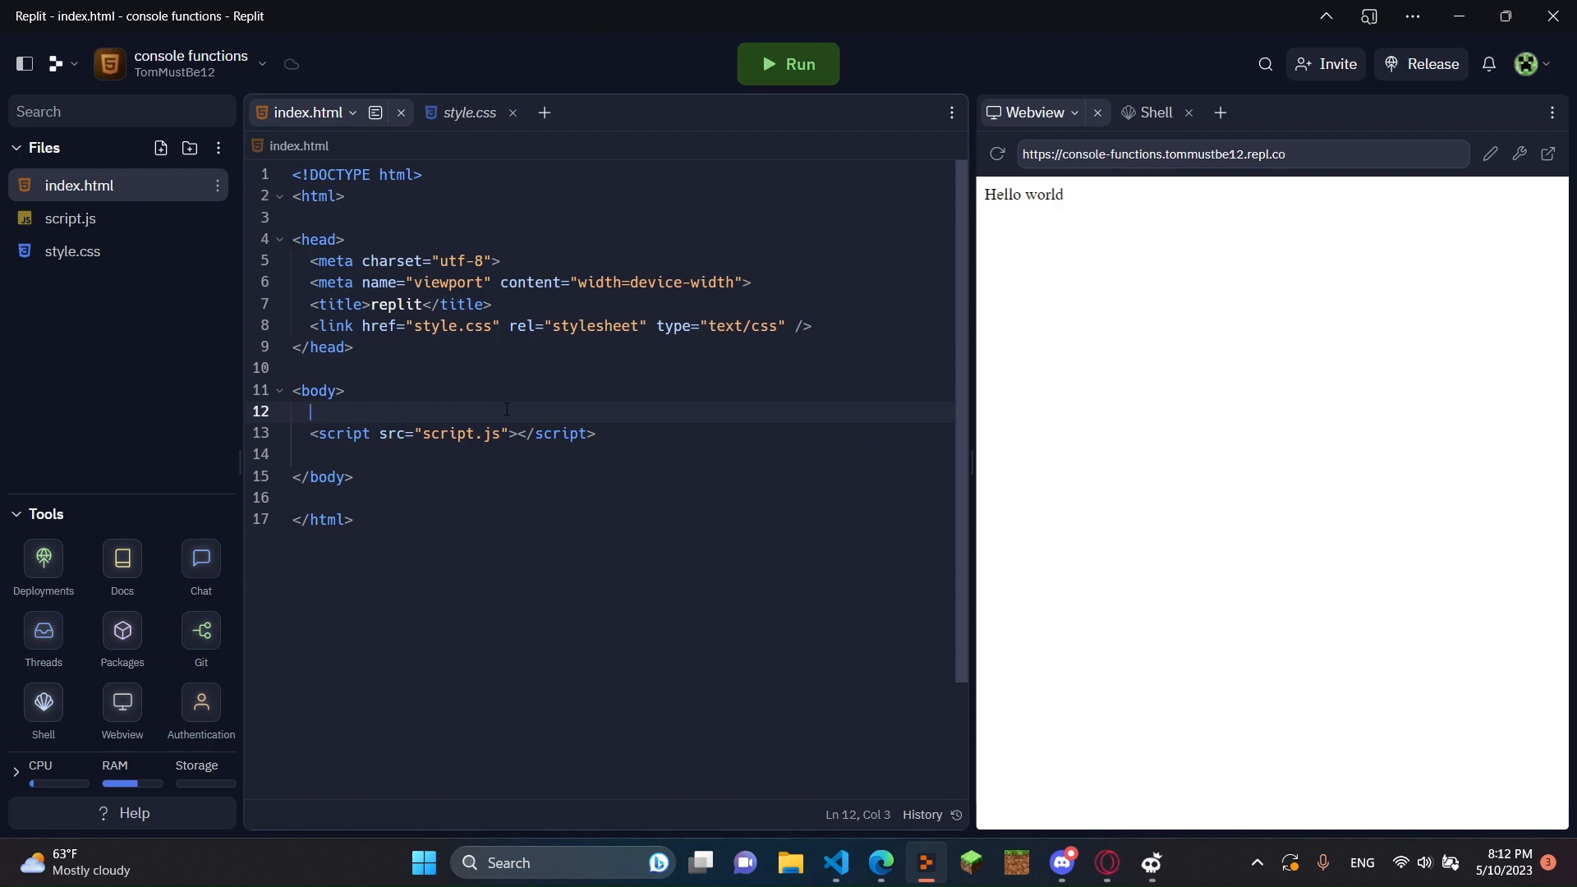
text(Console fun)
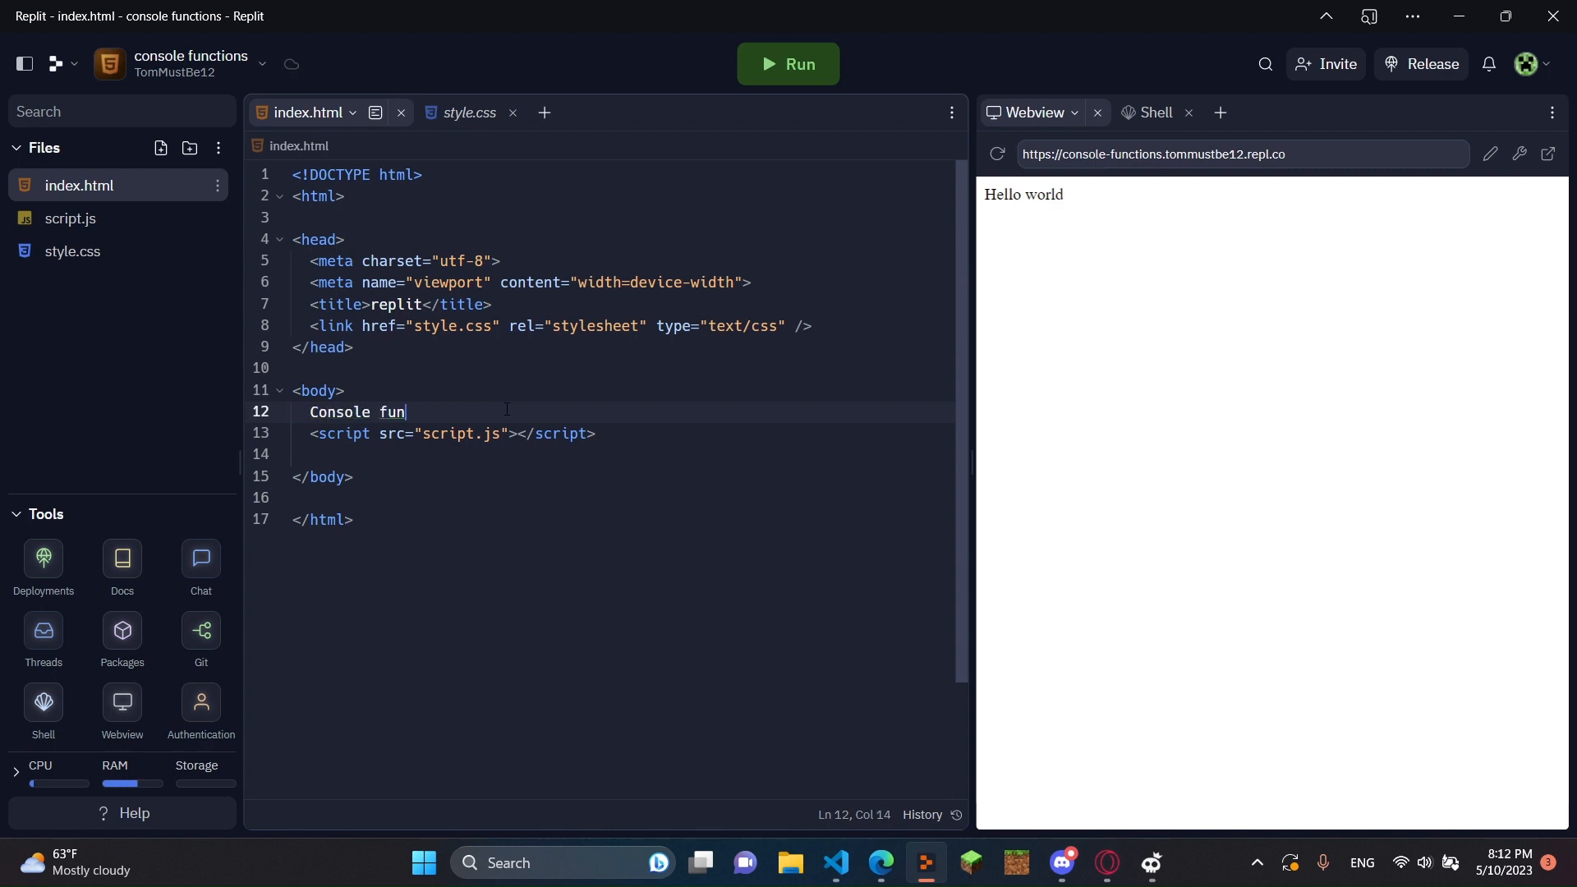
text(ctions:)
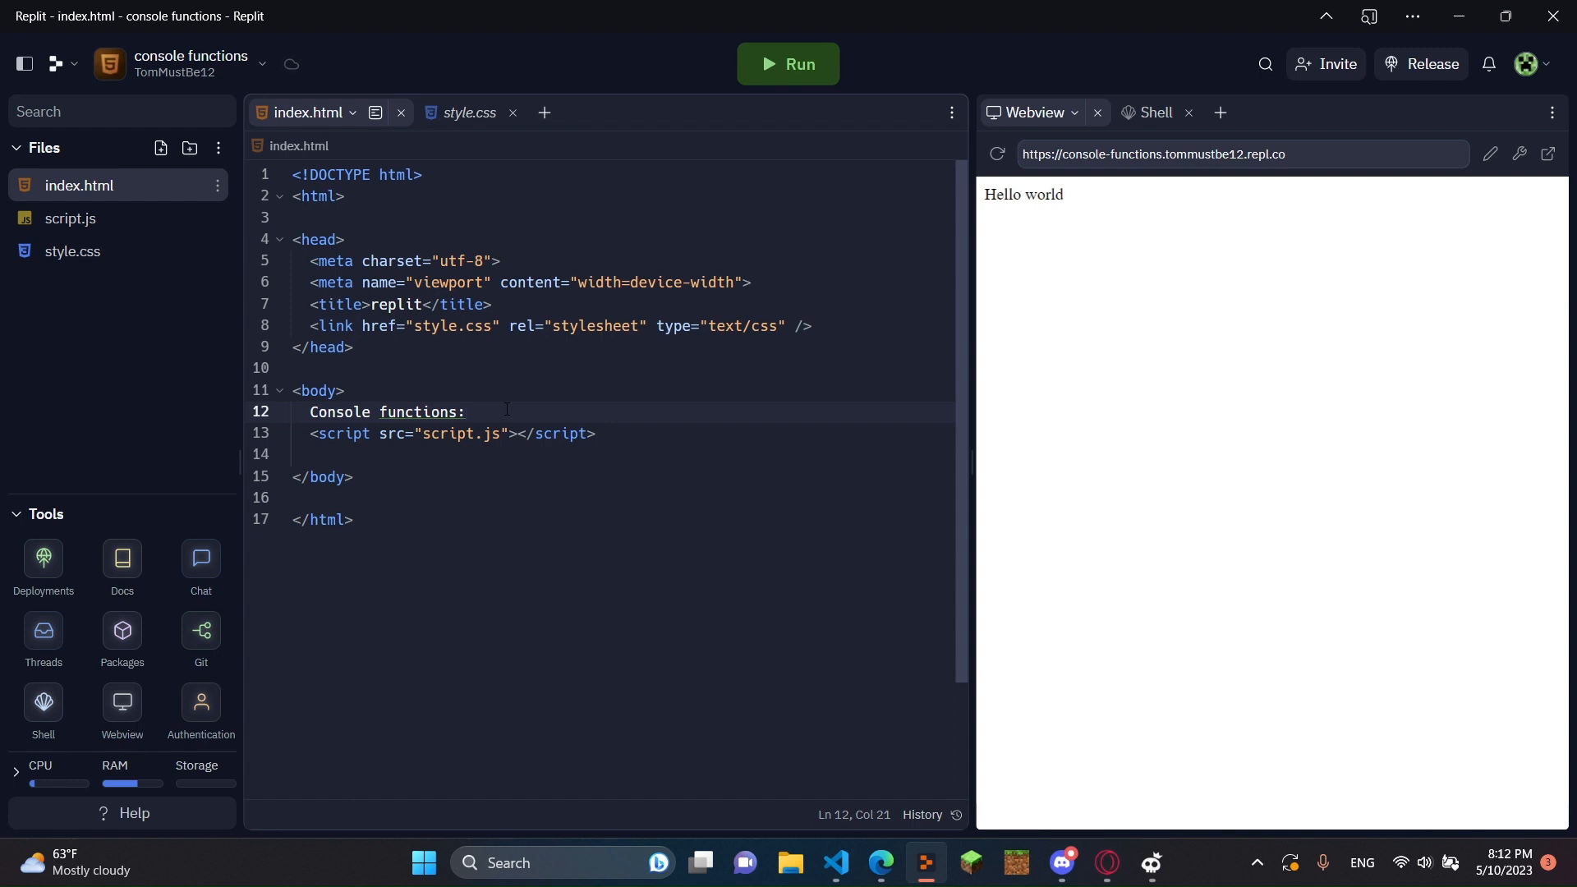
text(console.)
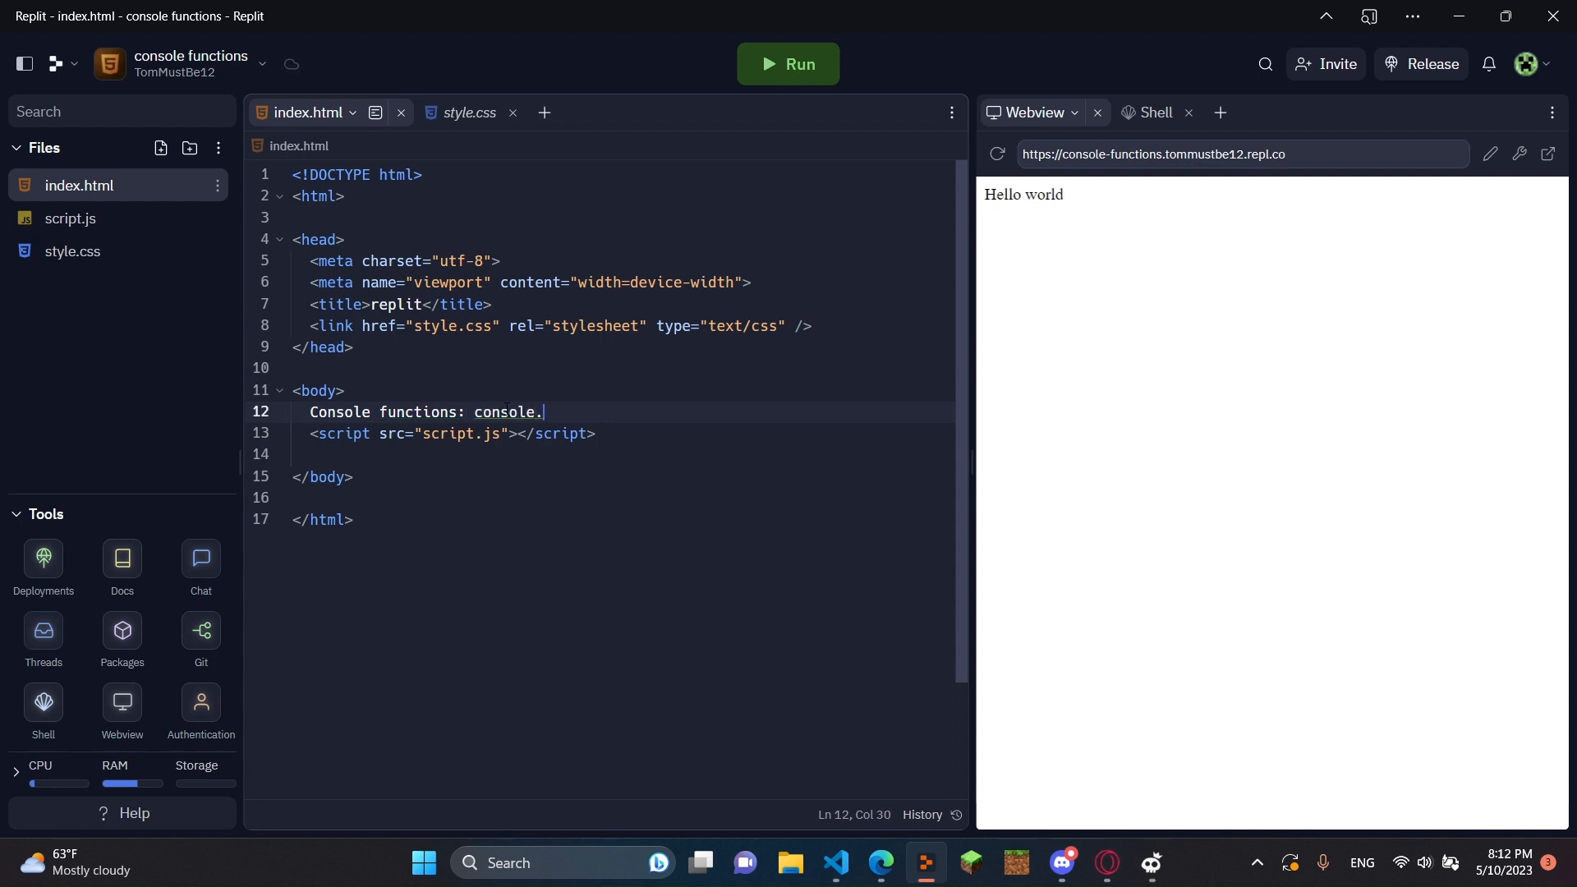
text(log,)
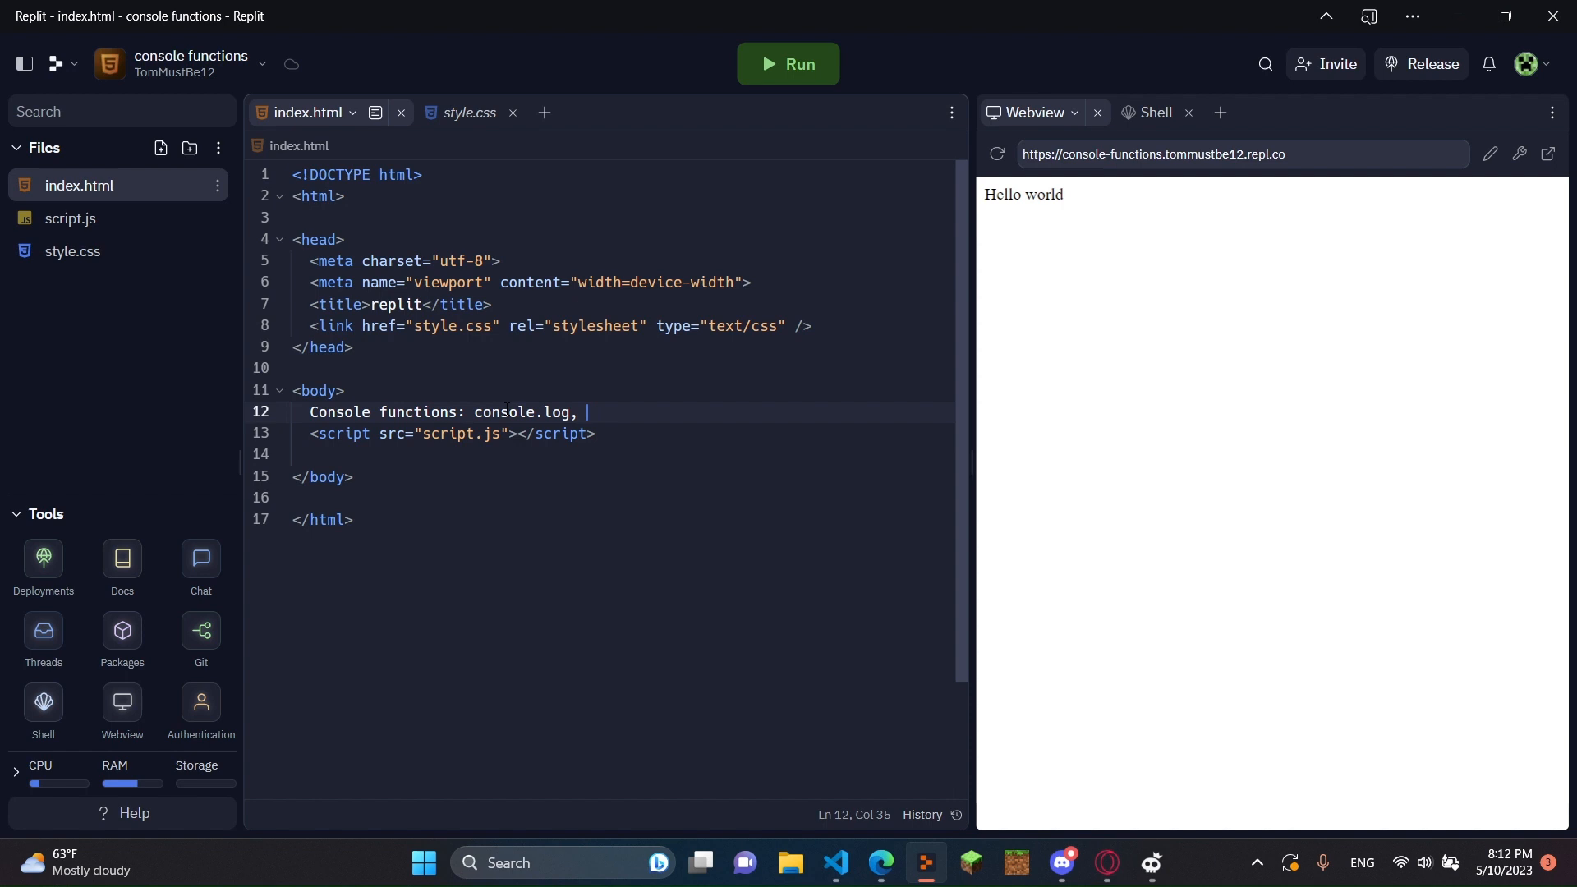
text(console.)
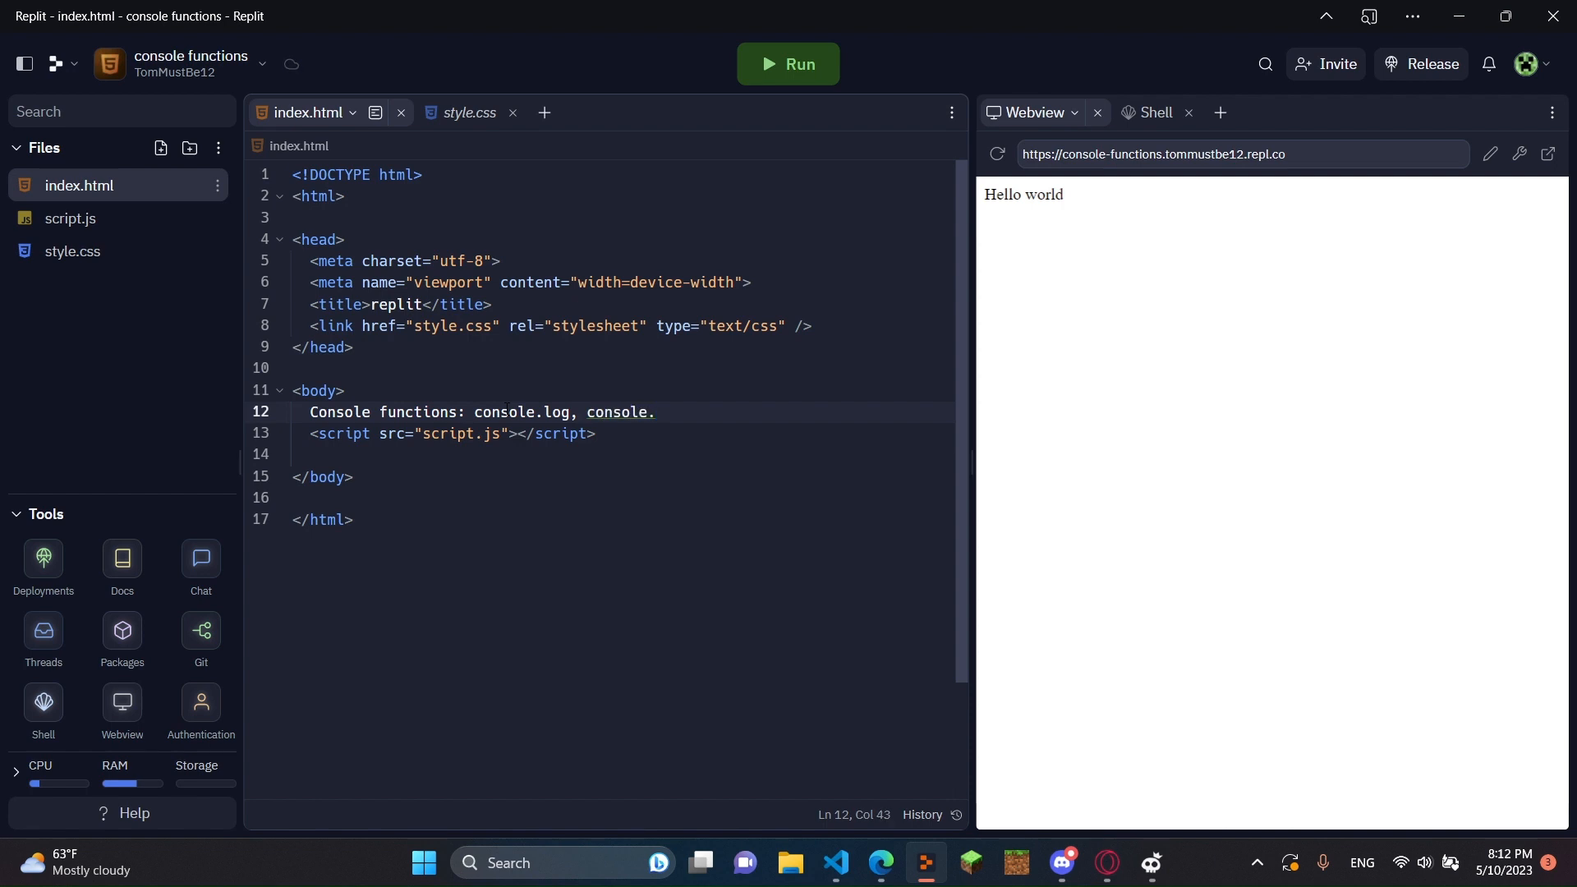
text(error,)
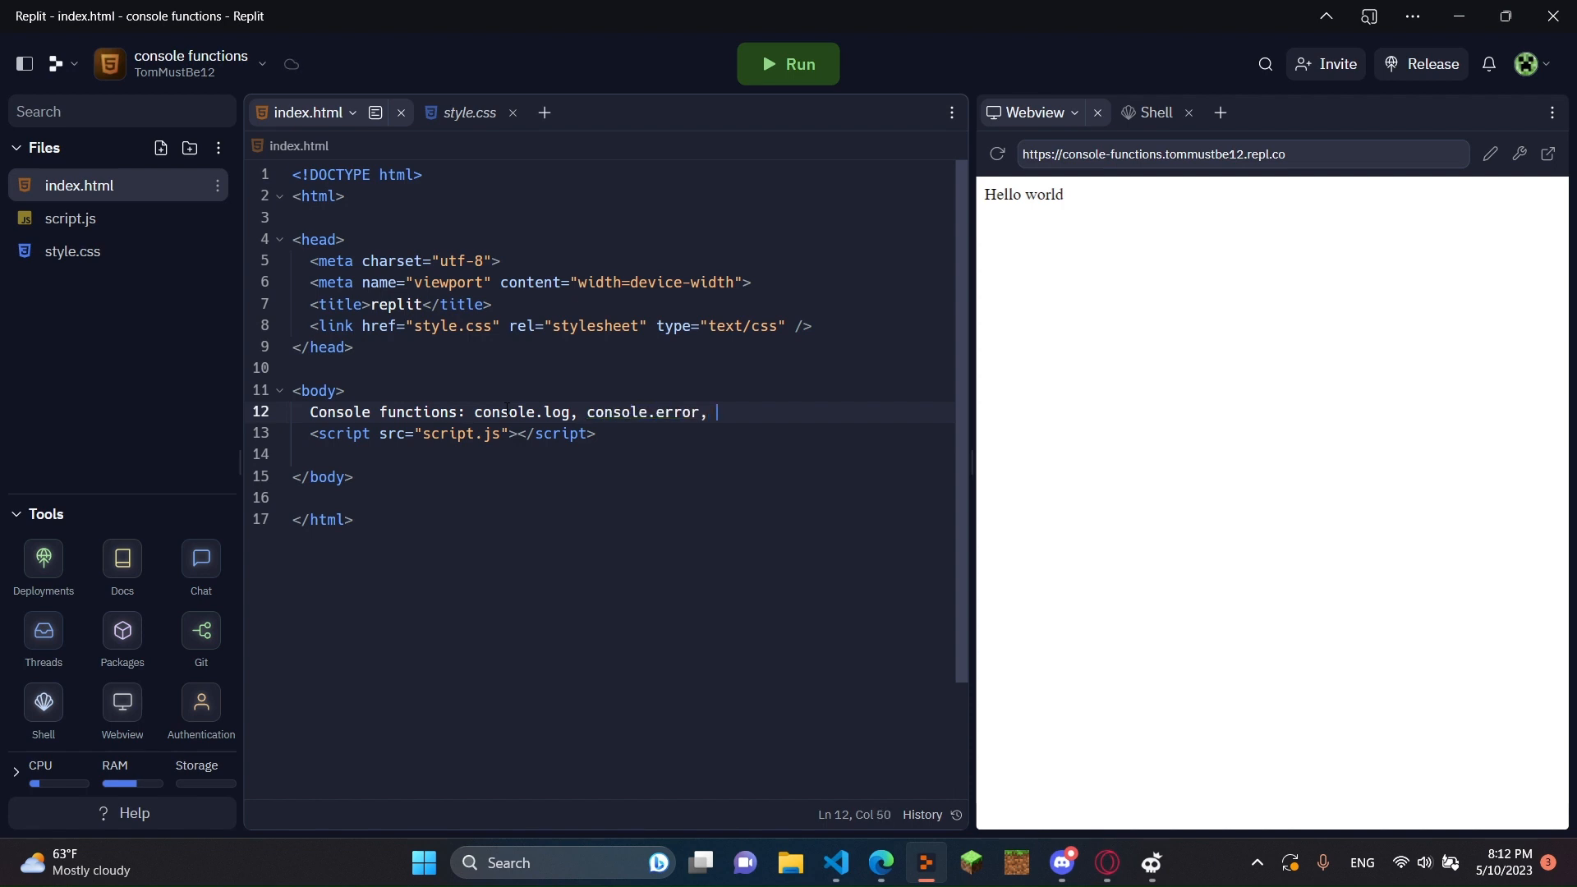
text(console.w)
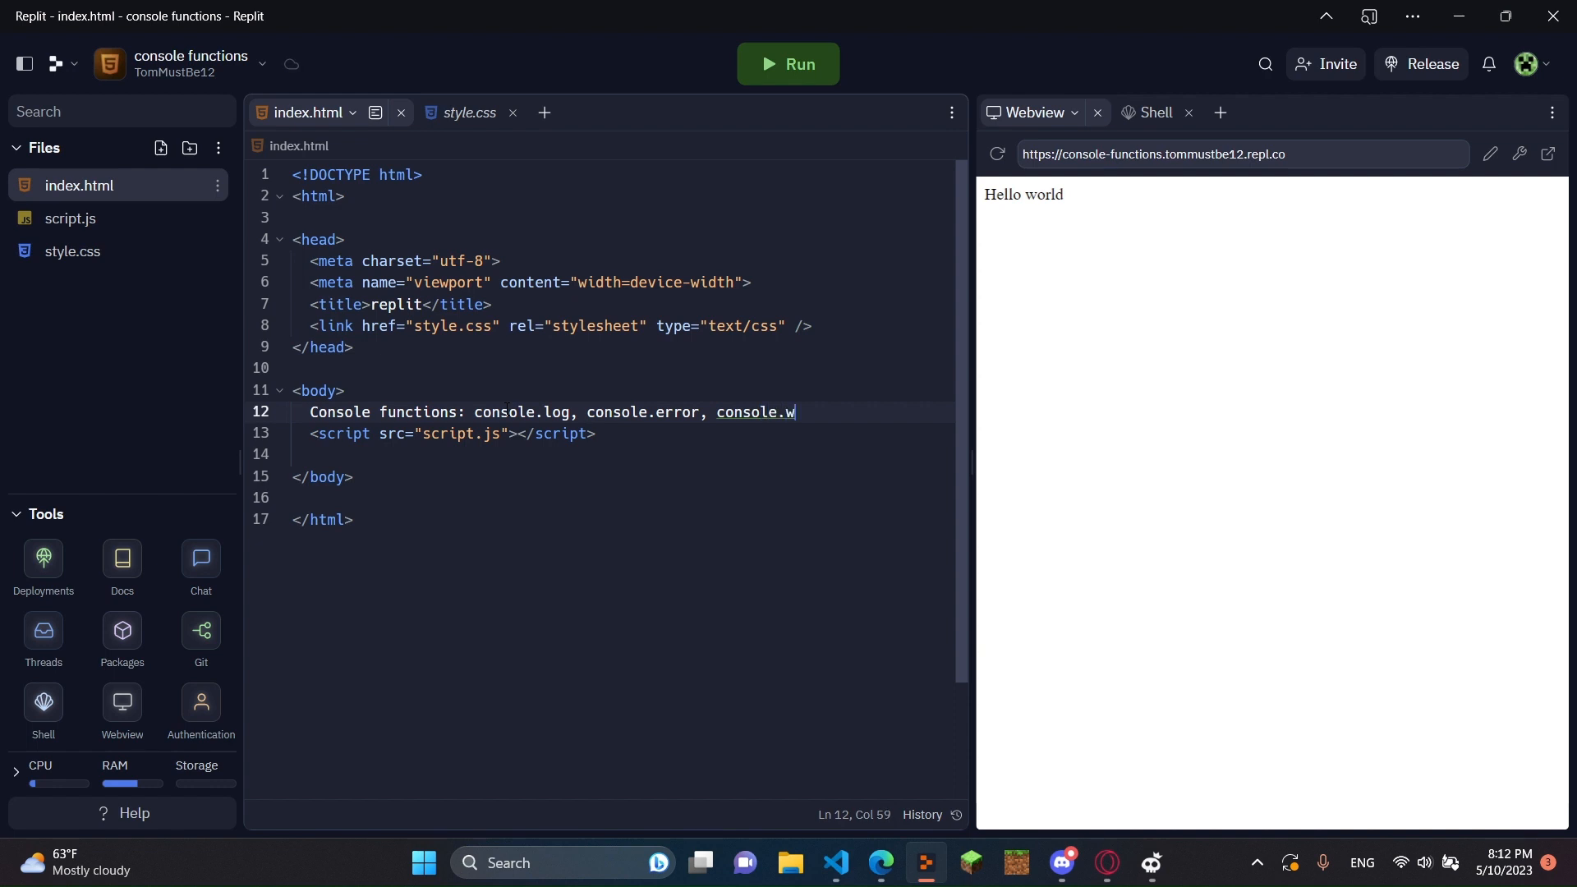
text(arn, con)
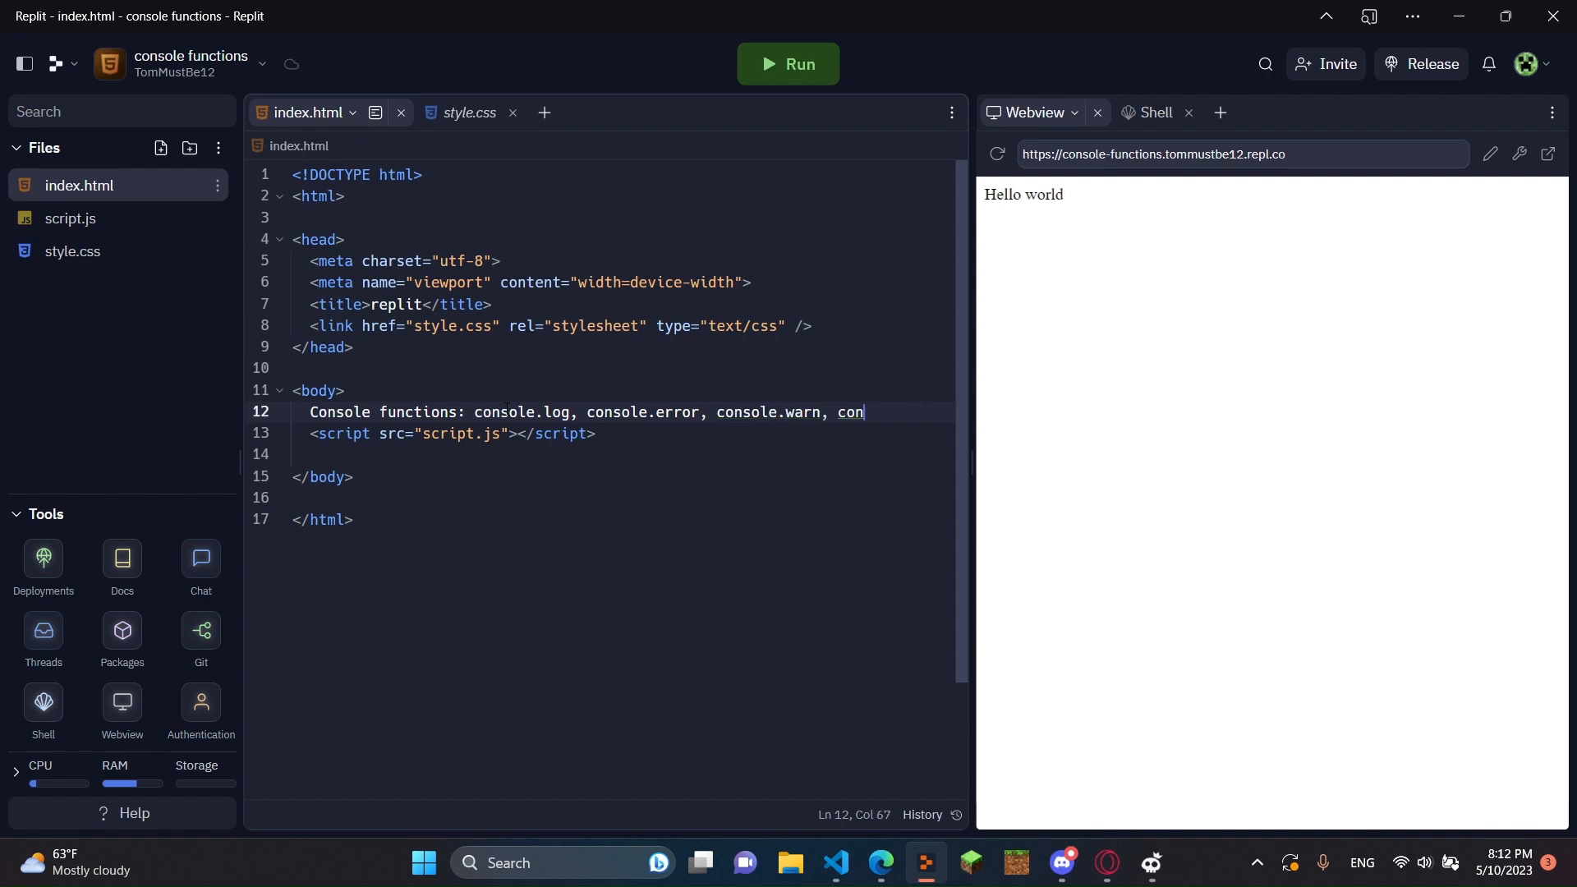
text(sole.info)
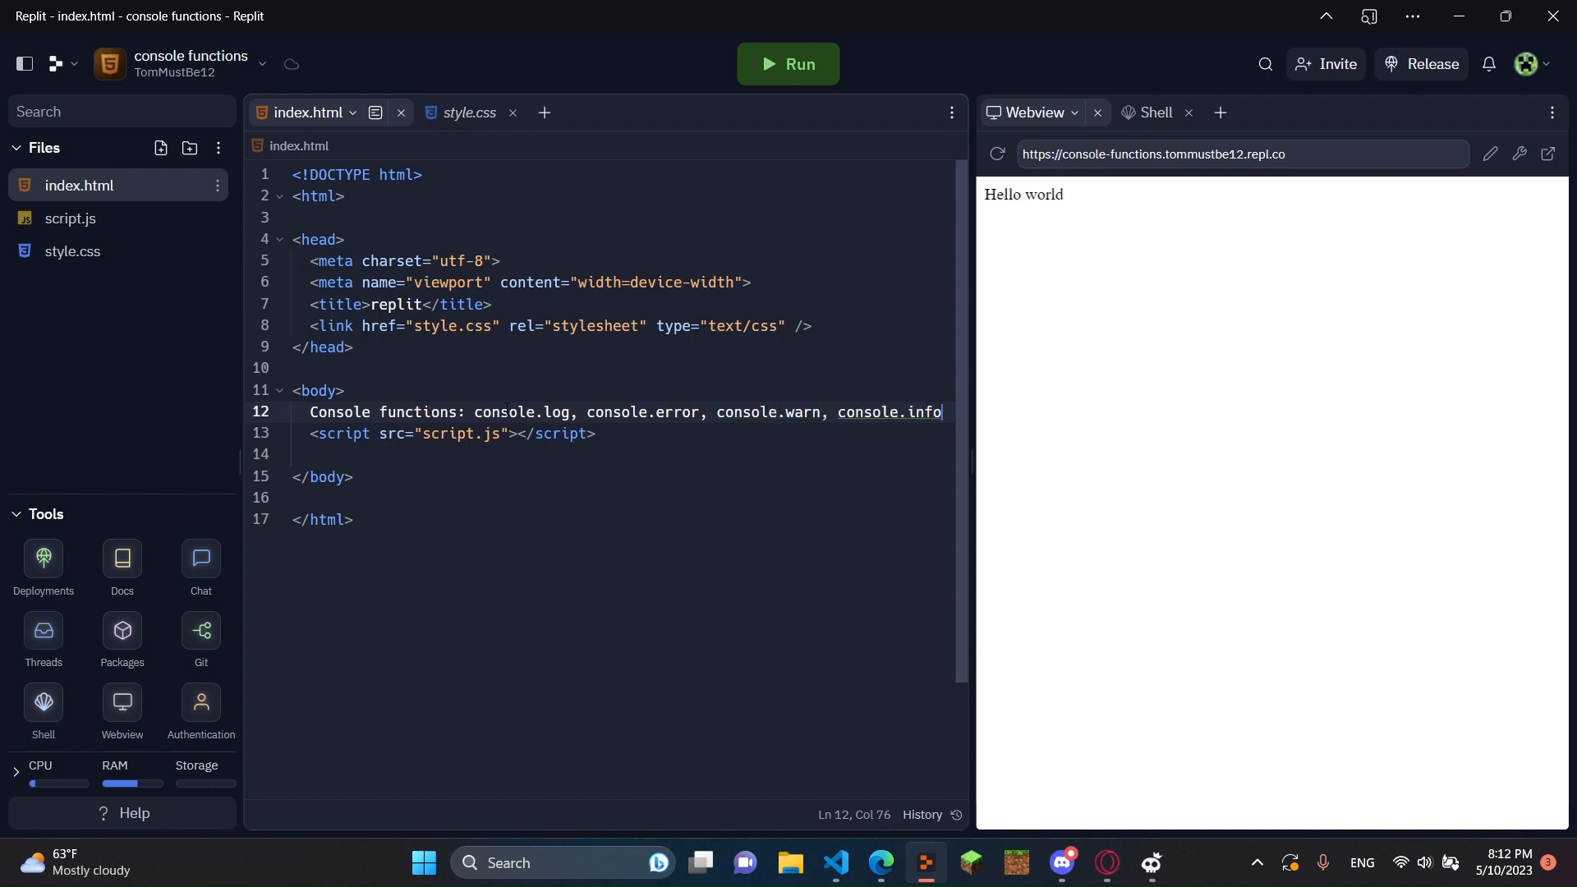
text(, console)
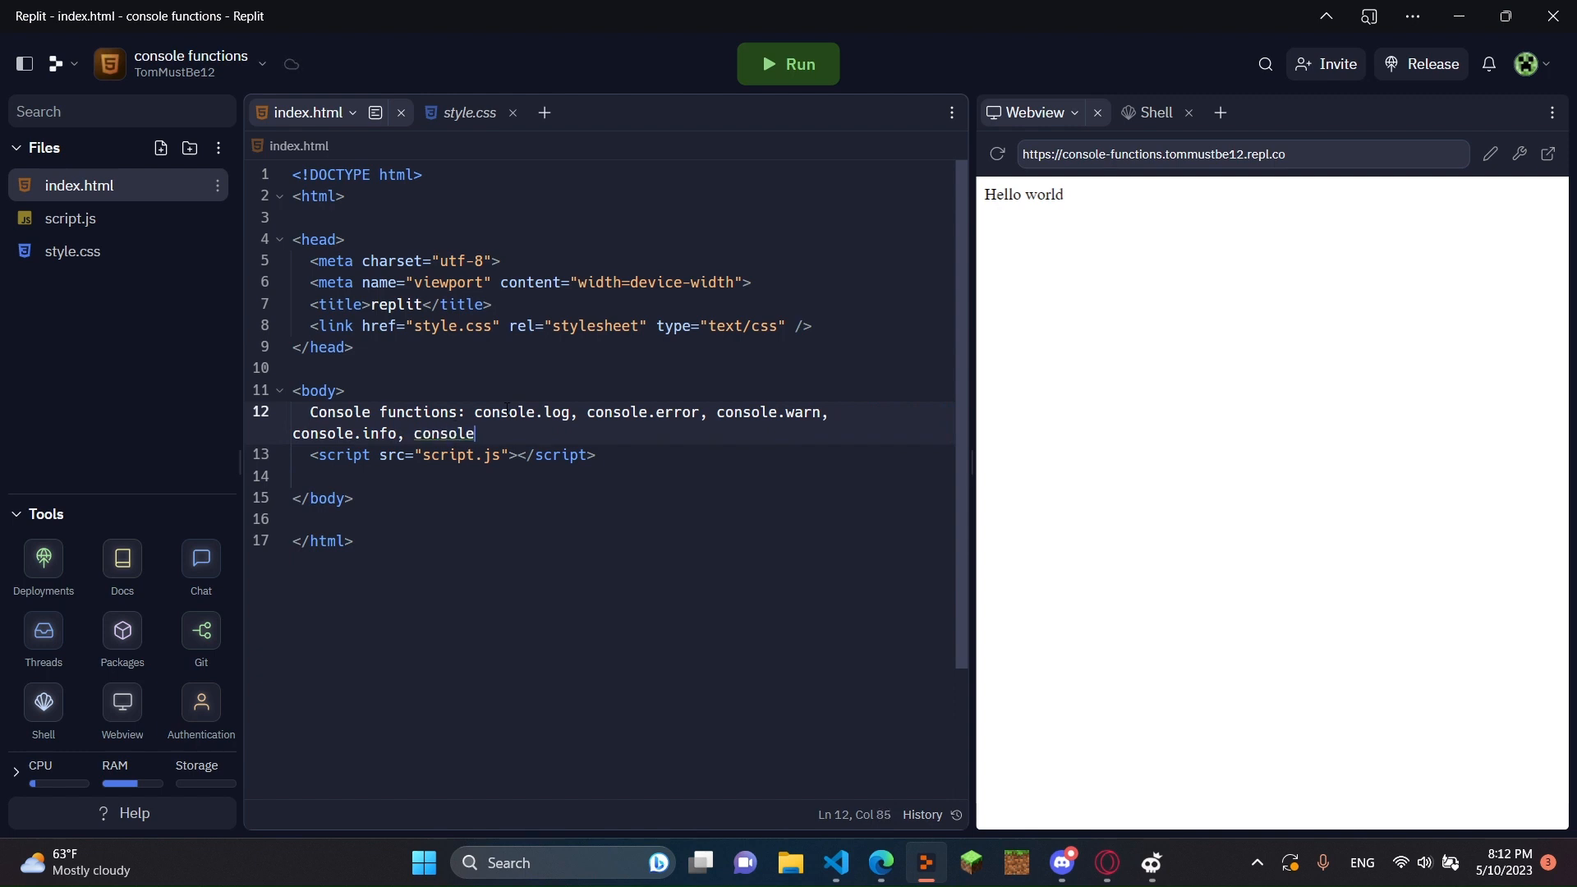
text(.debug.)
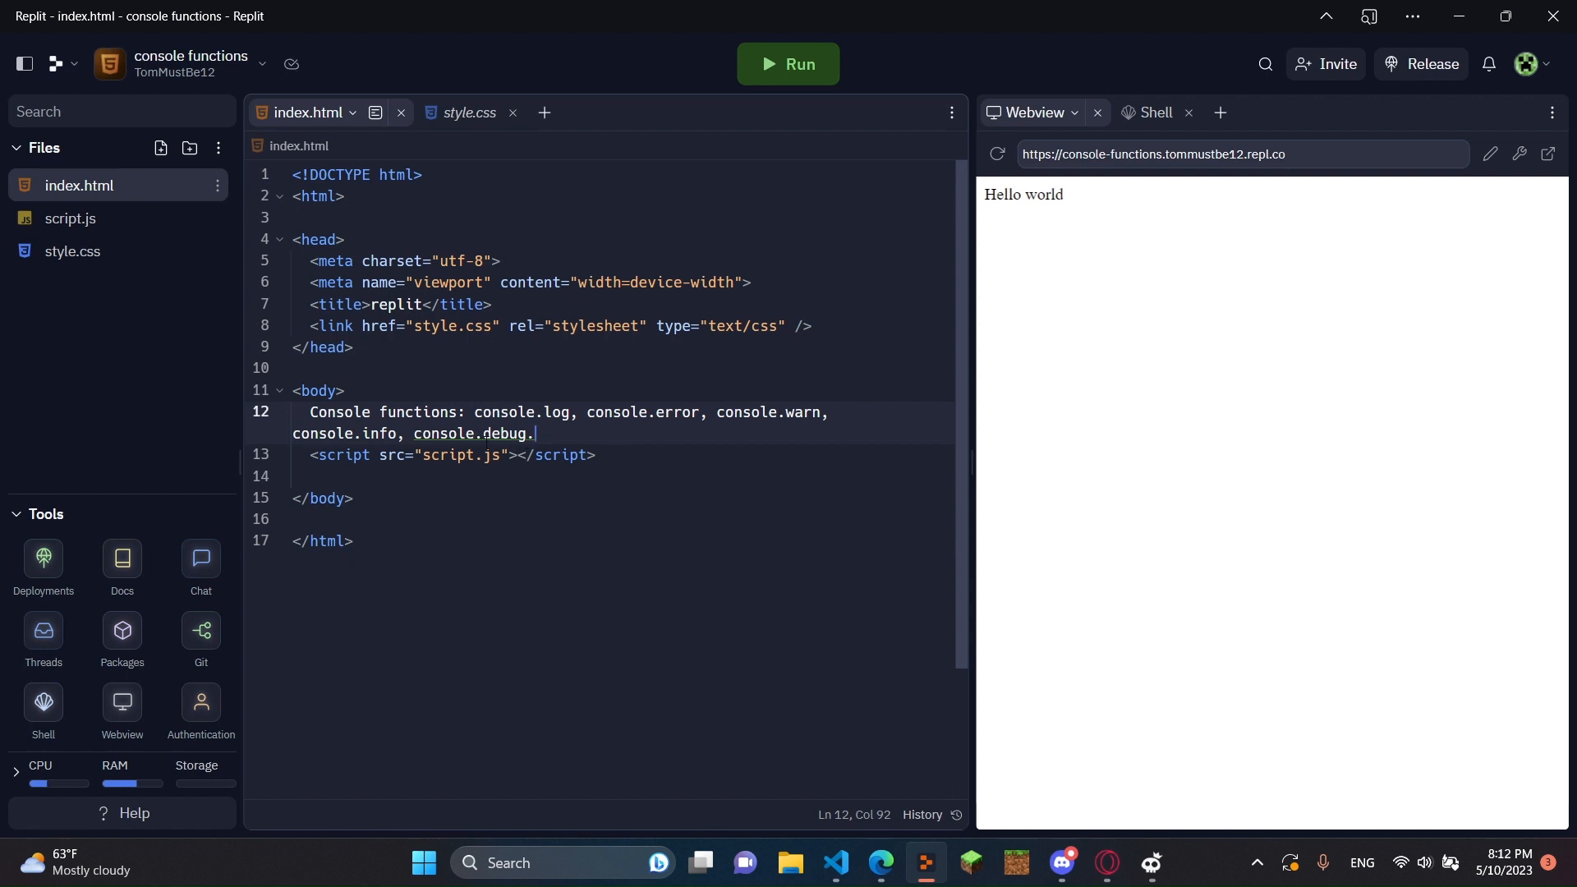
click(474, 412)
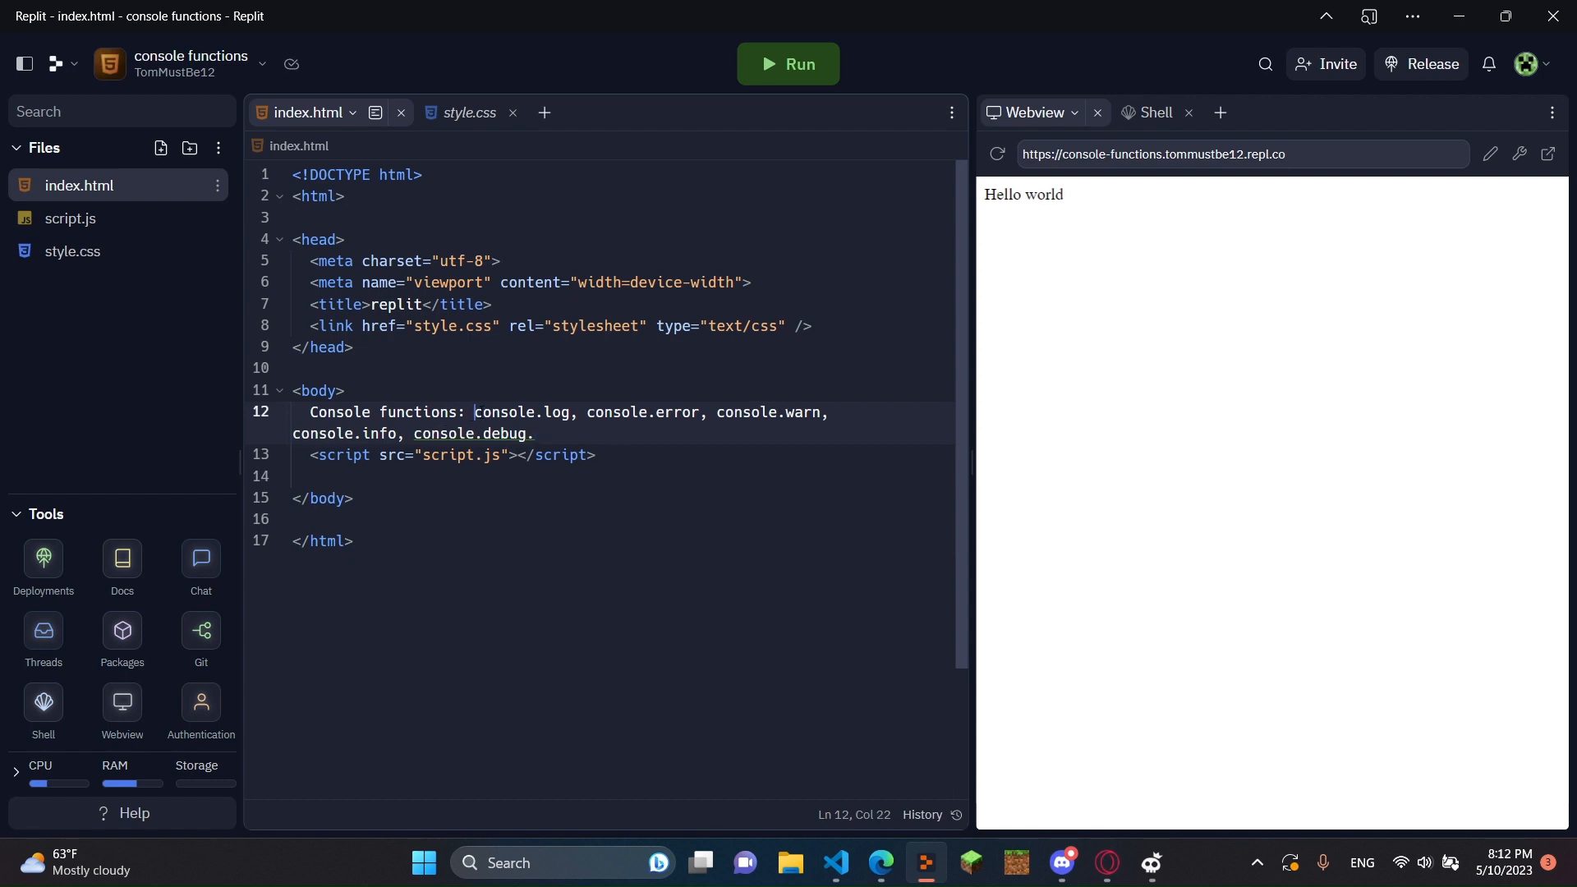
double_click(522, 413)
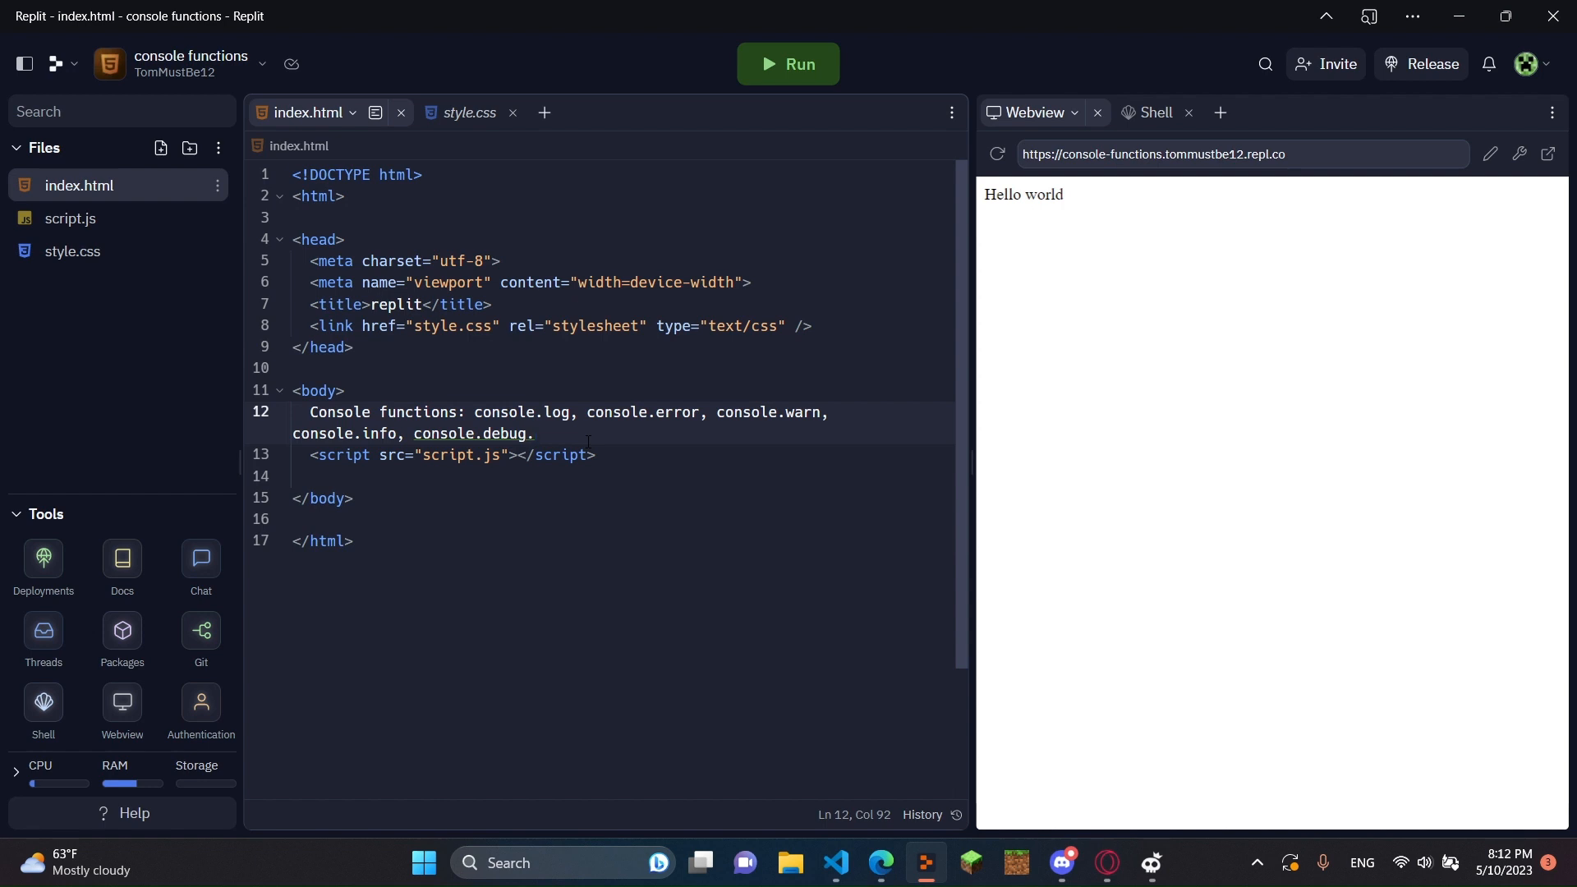
Add a Console.log button with onClick="logConsole()" followed by a <br>.
text(button)
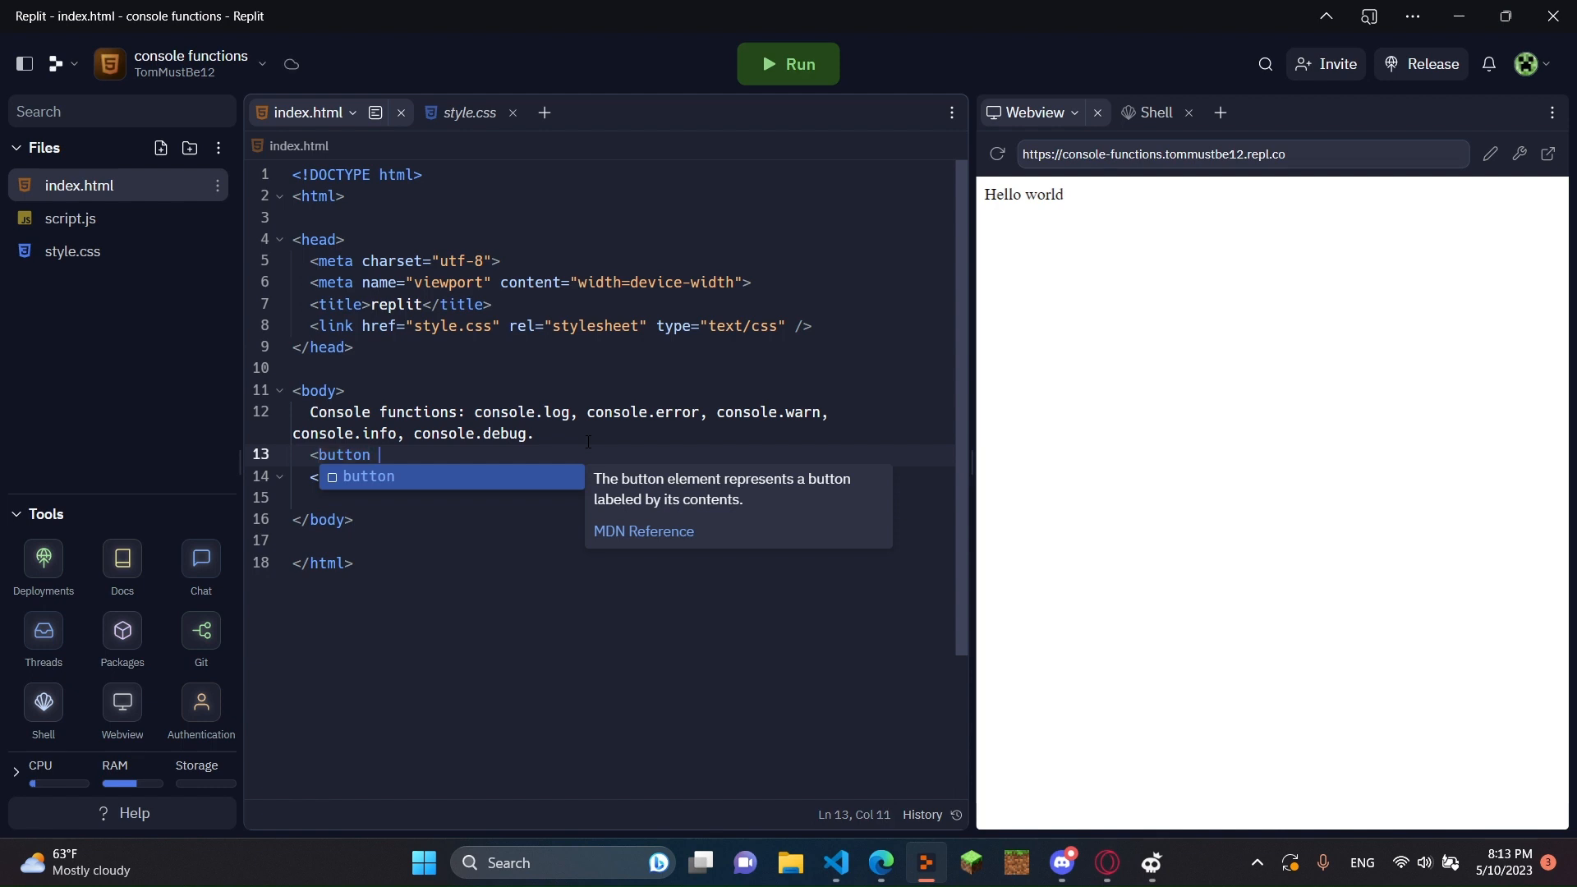
text(onClik)
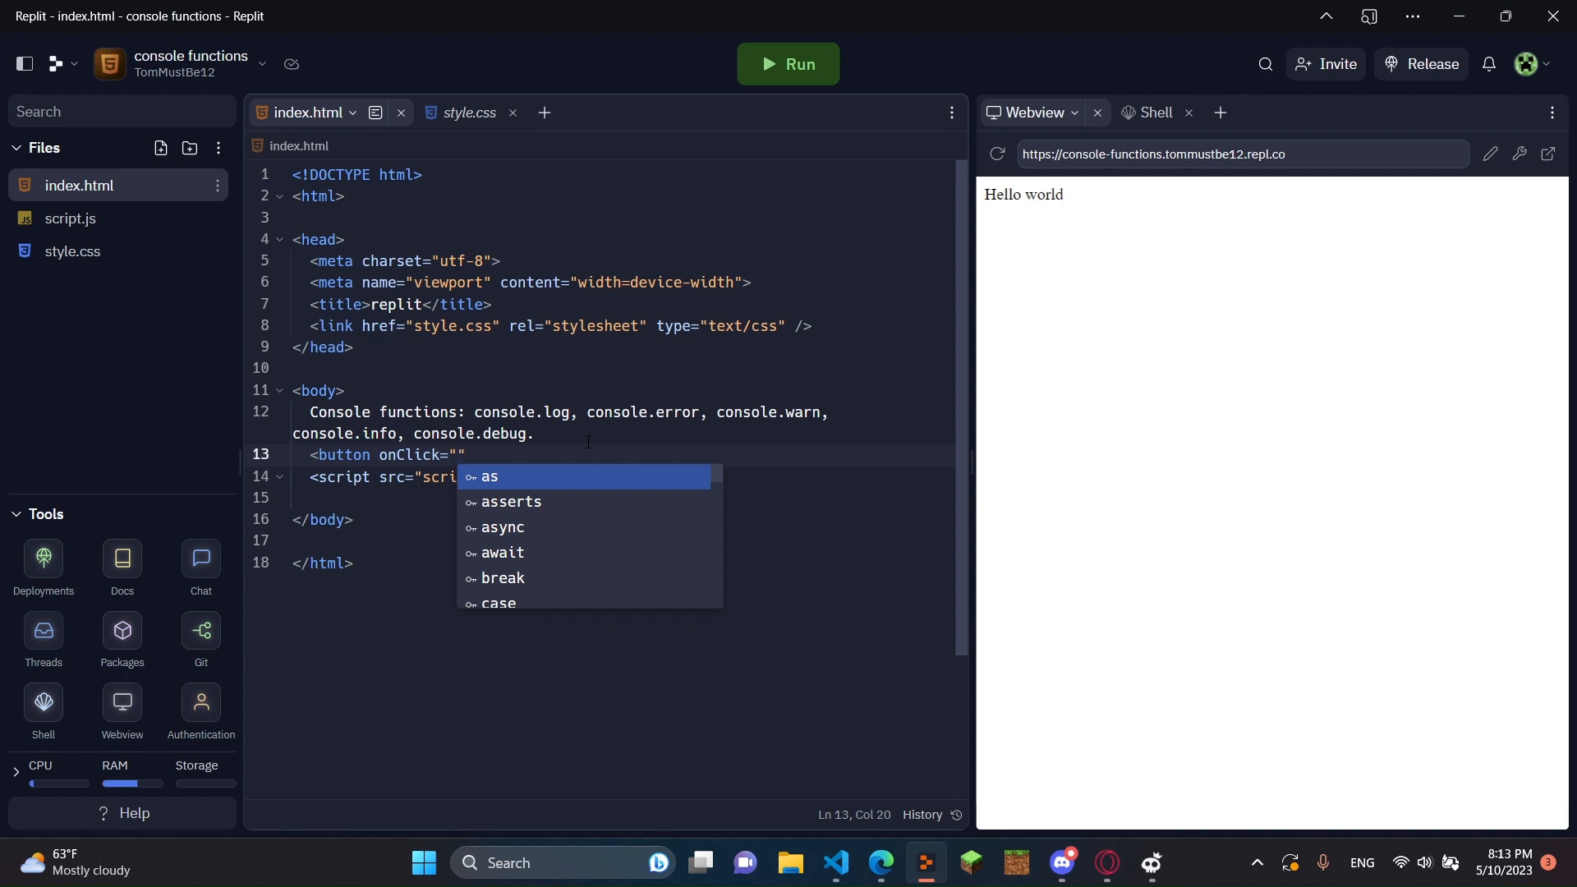
text(log)
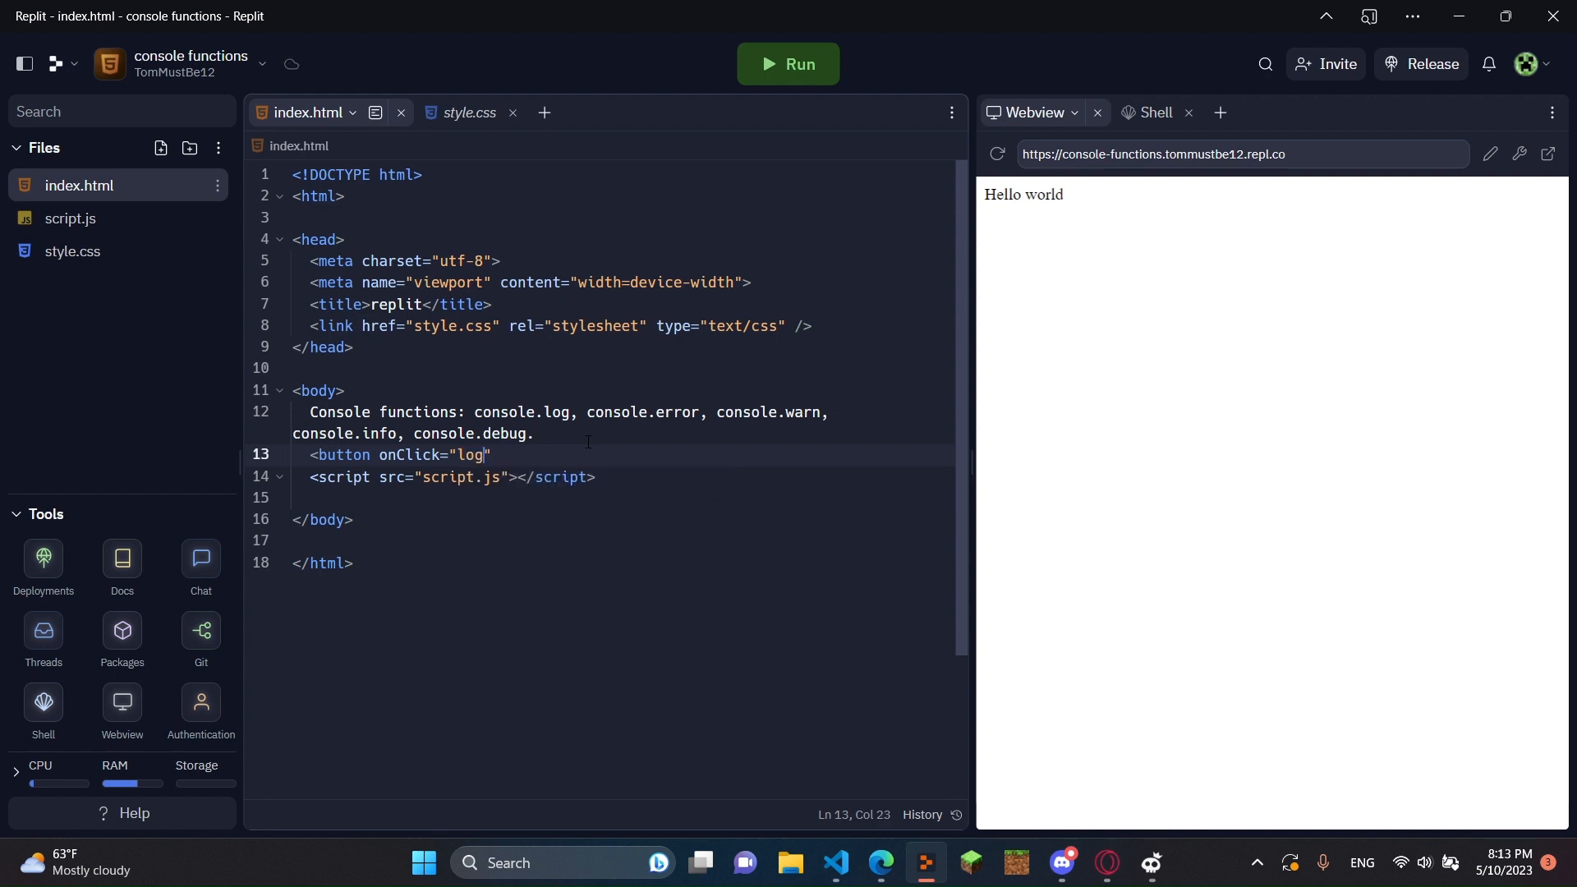
text(Console())
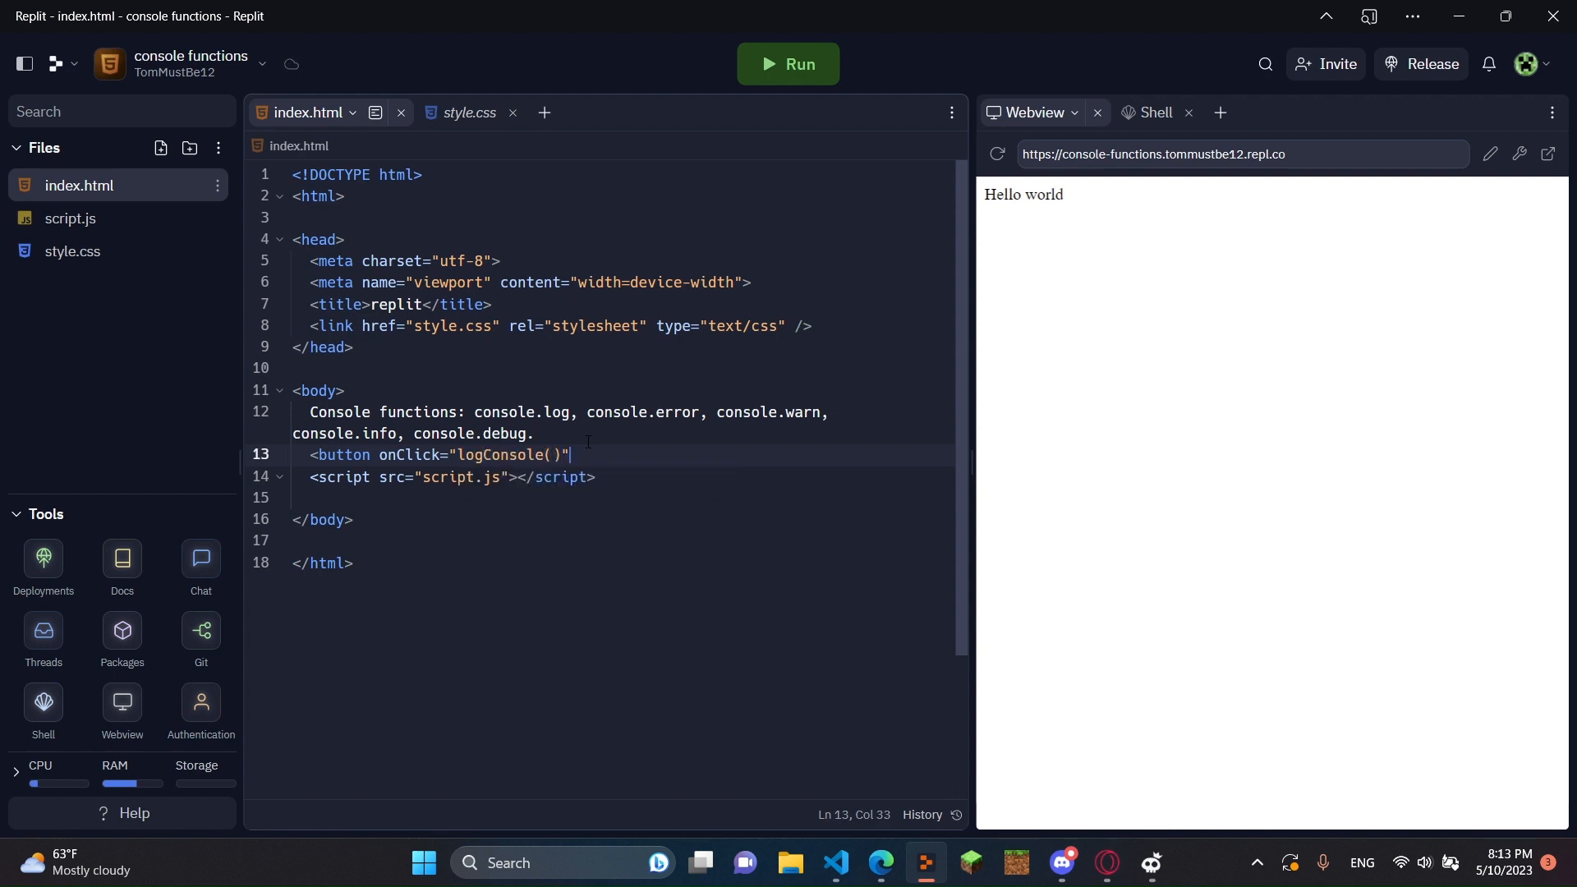
text(>C)
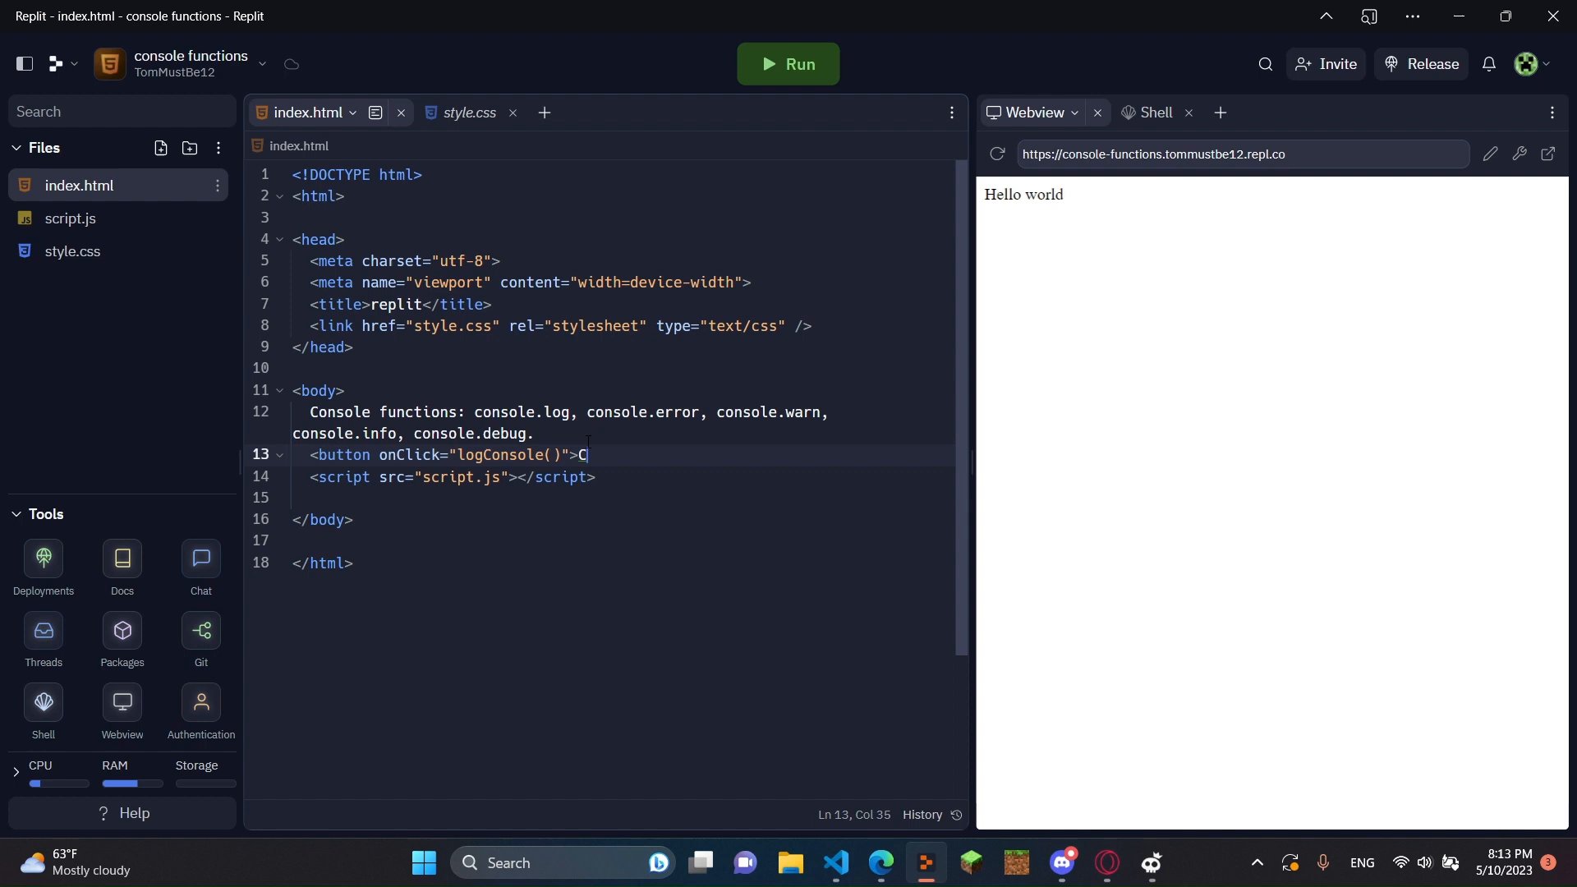
text(onsole.log)
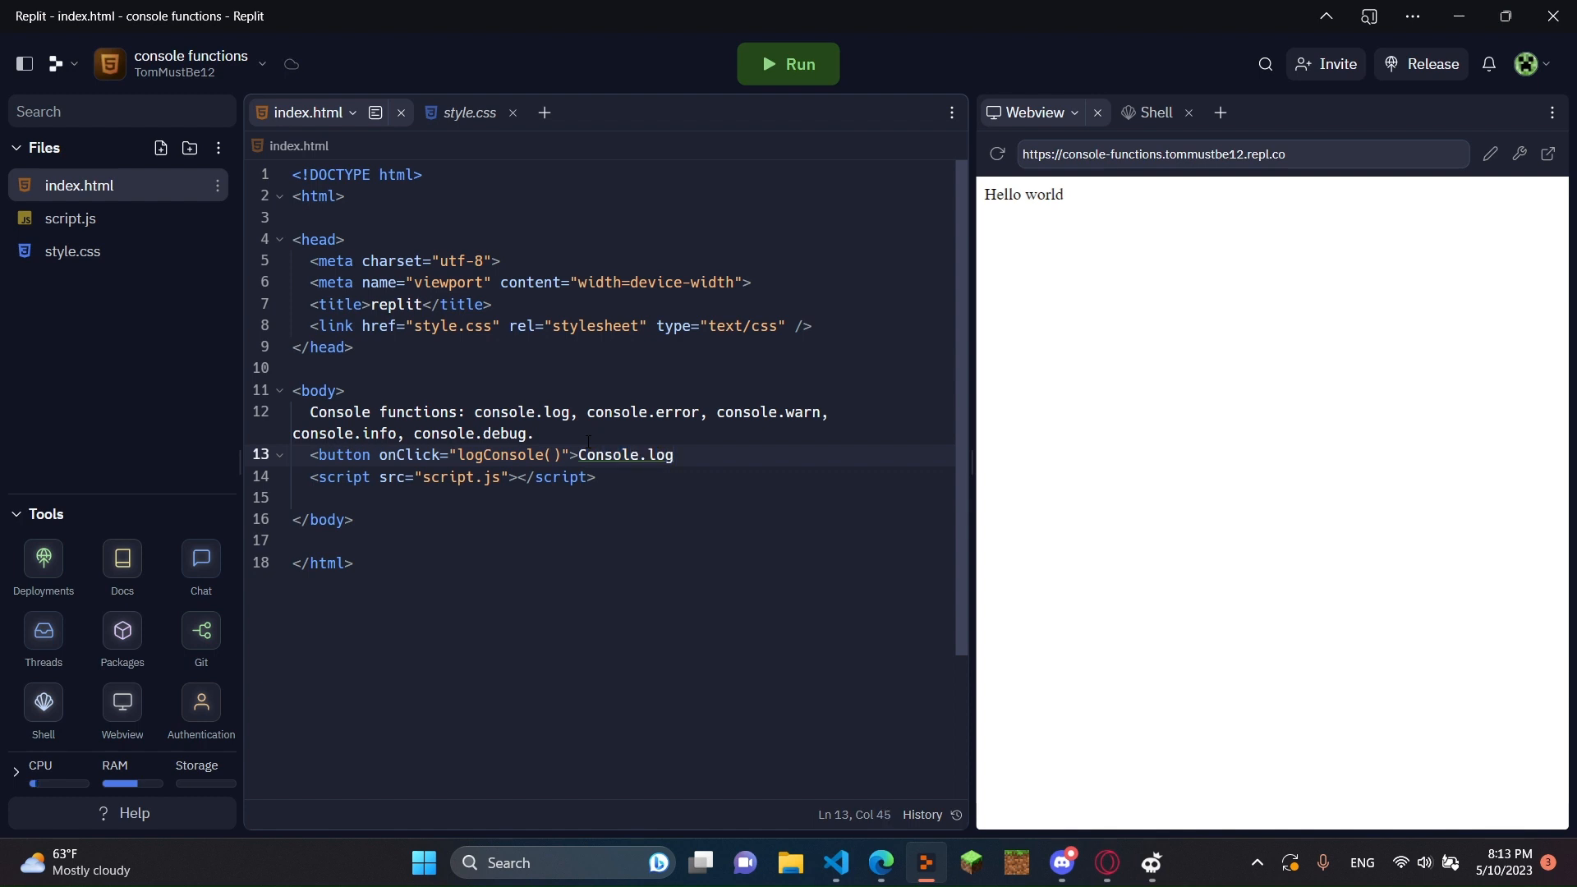
text(</button>)
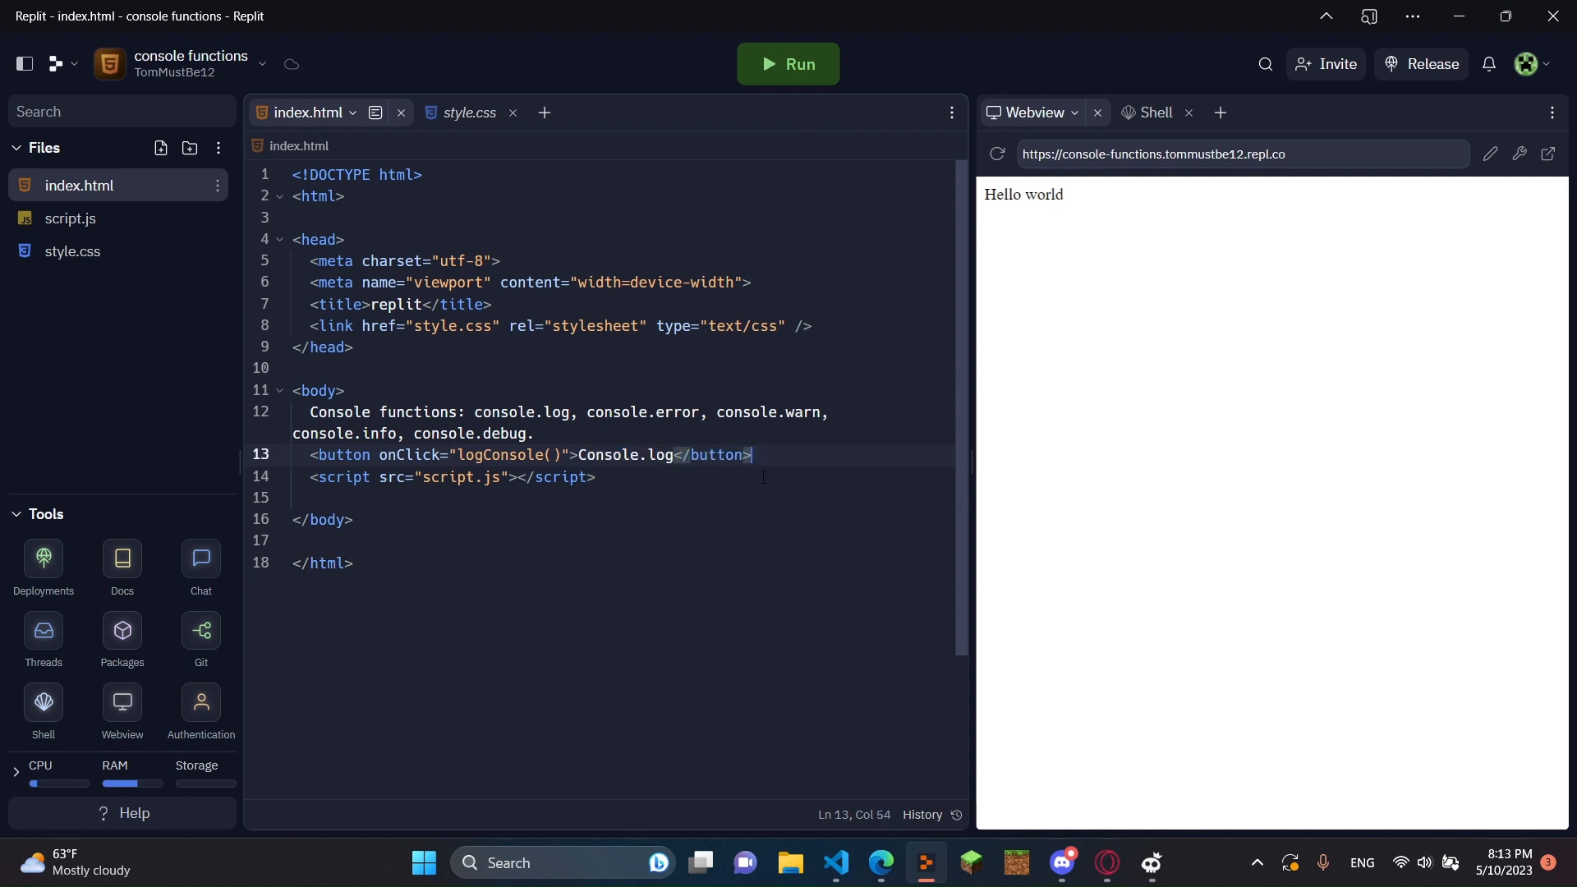
text(<br>)
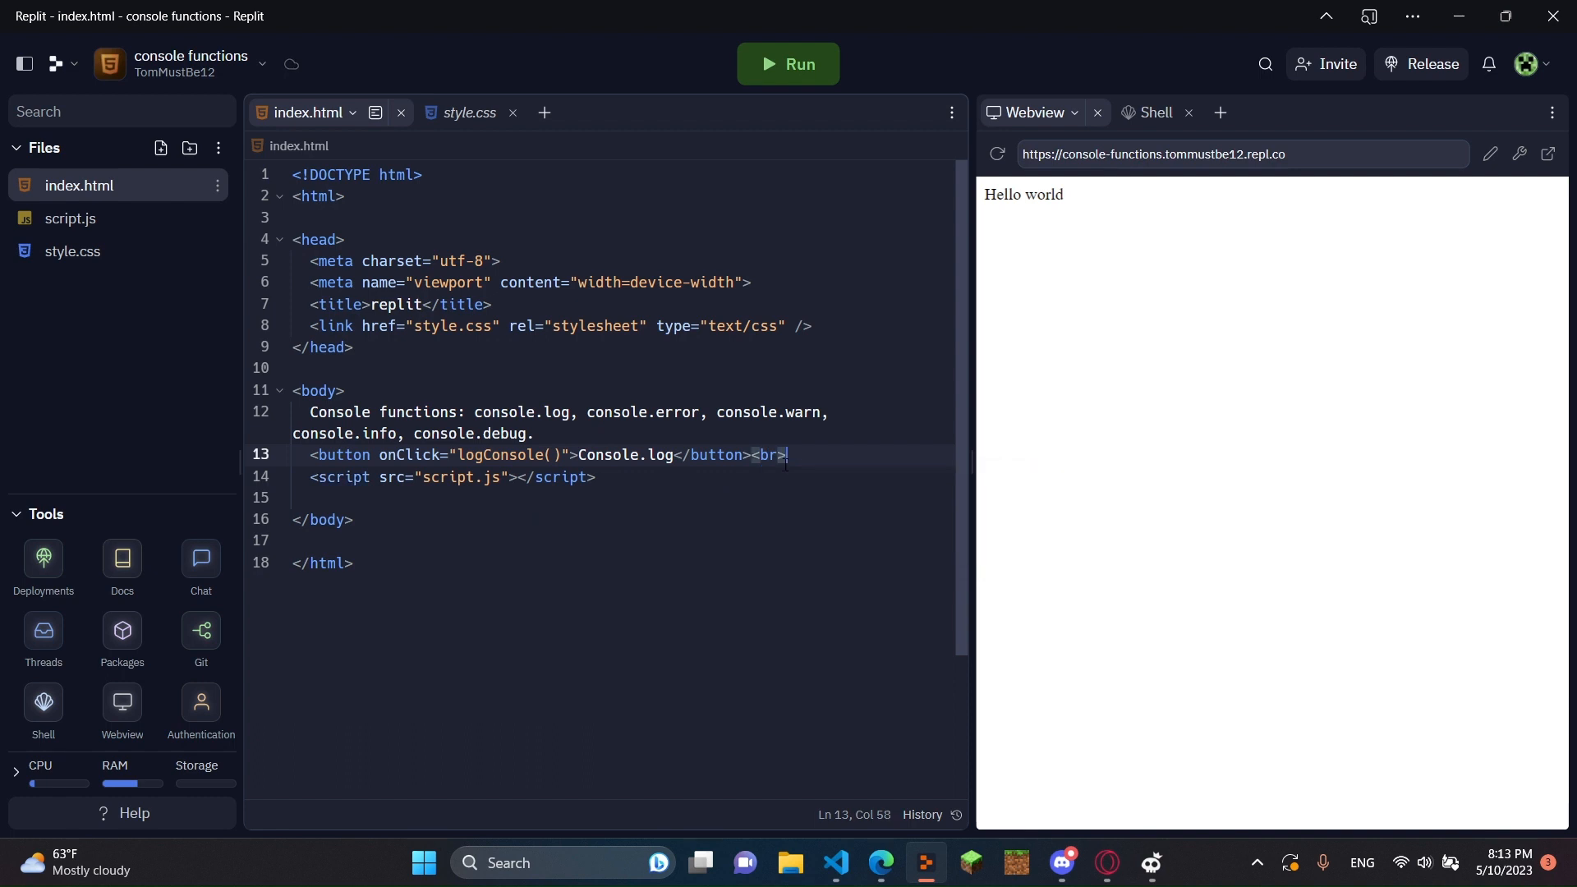
key(enter)
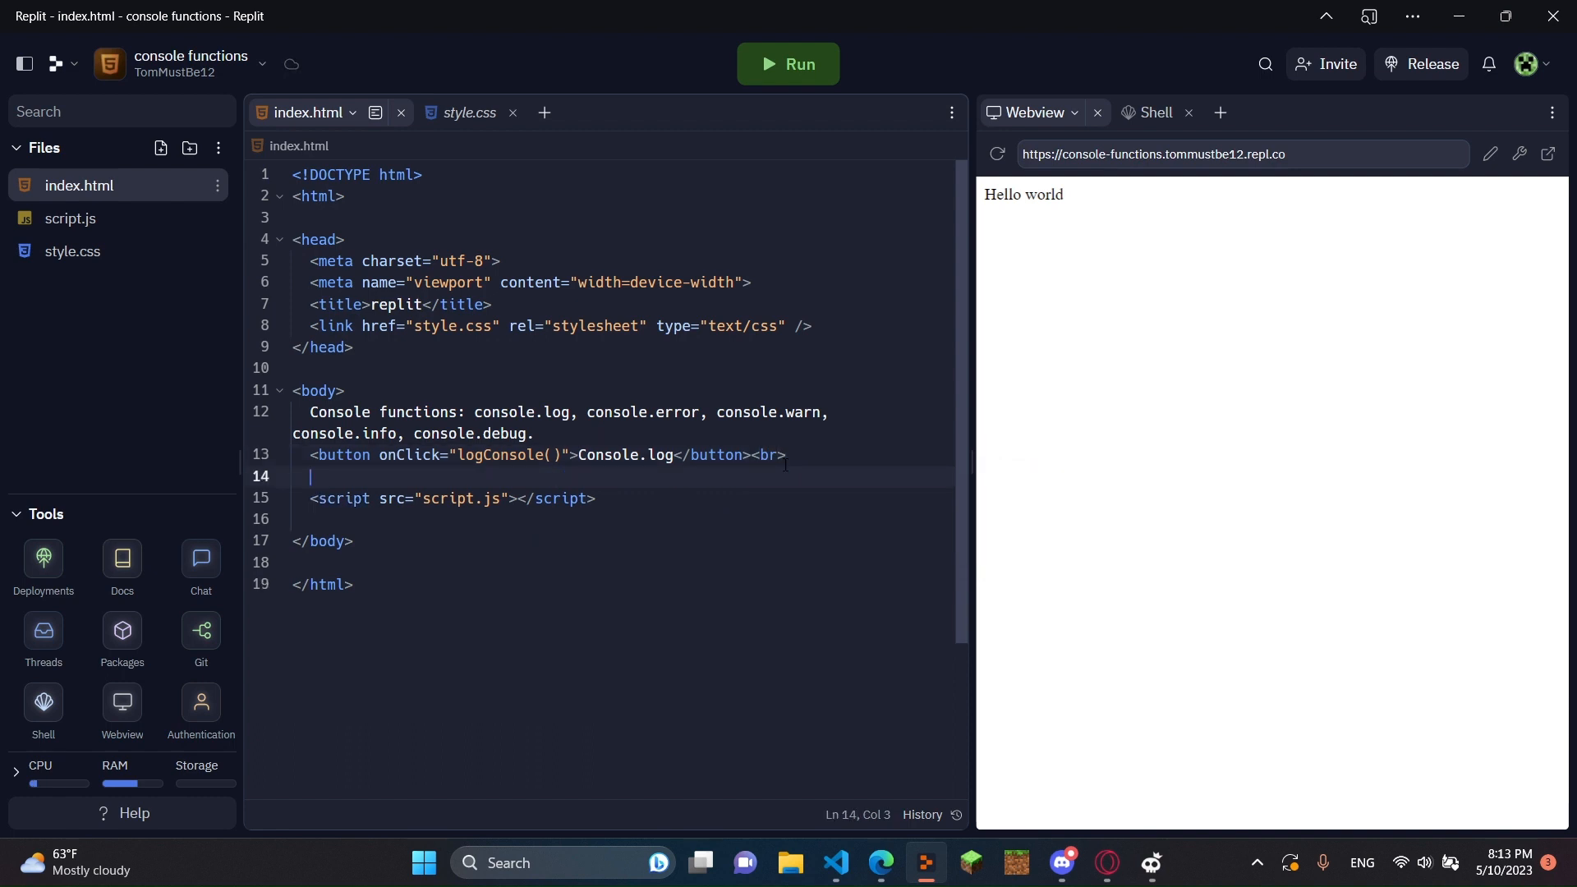
Begin a second button with onClick="logError on a new line.
text(<button)
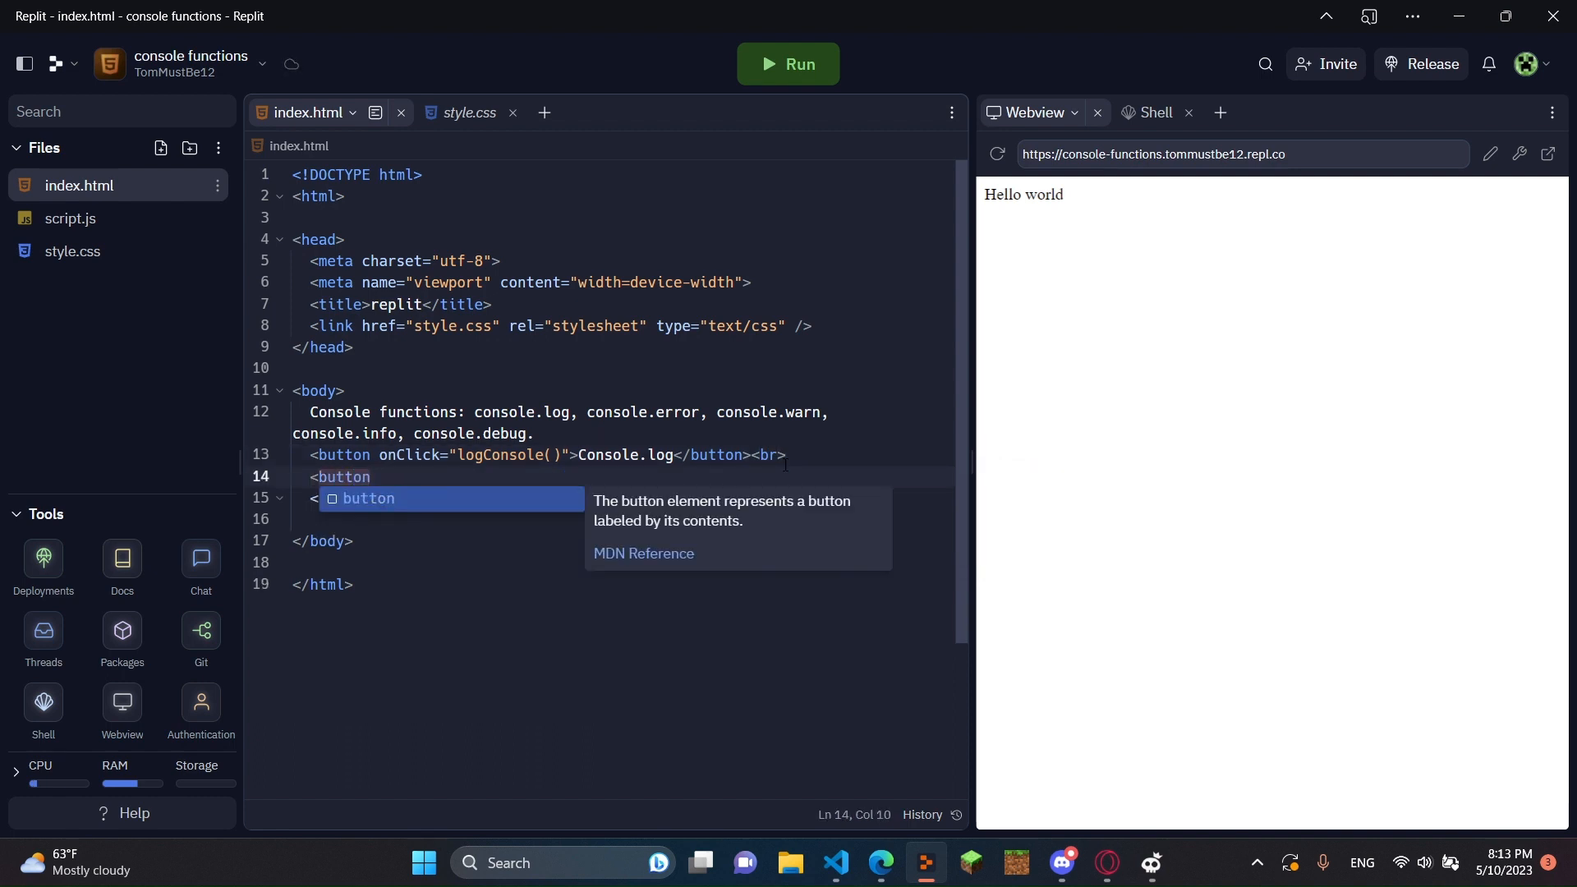
text(onClick=)
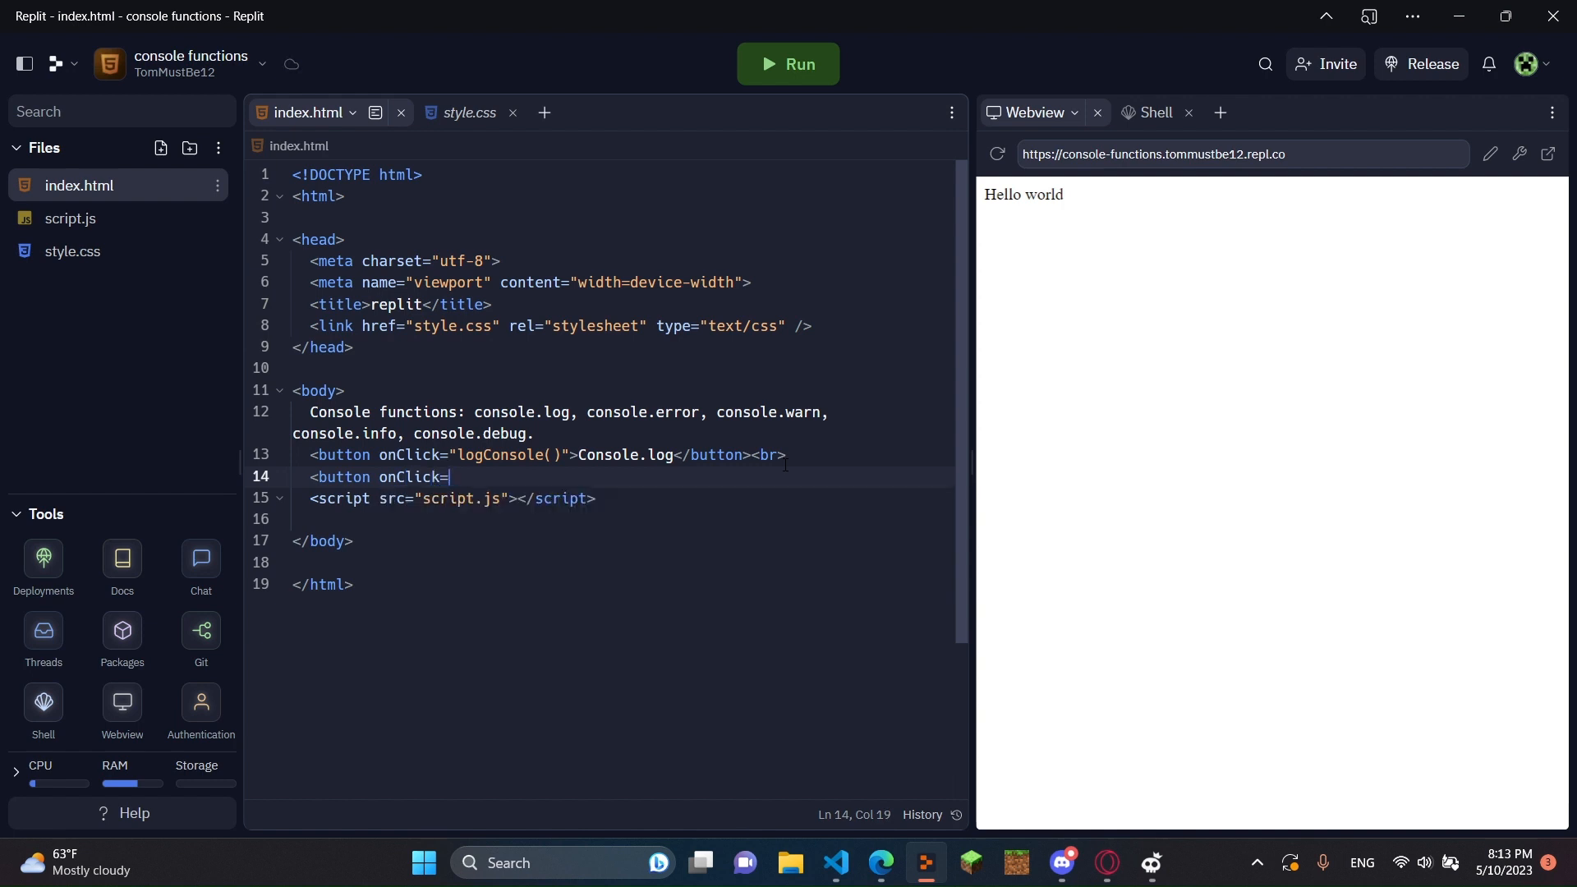
text(")
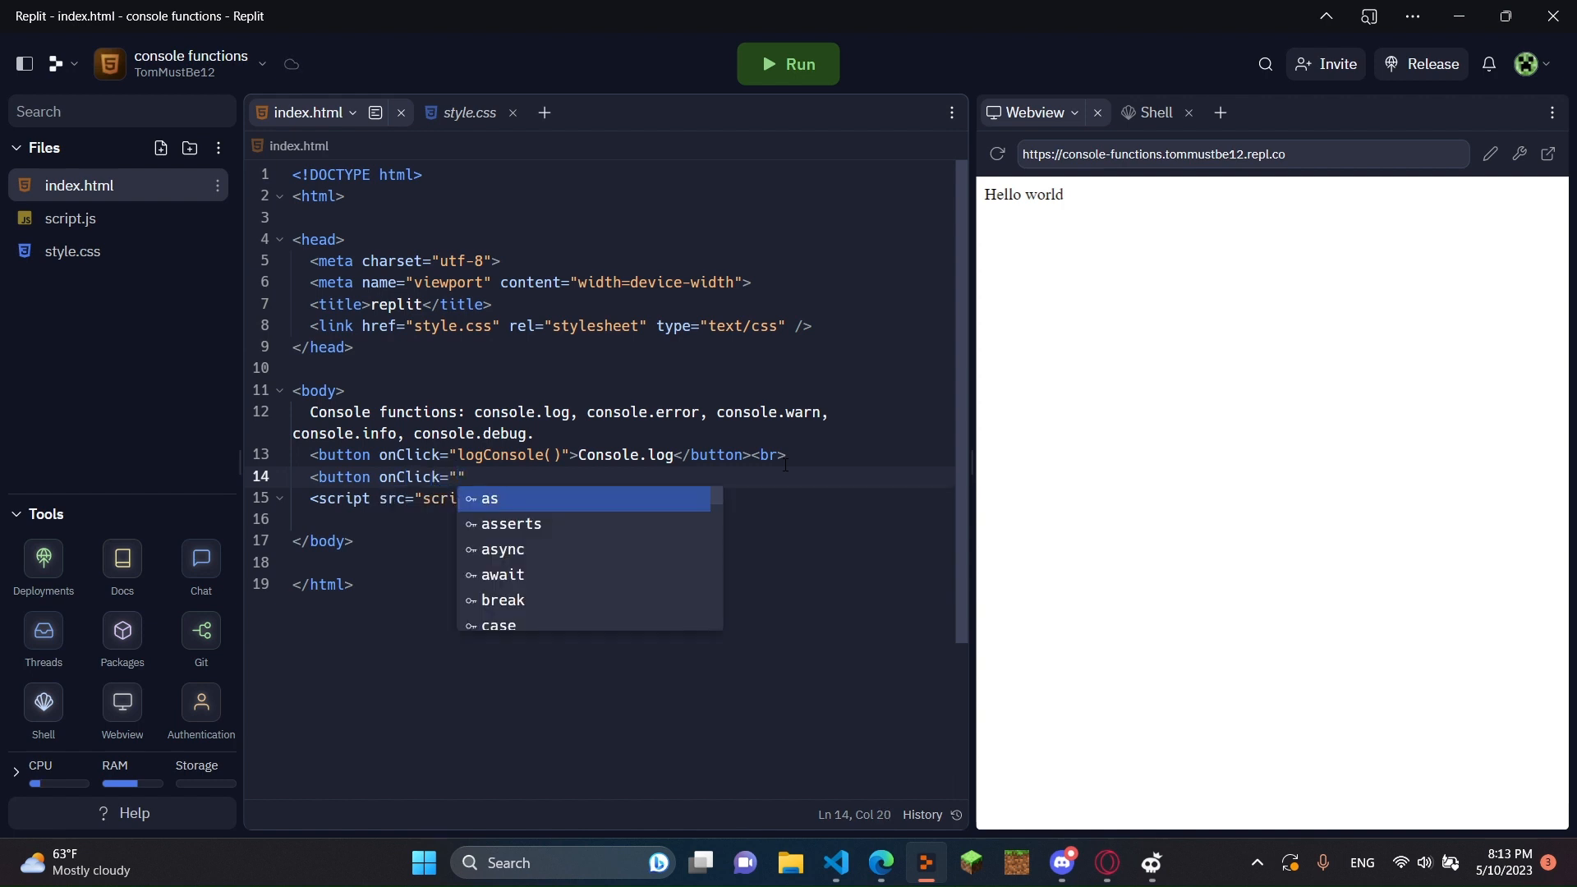
text(logError)
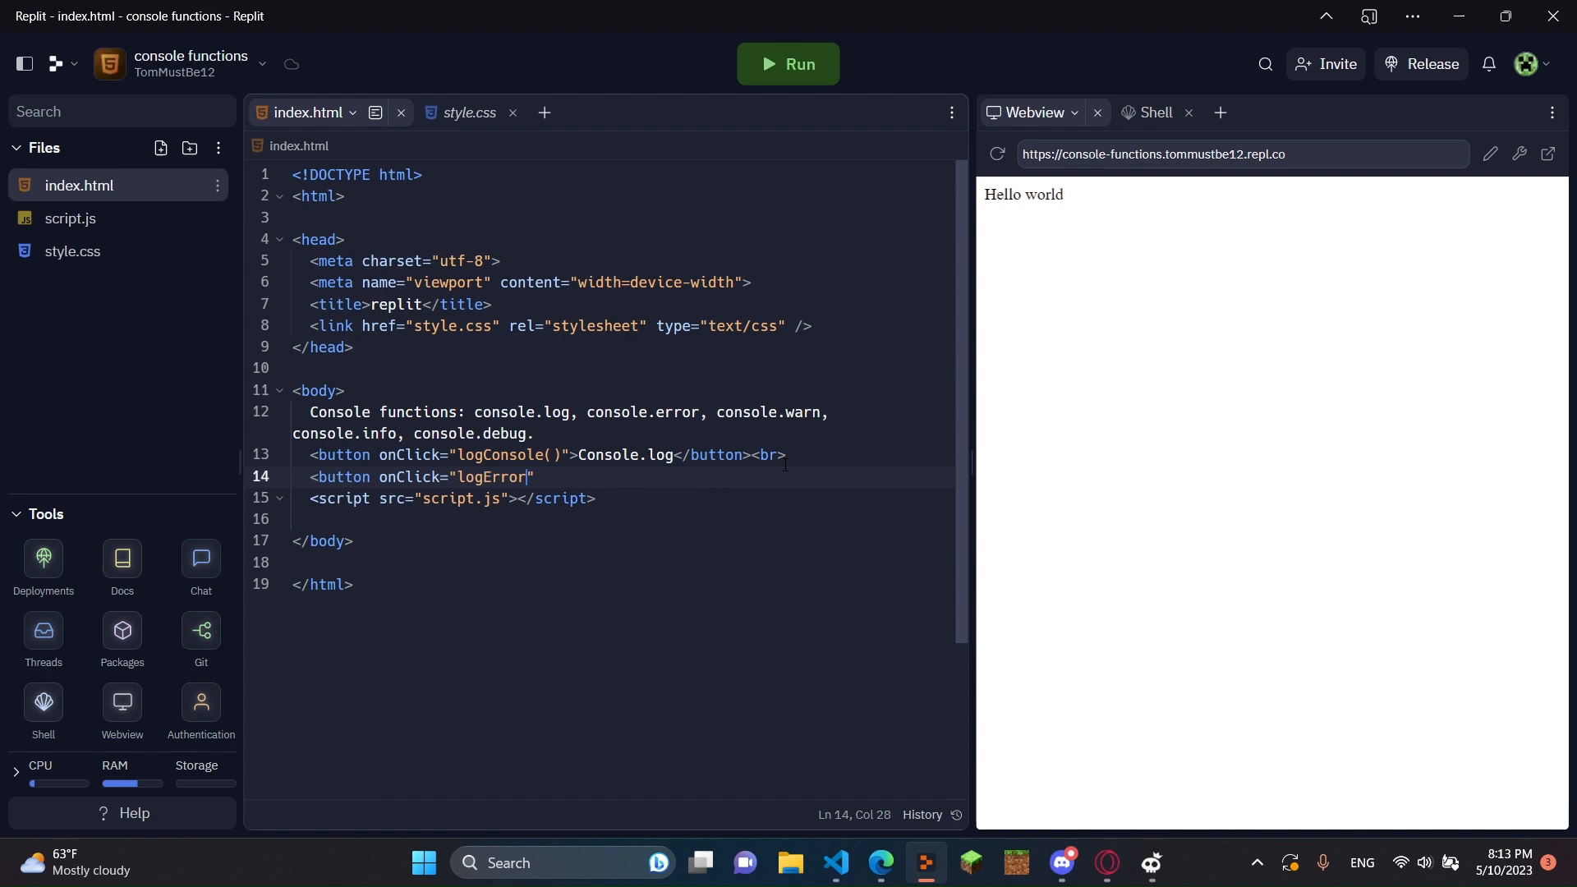
Finish the Console.error button calling logError() with a <br>, and start the next button tag.
text(()">)
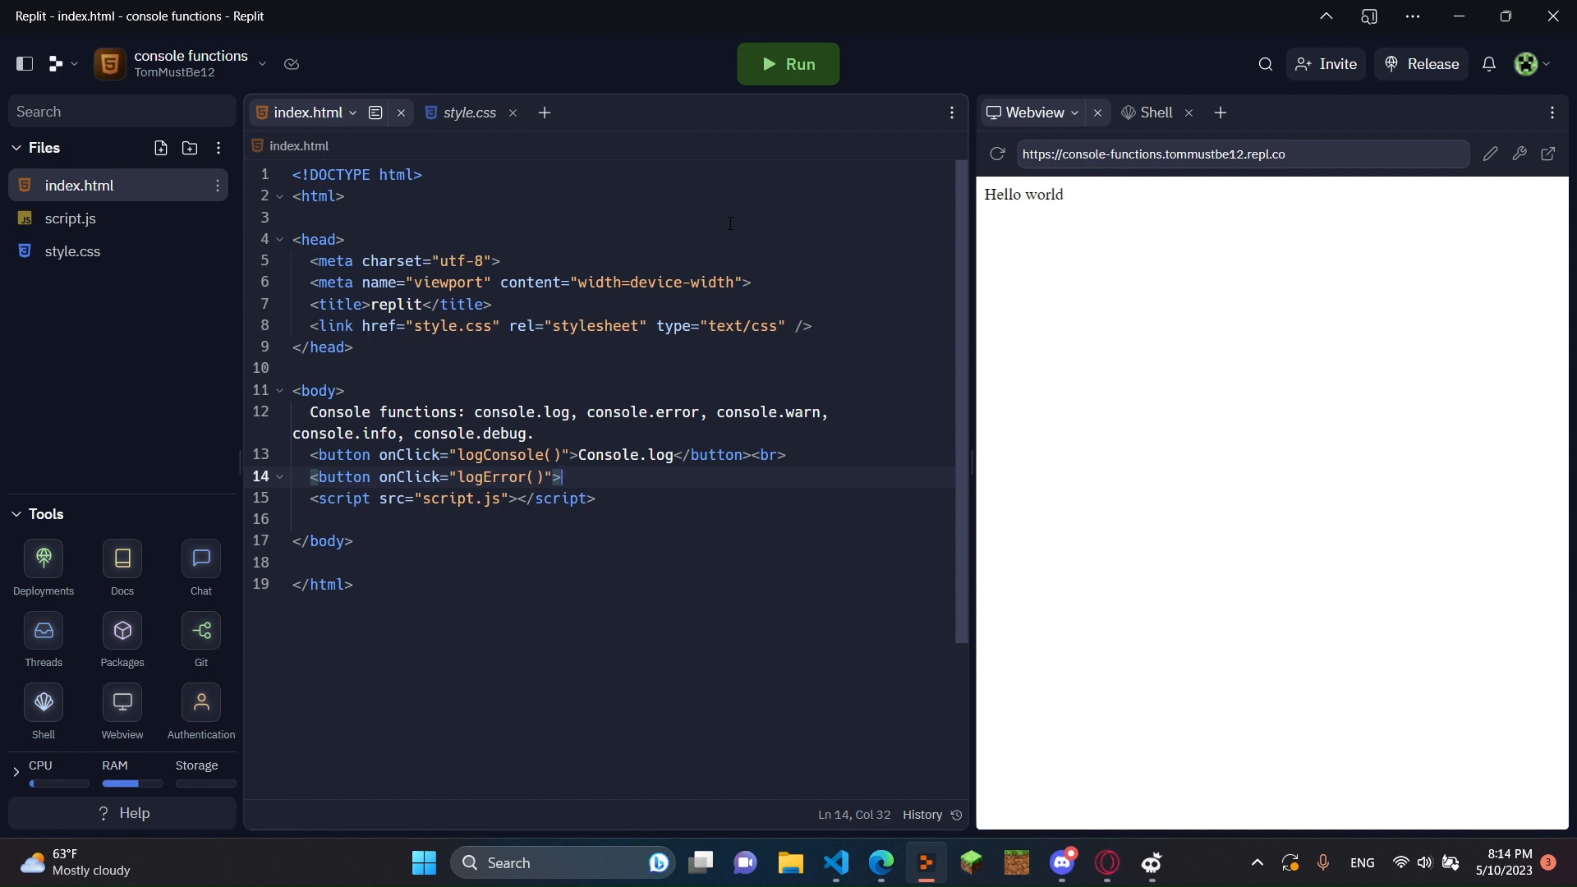
text(Console.er)
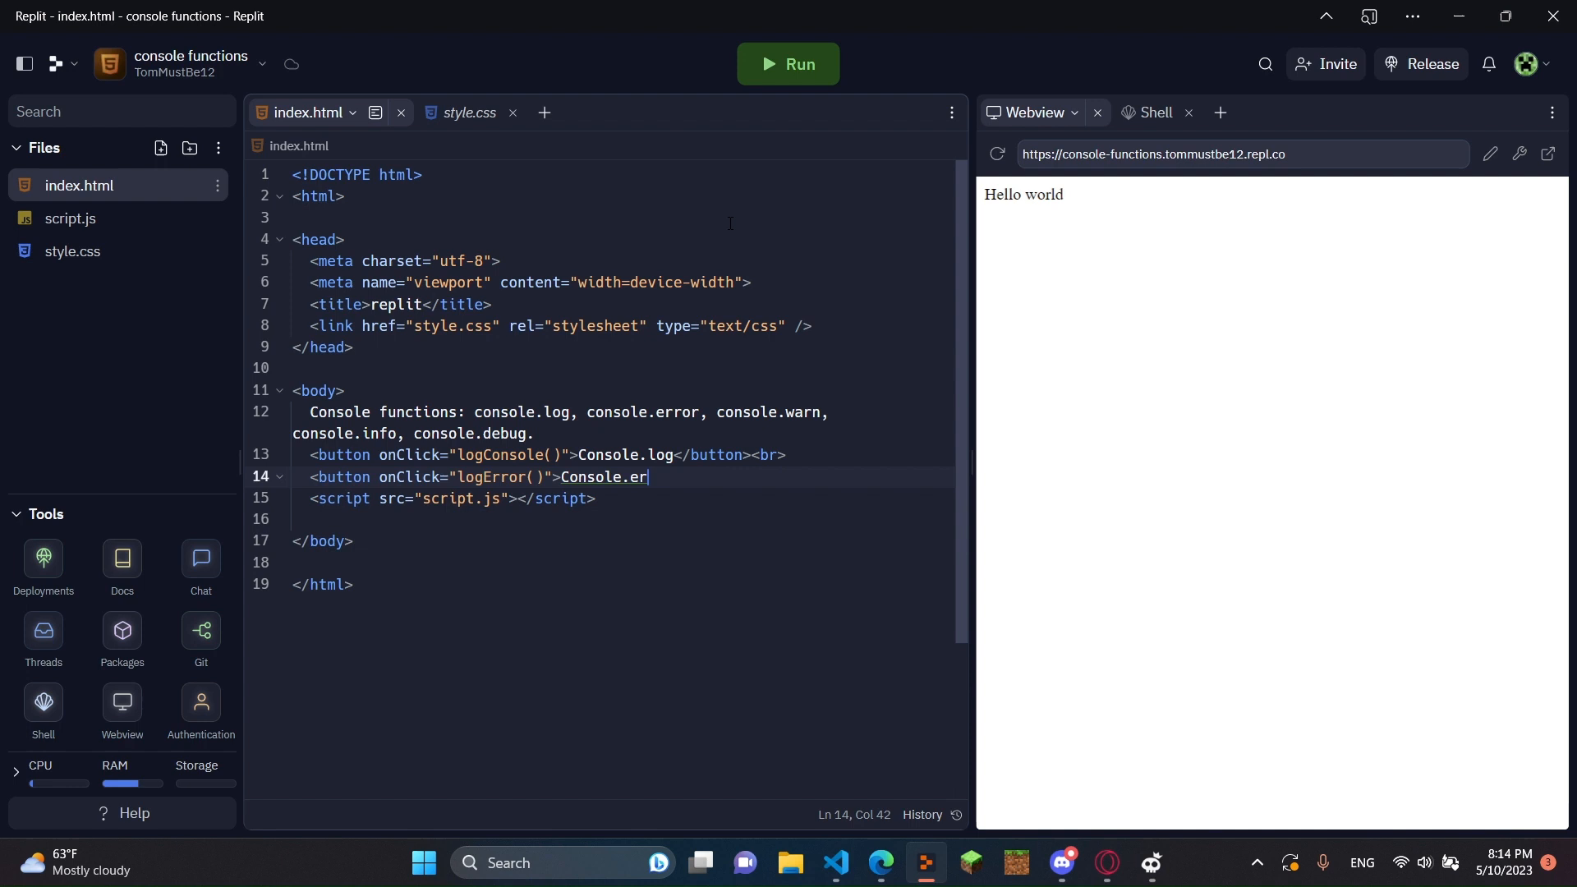
text(ror</button>)
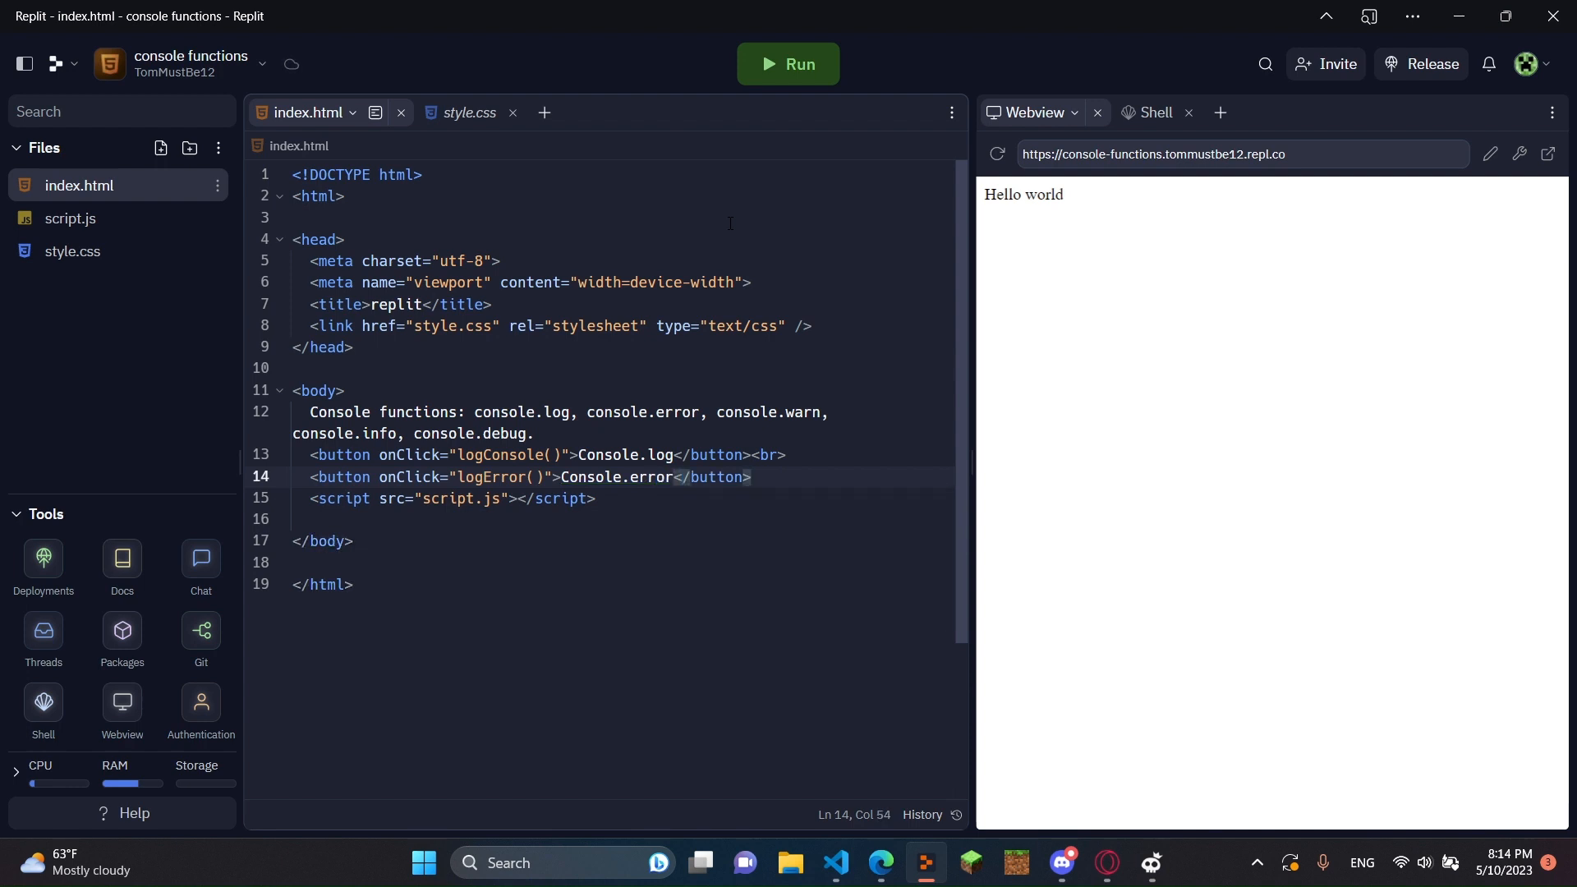
text(<br>)
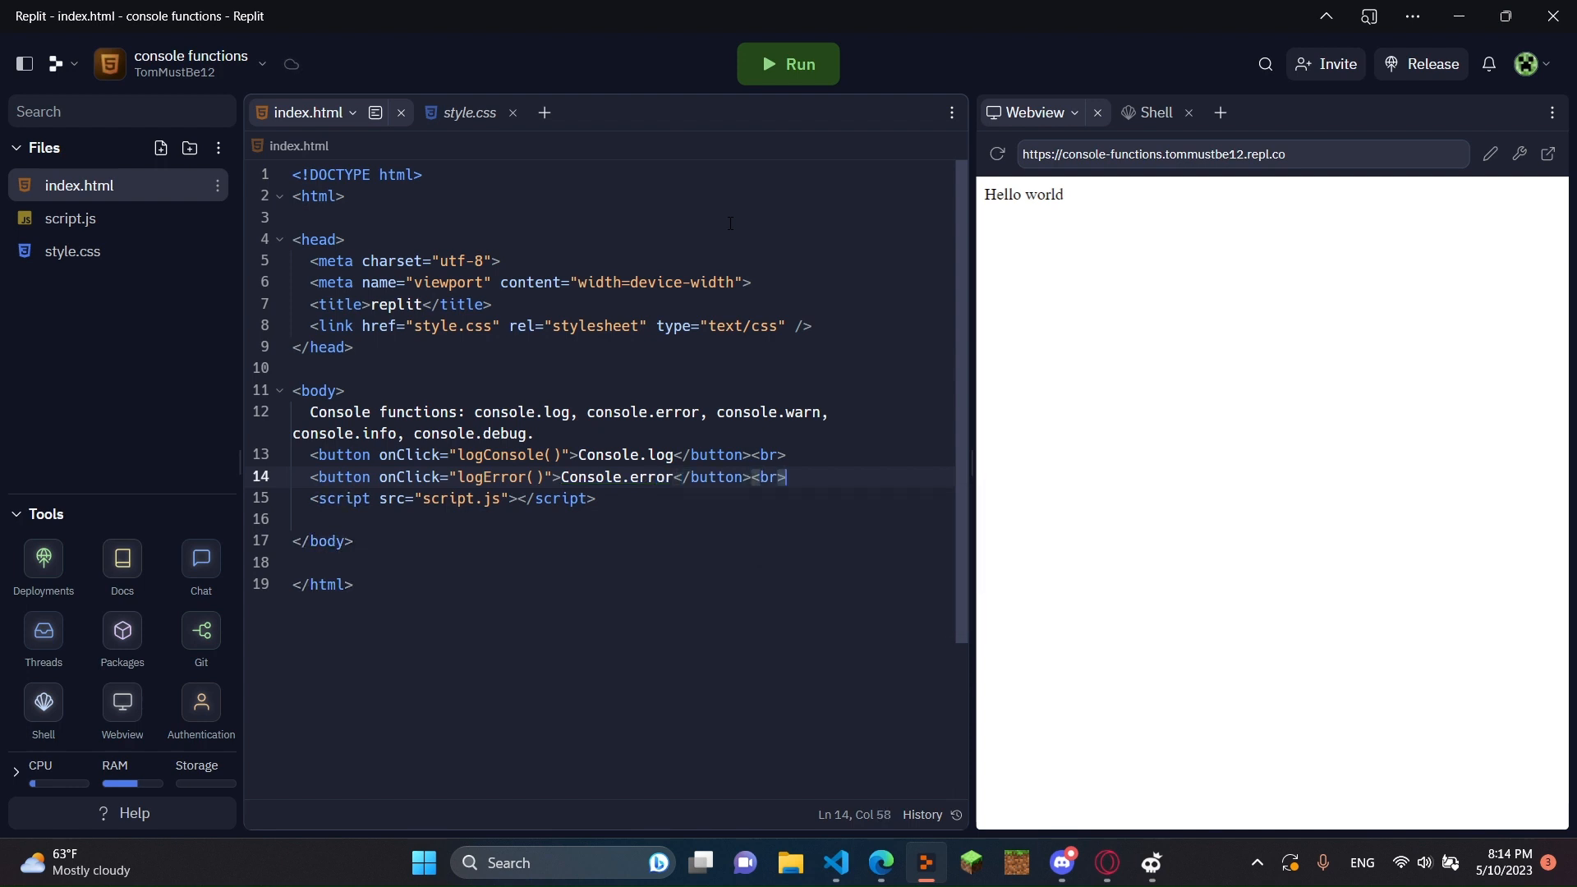
text(<b)
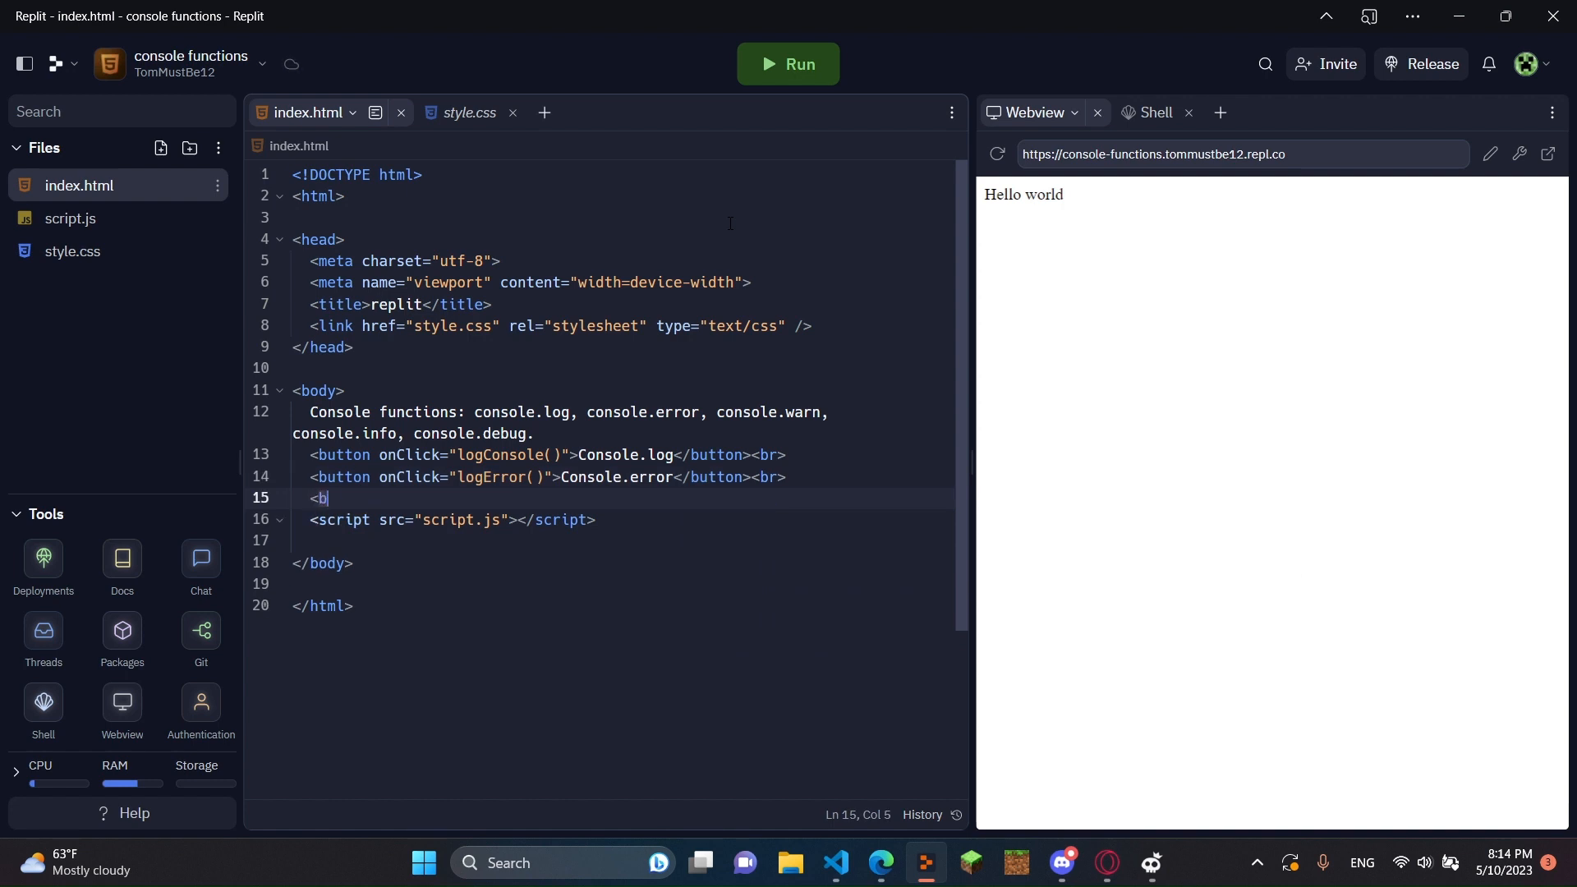
Add a Console.warn button calling logWarn() with a <br>, and a Console.debug button calling logDebug().
text(utton onClick=")
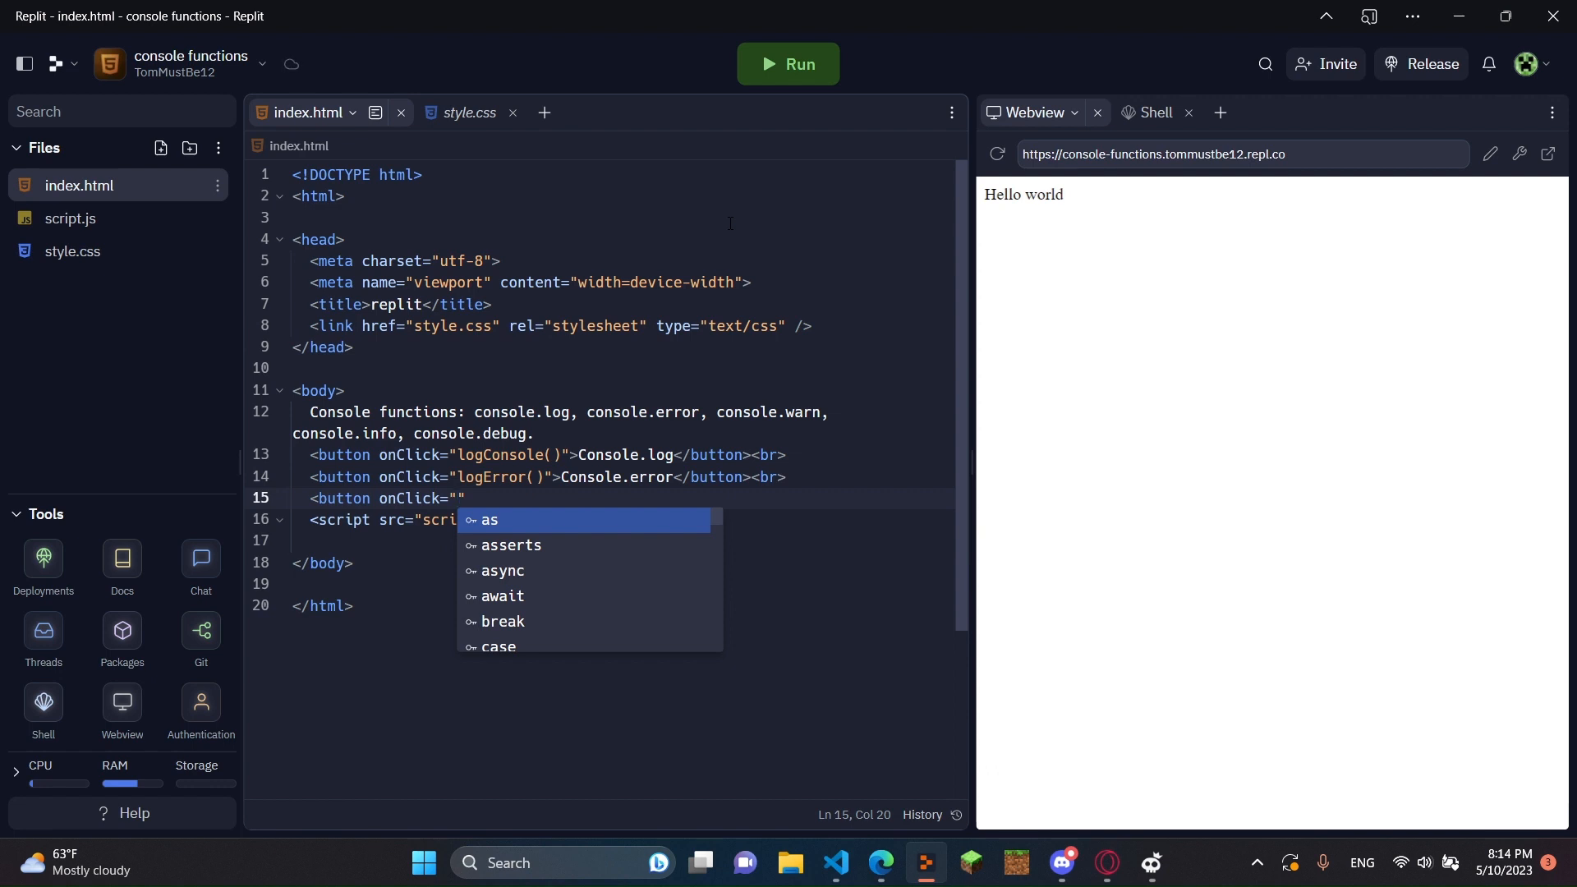
text(logWarn()
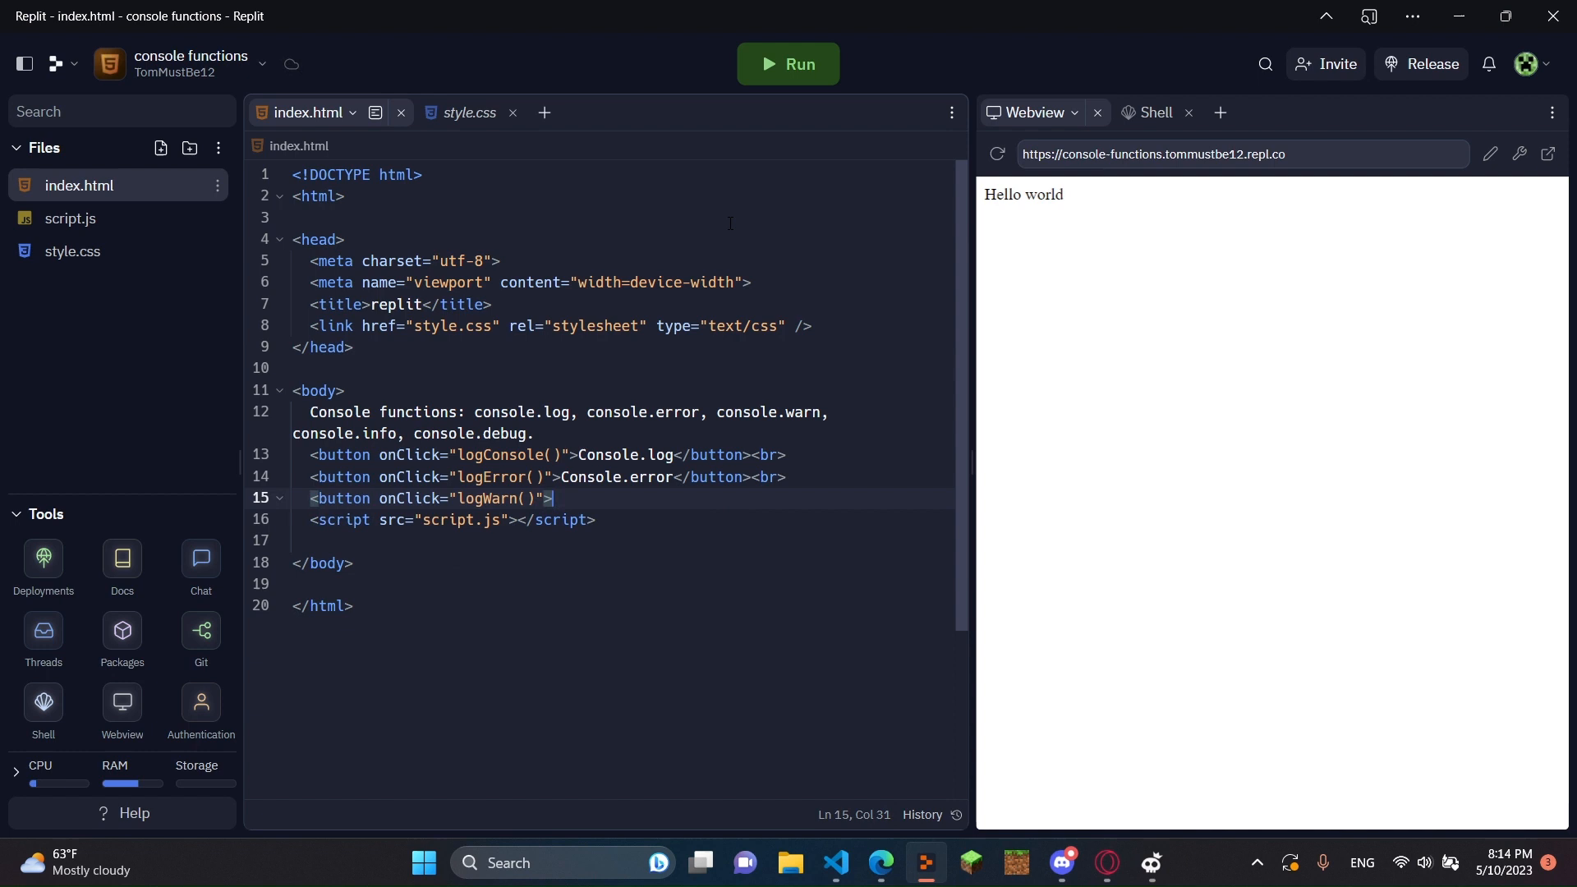
text(Consol)
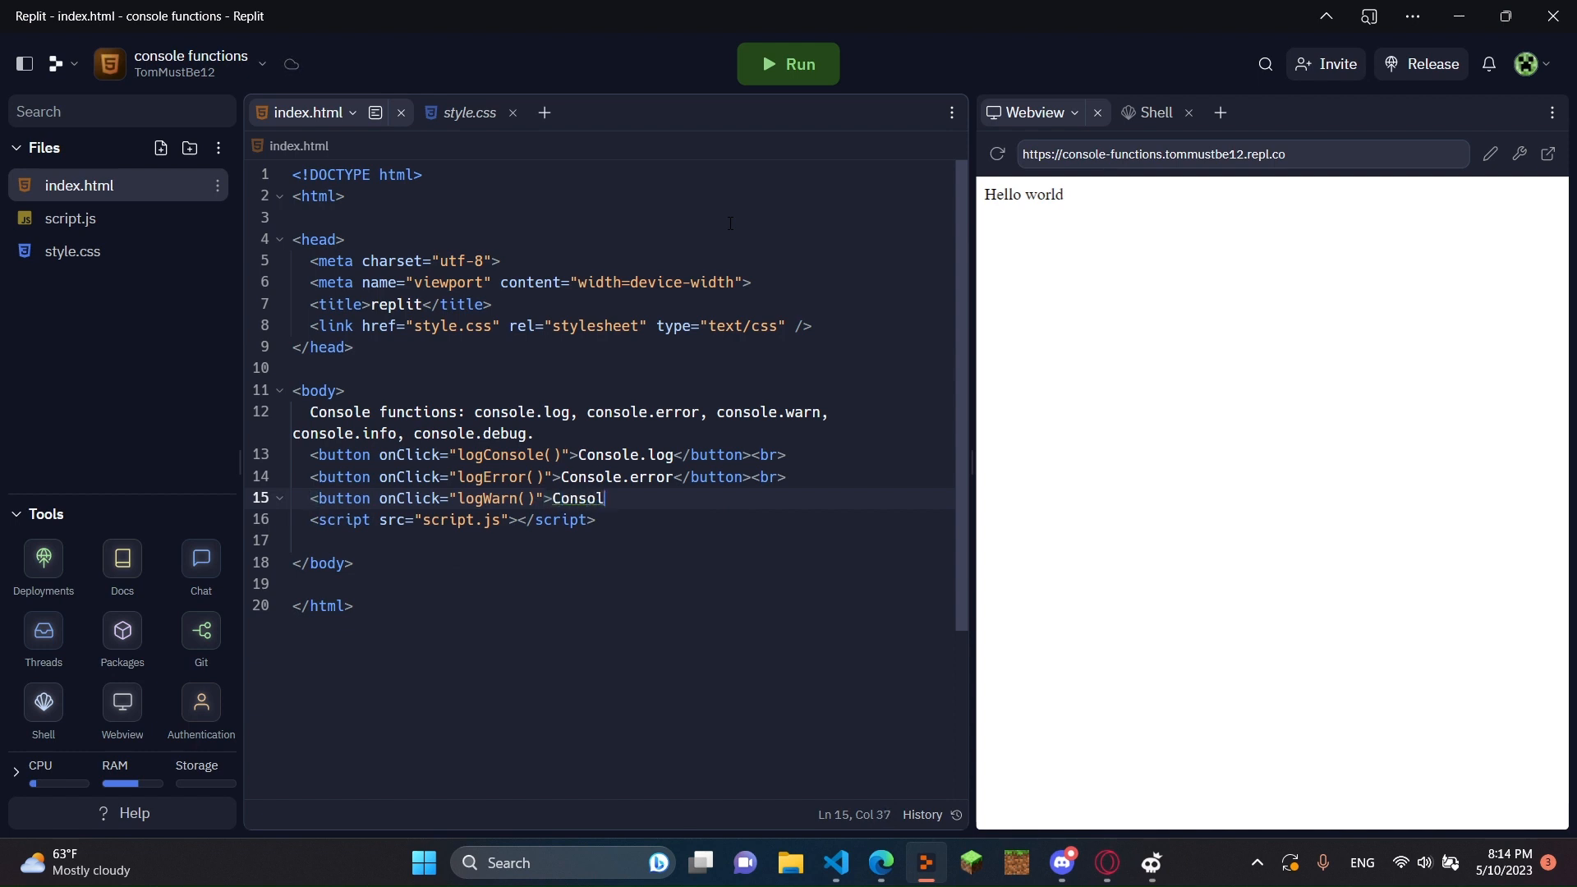
text(e.warn</button>)
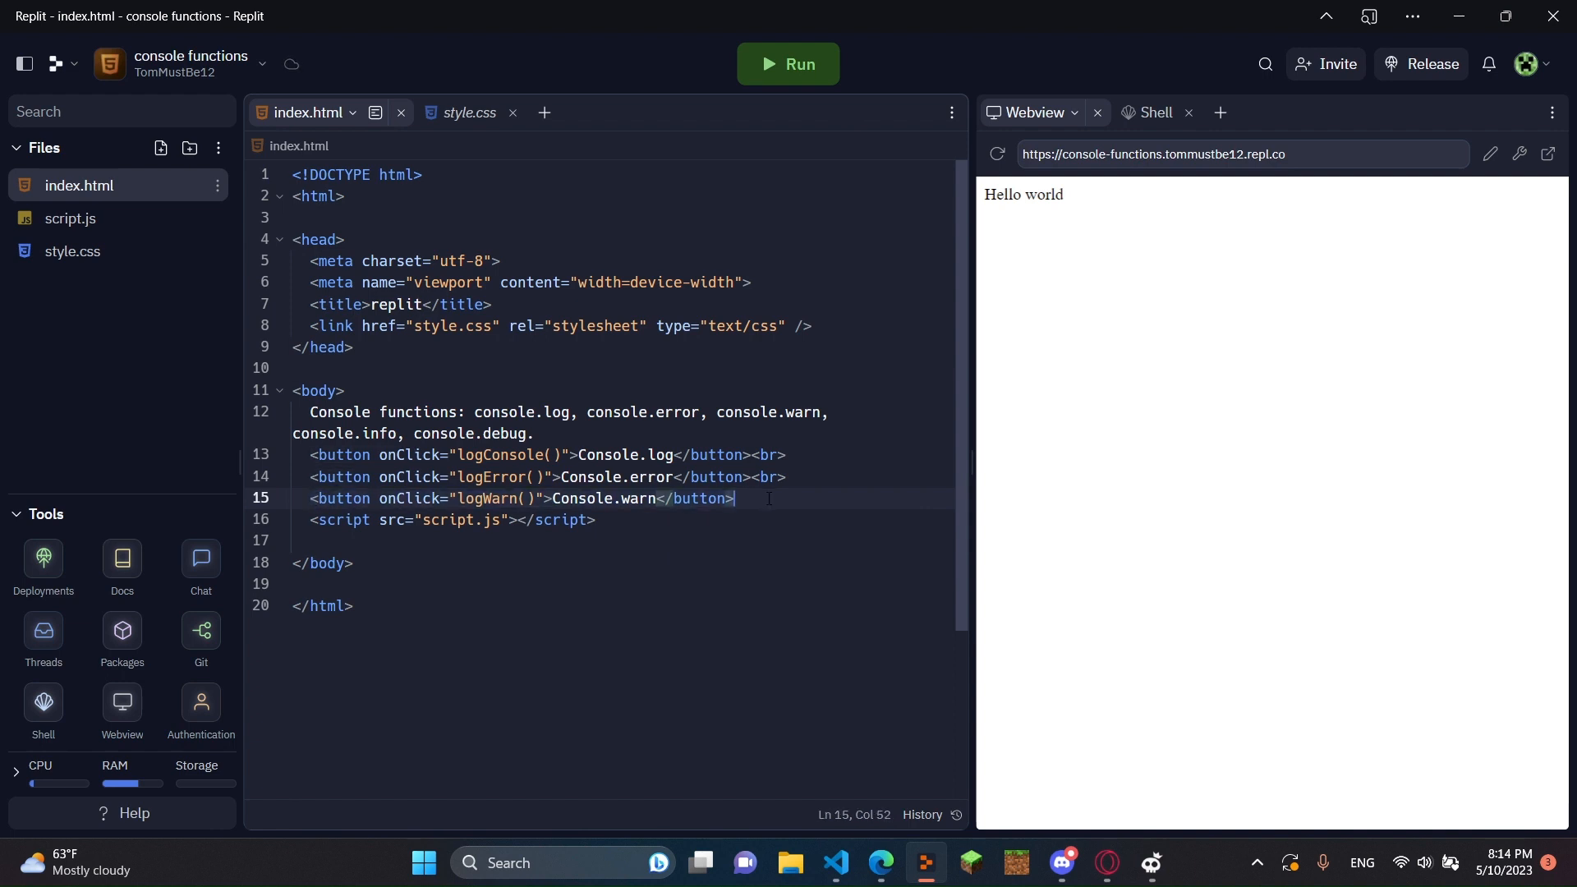
text(<br>)
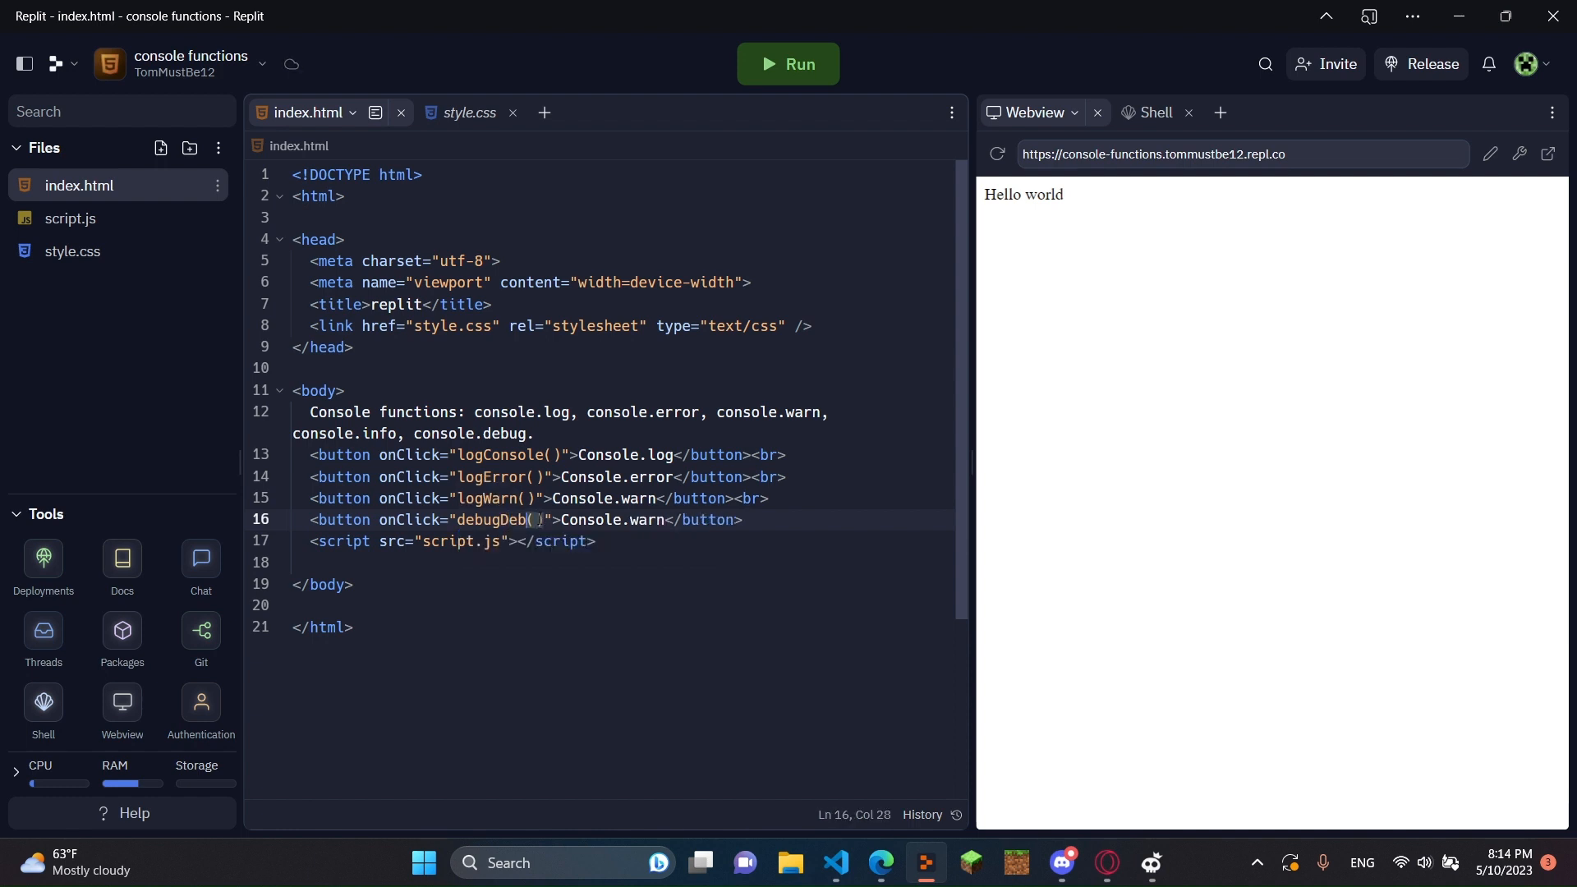
text(ug)
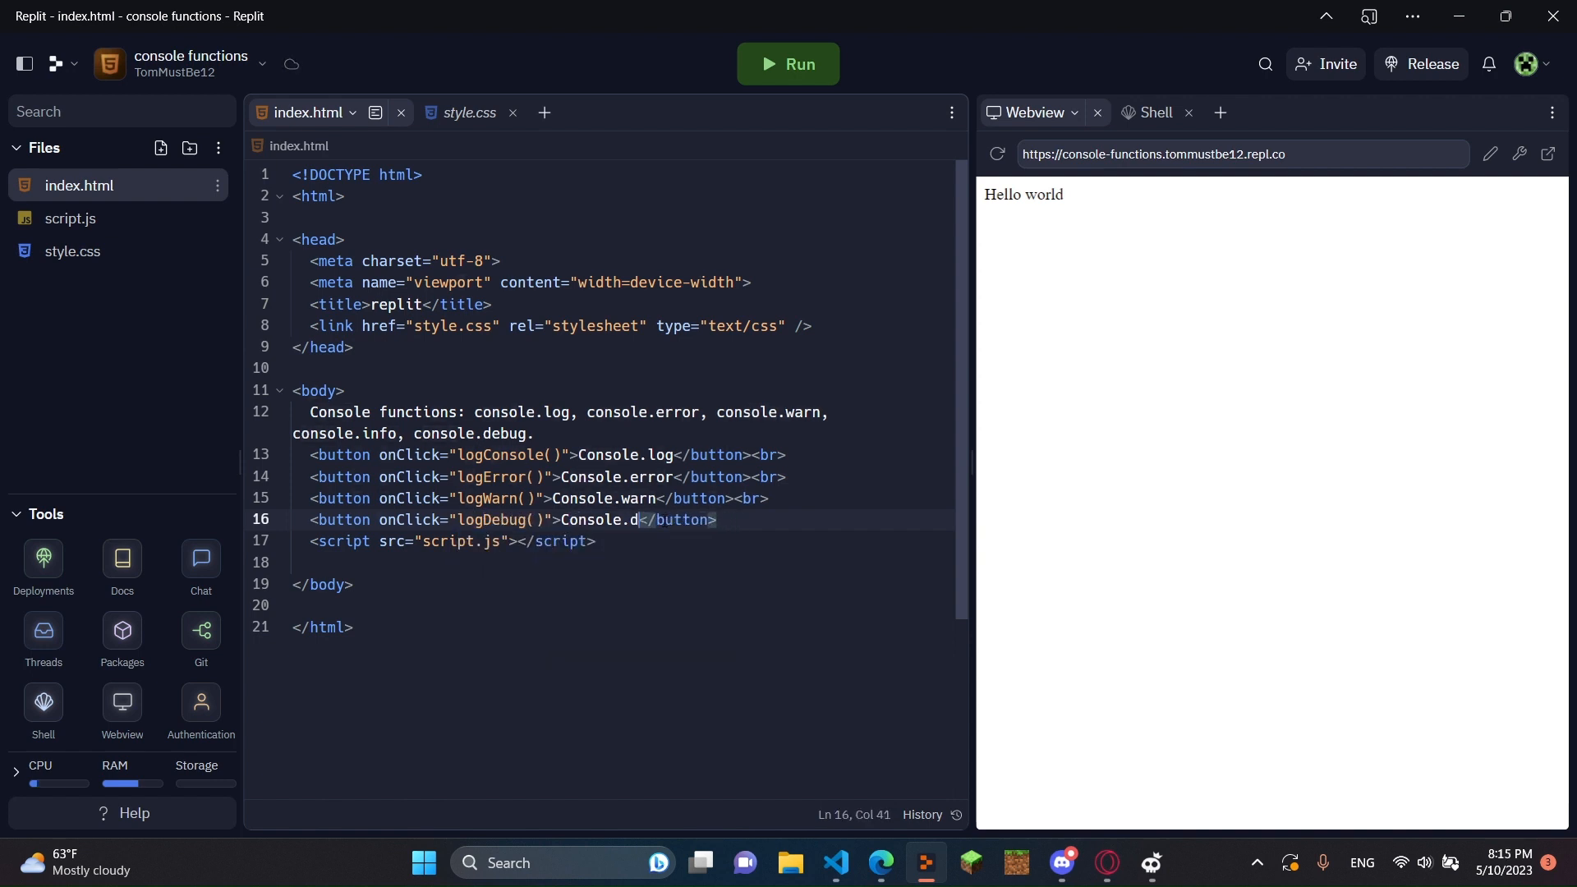
text(ebug)
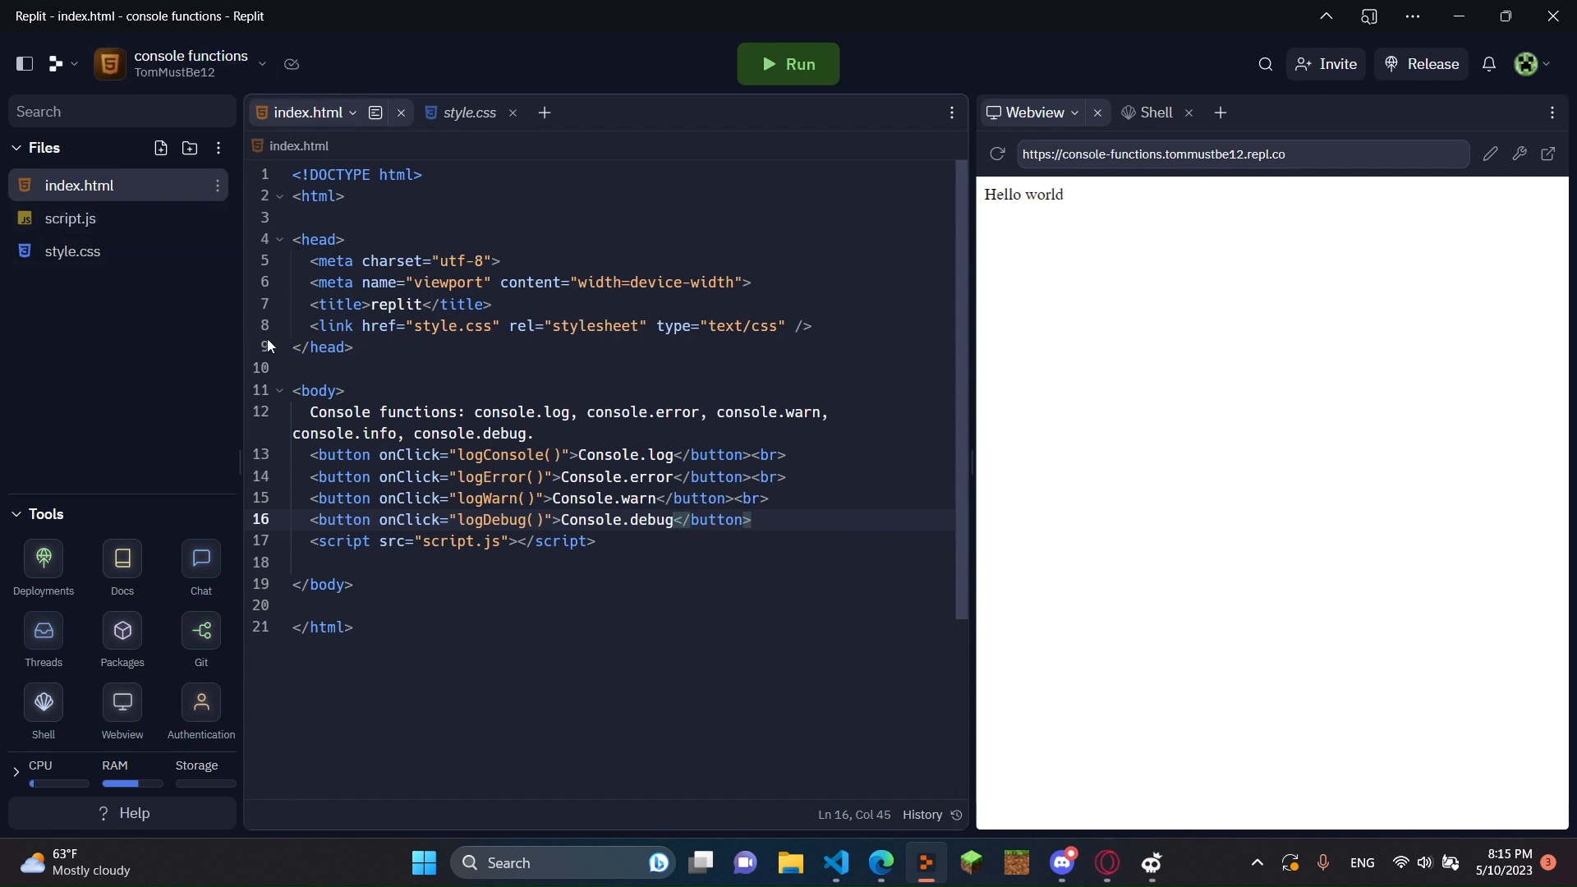
In script.js, write an empty function () { } block and repeat it to make five.
click(69, 219)
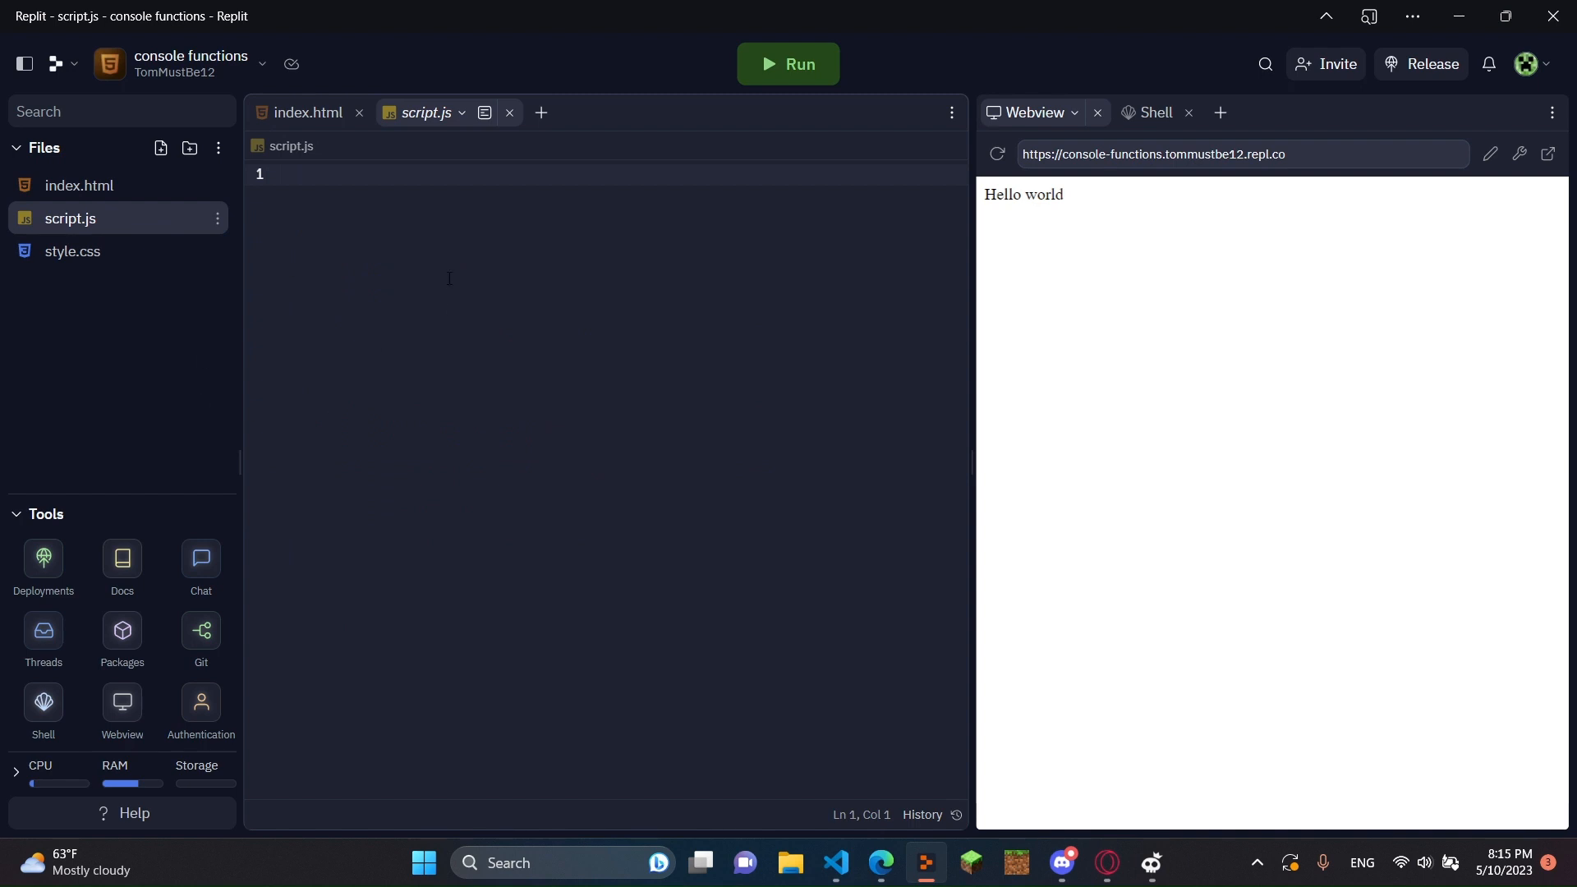
text(fu)
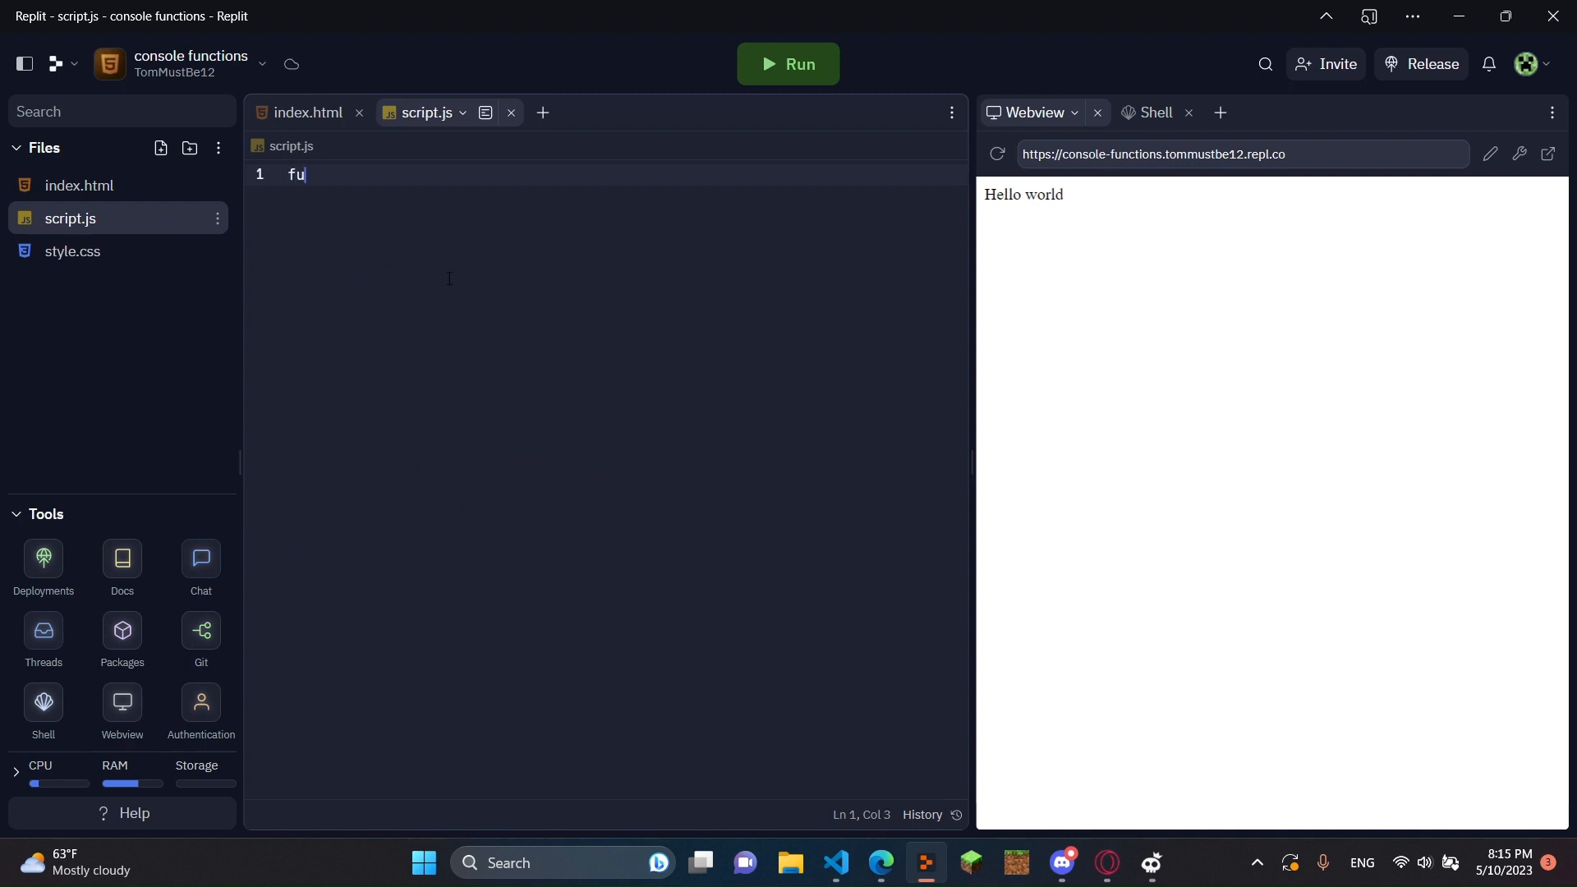
text(ct)
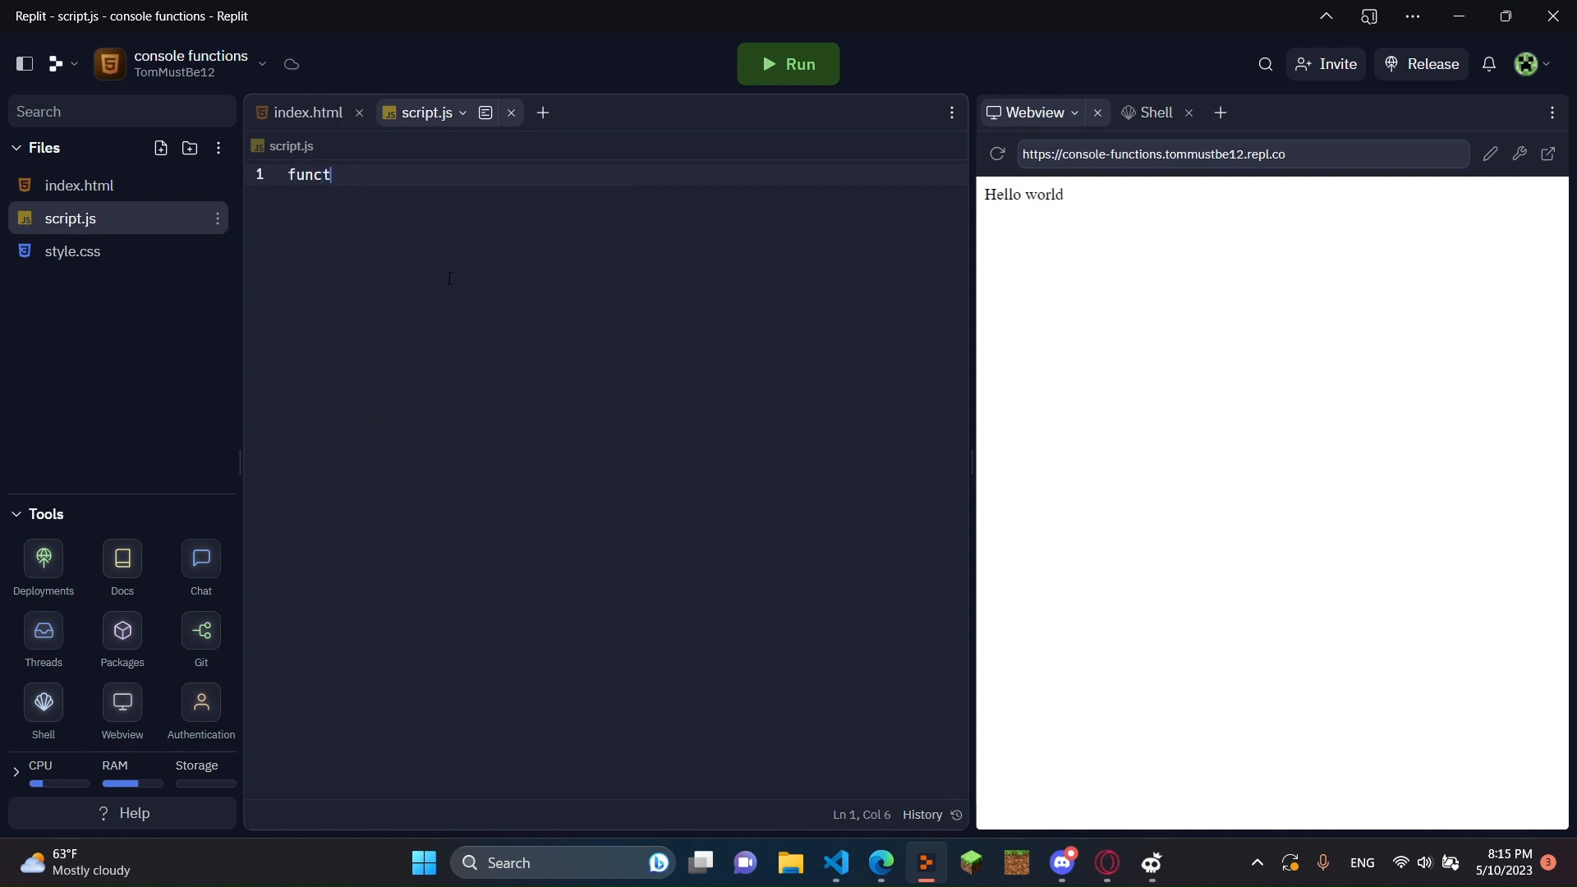
text(ion ())
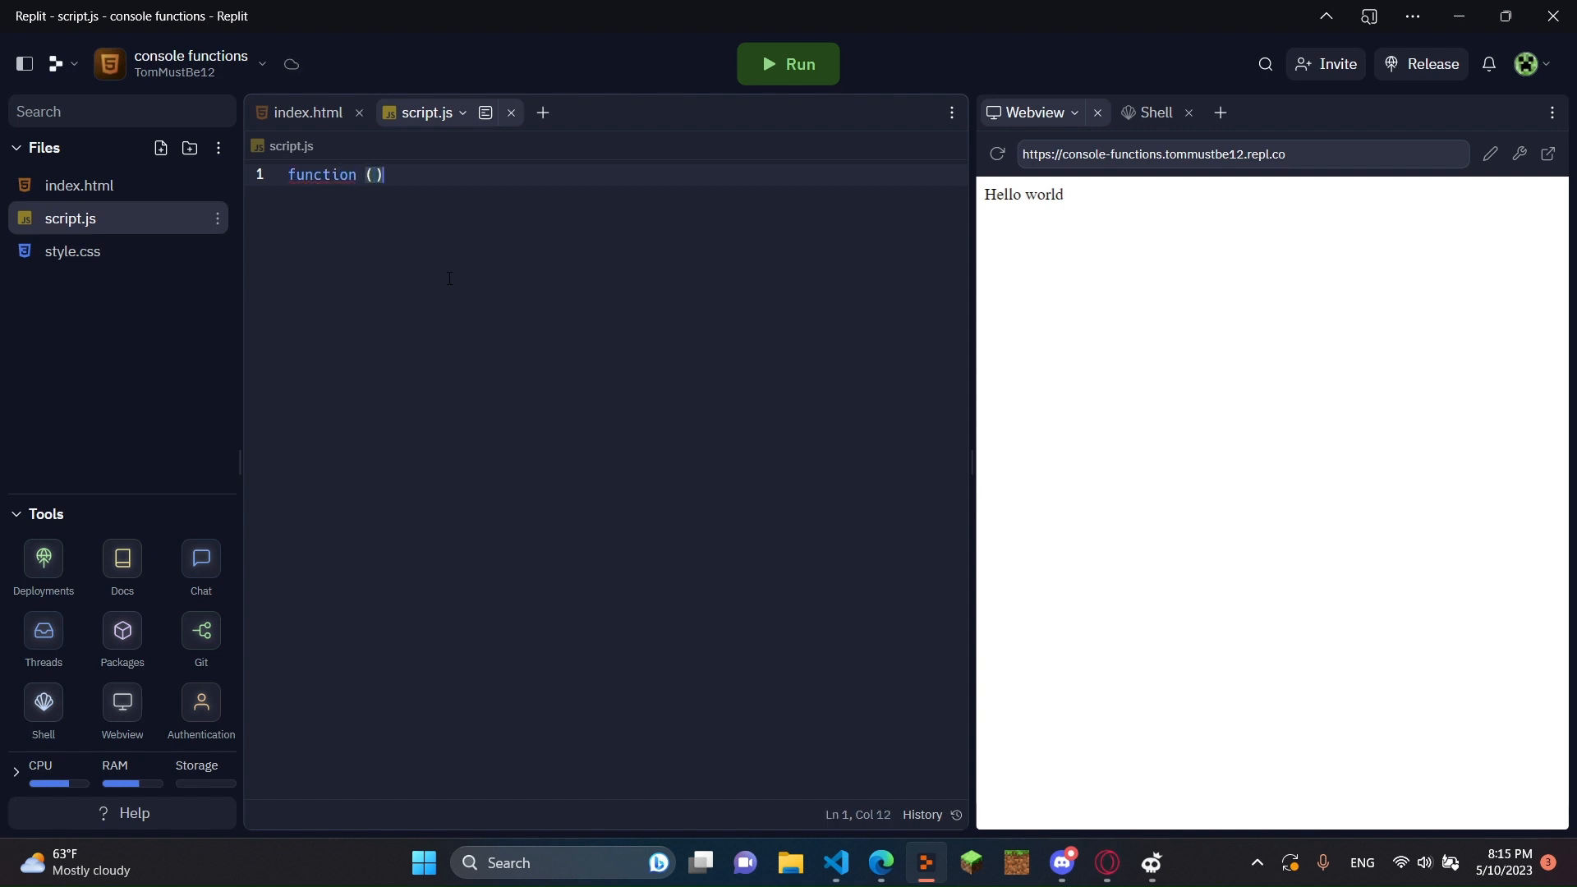
text({)
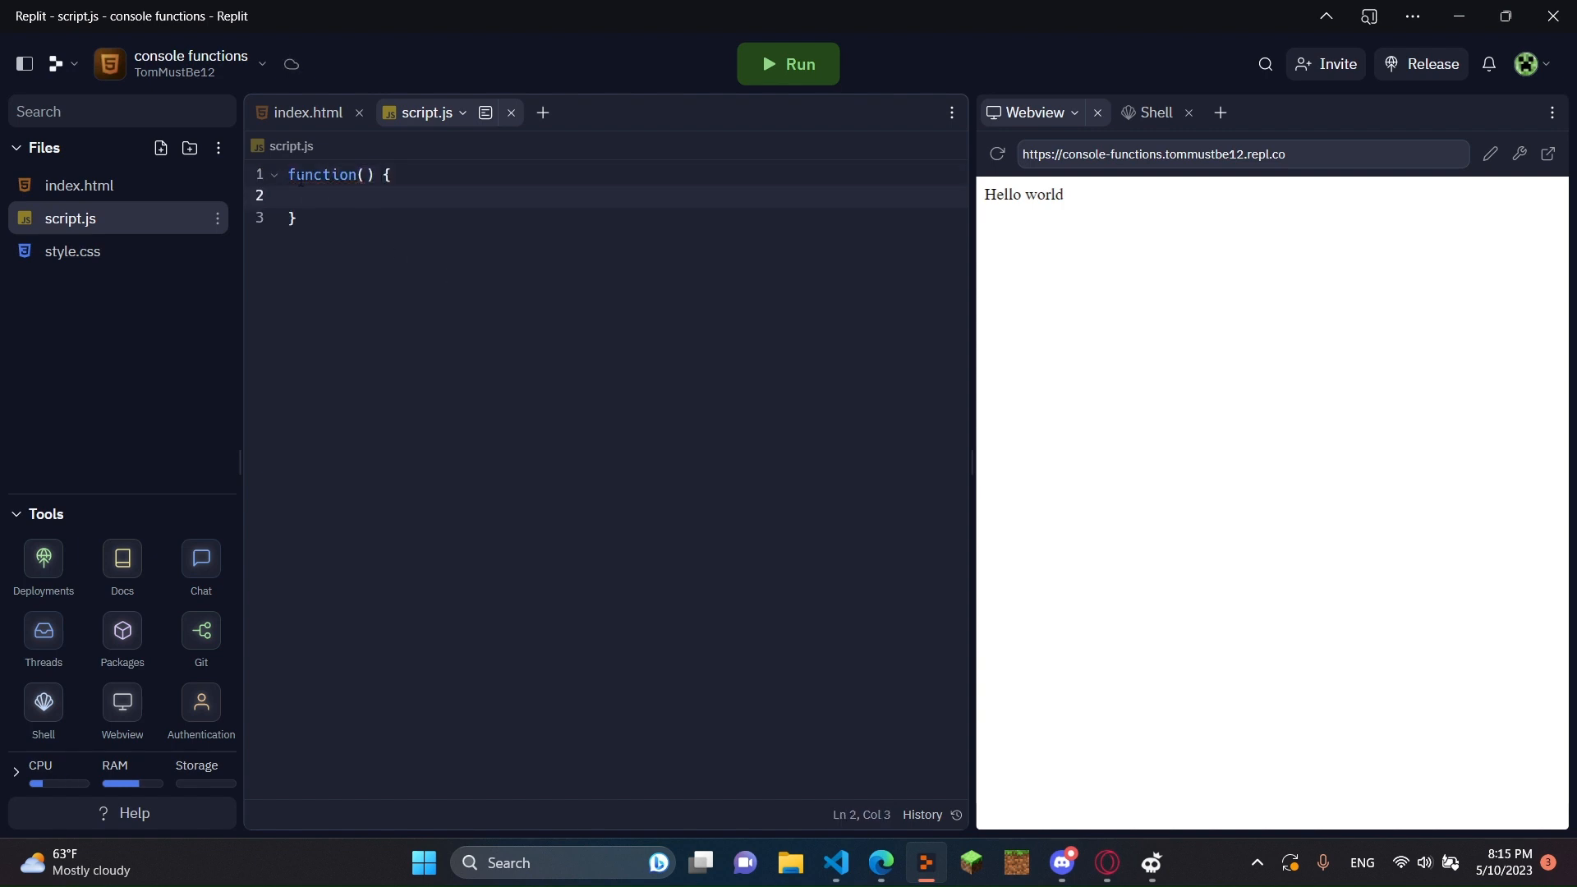
click(298, 219)
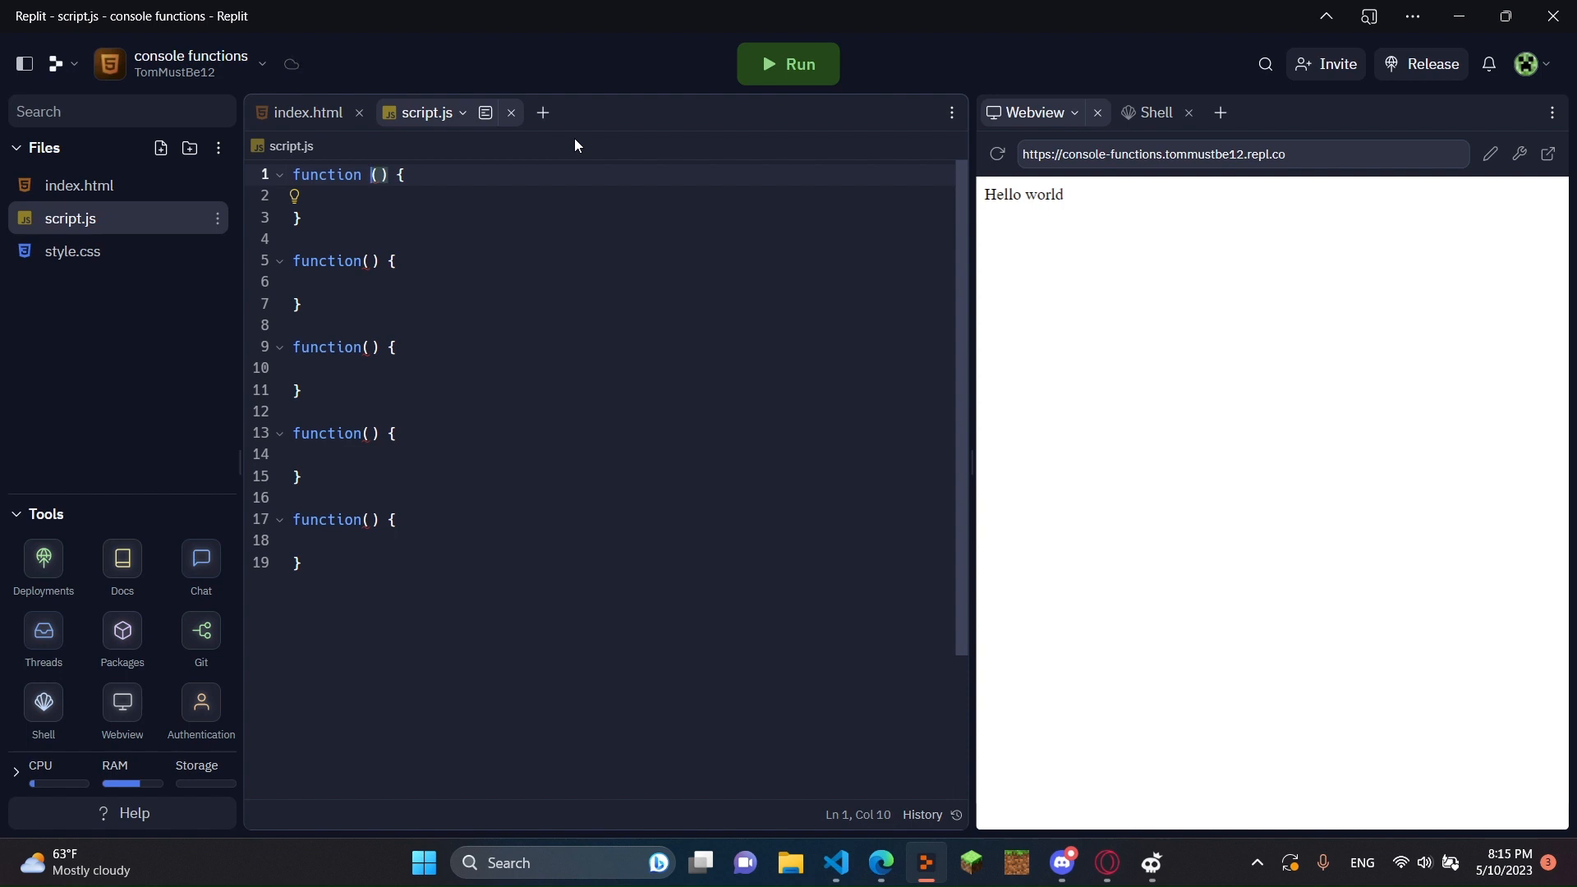
Name the first four functions logConsole, logError, logWarn and logInfo, then return to index.html.
text(logC)
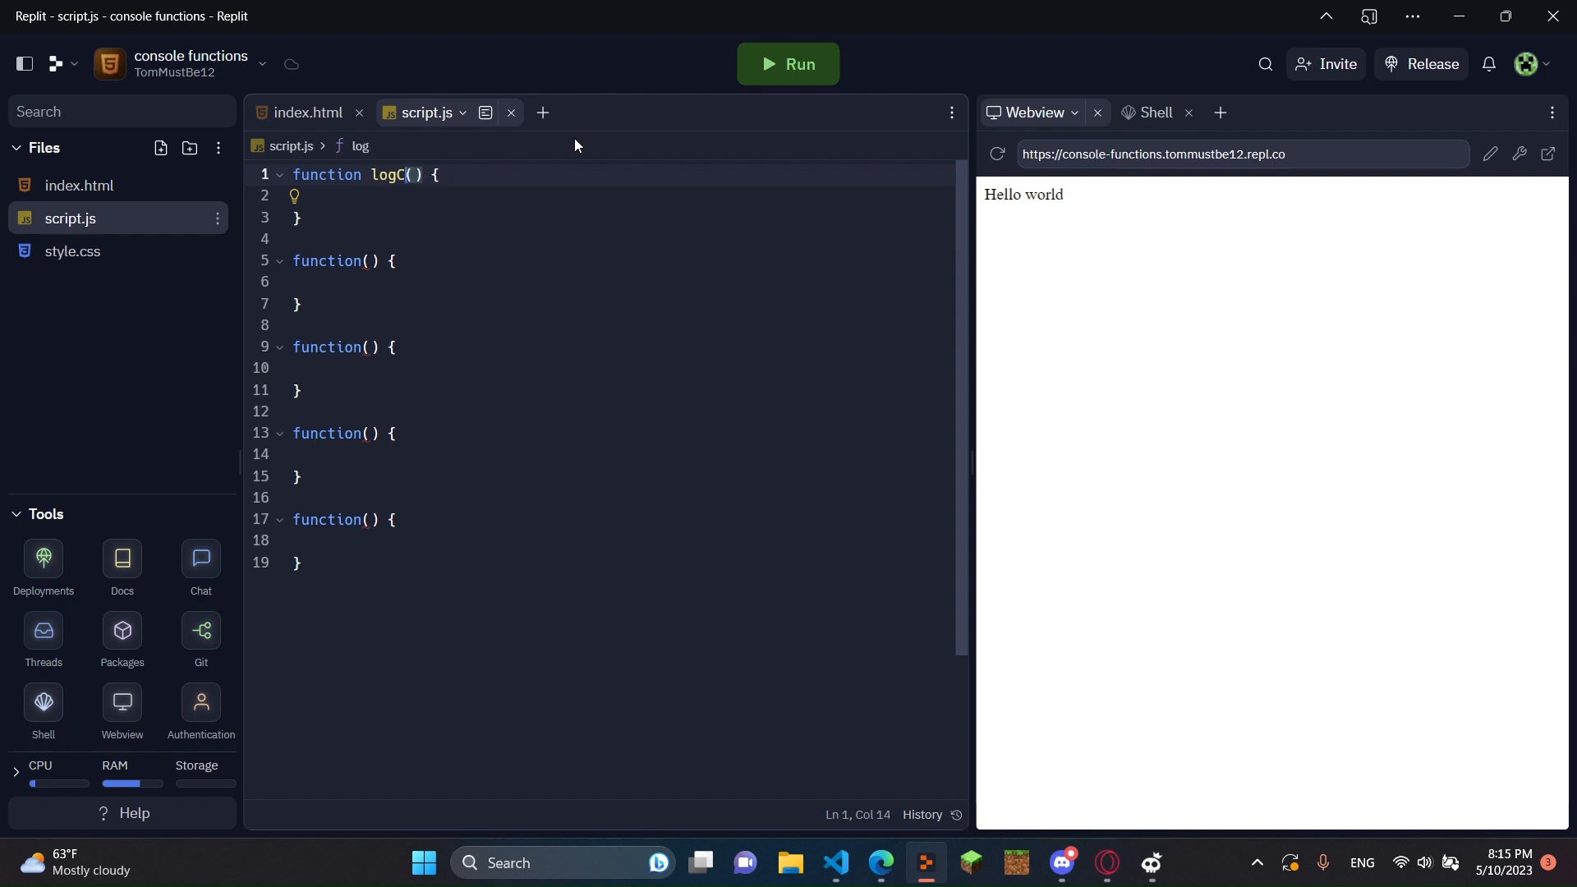
key(Backspace)
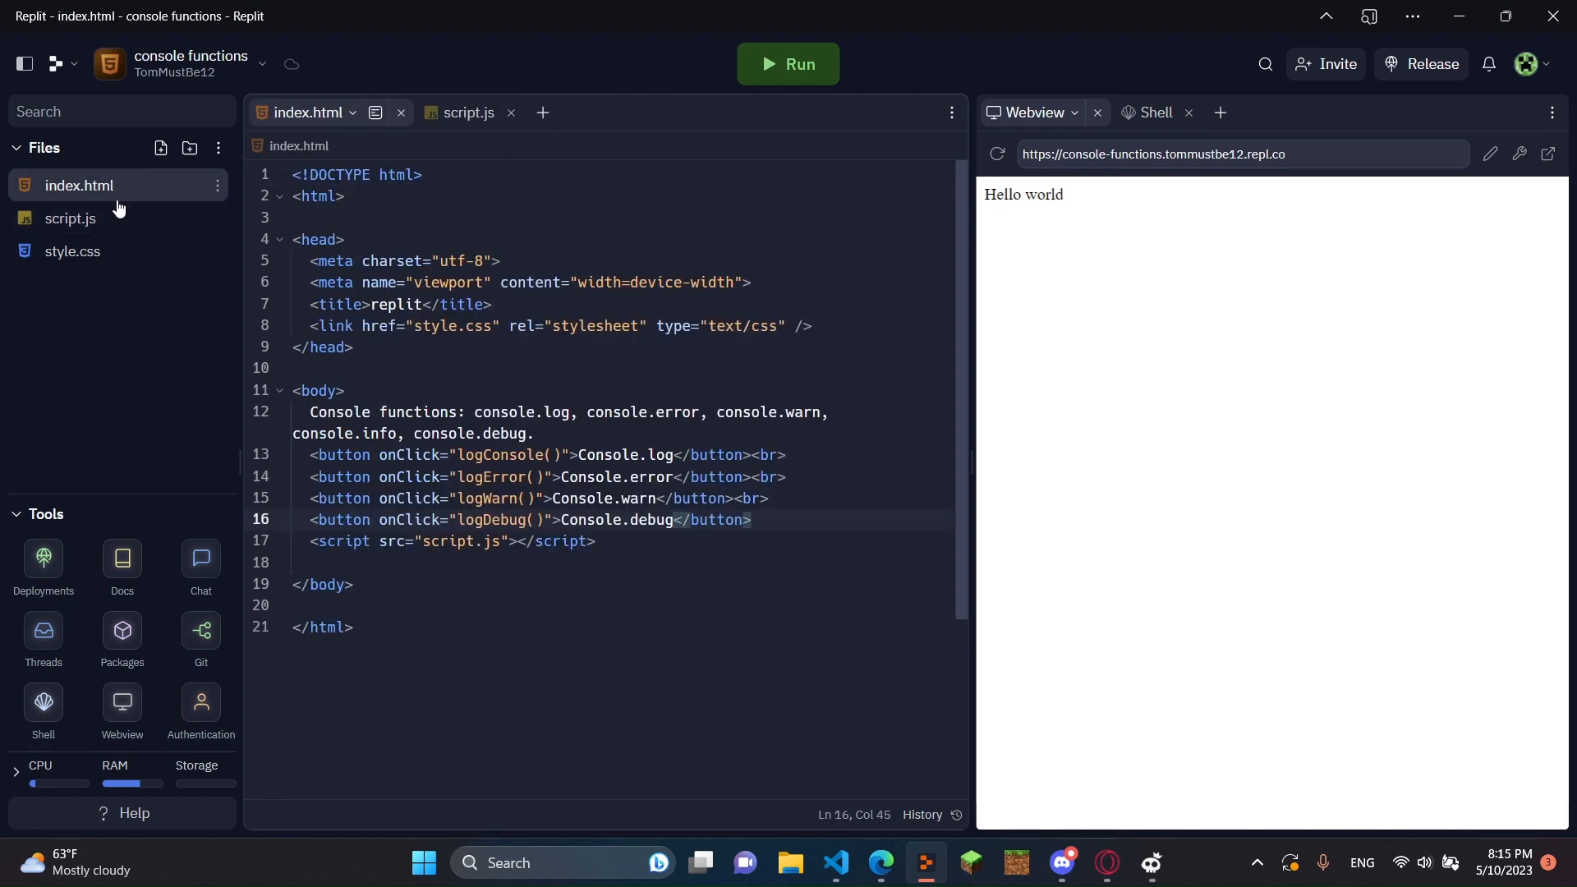
click(427, 111)
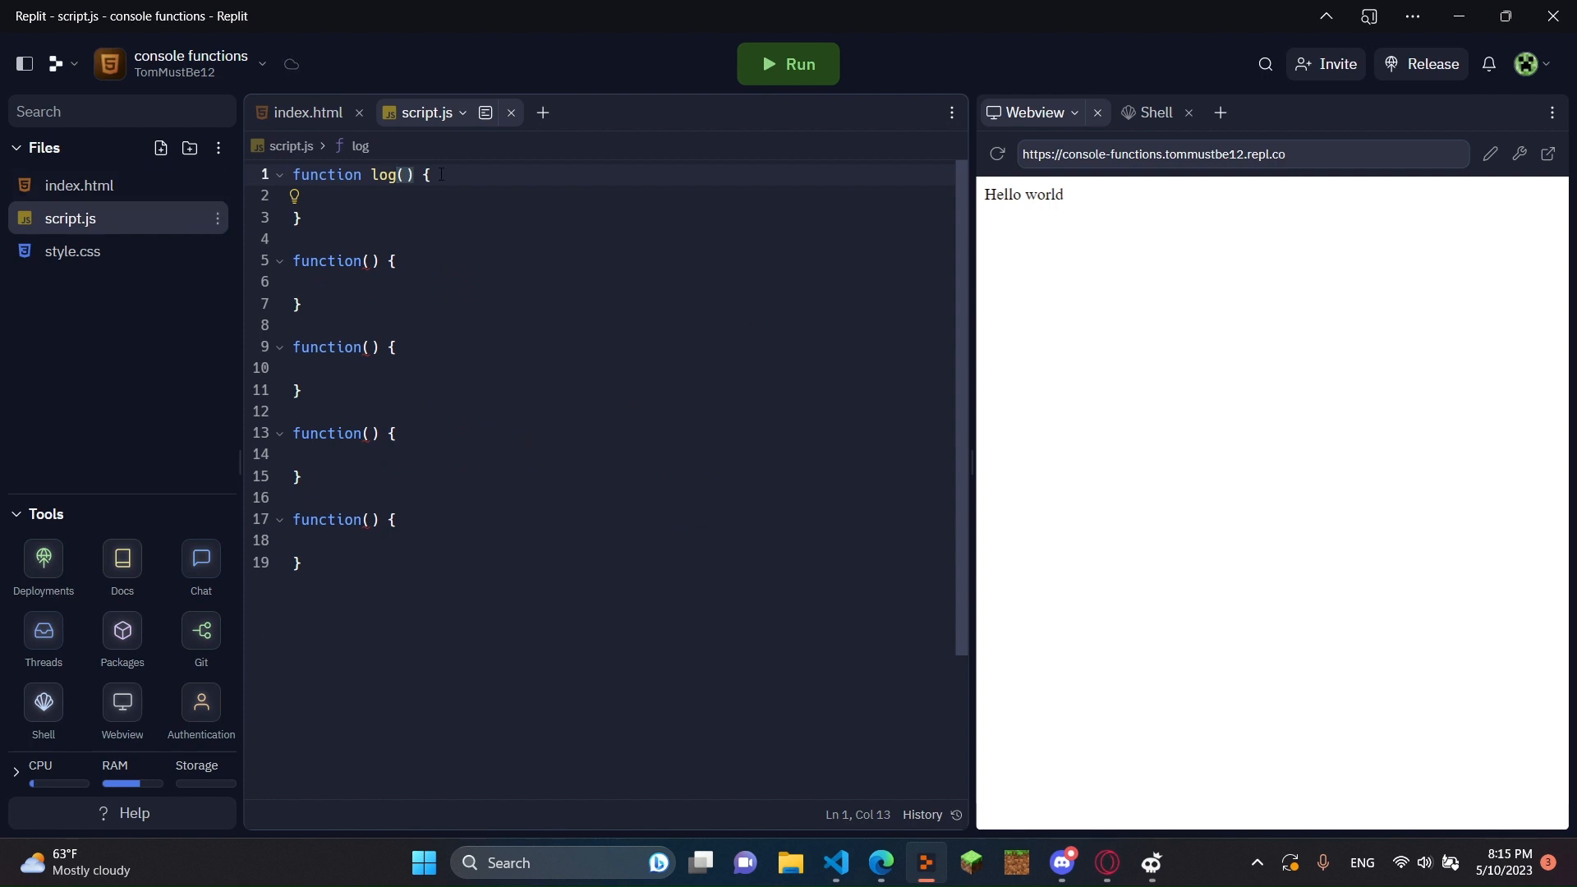
text(Console)
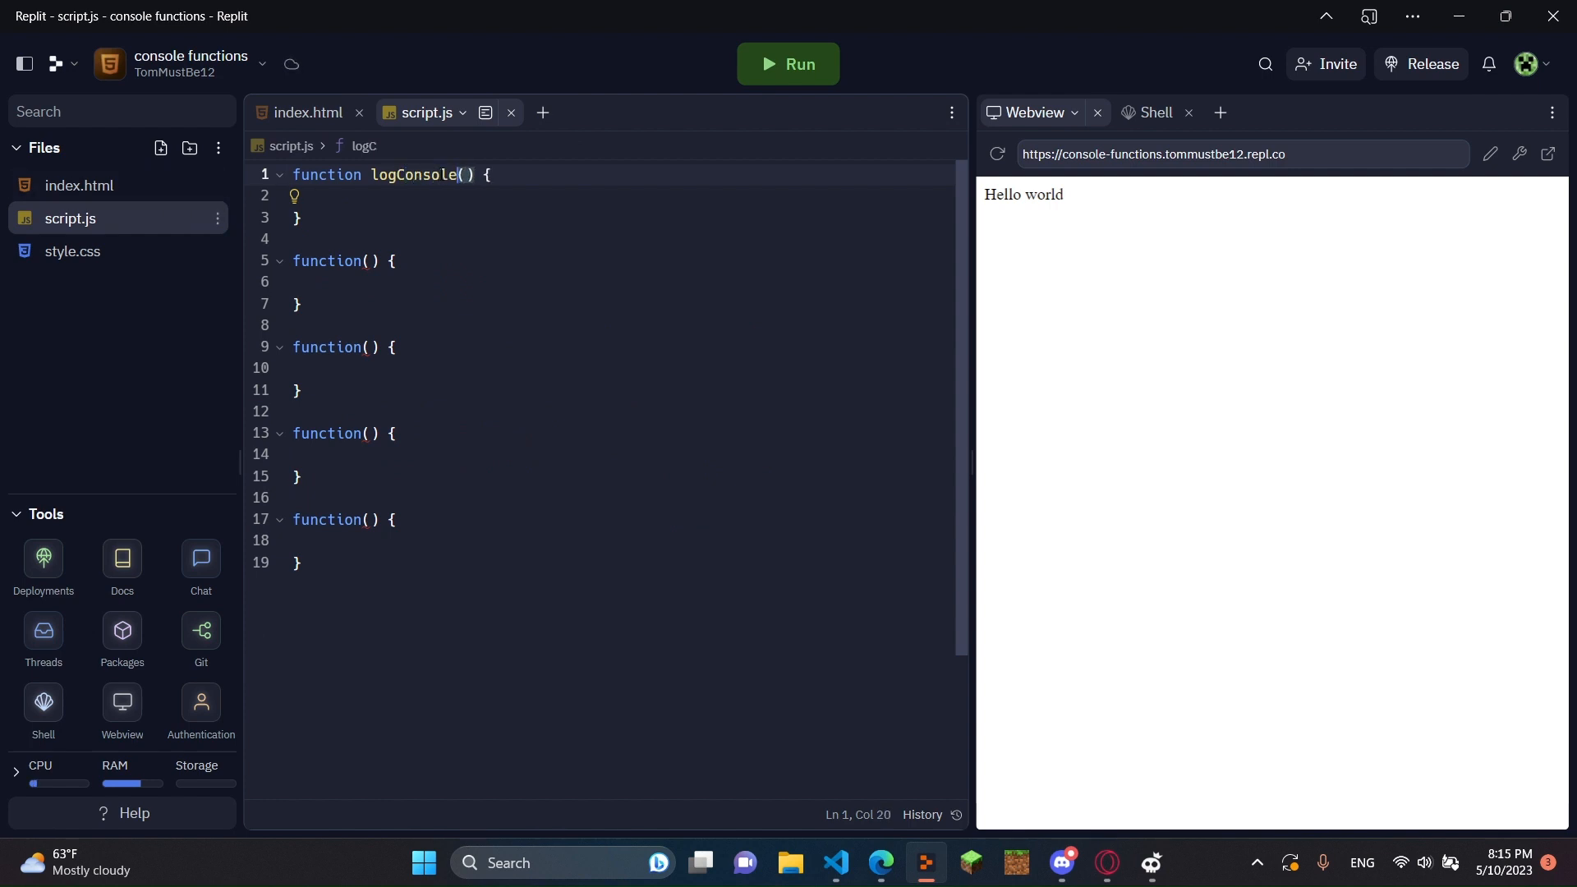
text(l)
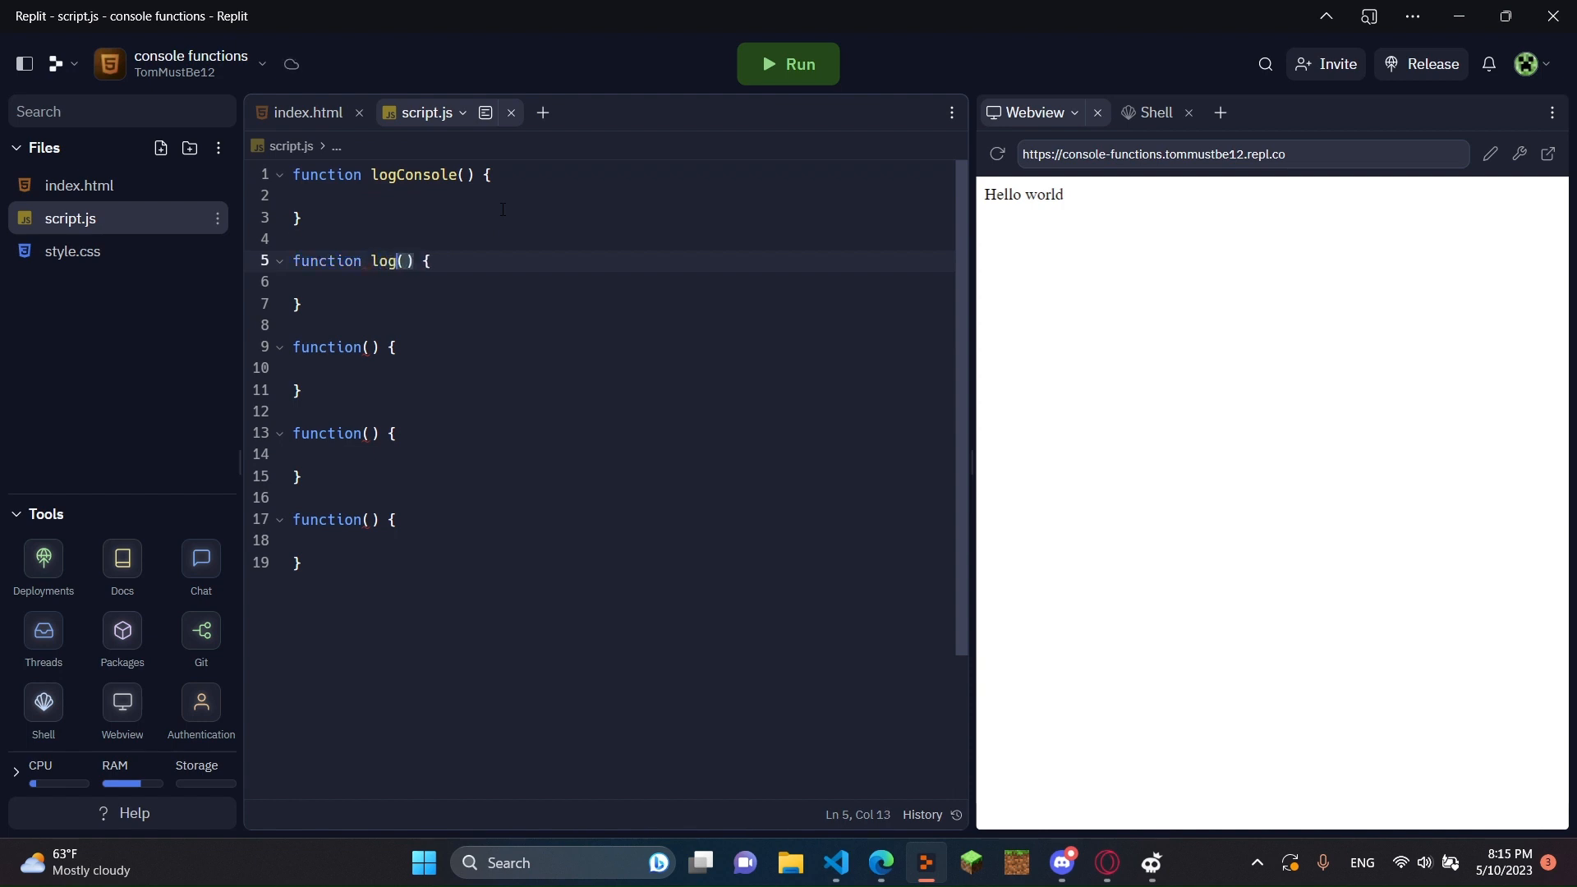
text(Error)
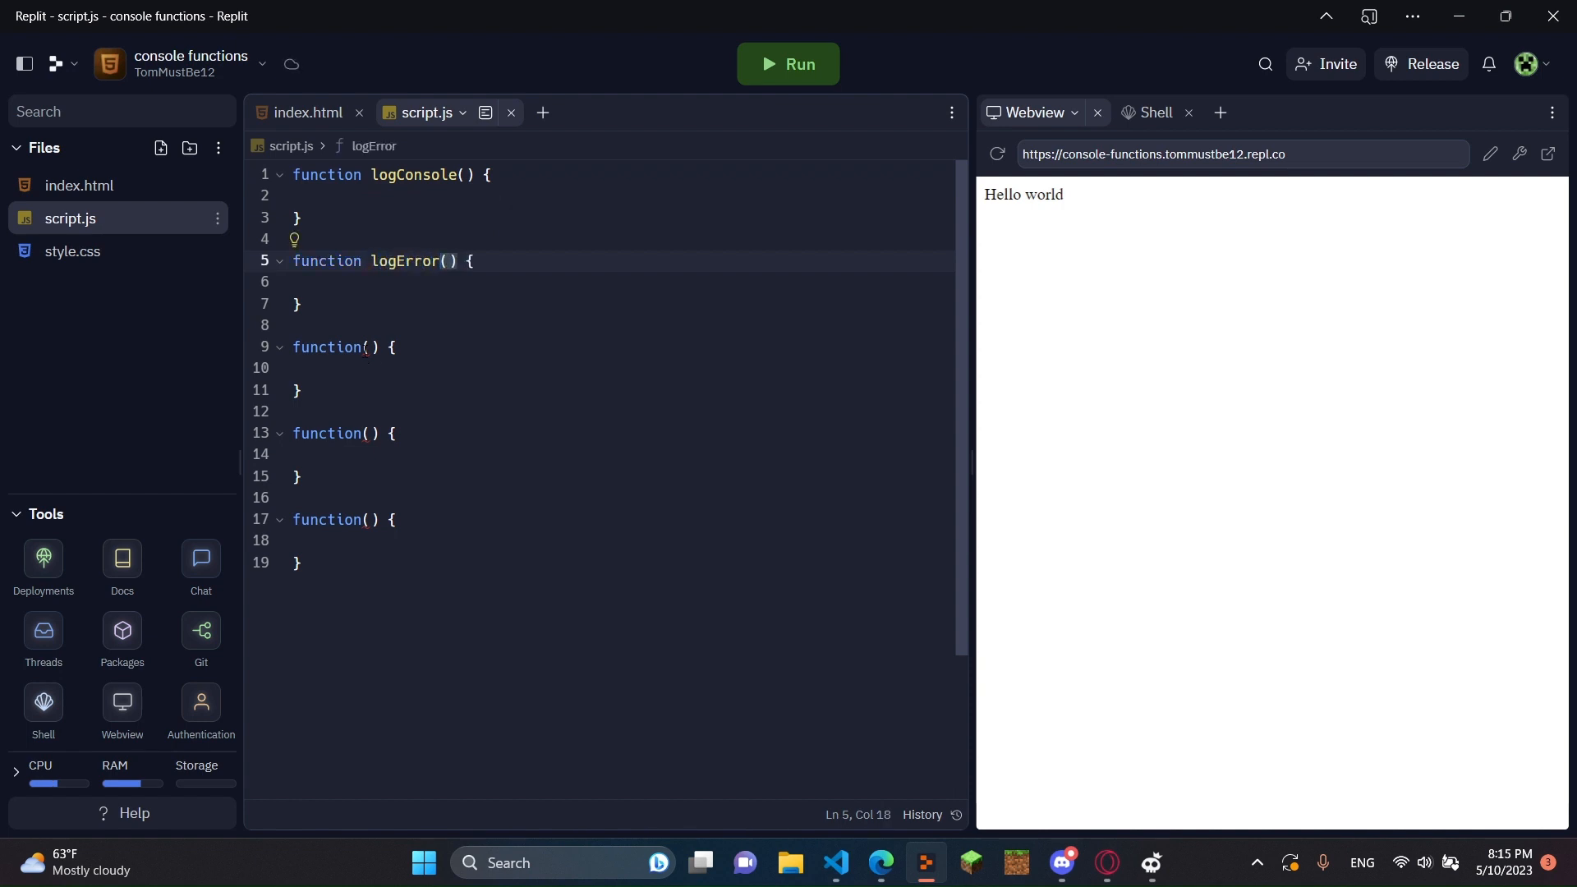
text(logWarn)
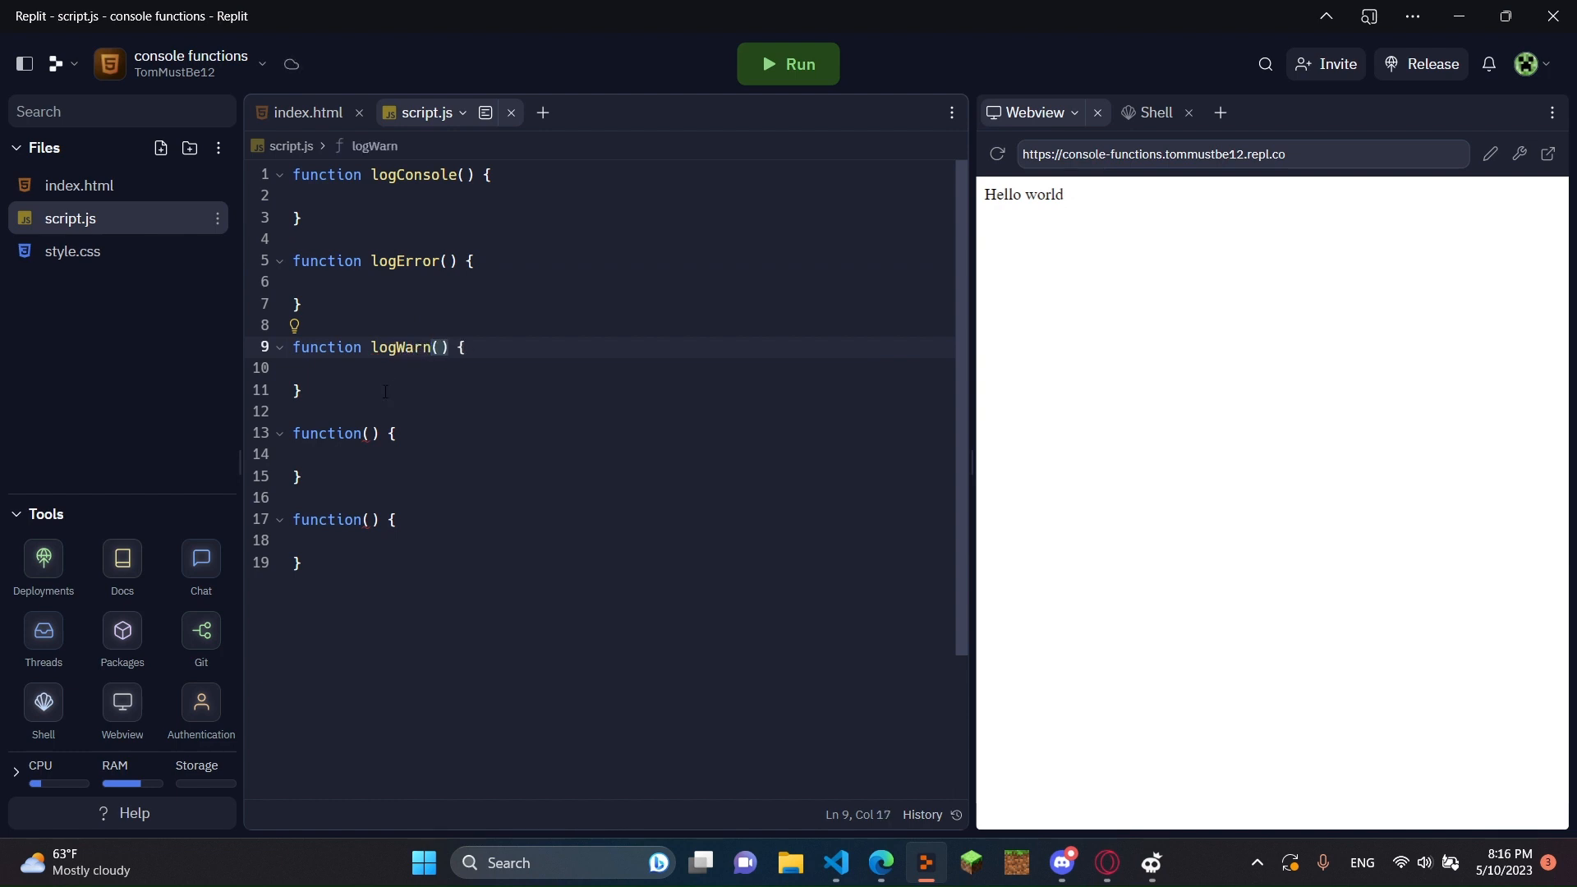
text(log)
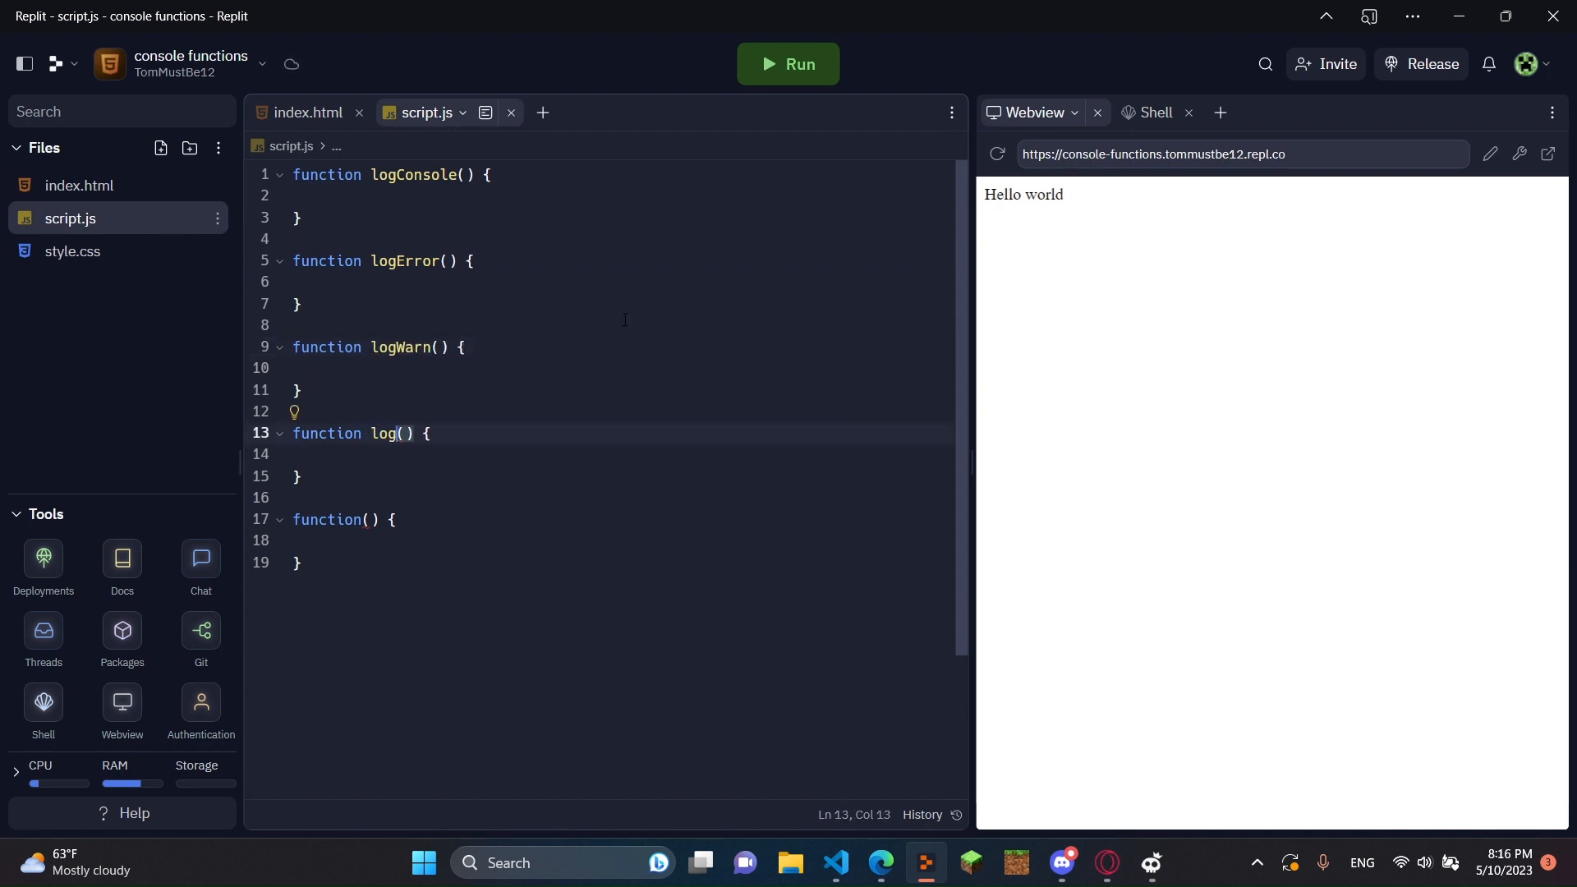
text(Info)
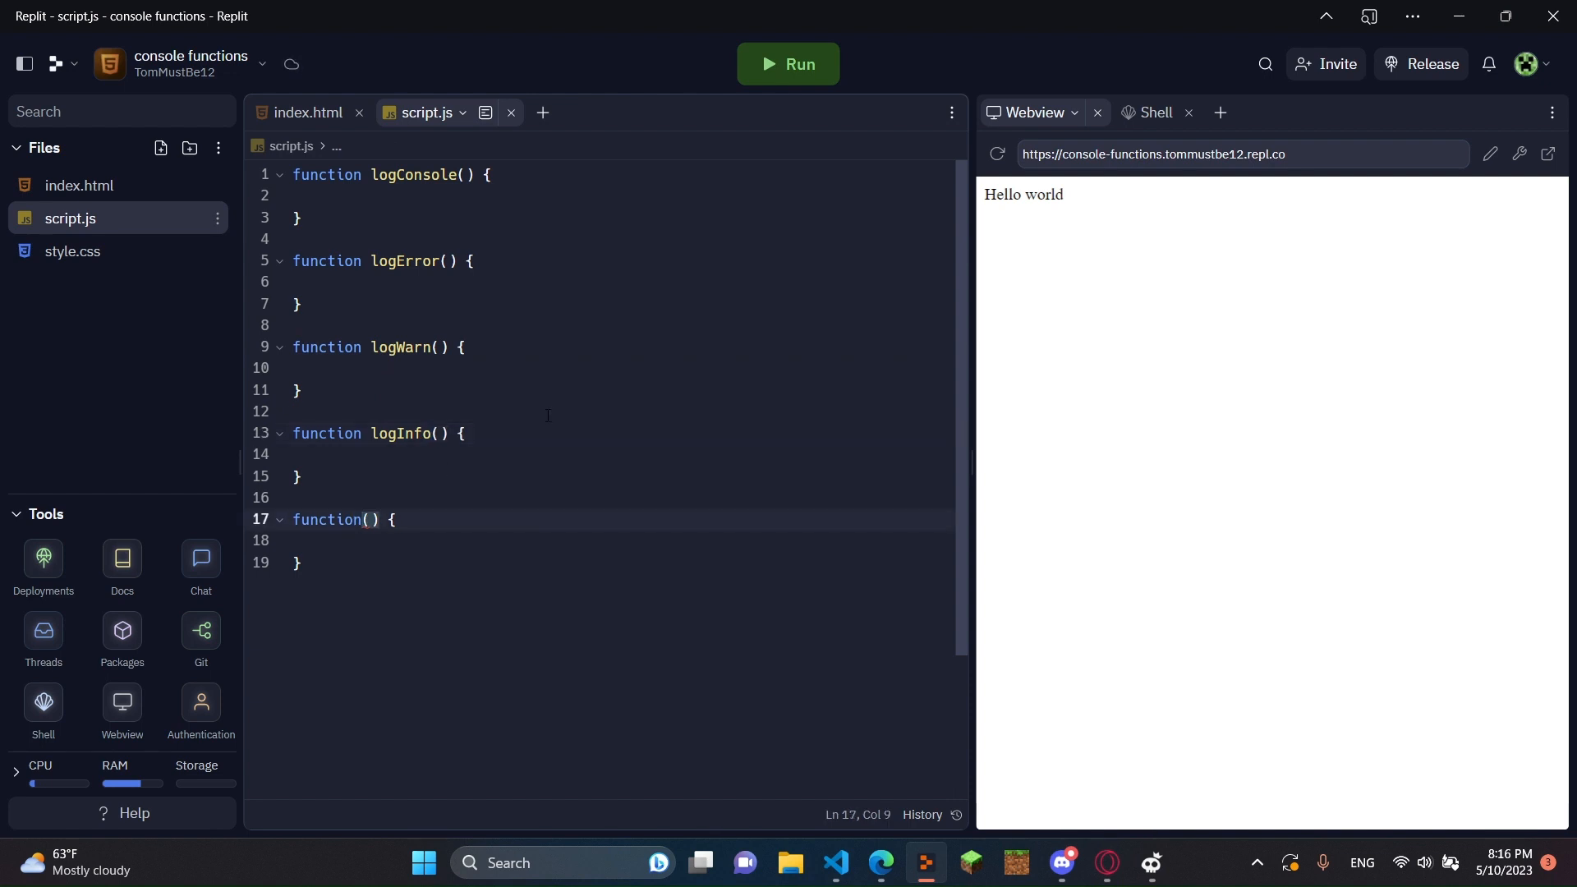
click(79, 186)
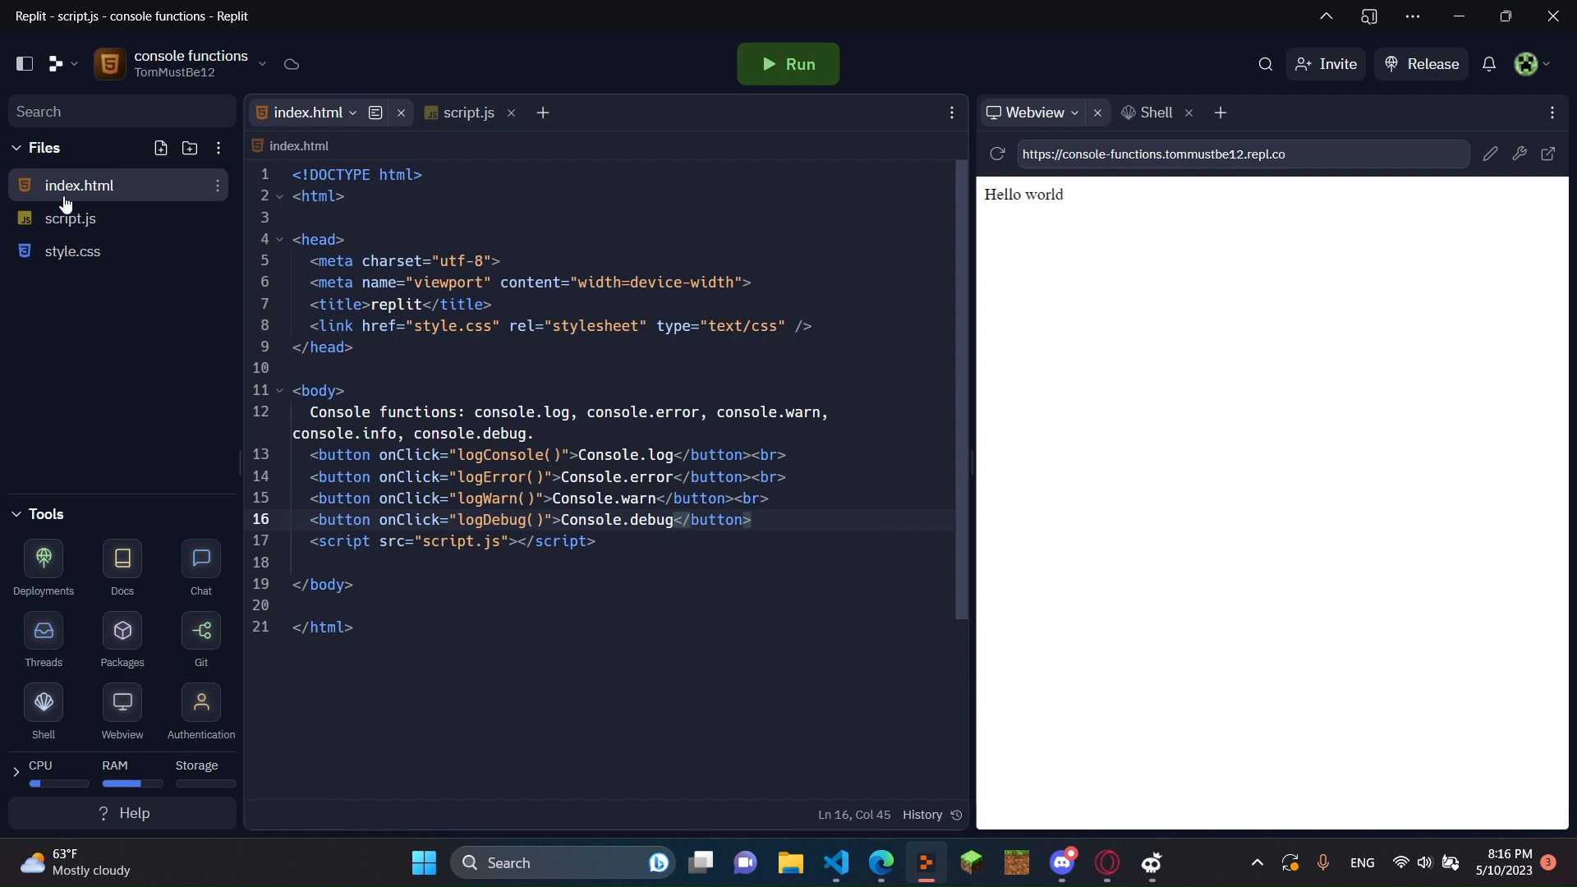
After the Console.debug button, add a <br> and a Console.info button calling logInfo().
click(79, 186)
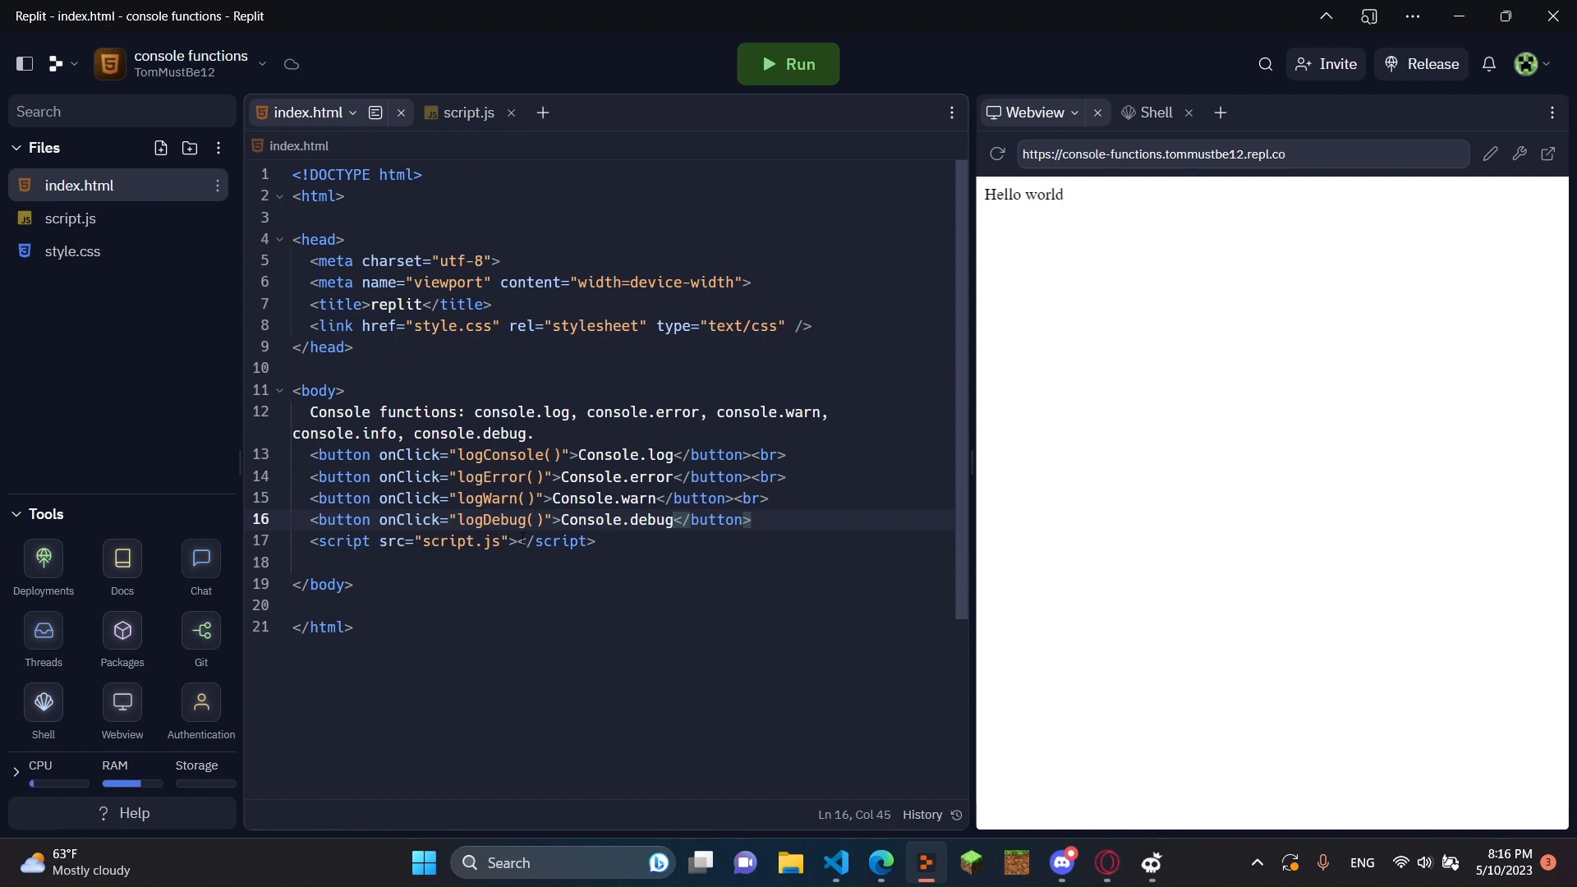
click(752, 519)
text(<br>)
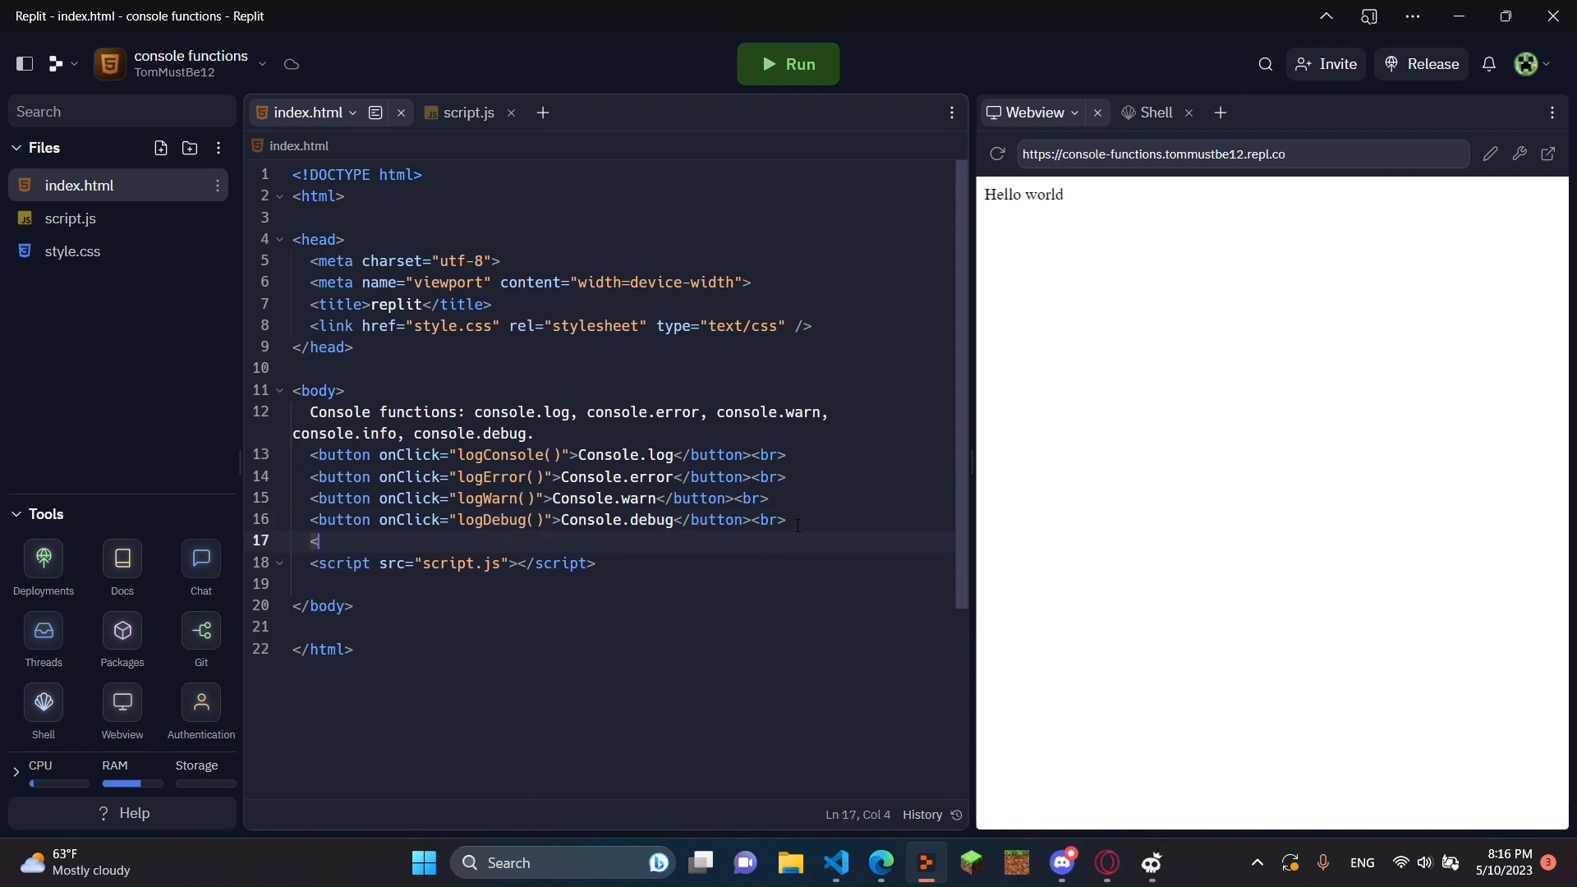
text(button onClick=)
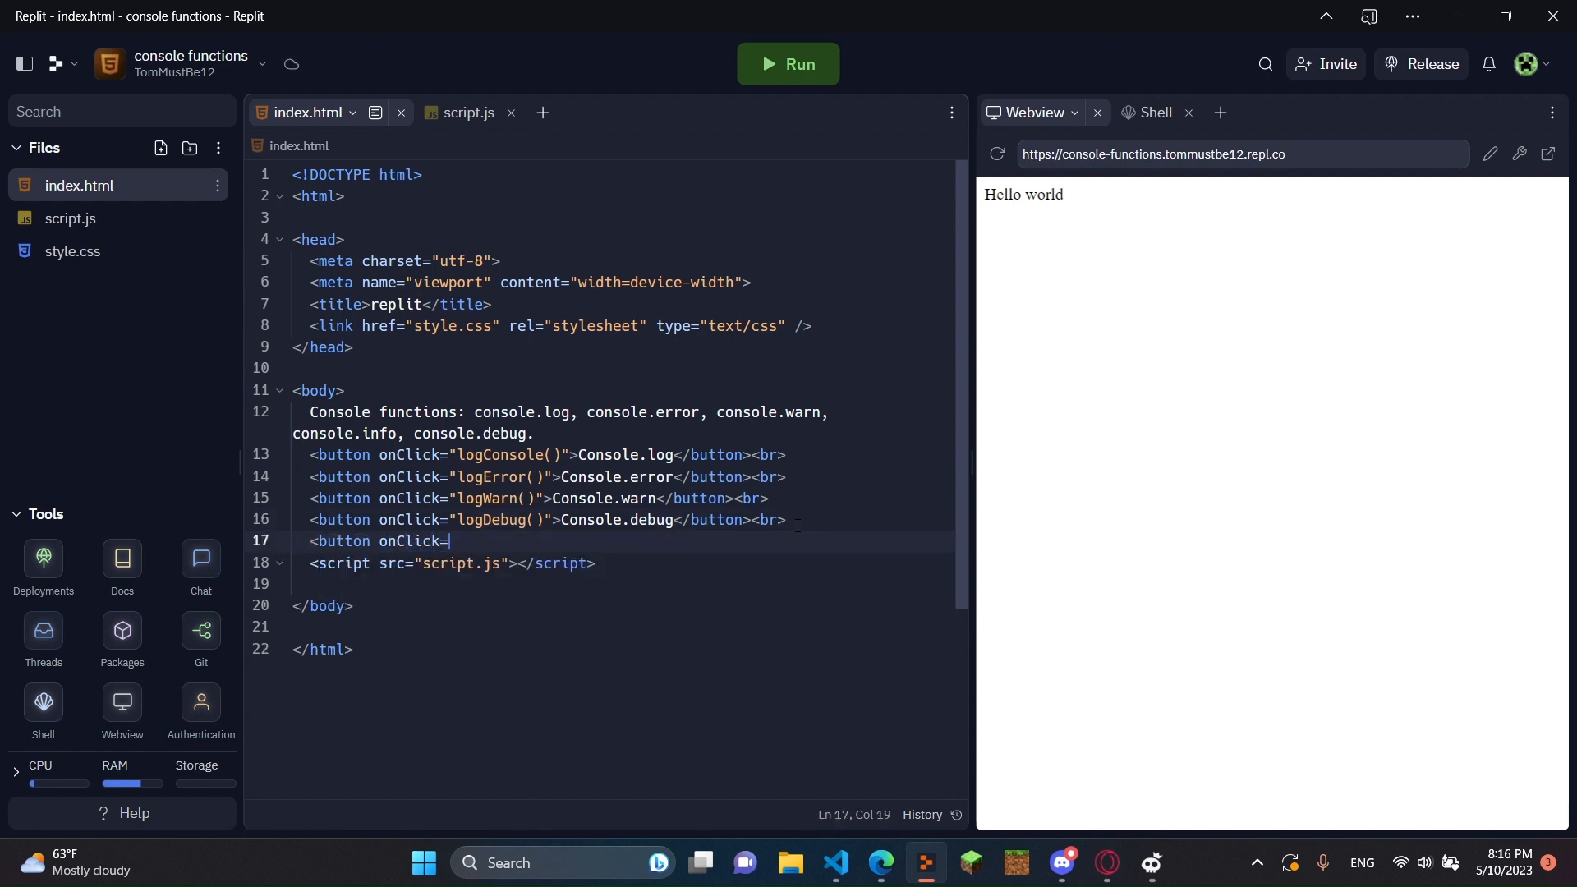
text(logInfo()")
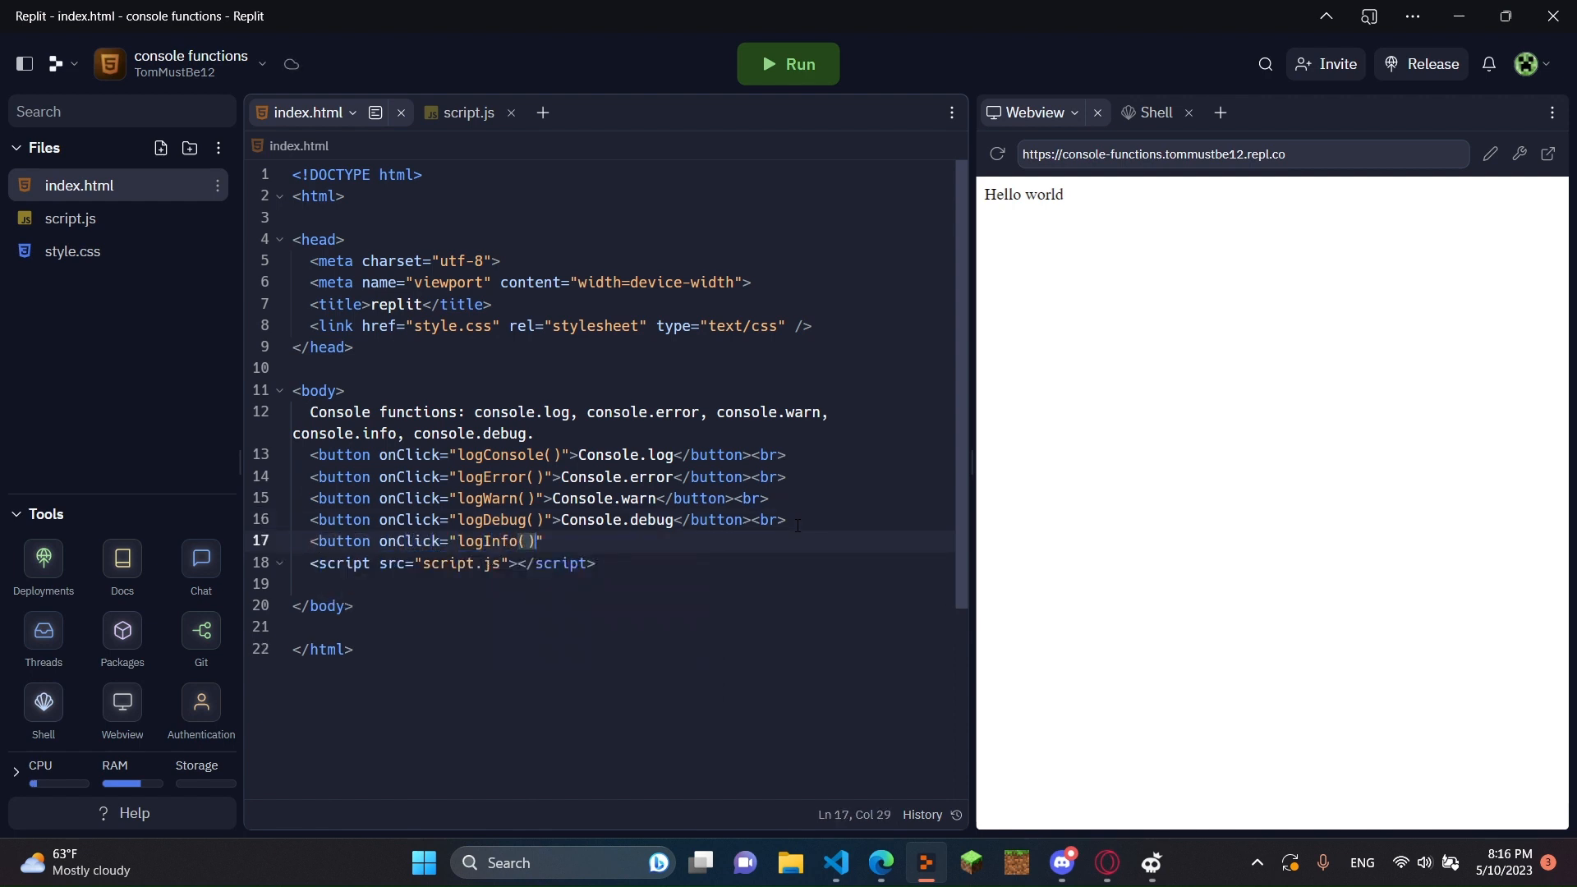
text(>Console.)
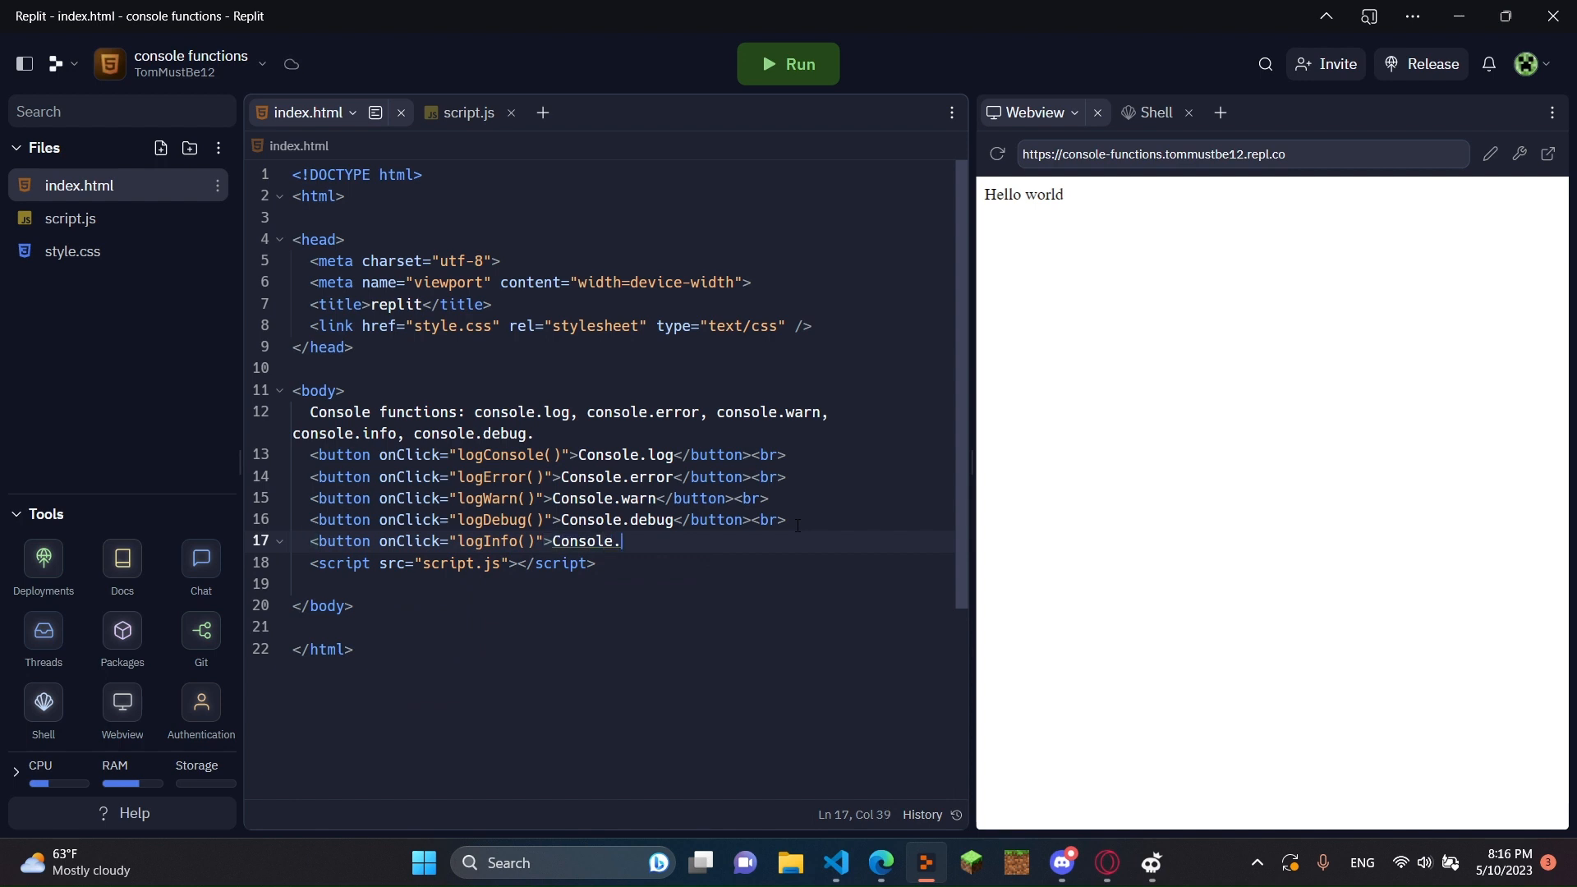
text(info</button><)
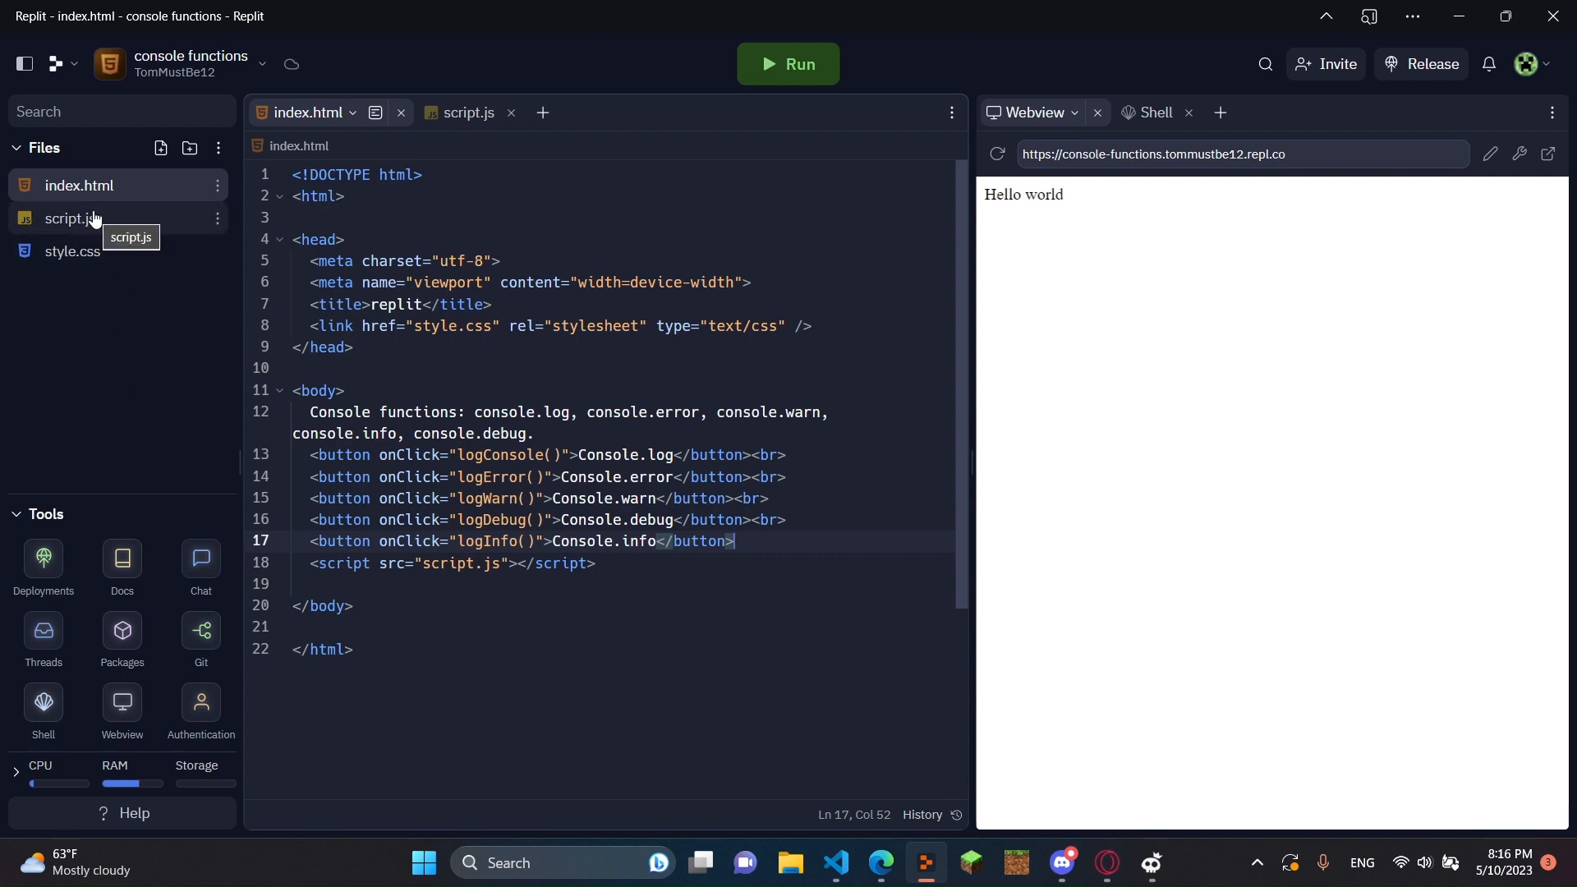
Glance at style.css, then name the fifth script.js function logDebug.
click(71, 218)
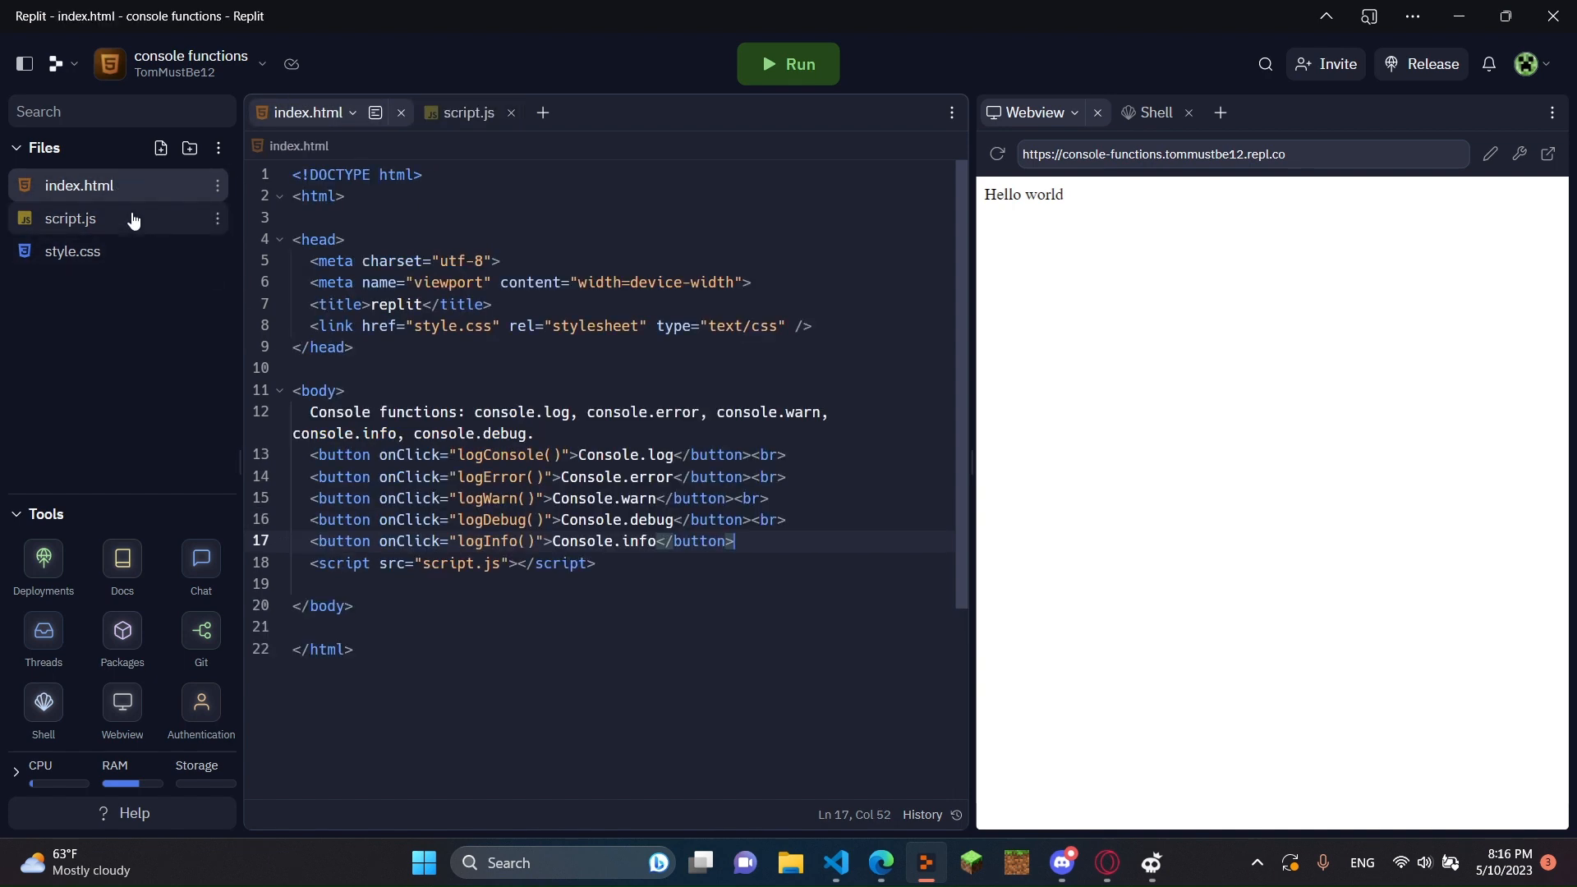
click(427, 113)
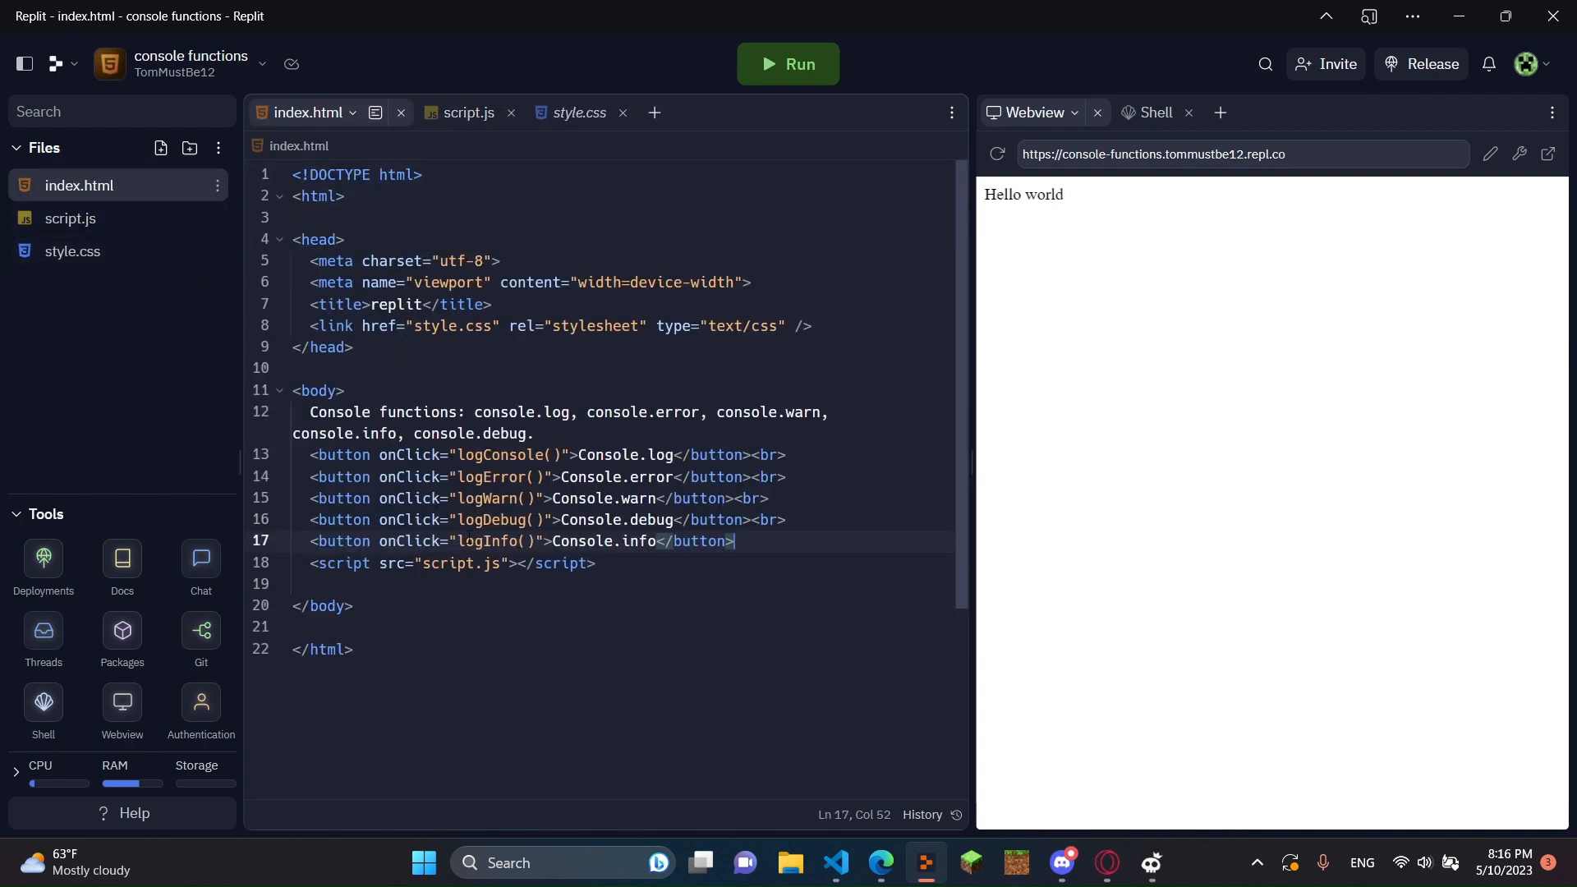
click(424, 113)
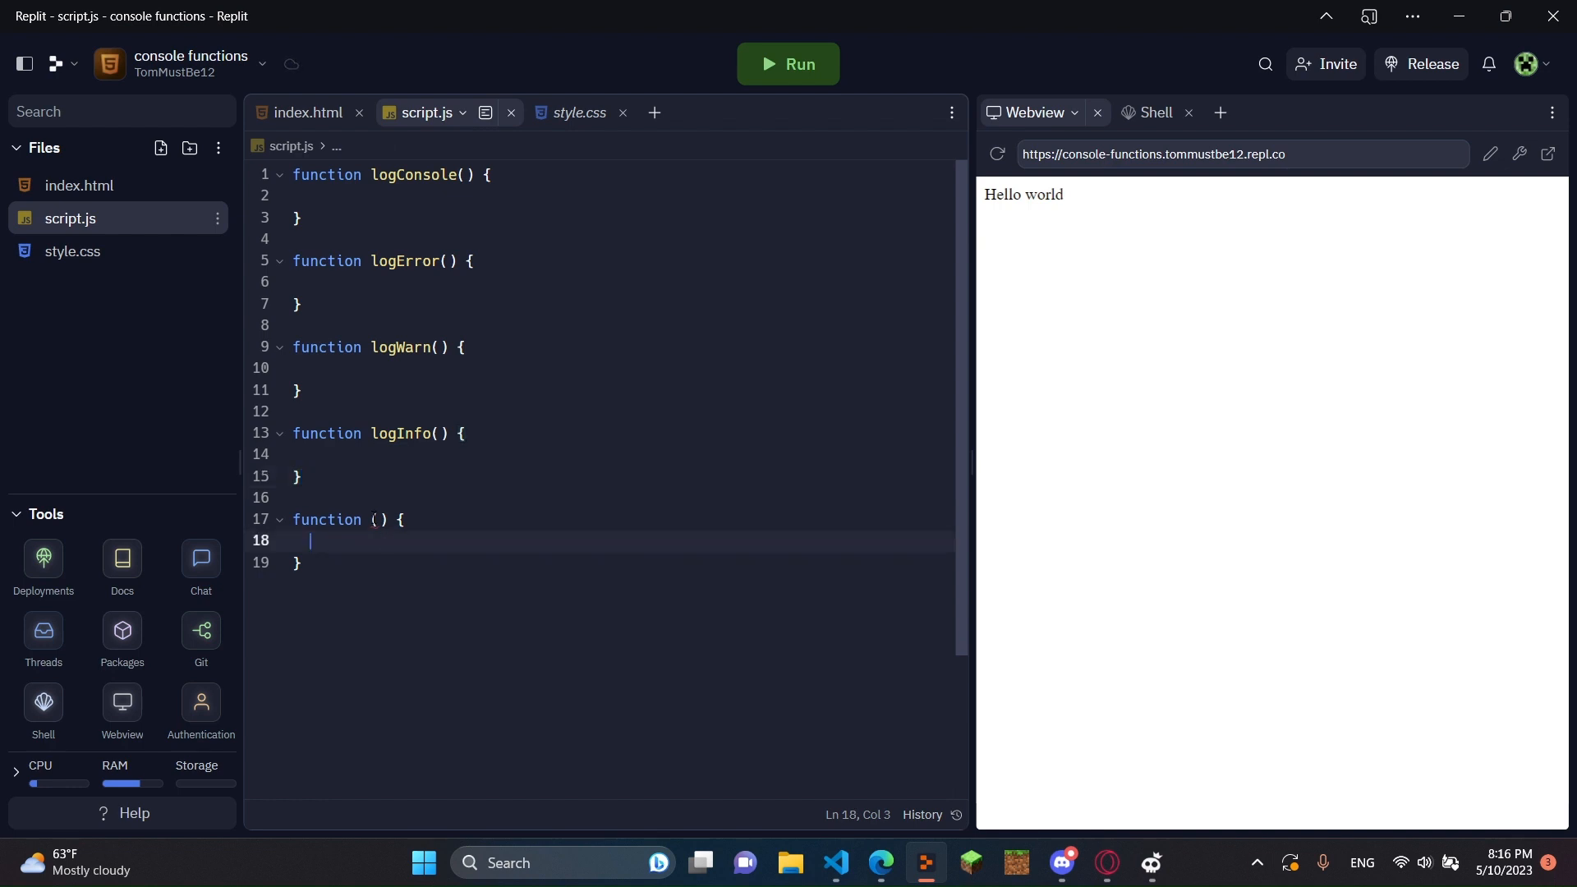
text(logDebu)
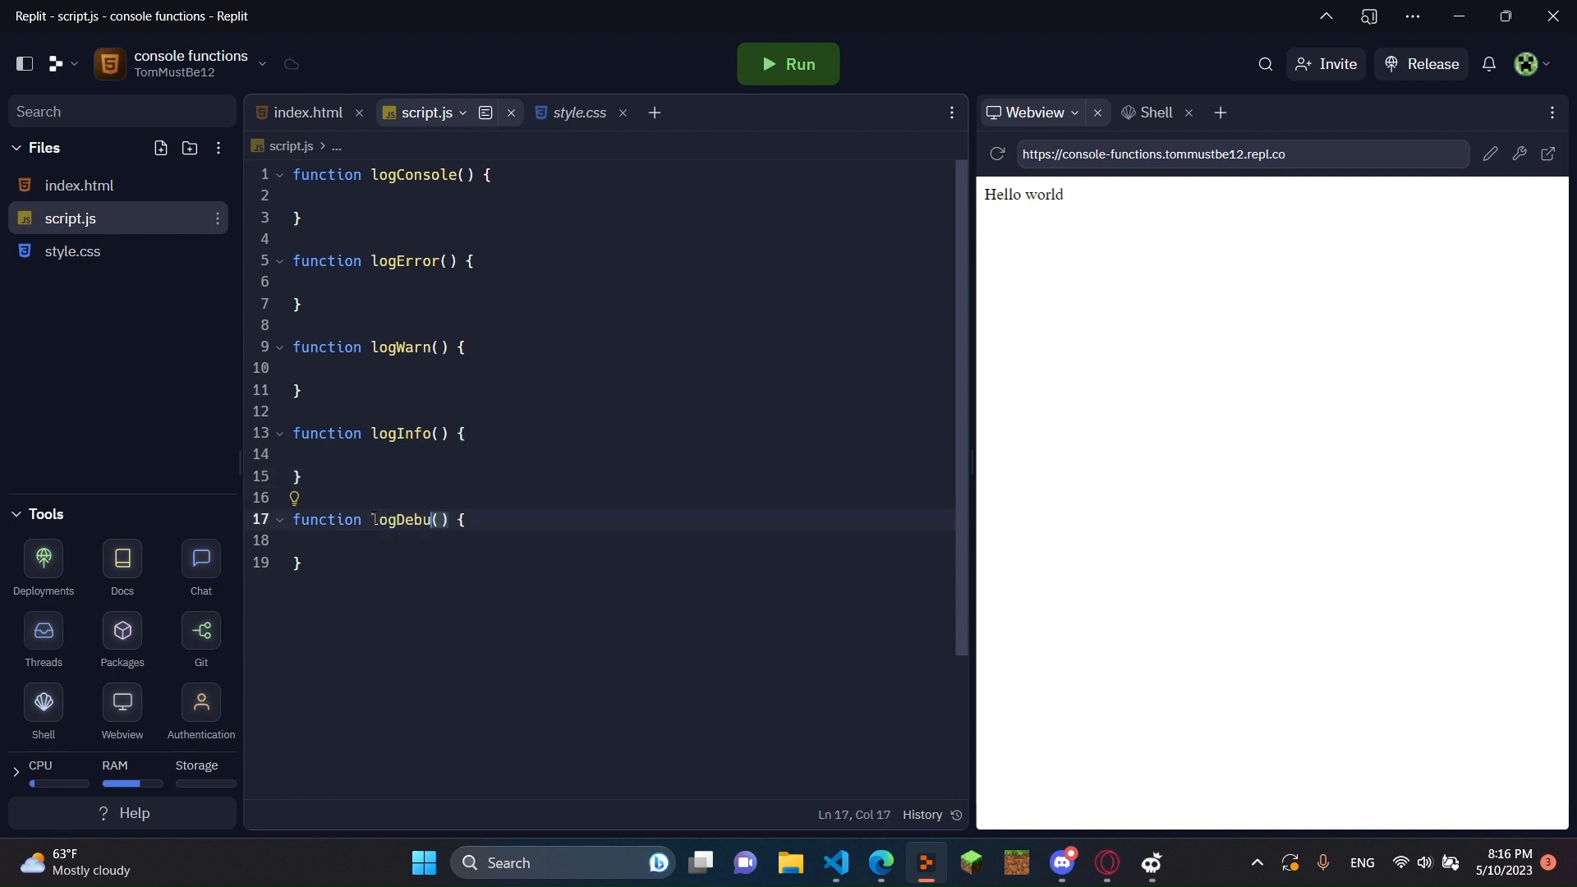
text(g)
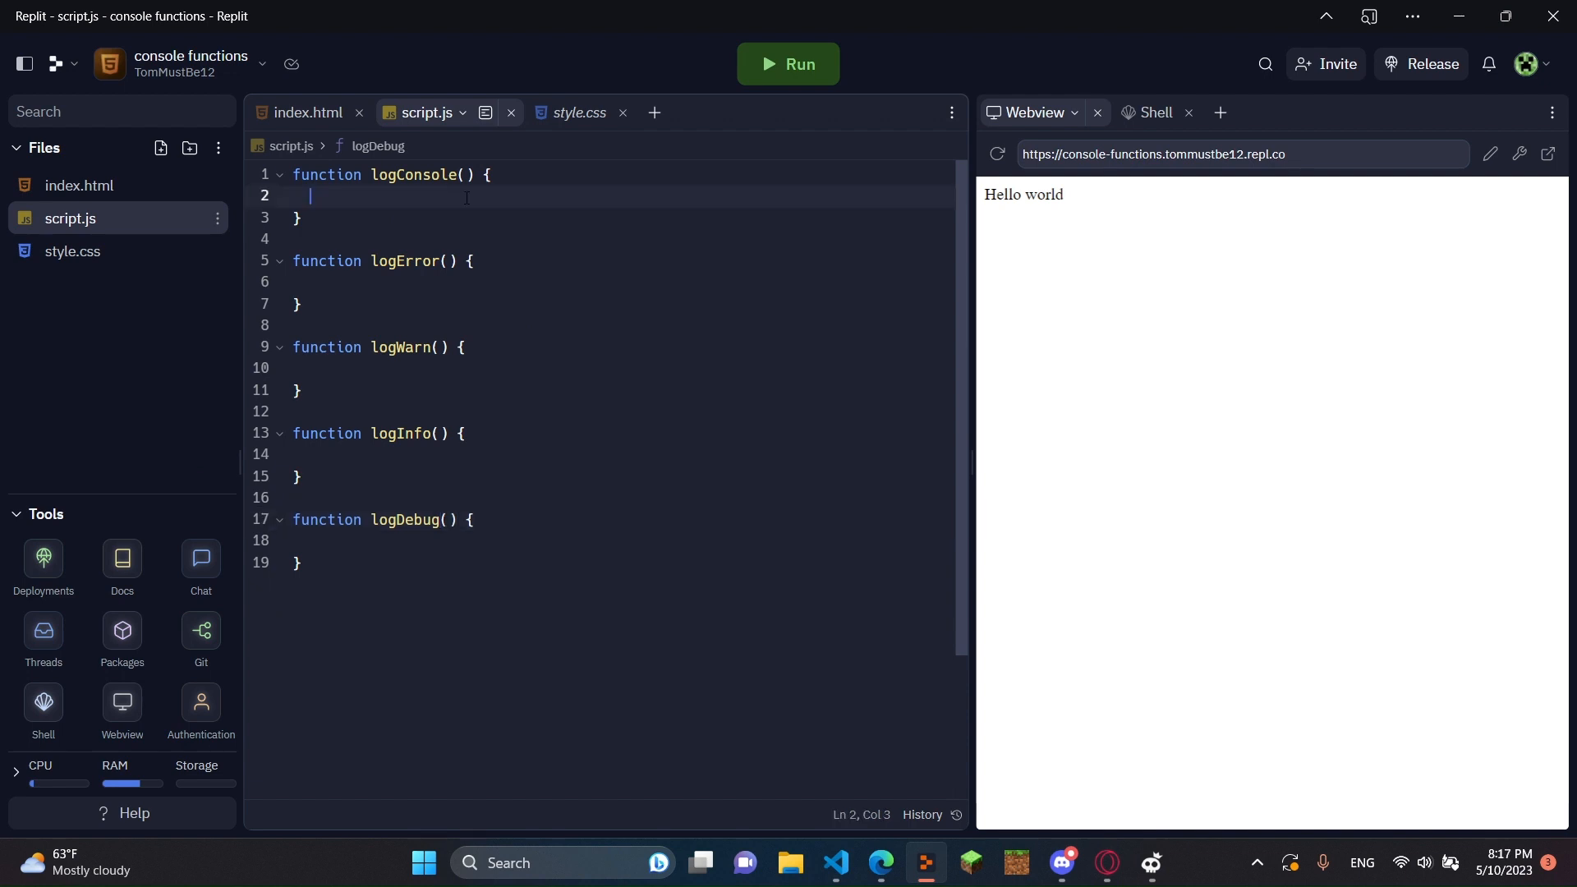
Write console.log("Clicked the log console button, now it displayed this!") inside logConsole, replacing the myVariable placeholder.
text(console)
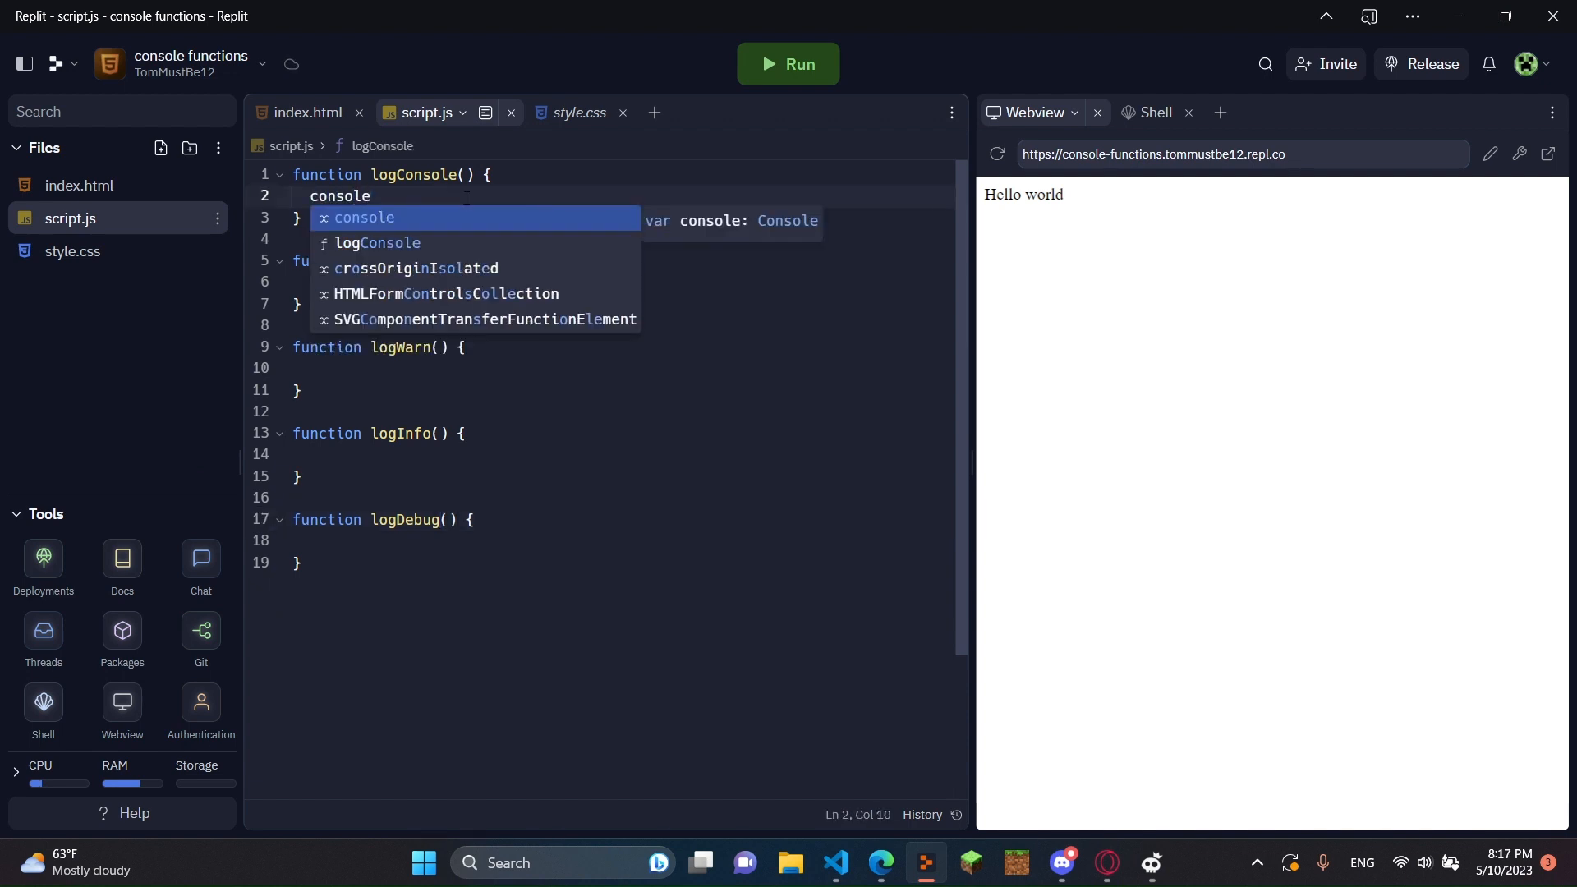
mouse_move(394, 219)
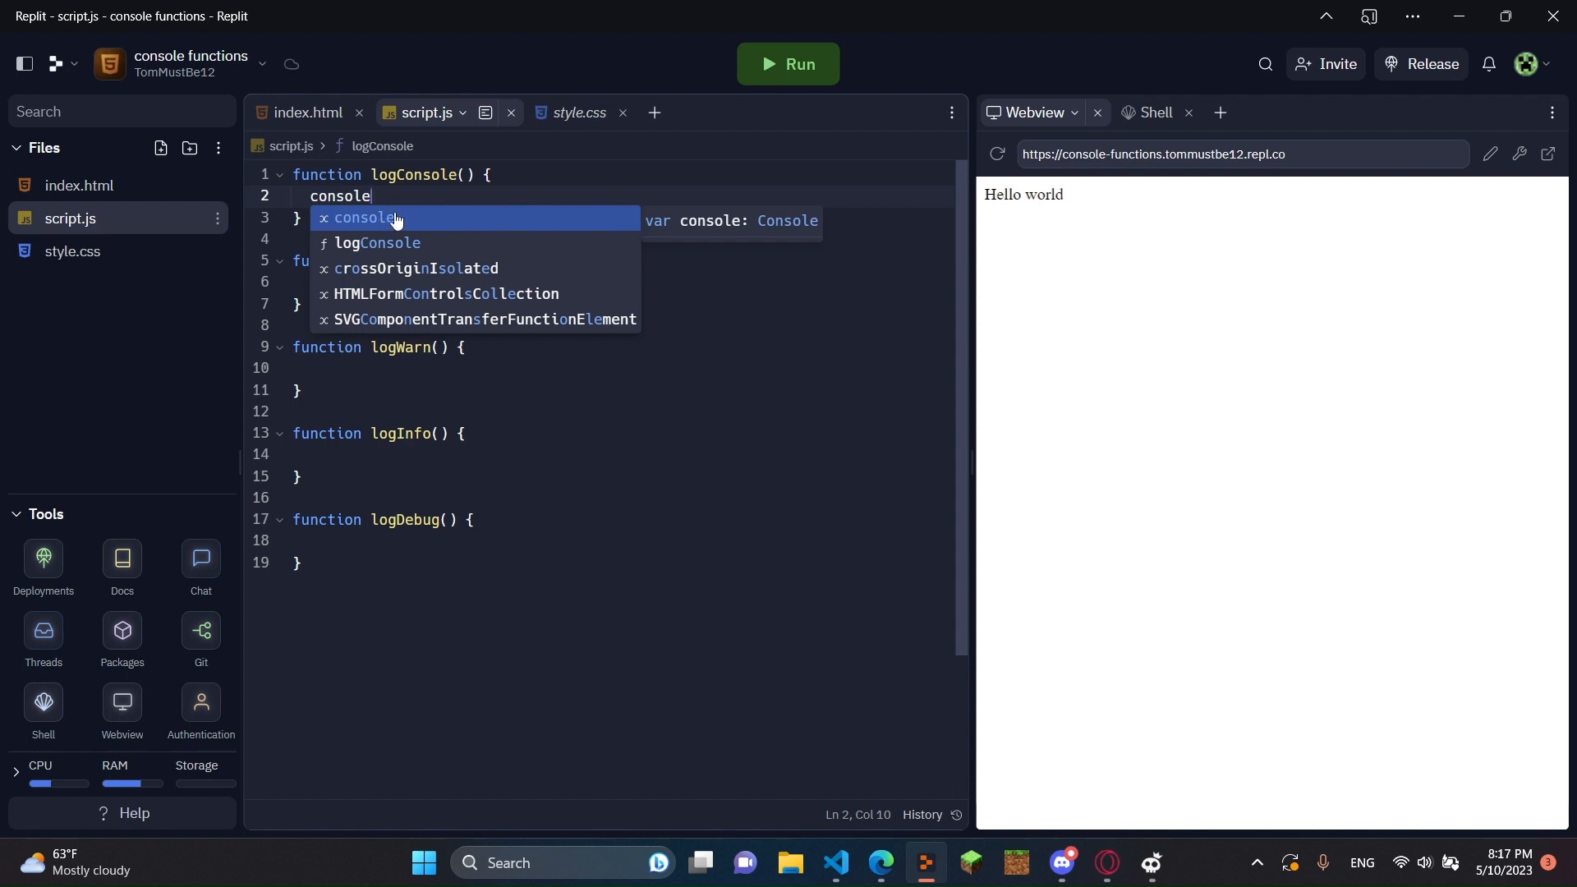
text(.)
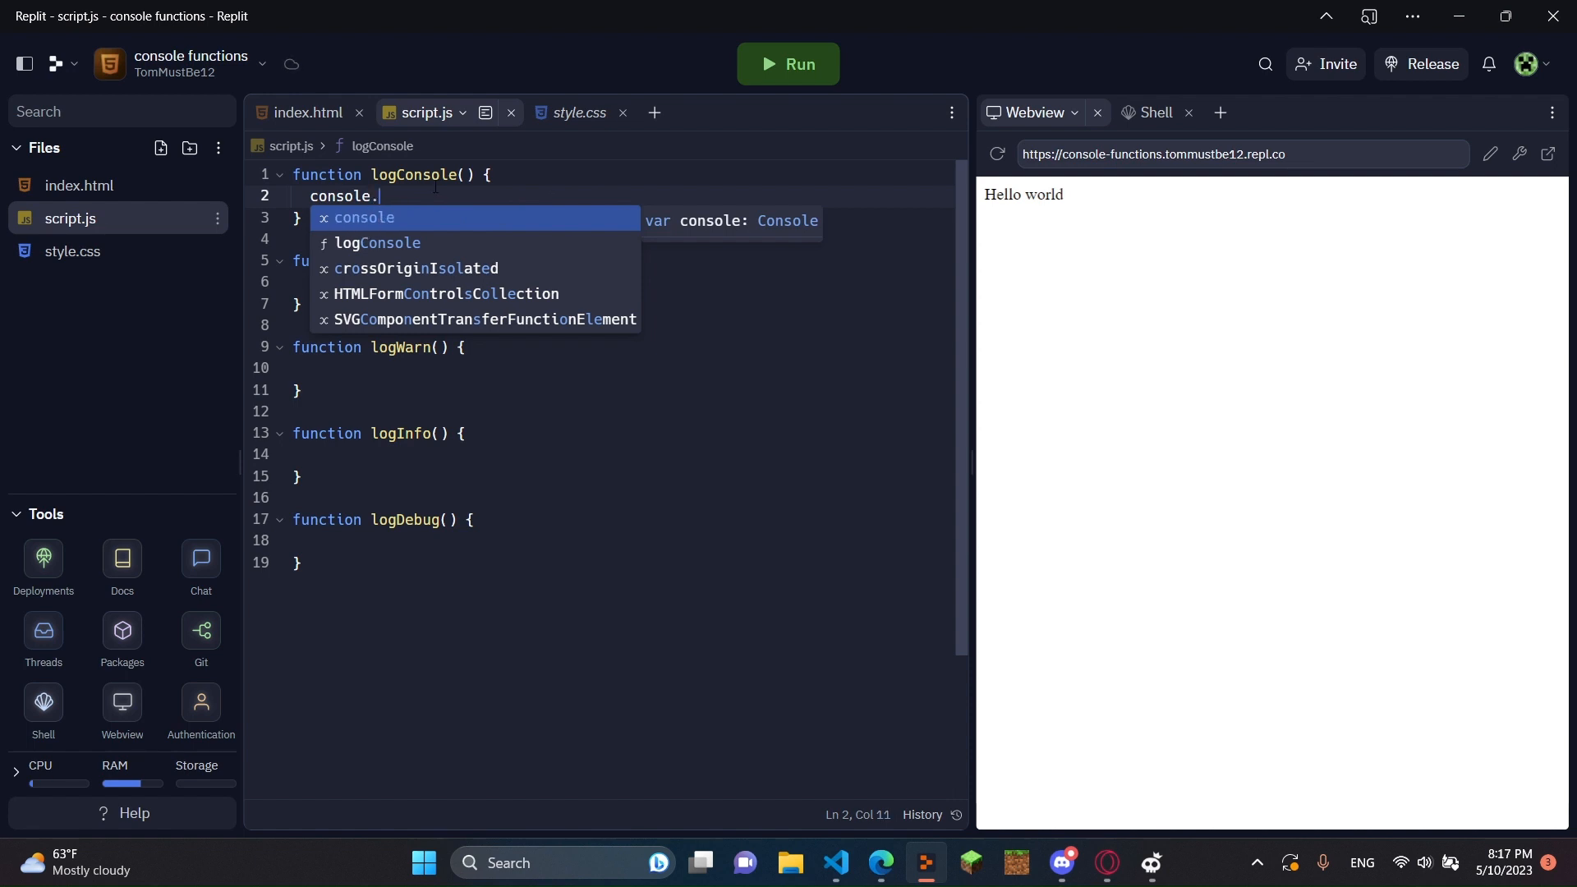
text(log)
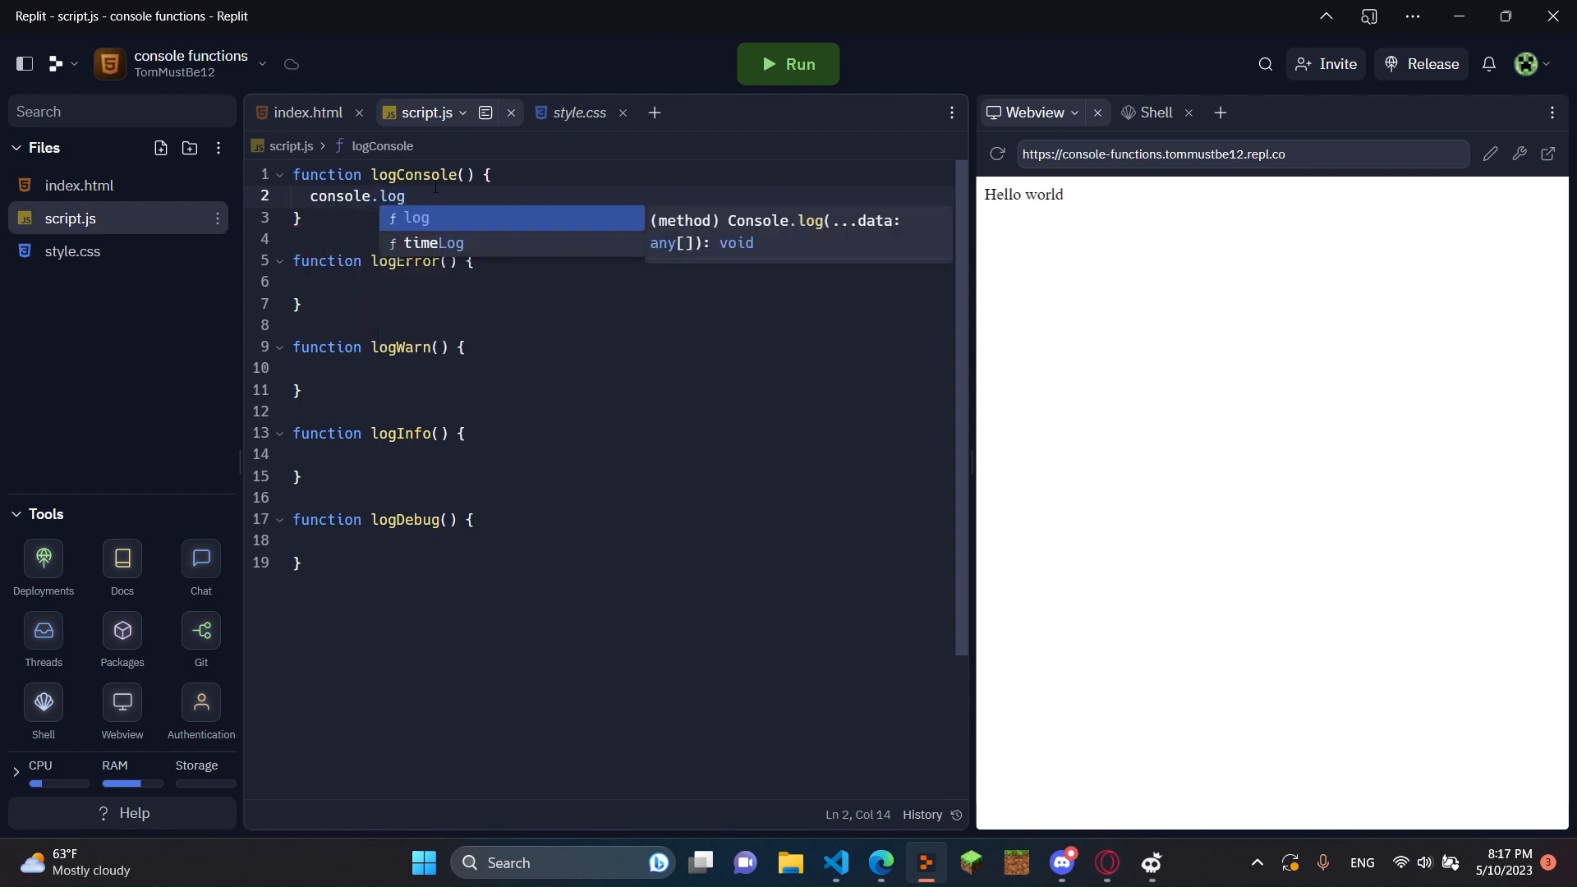
mouse_move(432, 243)
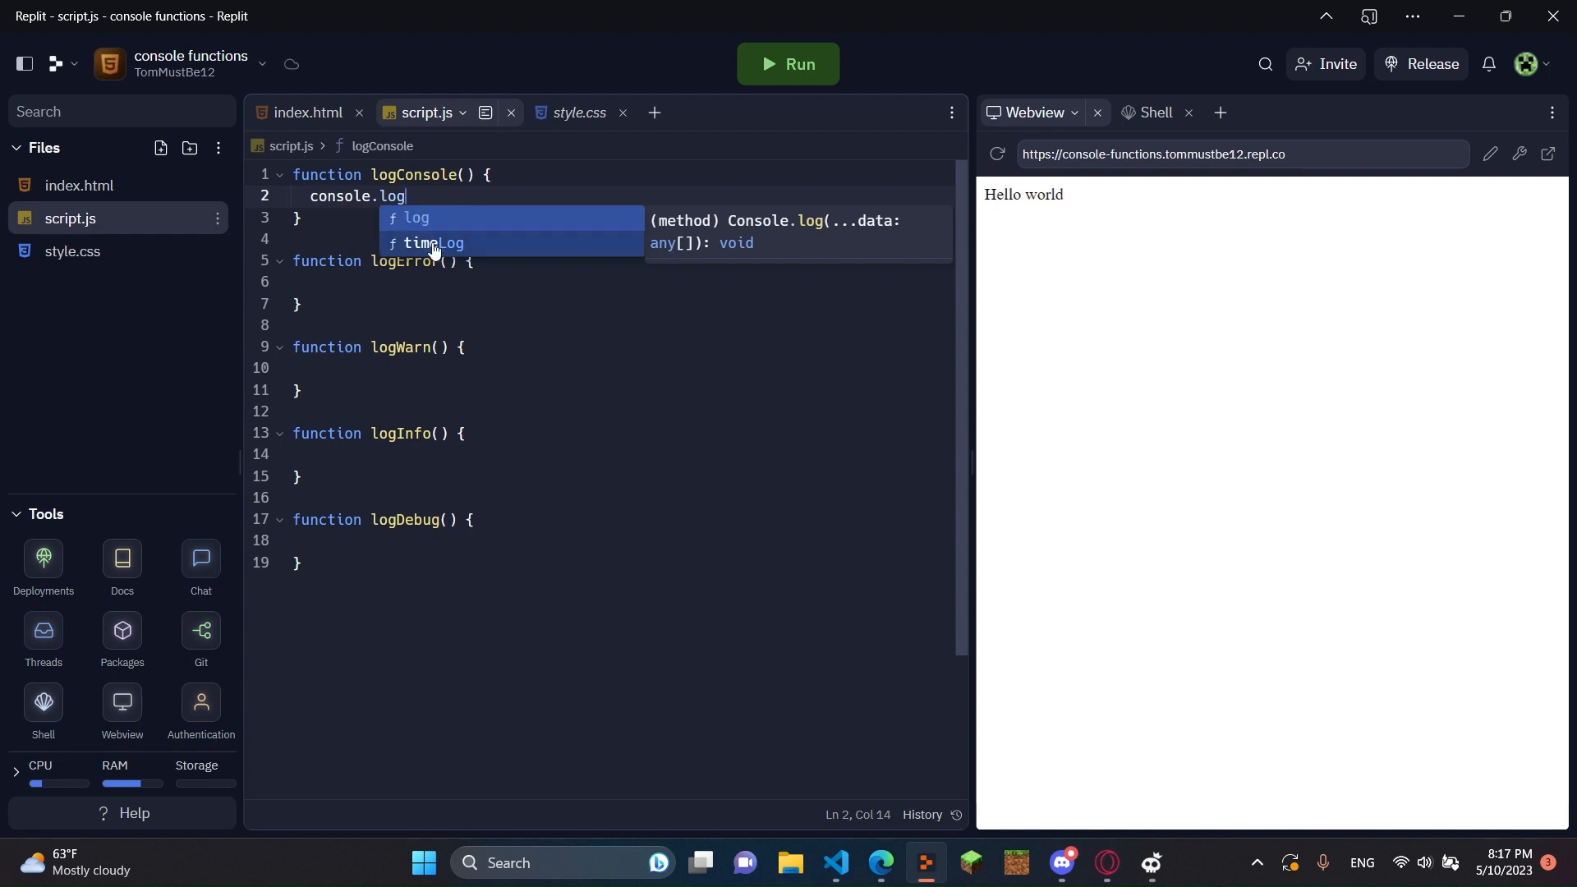
mouse_move(563, 254)
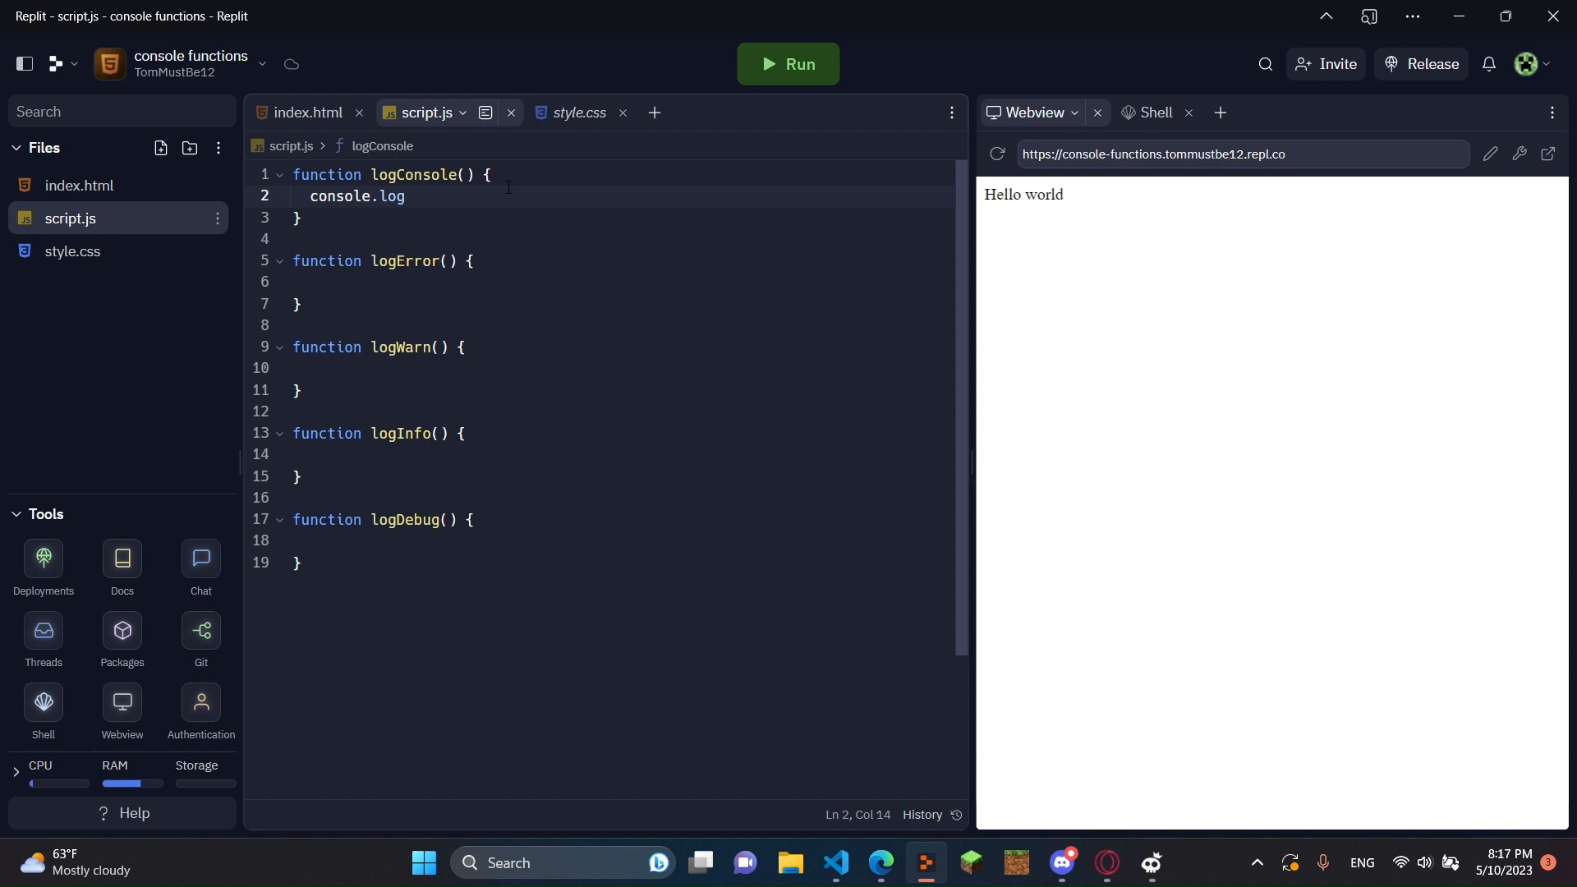
text(()
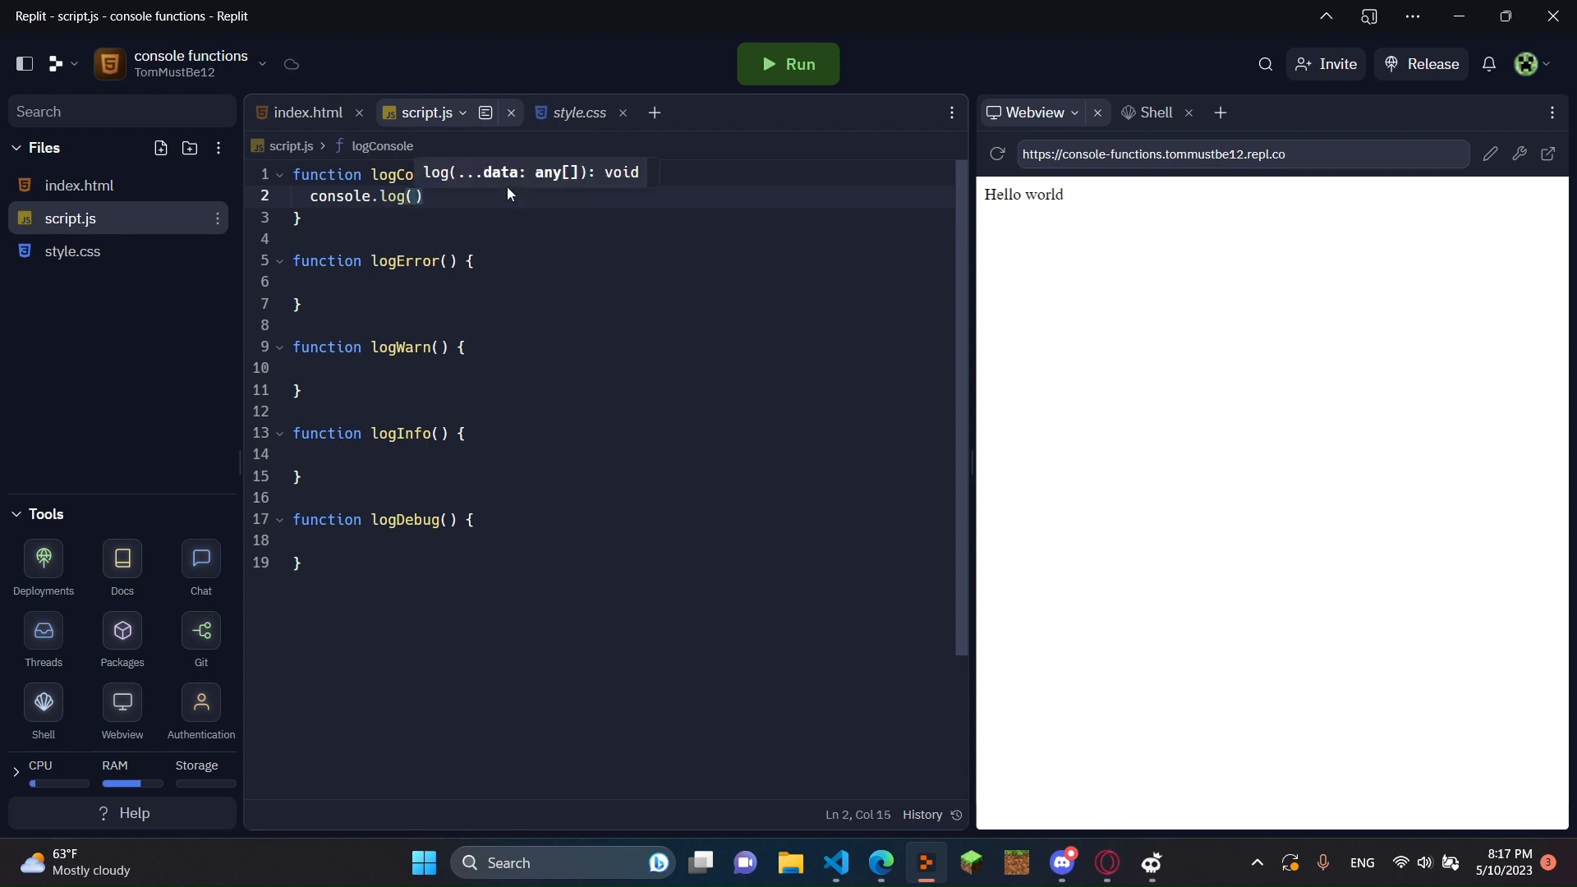
text(va)
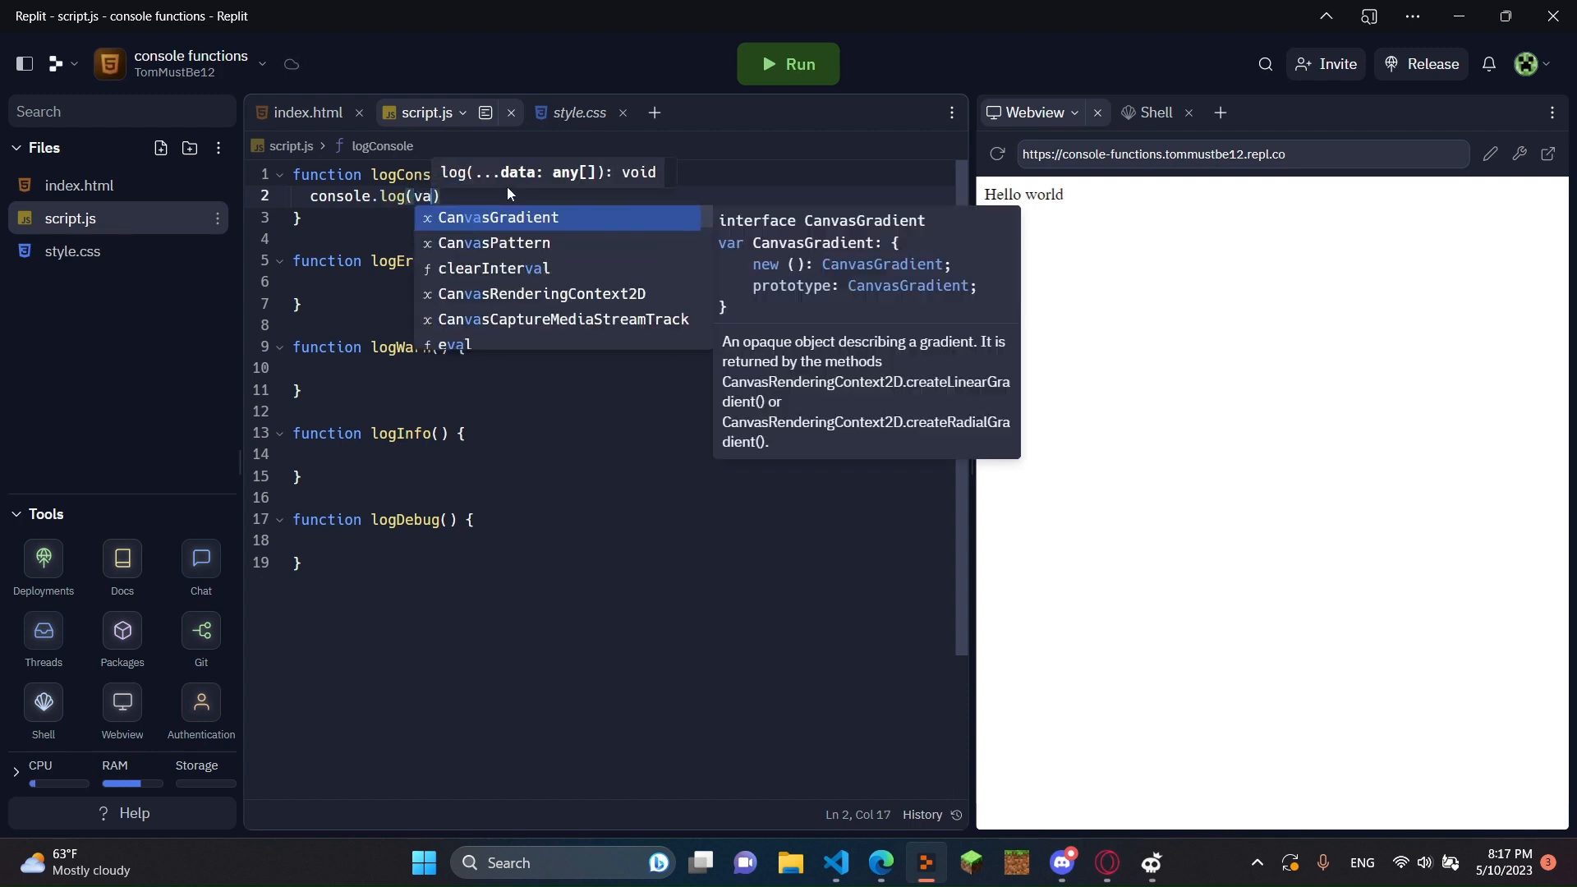
text(myVariable)
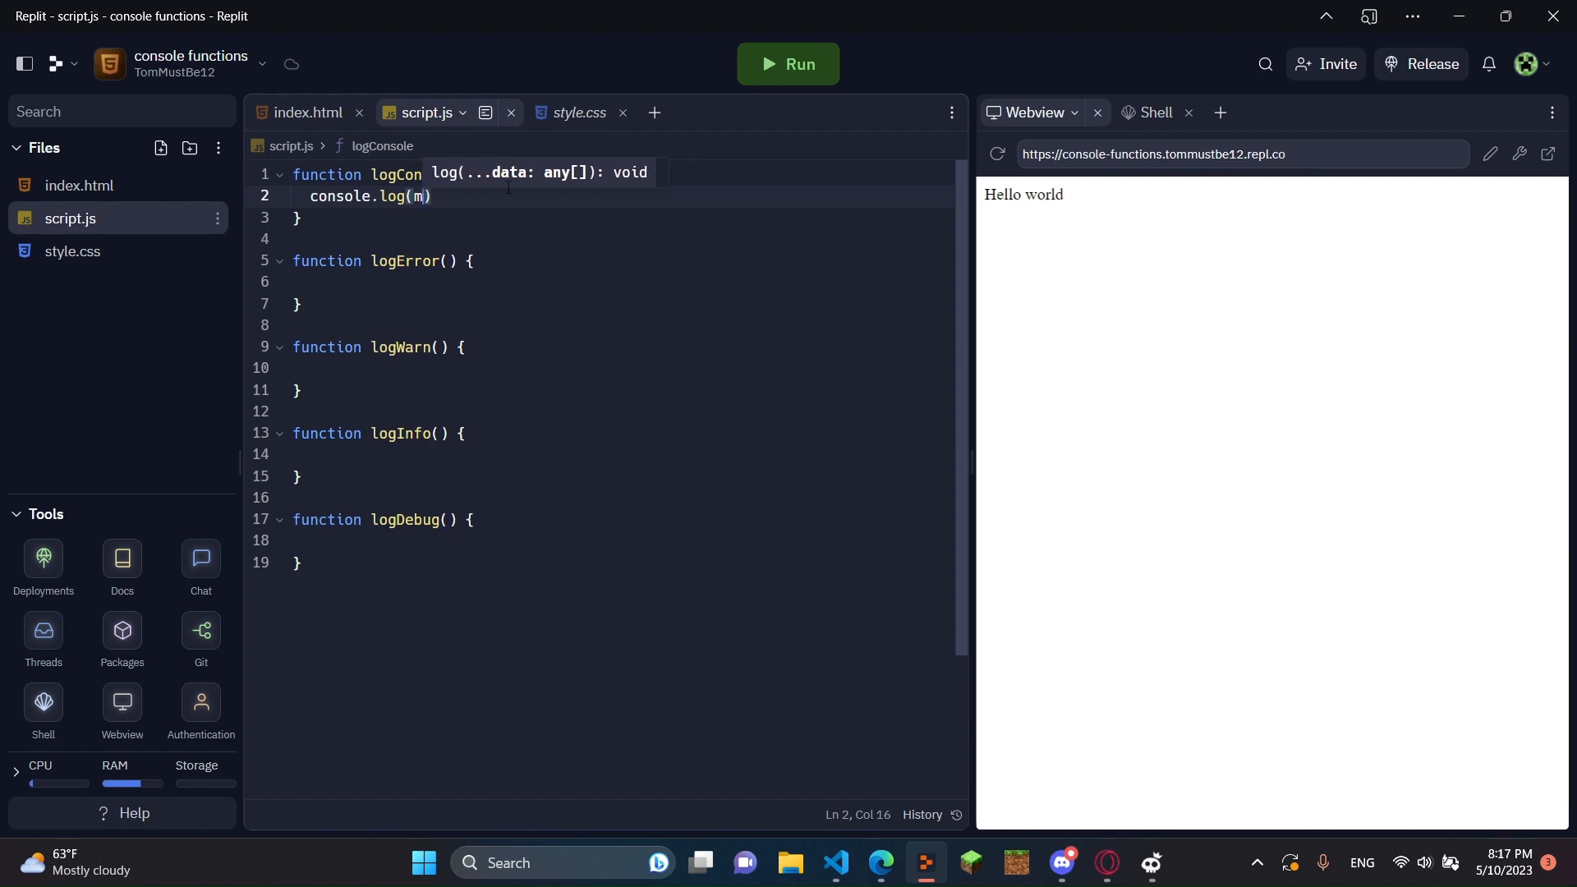
key(Backspace)
text(")
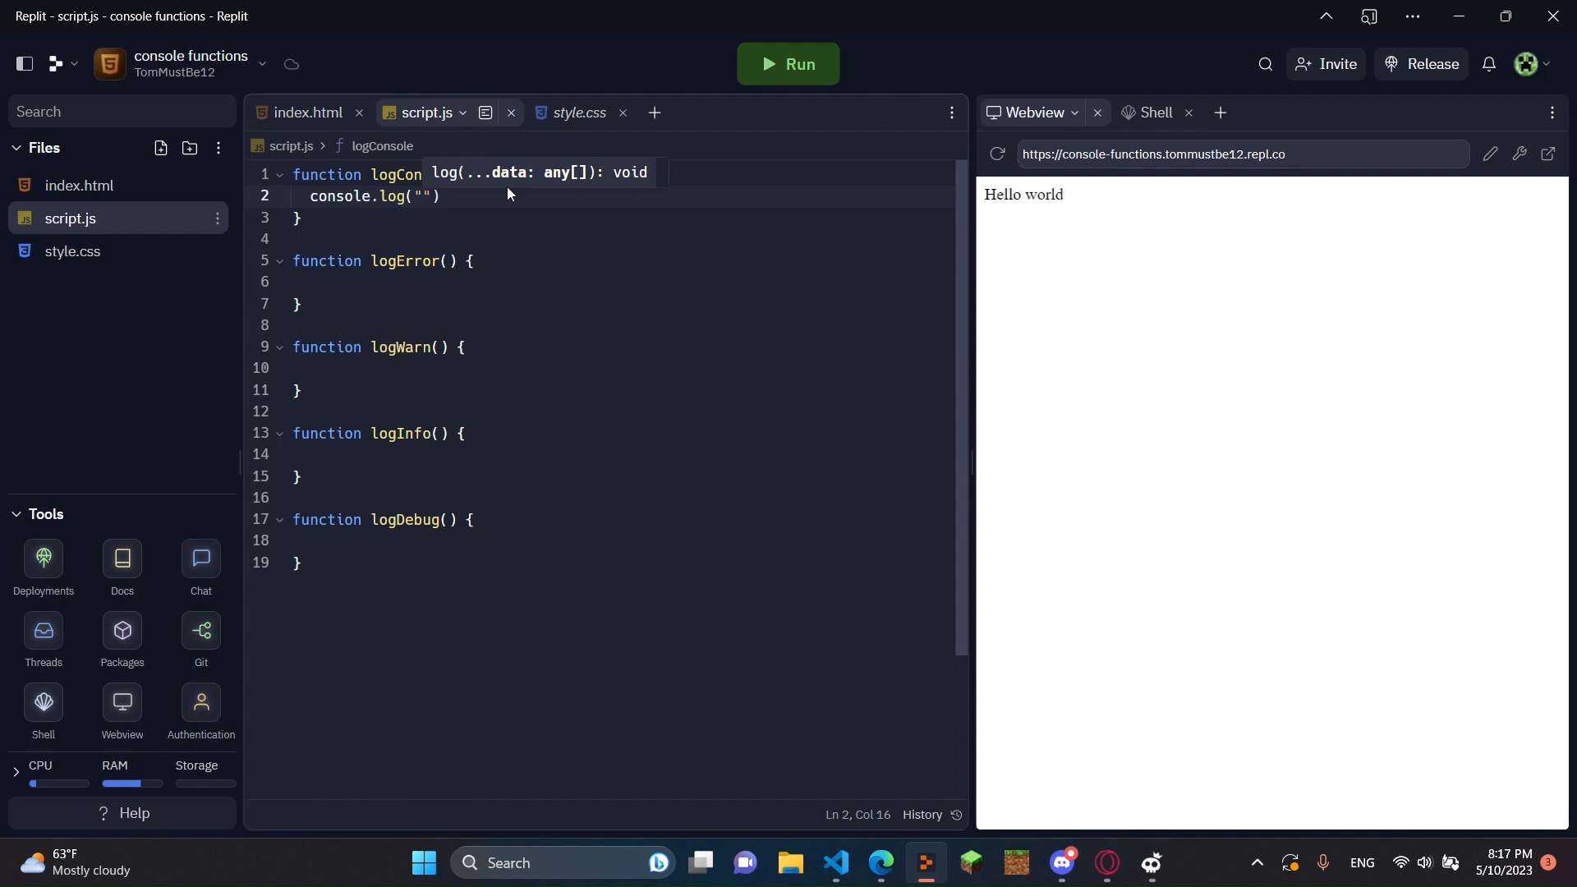
text(Clicked the log console button, now it displayed)
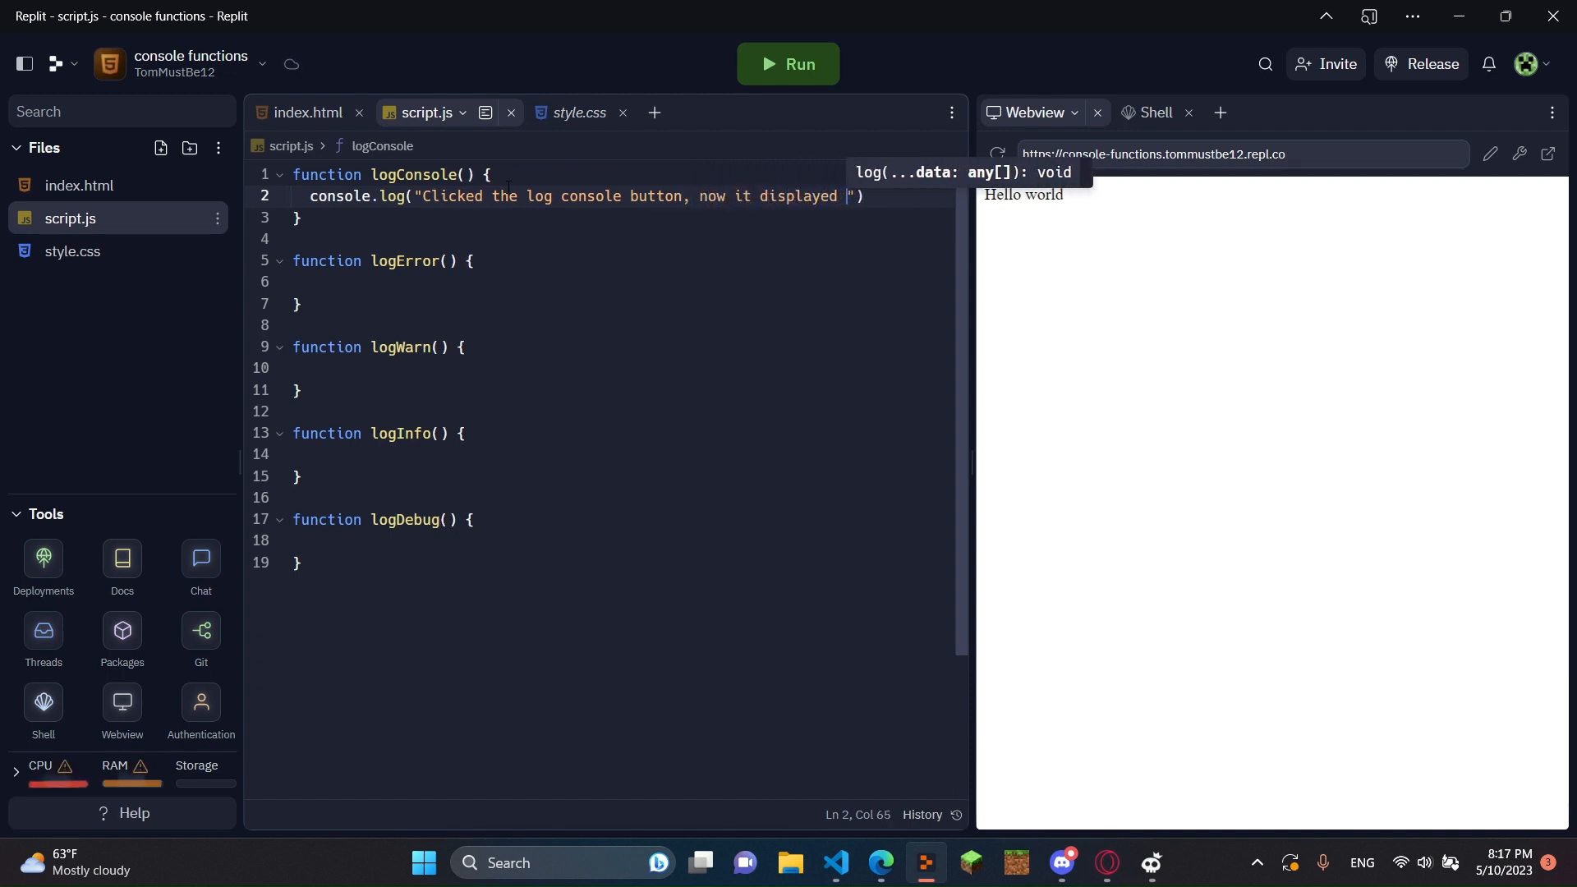
text(this!)
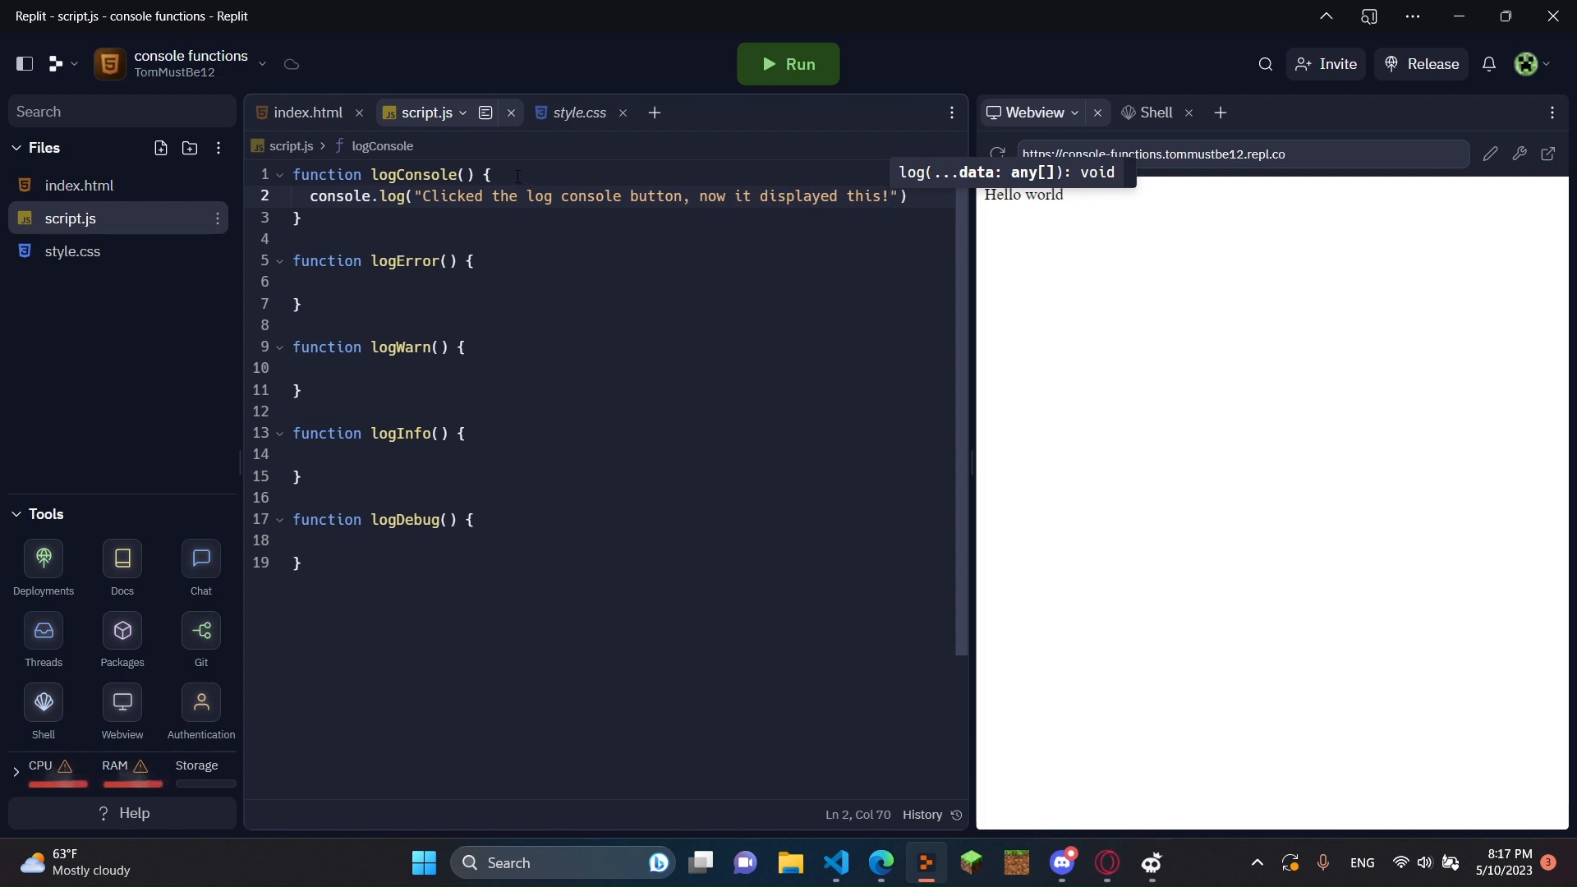
Fill logError with console.error("There was an error! Just kidding, not really an error").
click(470, 281)
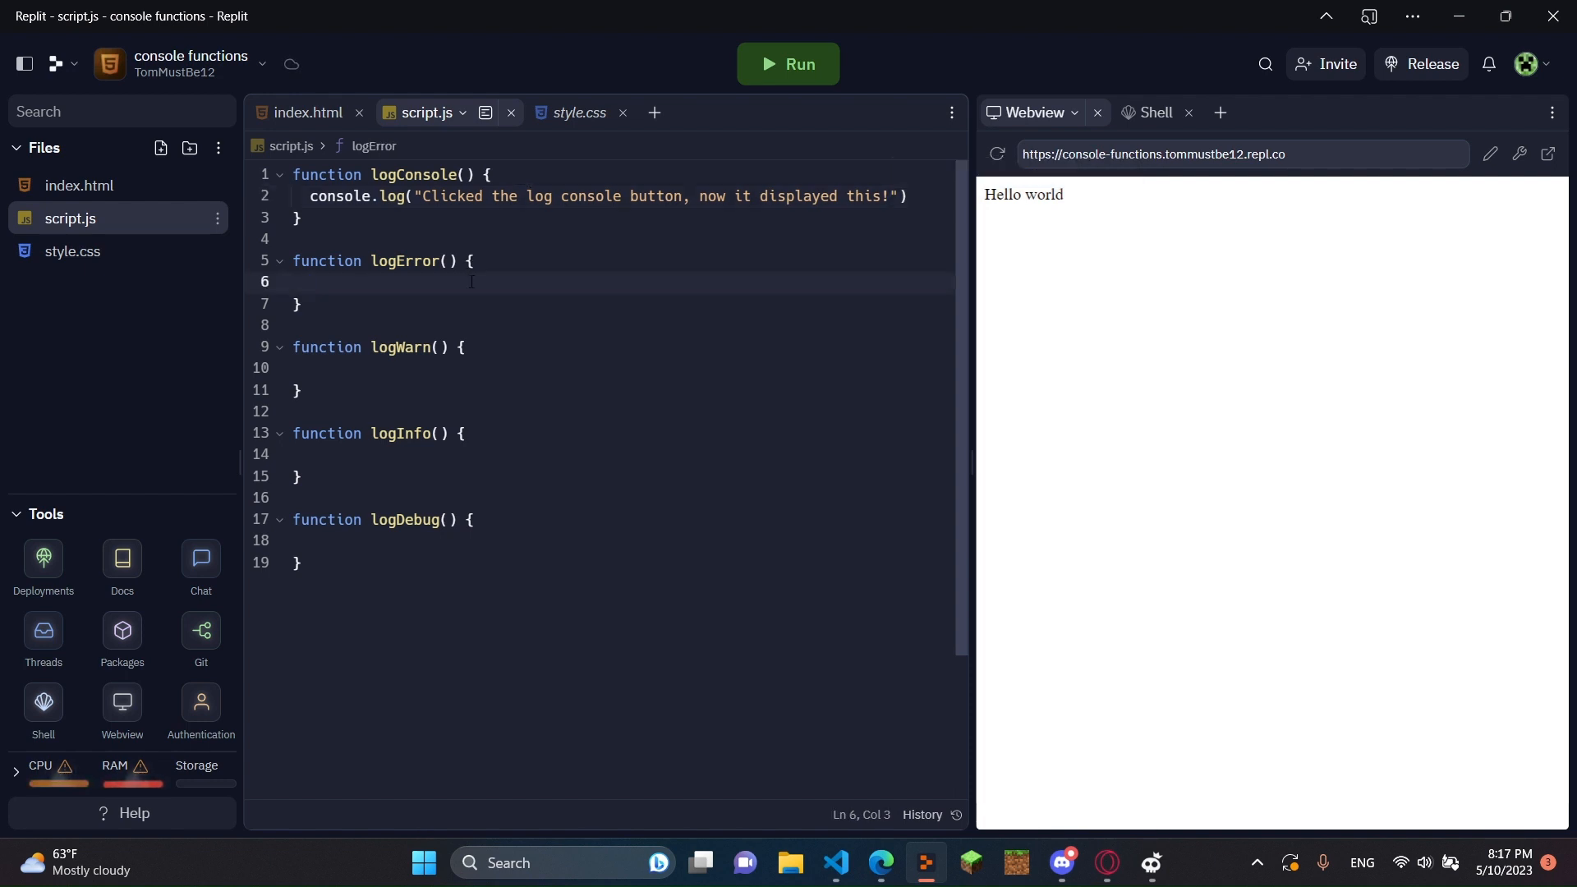
text(console.l)
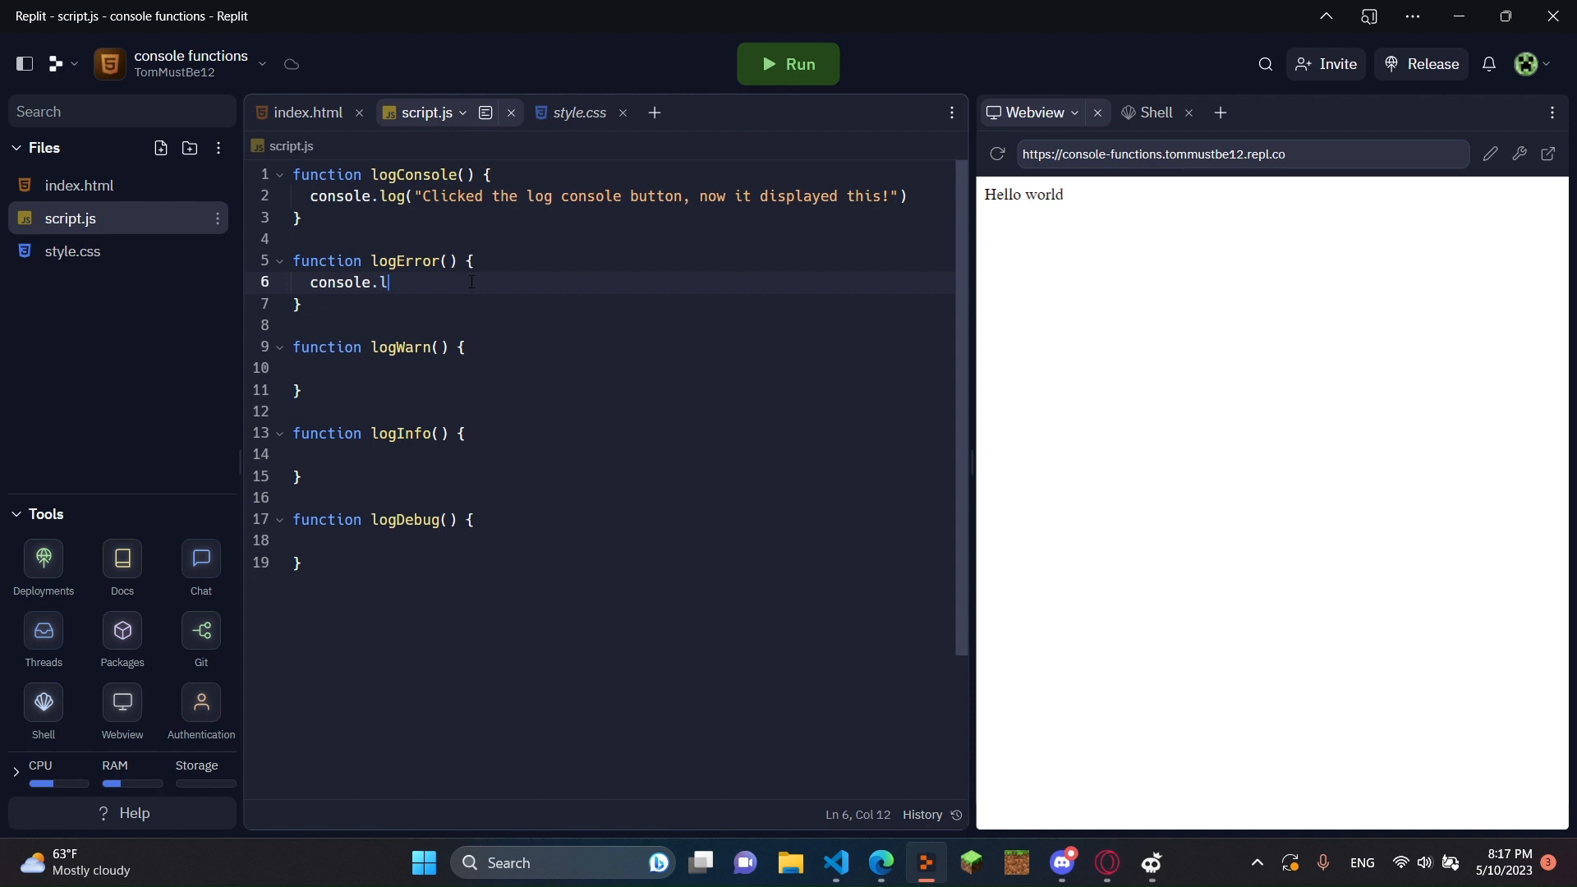
text(error(""))
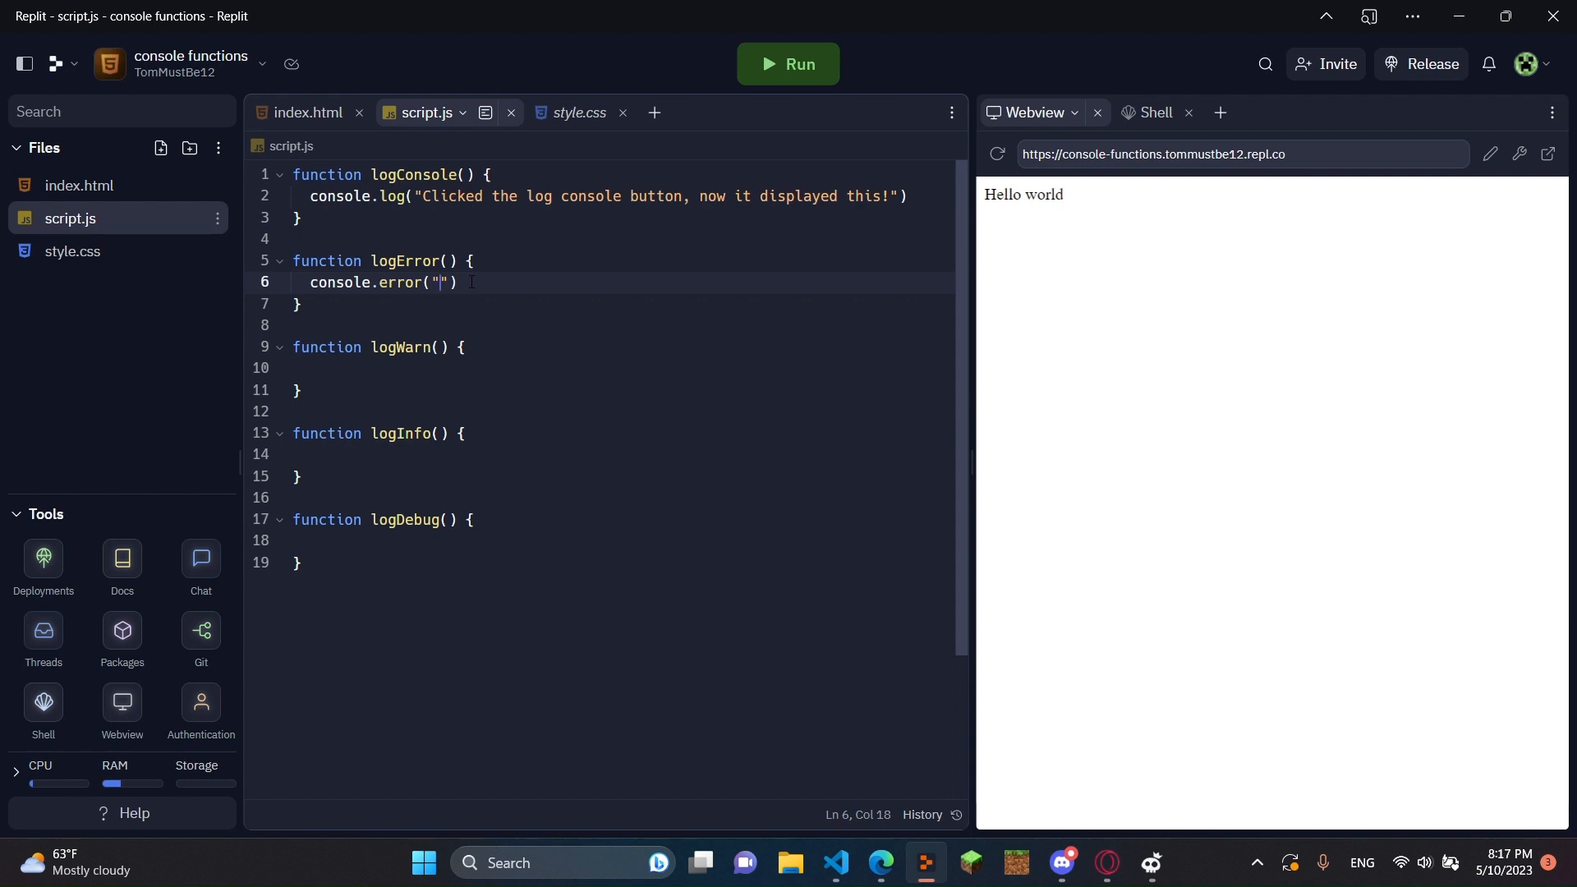
text(There was an e)
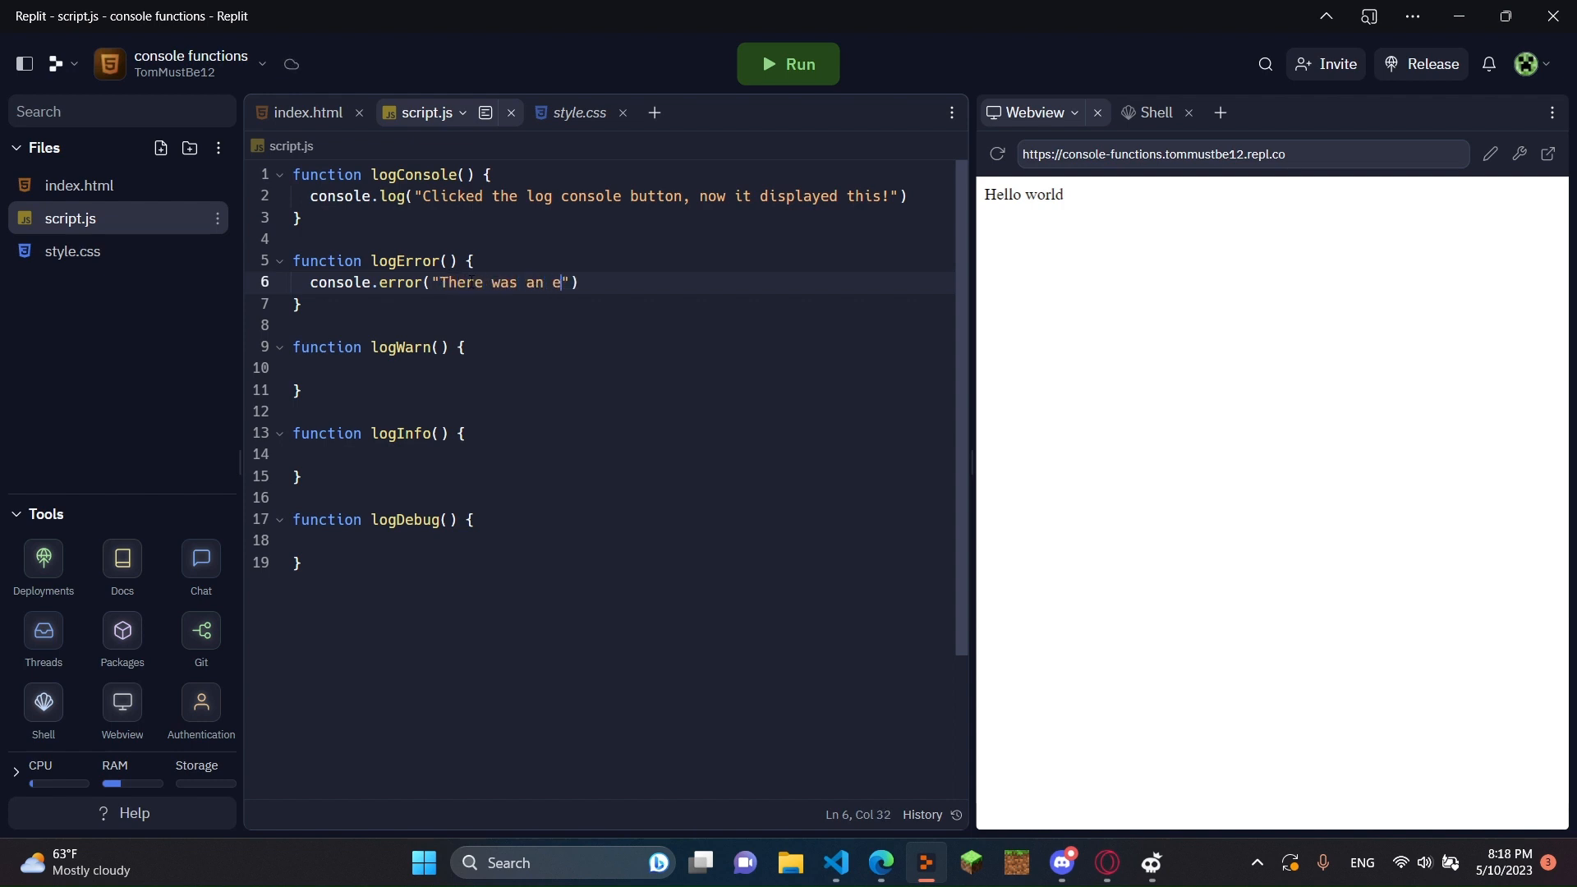
text(rror! Just)
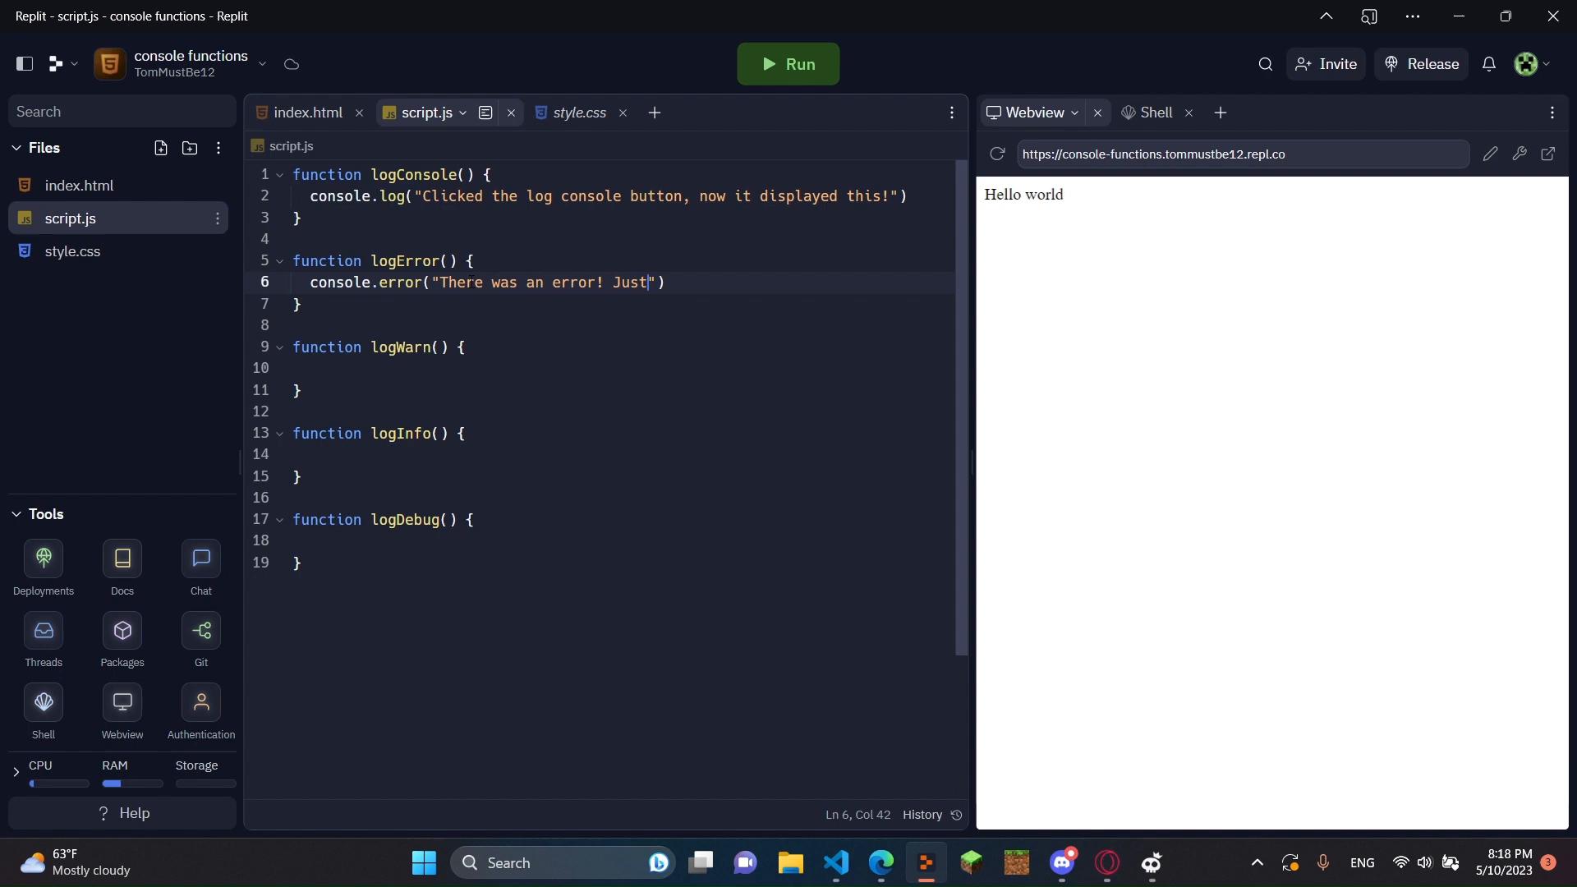
text(kidding, not r)
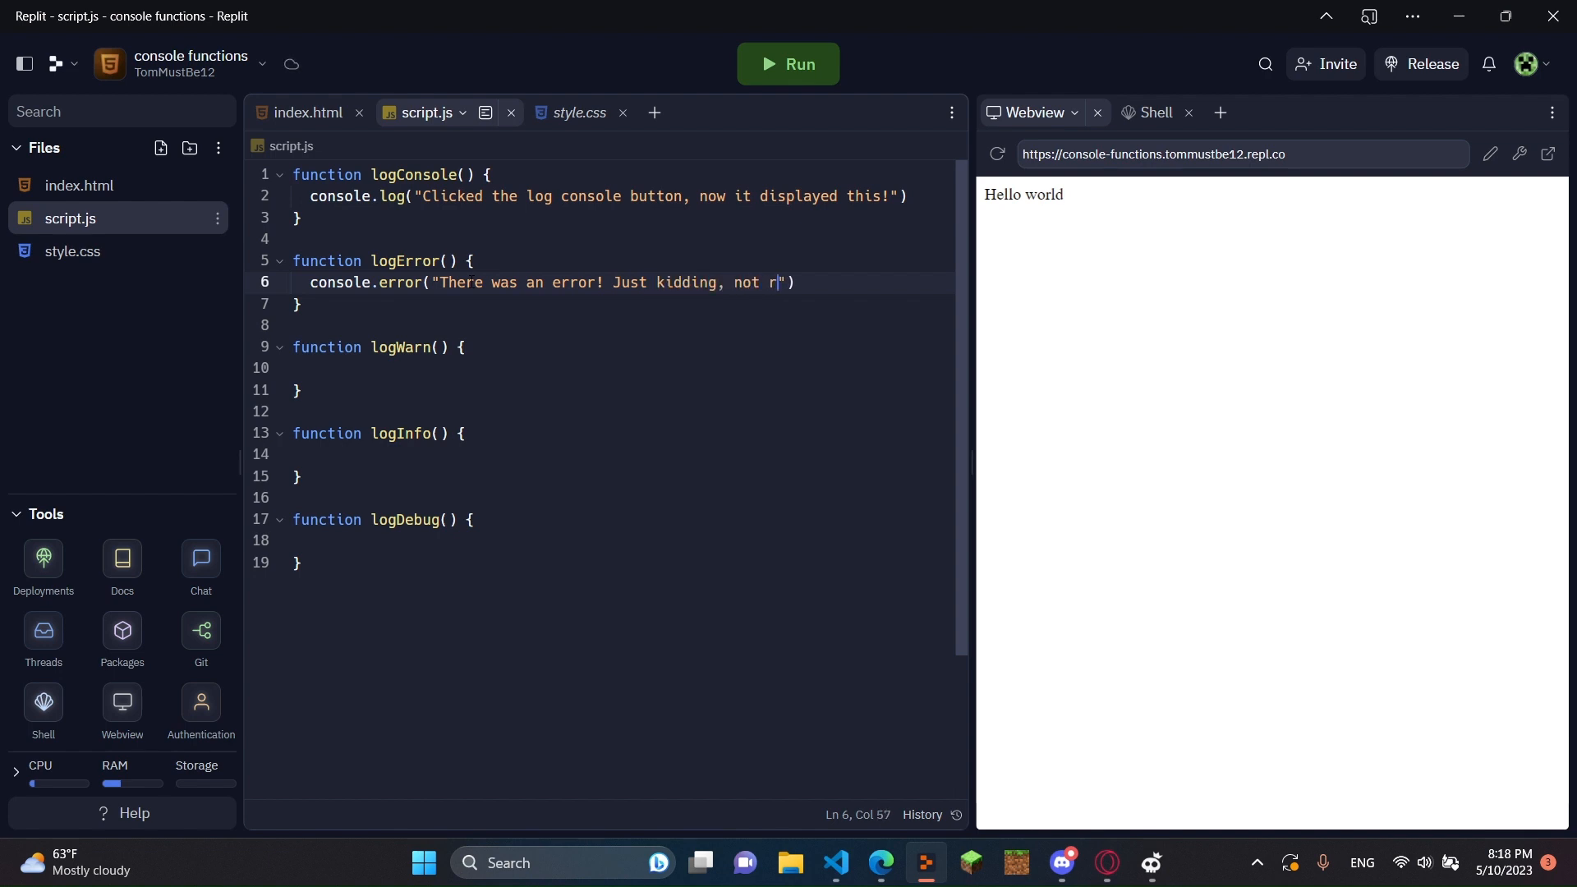
text(eally an error.)
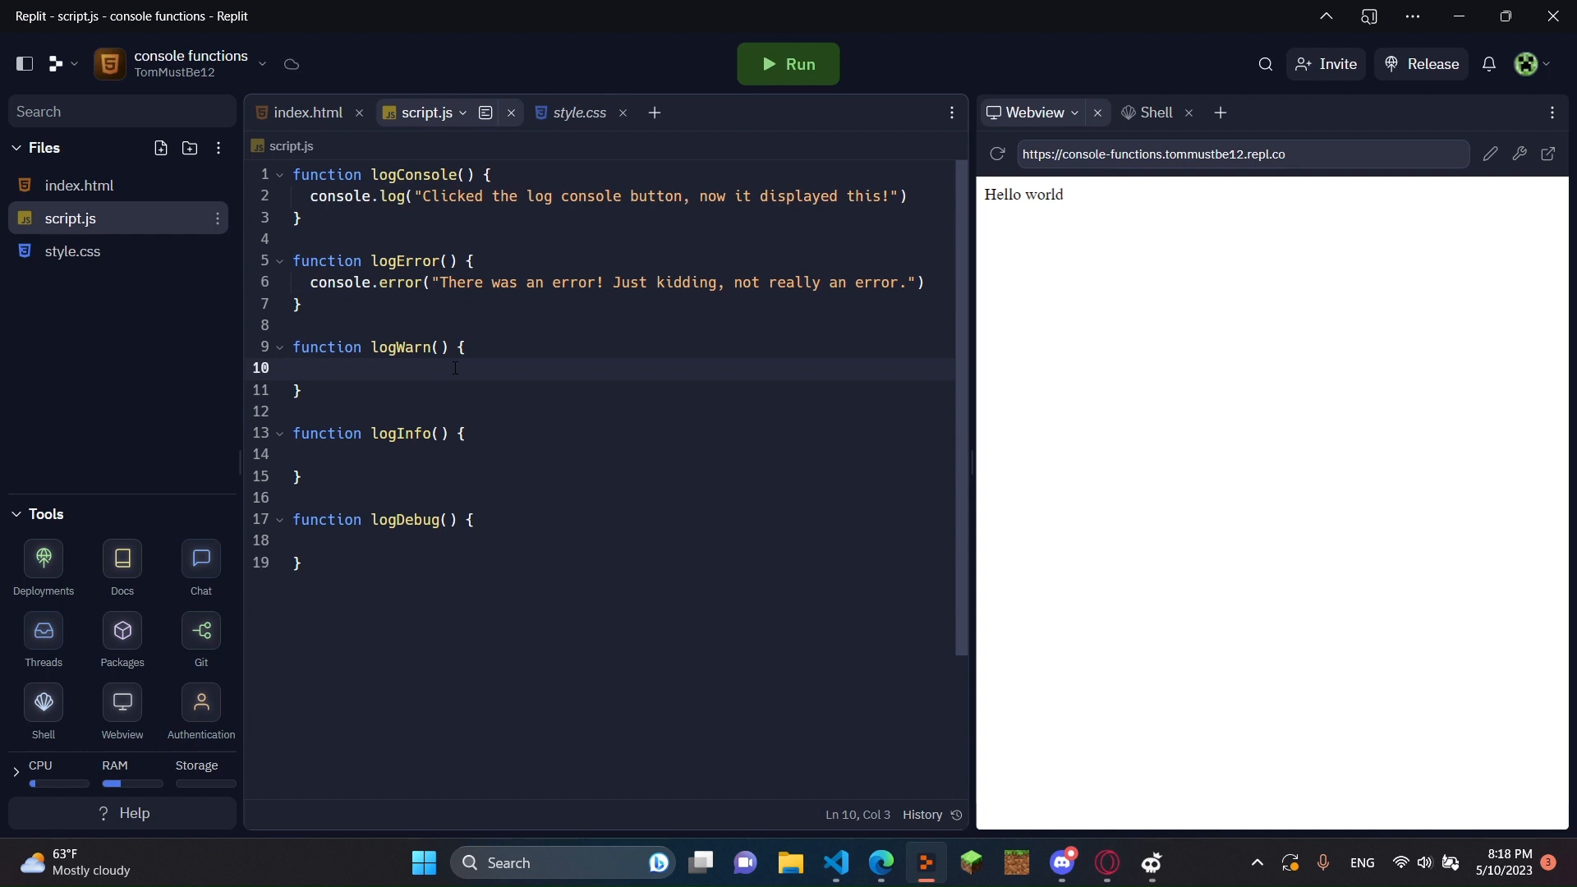
Fill logWarn with console.warn("Unstable button. Jk.").
text(conso)
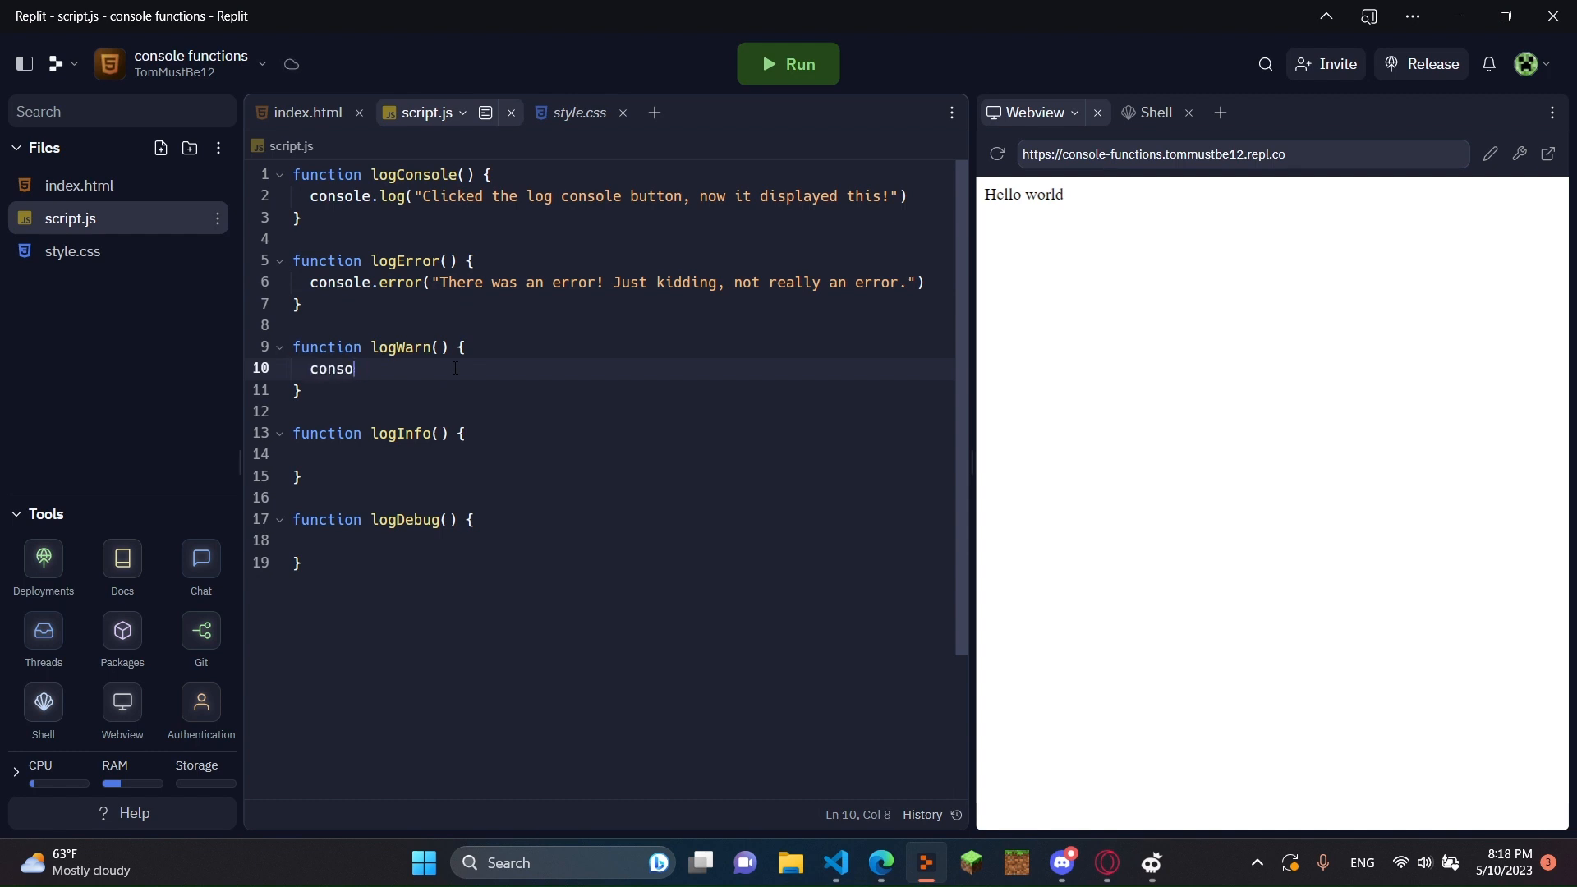
text(le.warn(""))
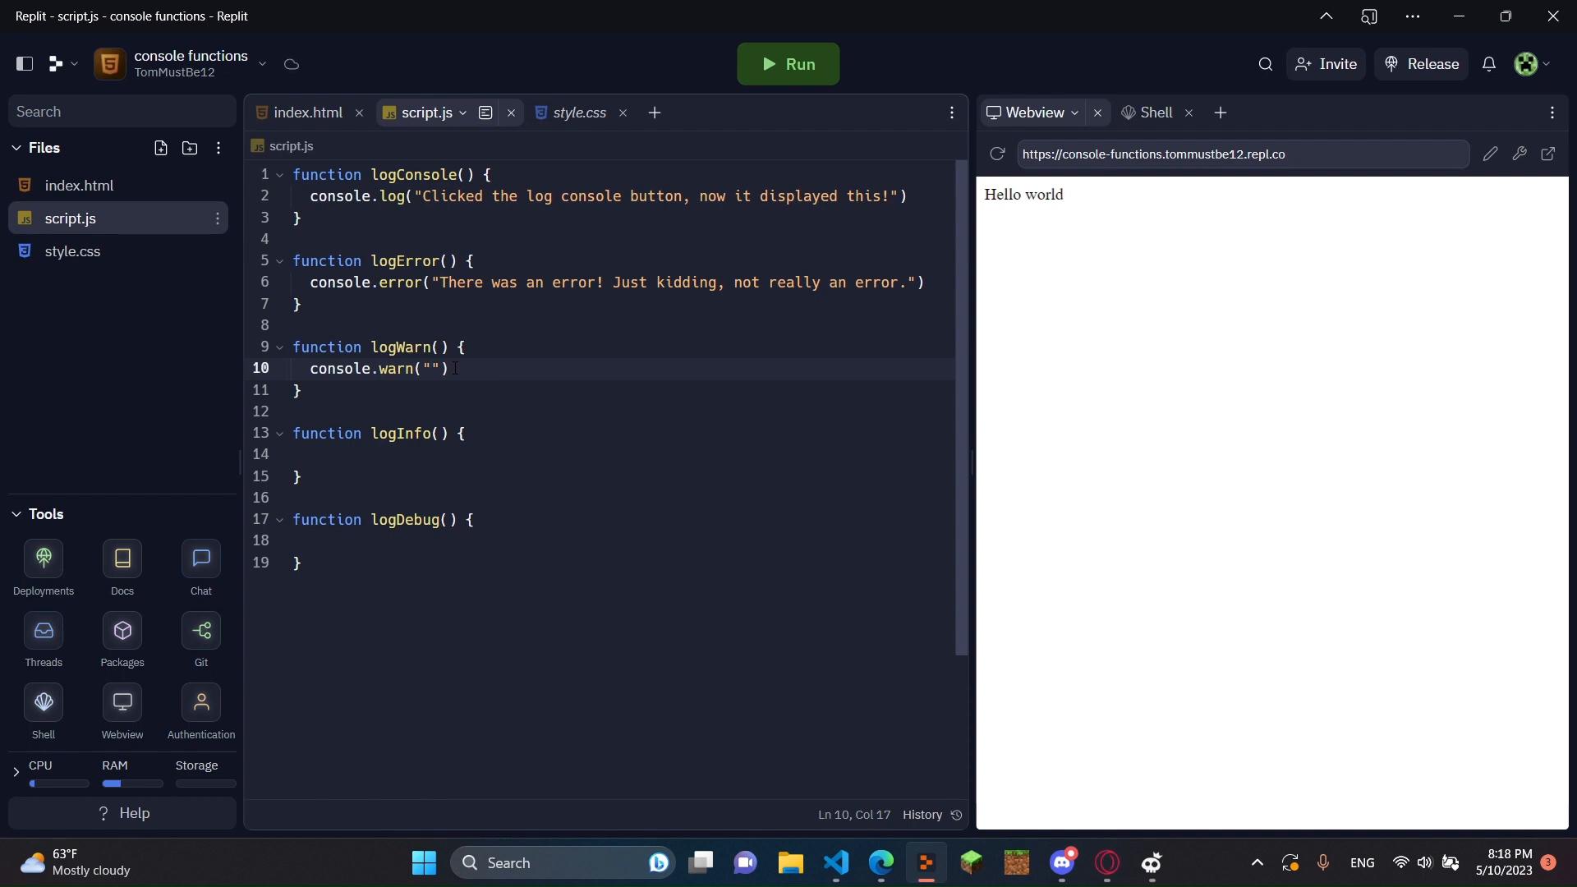
text(Un)
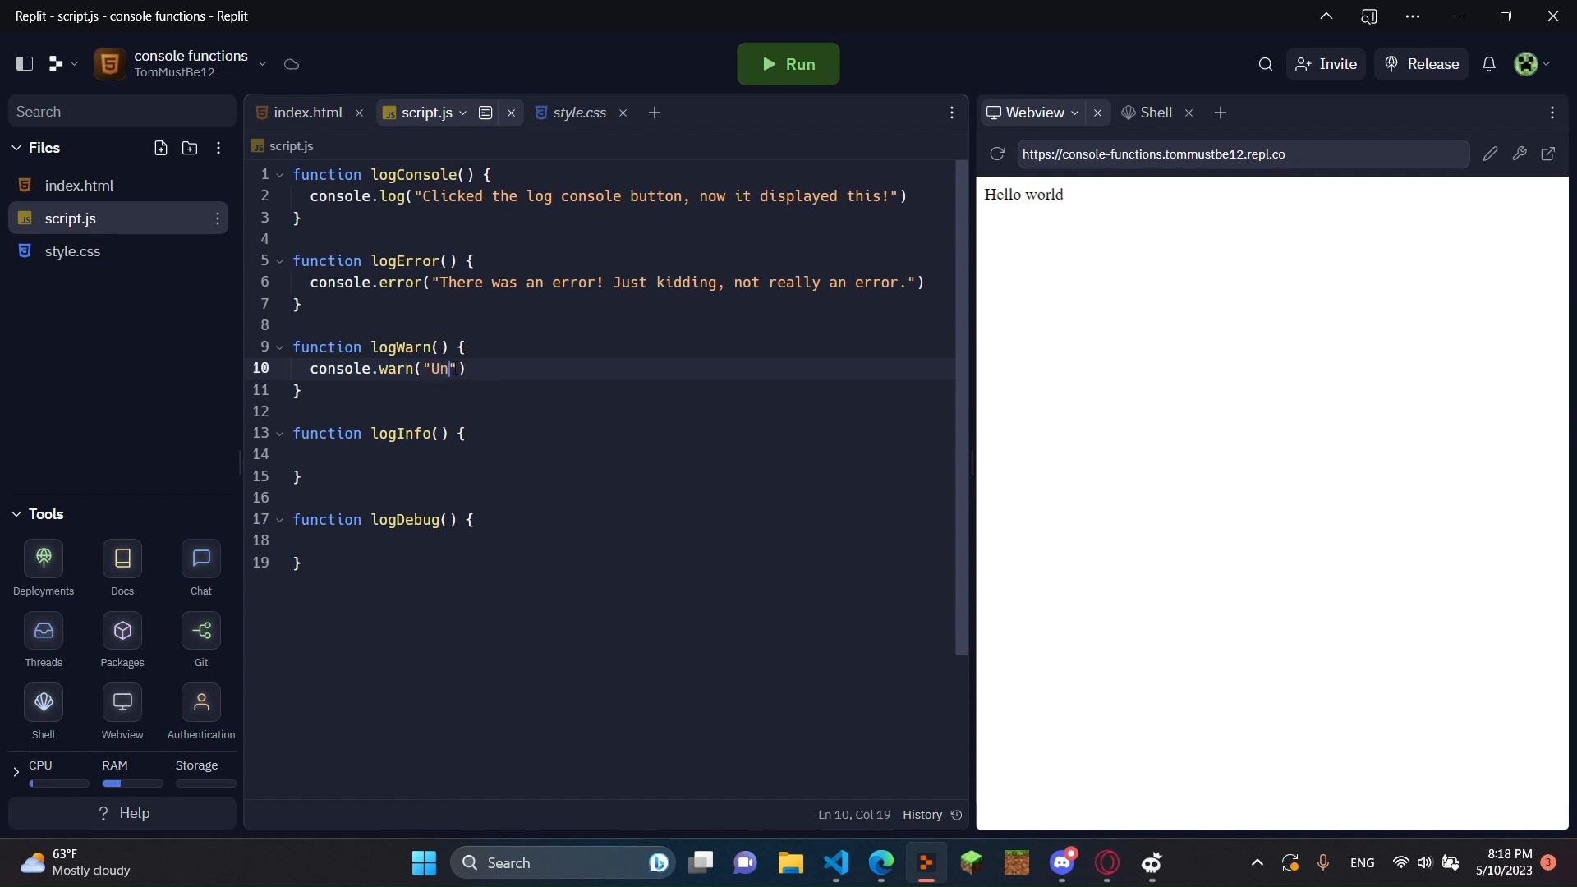
text(stable button.)
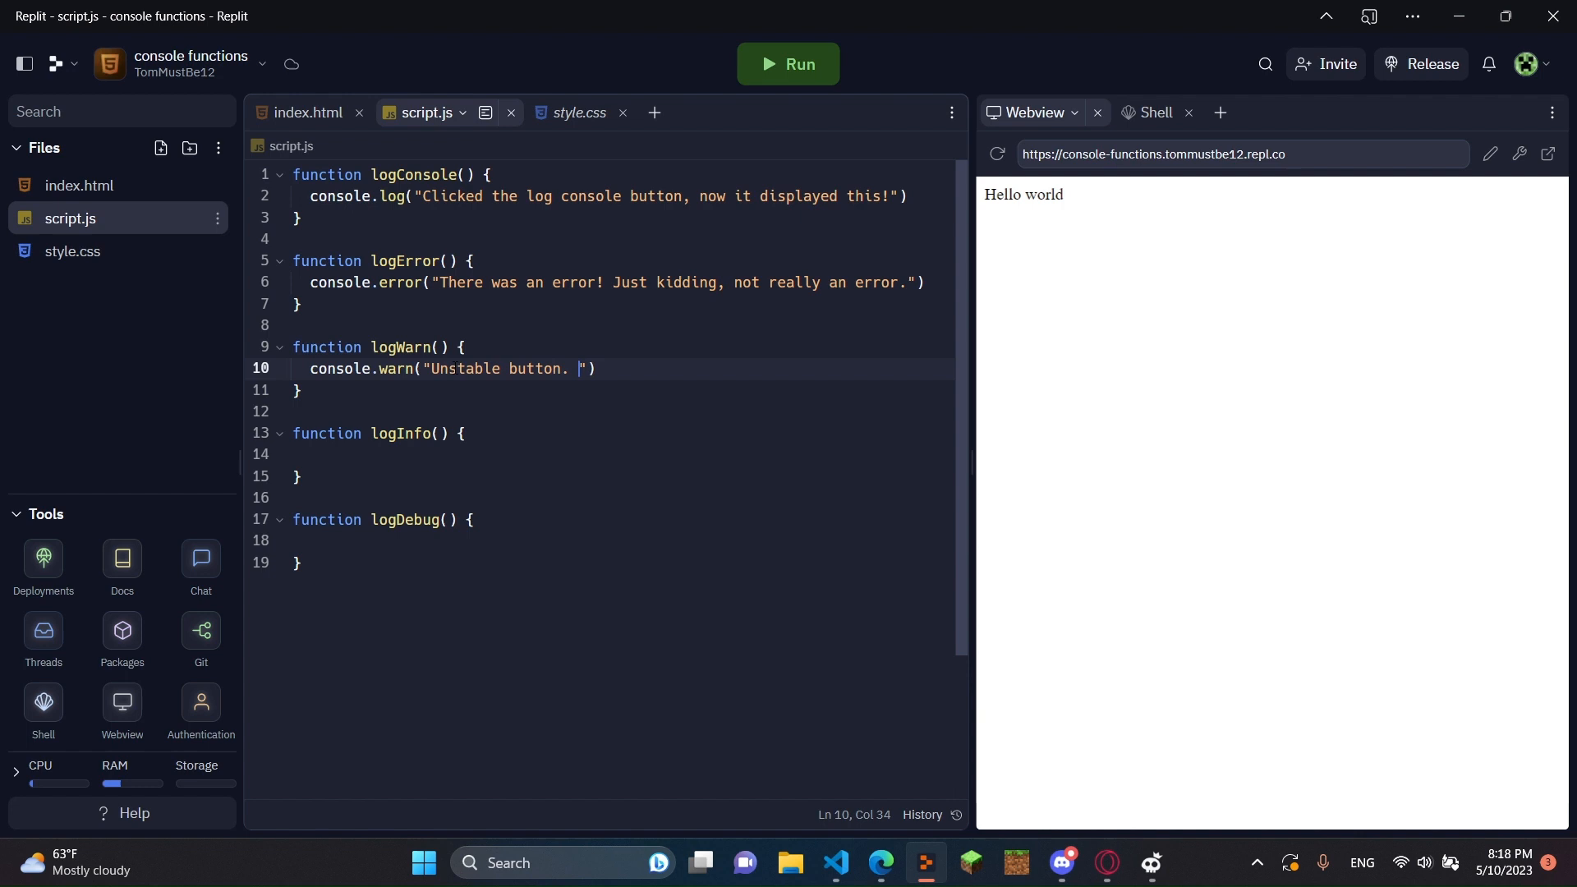
text(Jk.)
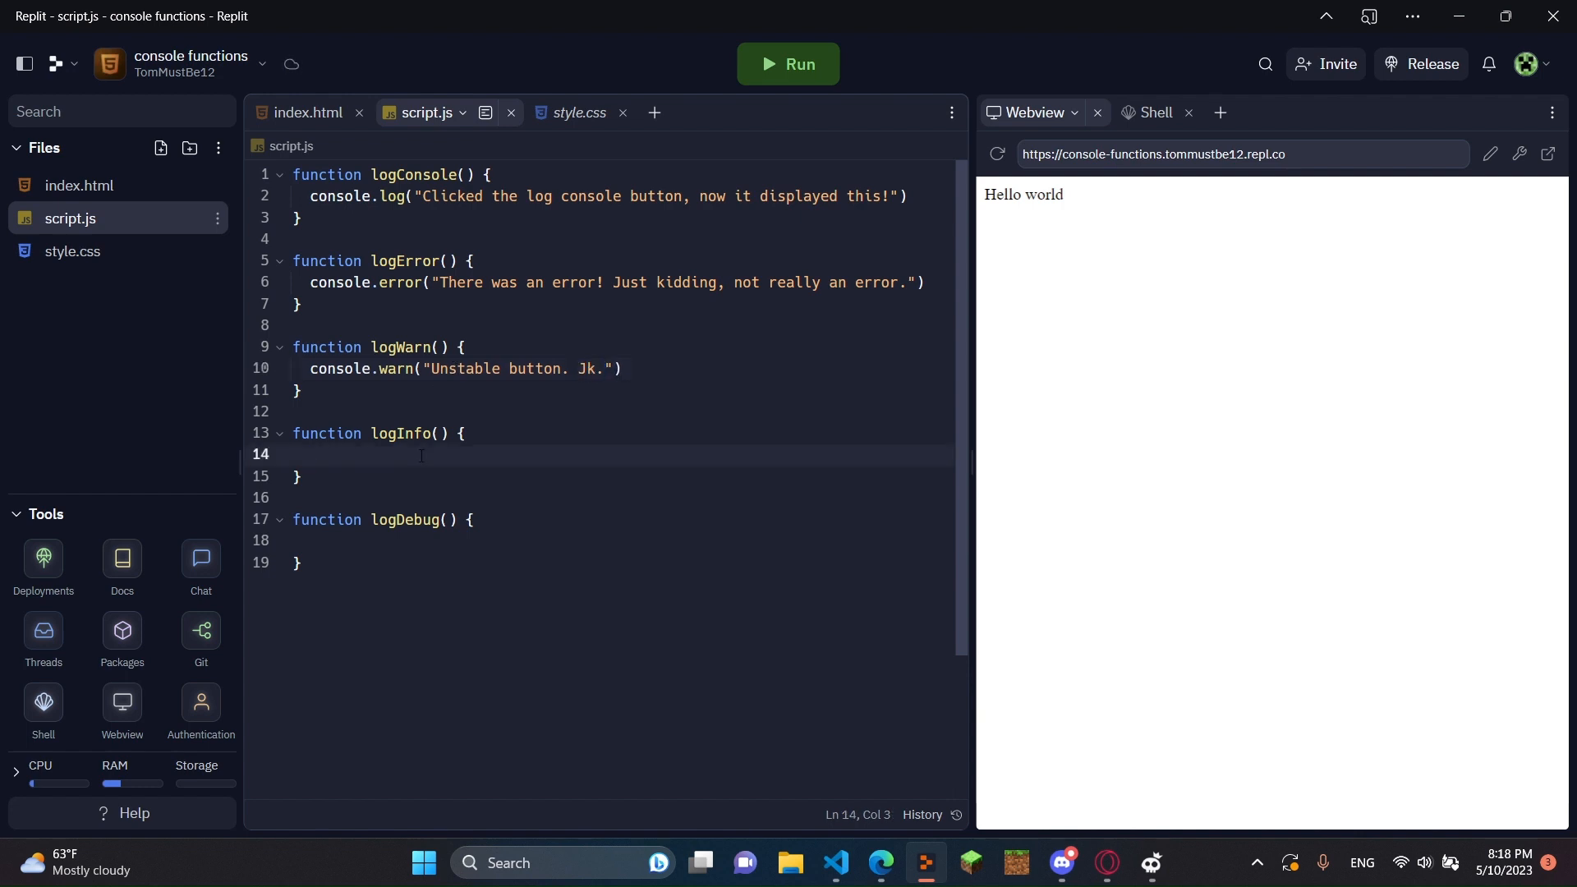
Fill logInfo with console.info("THIS WEBPAGE IS ABOUT TO COLLAPSE. But it's fun").
text(console.info(")
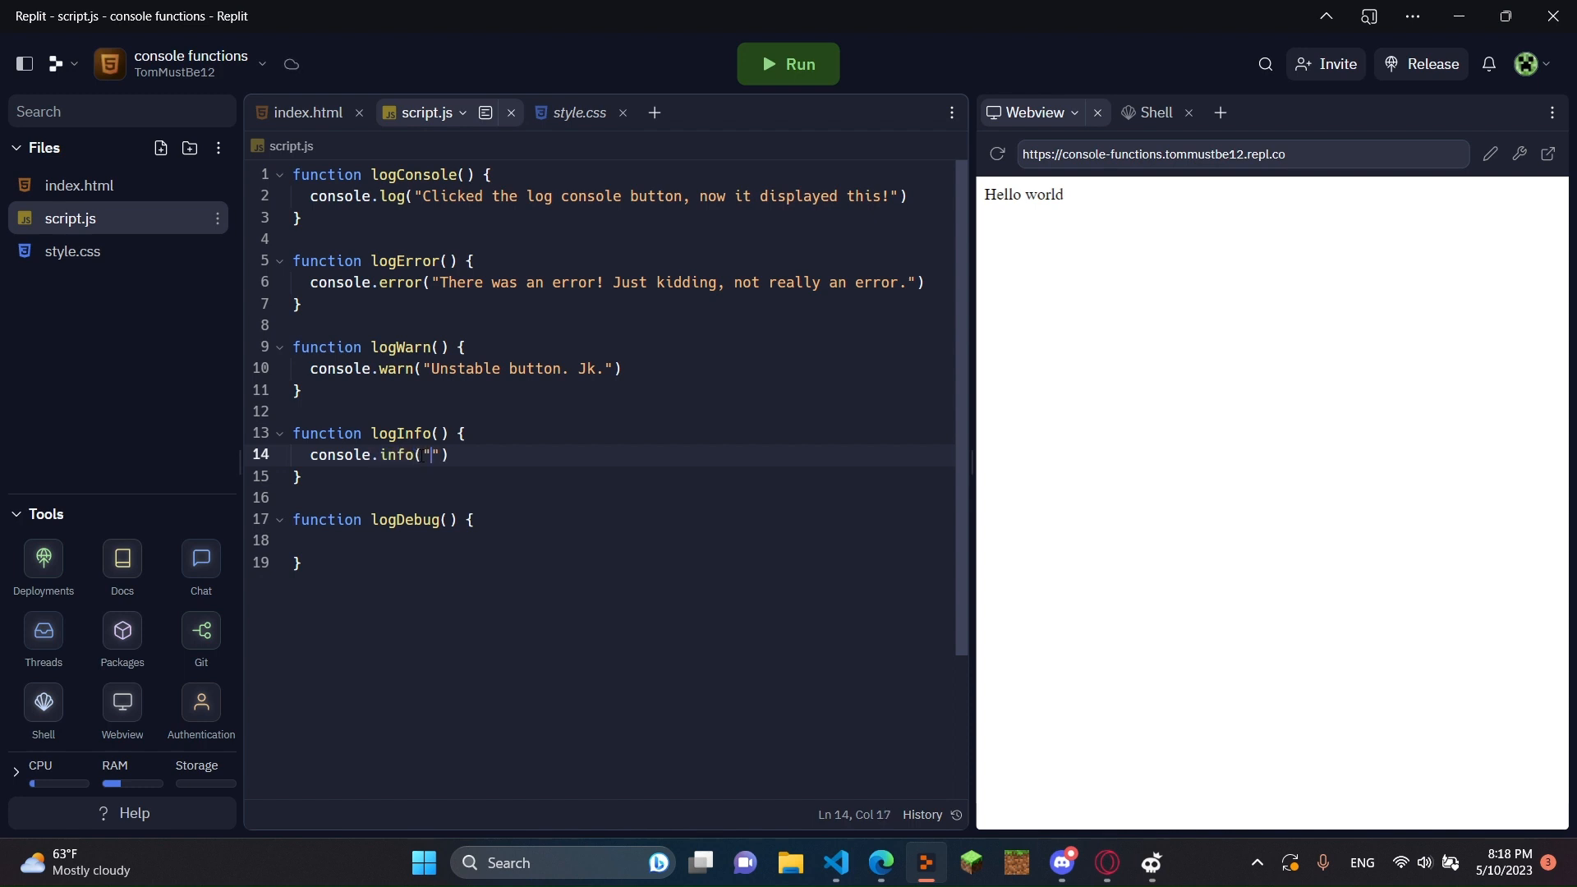
text(THIS W)
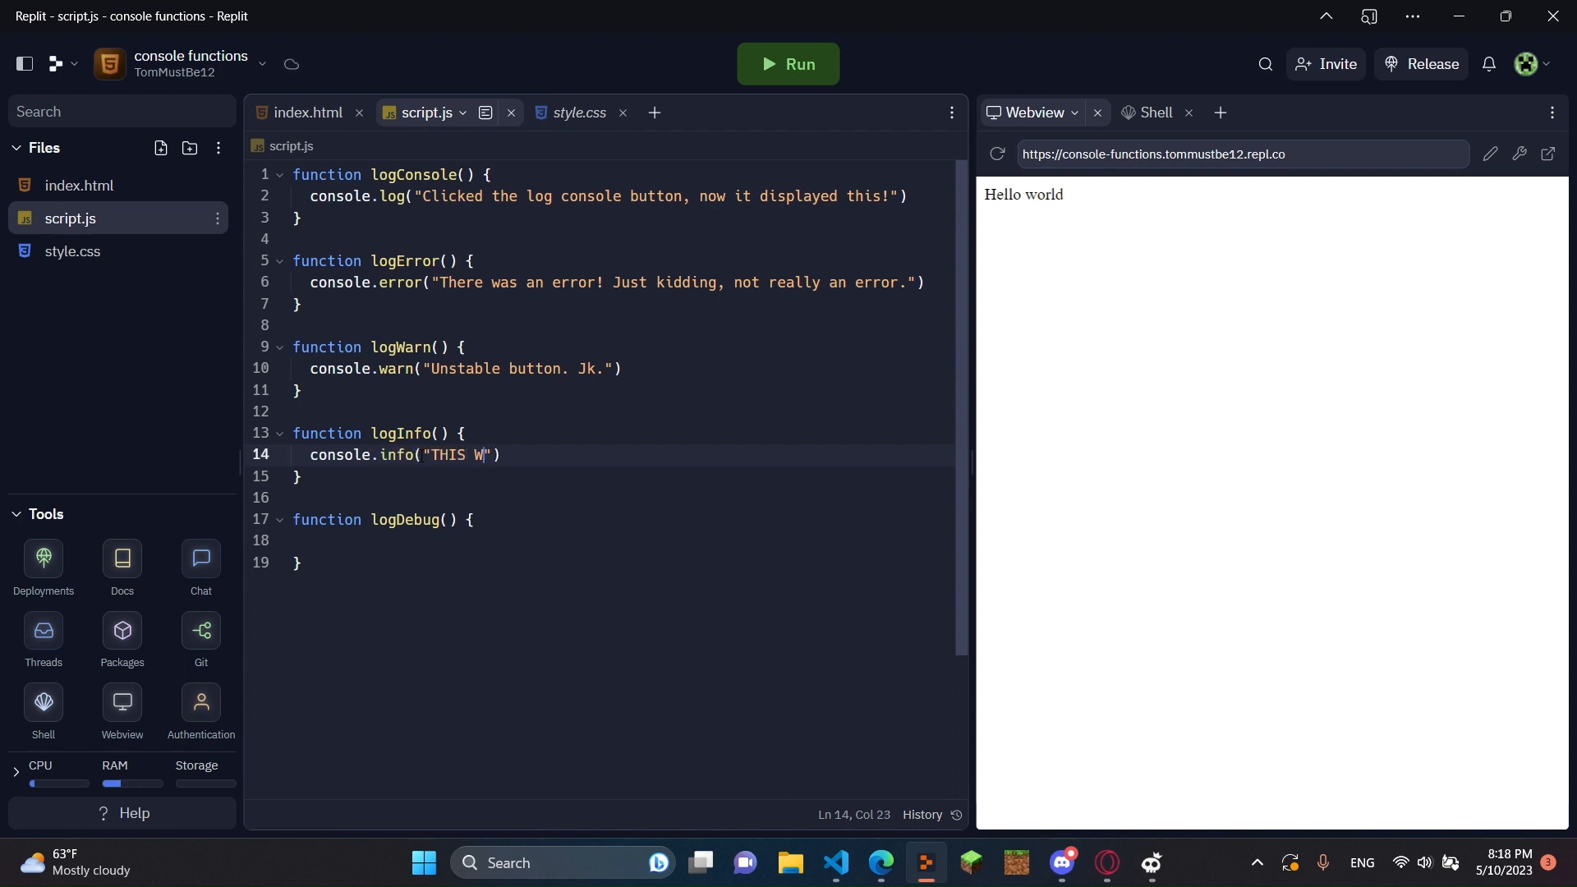
text(EBPAGE IS ABOUT TO COLL)
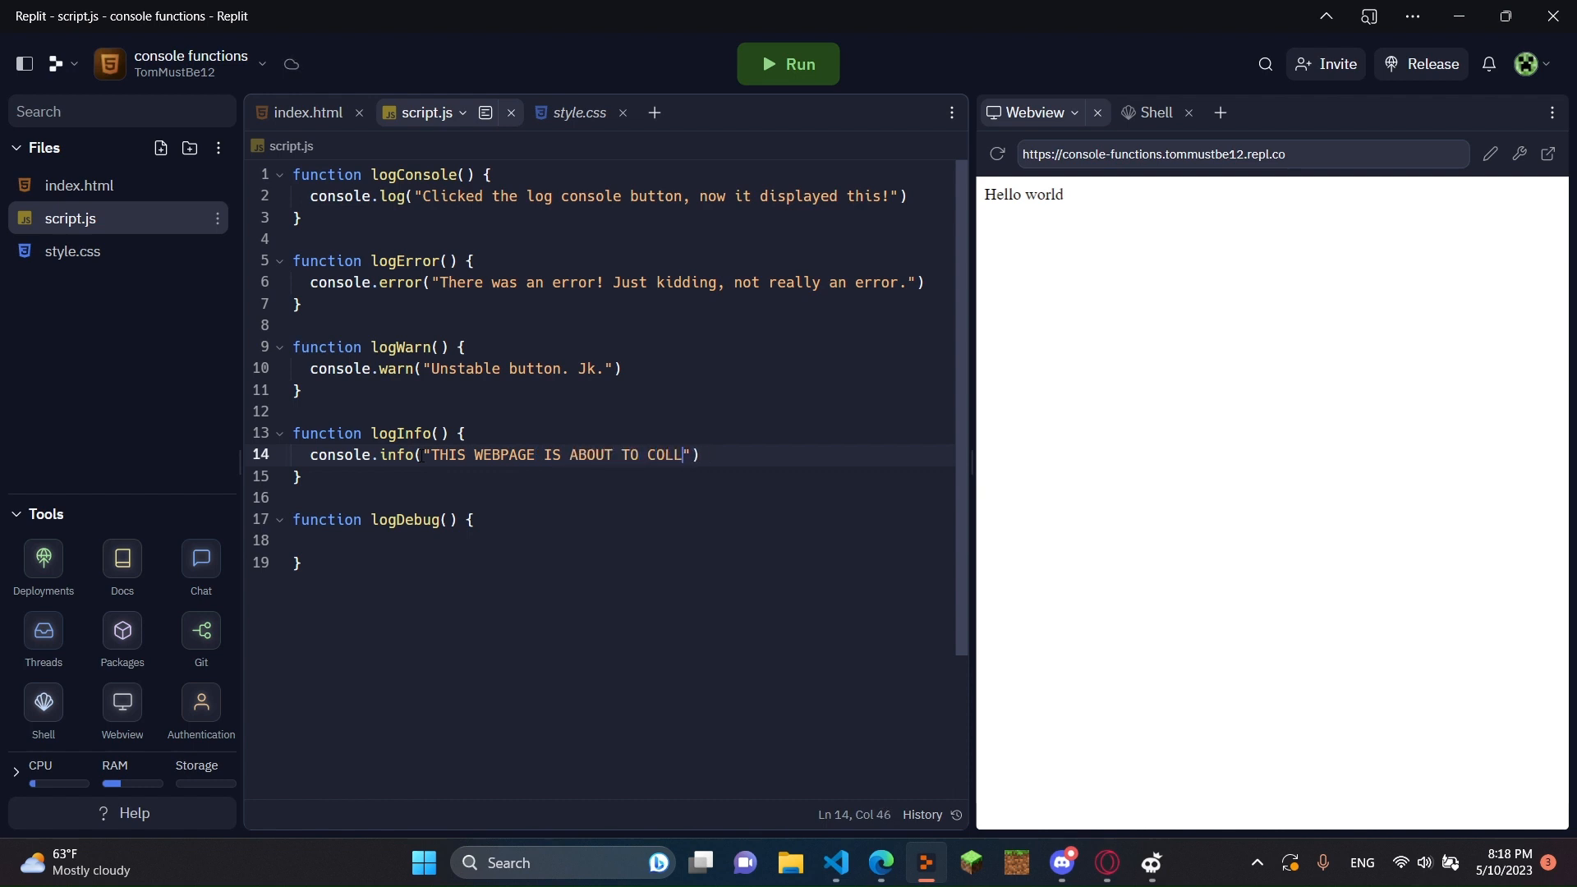
text(APSE. But it)
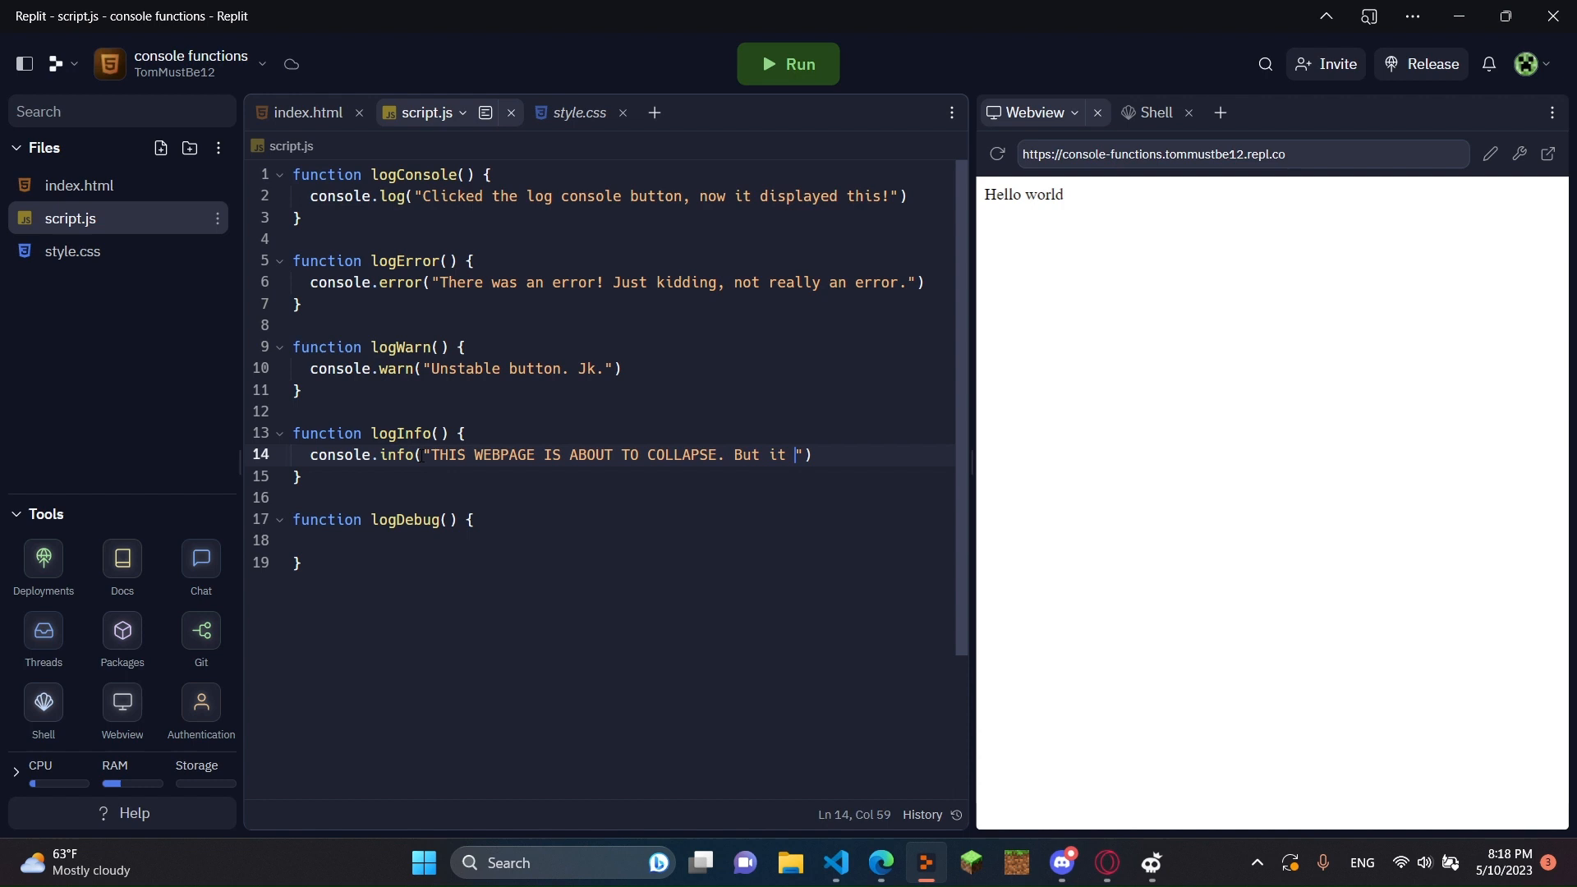
text('s fun)
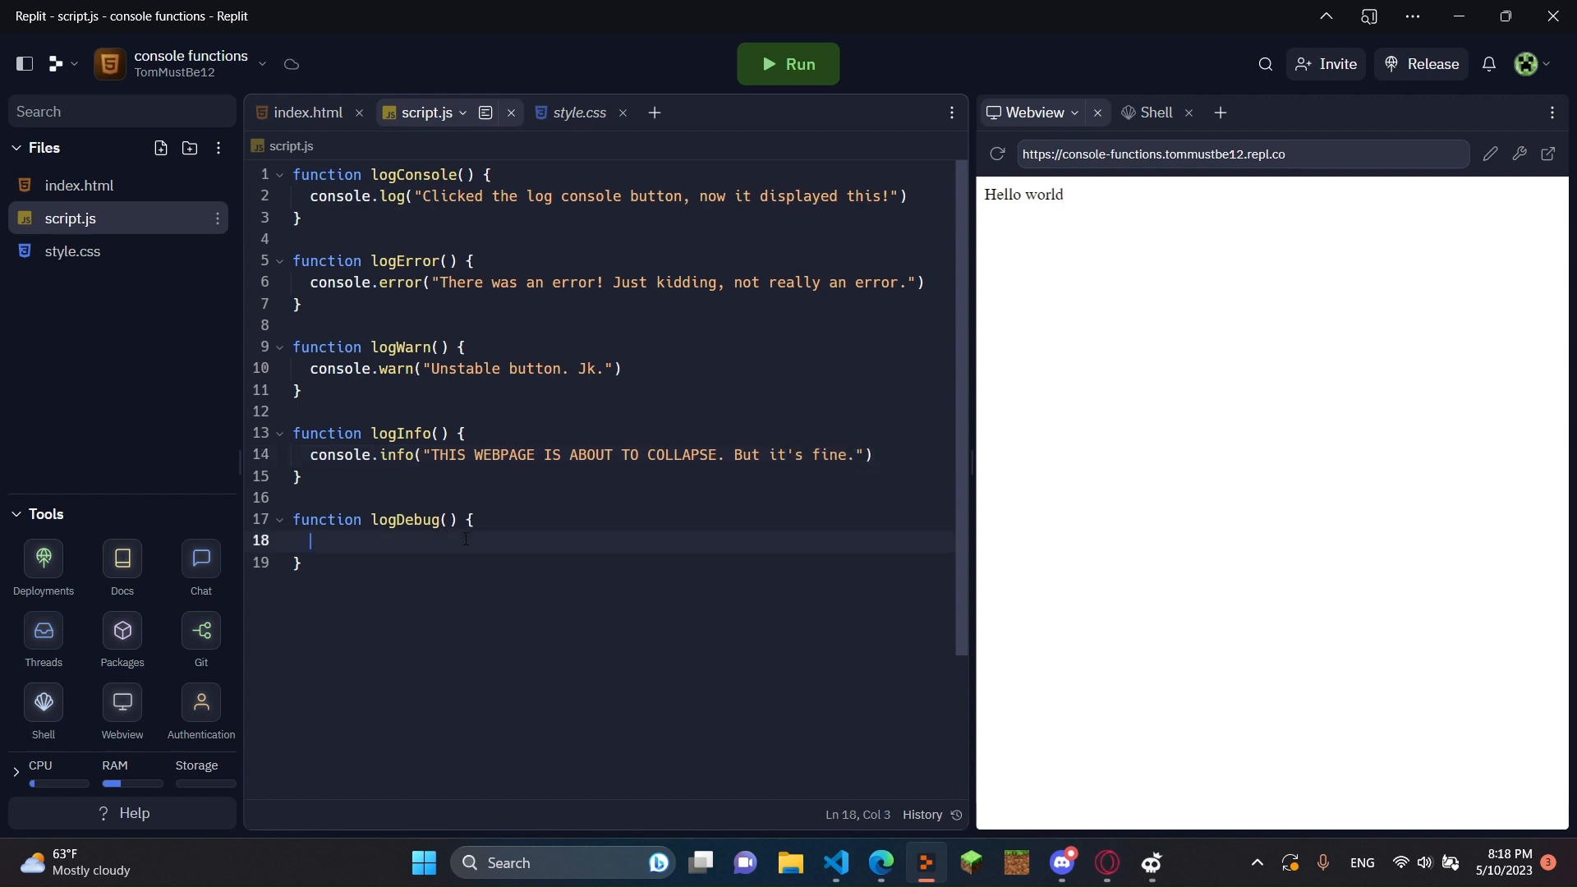
Fill logDebug with console.debug("lsjdf8oeijso") and run the repl to refresh the preview.
text(console.d)
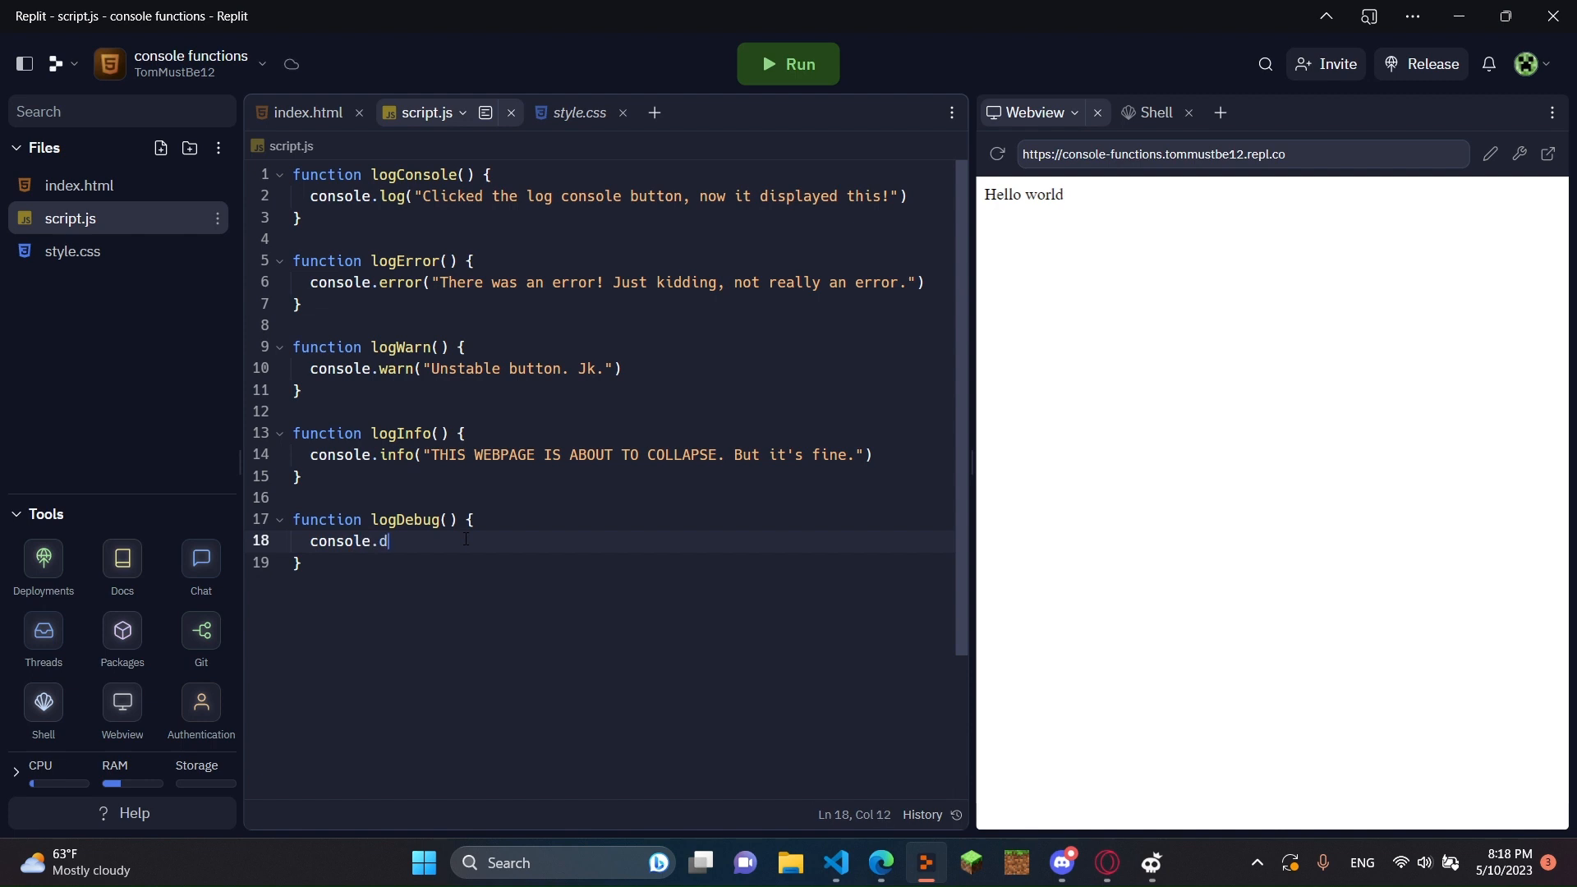
text(ebug(""))
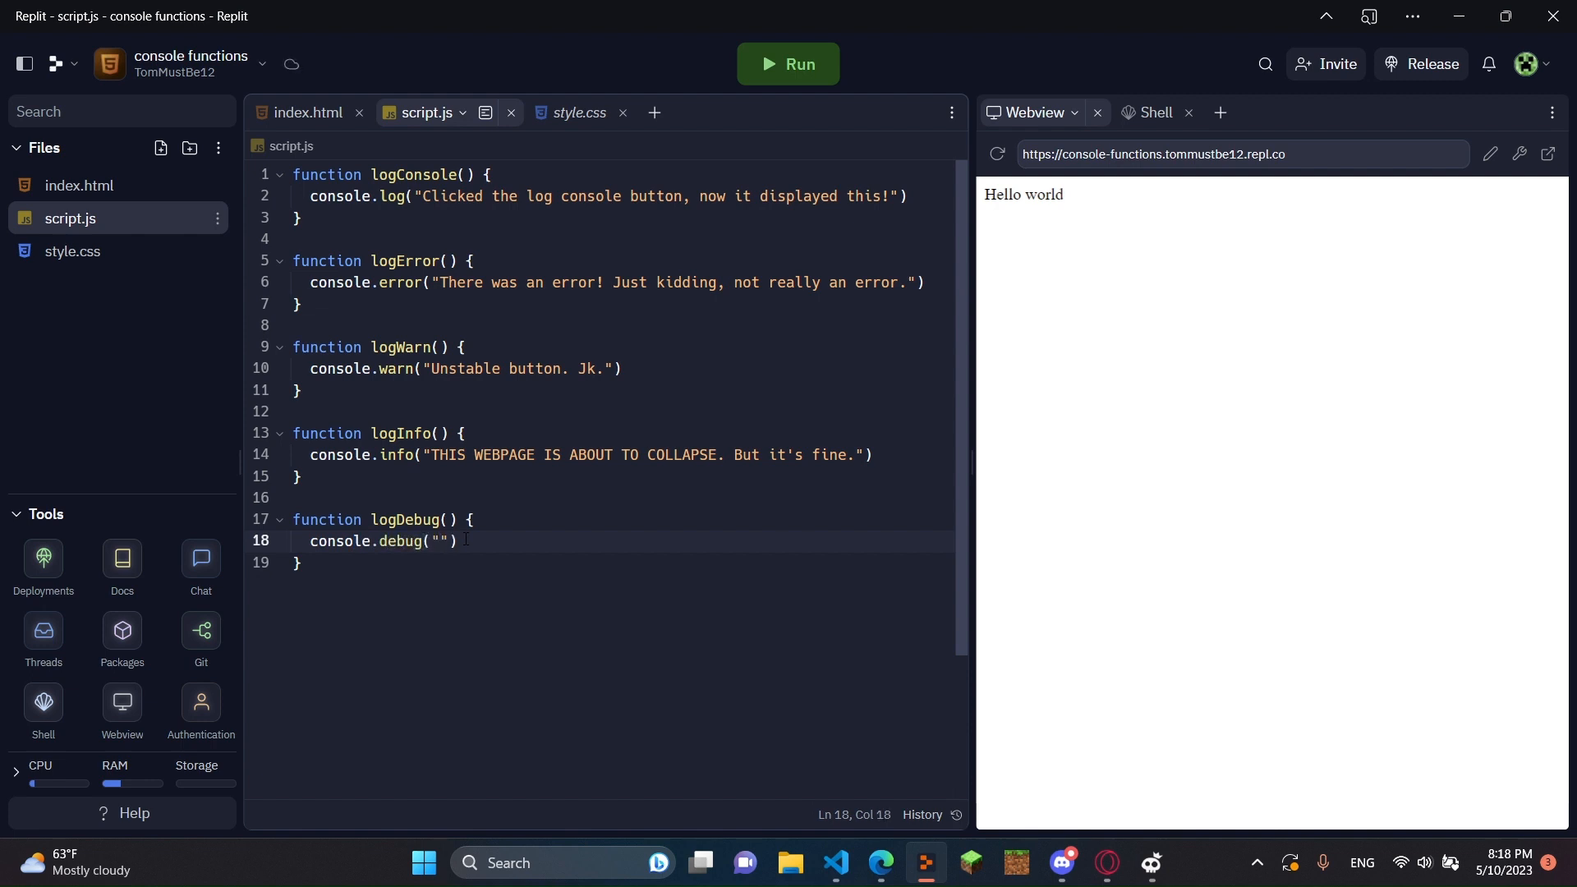
text(lsjdf8oeijso)
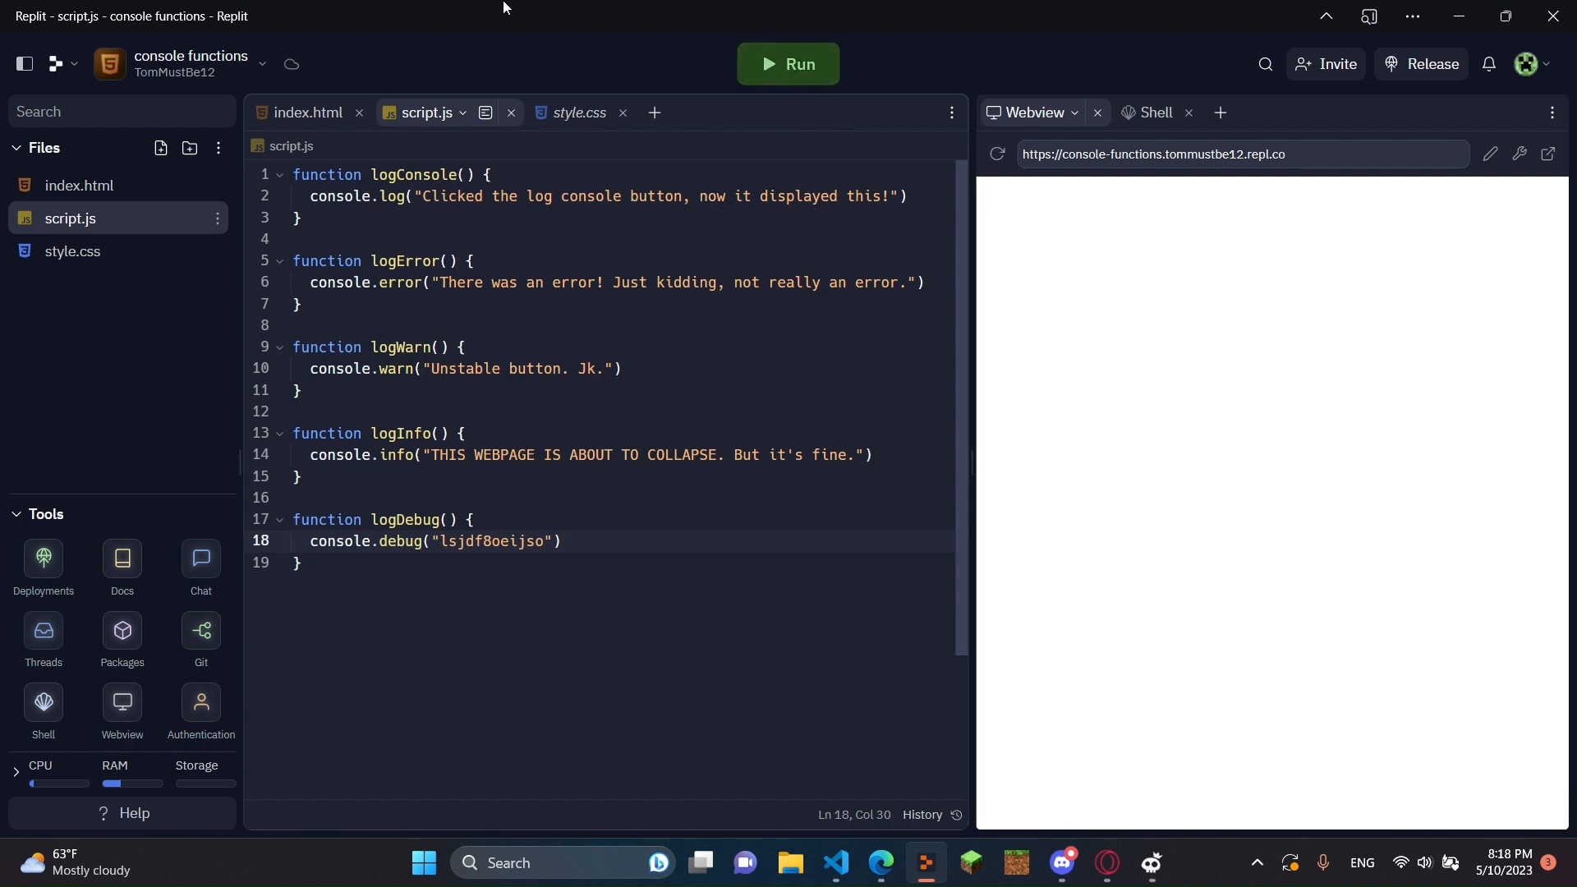
click(789, 64)
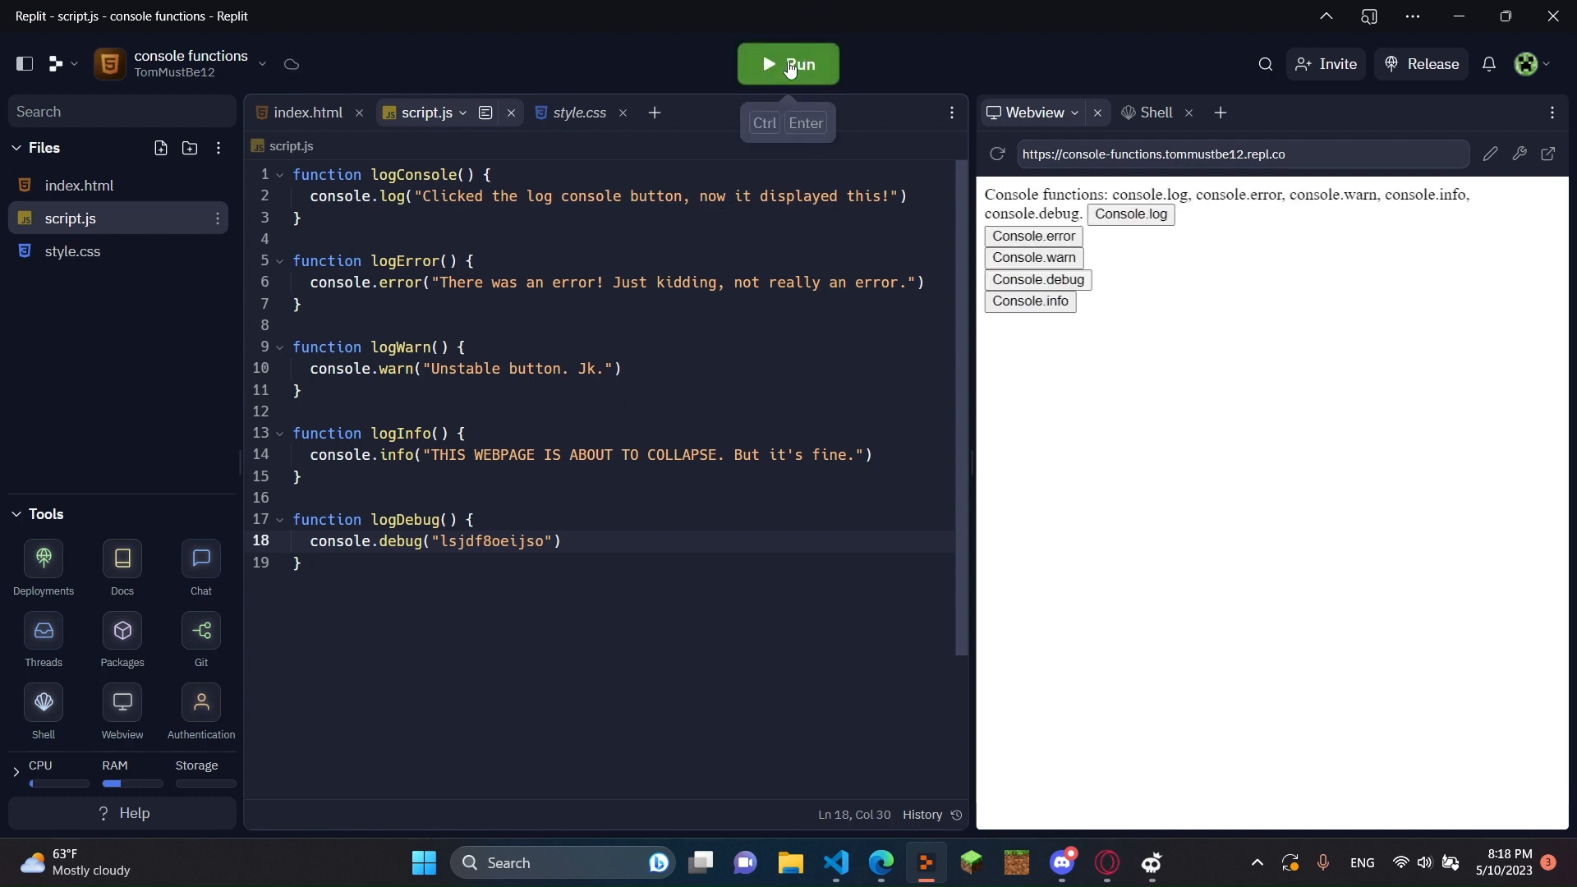
mouse_move(790, 64)
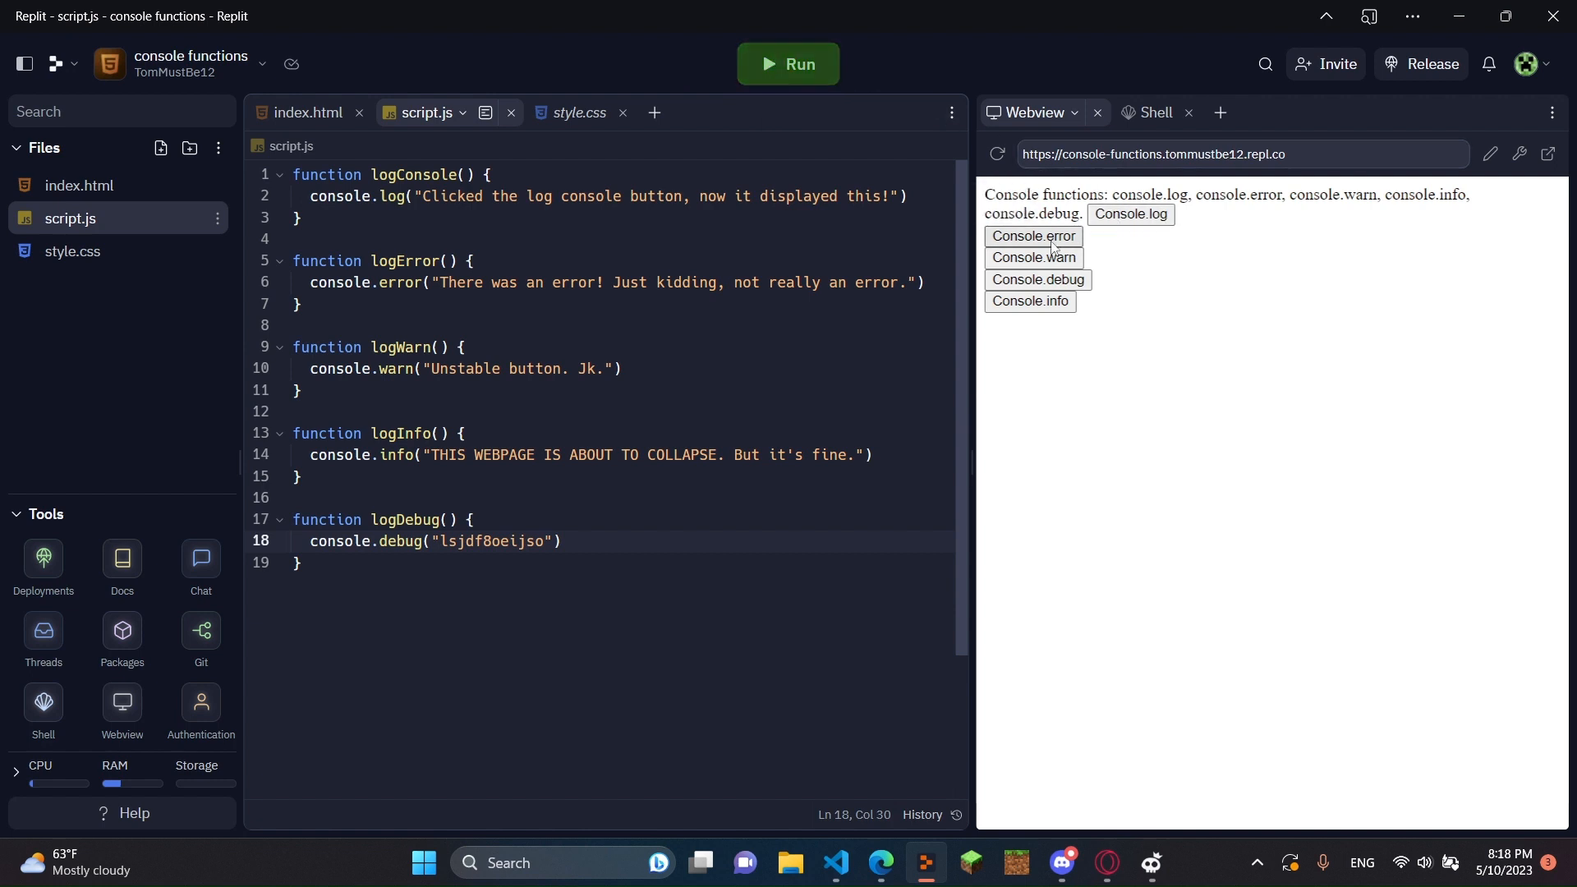
mouse_move(1377, 337)
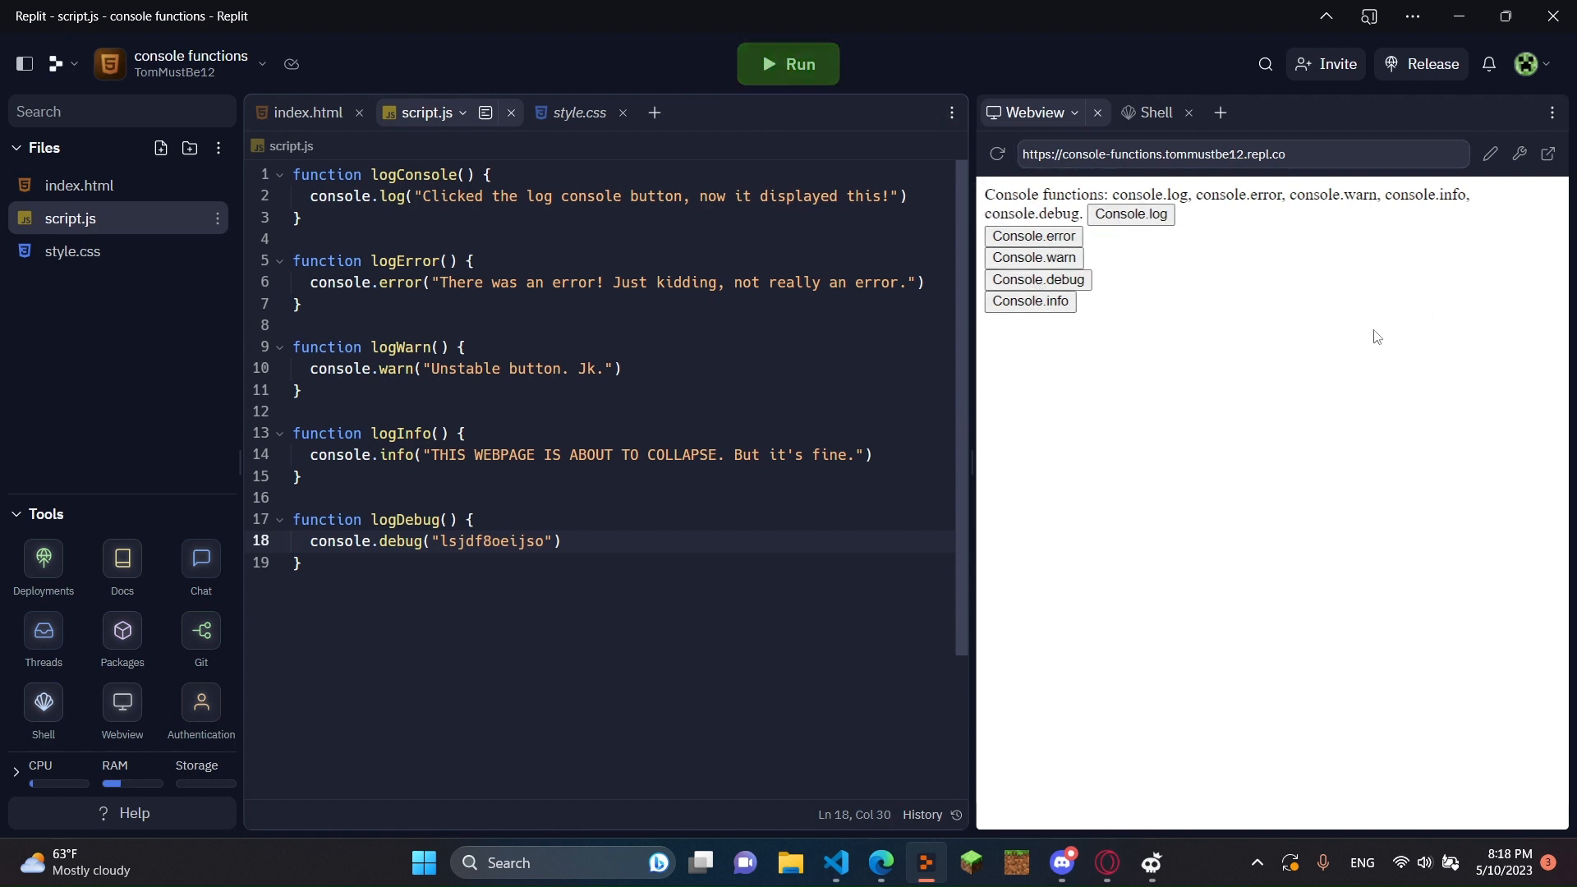
mouse_move(1545, 181)
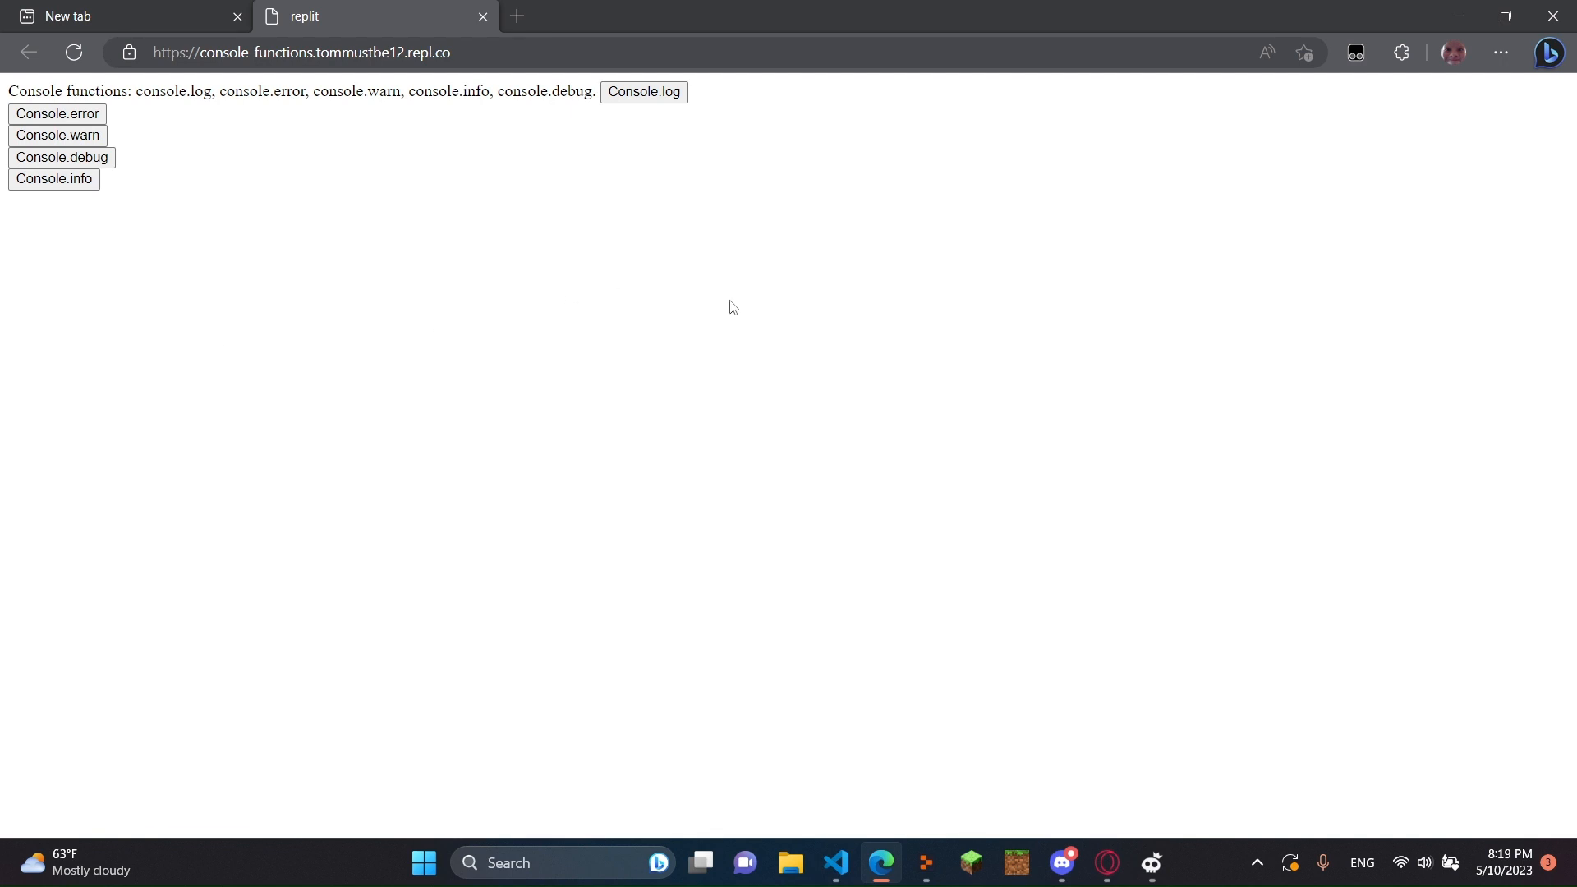
Show Edge DevTools on the Console tab beside the console functions page (F12).
key(F12)
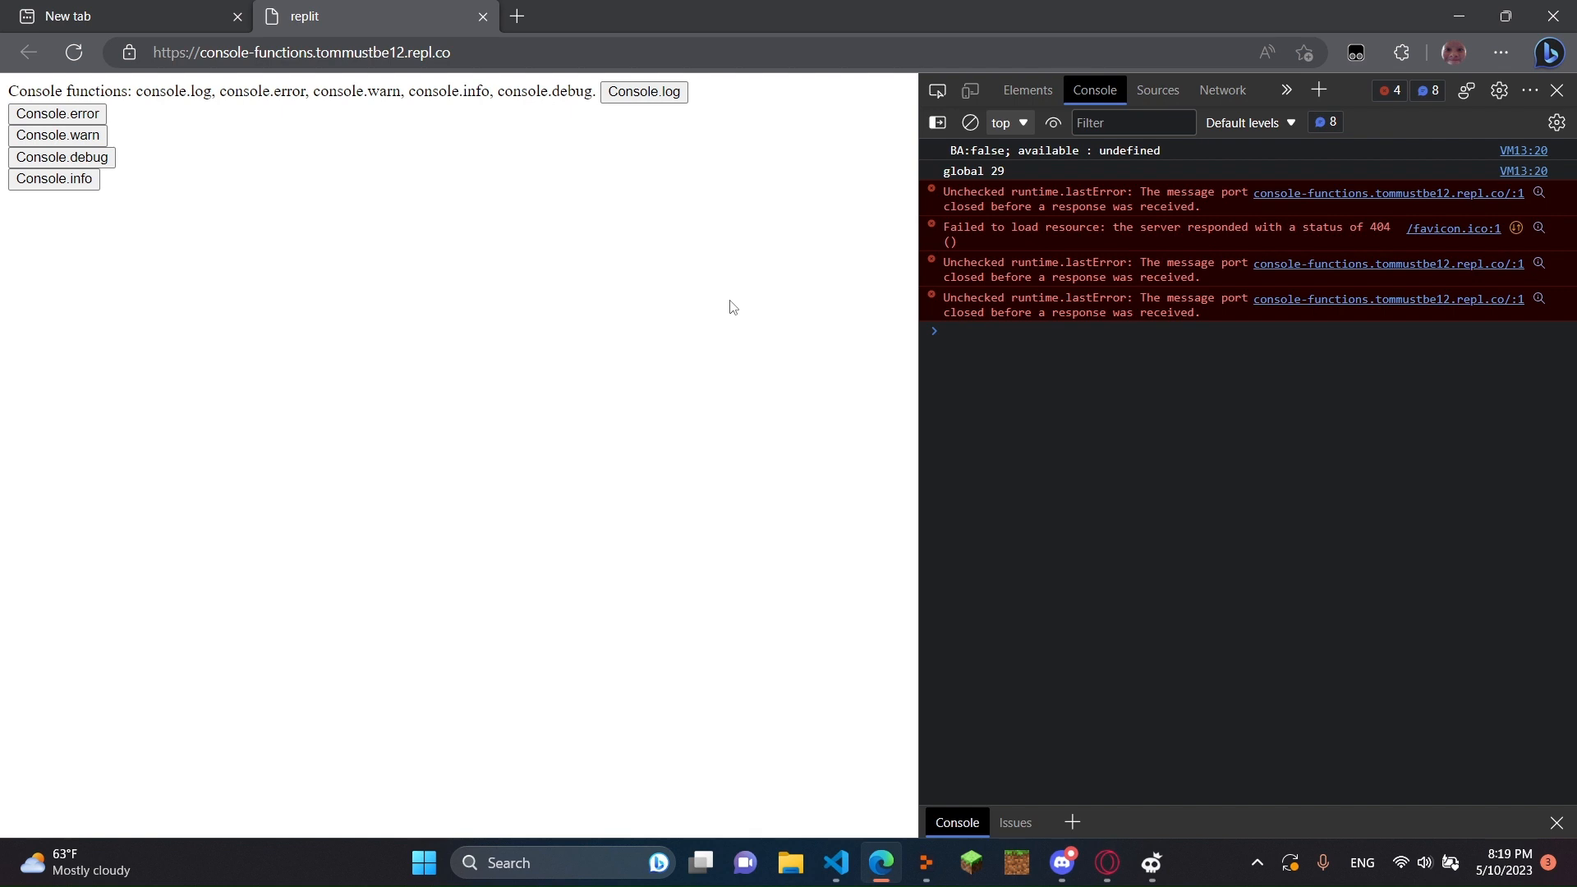
click(1556, 89)
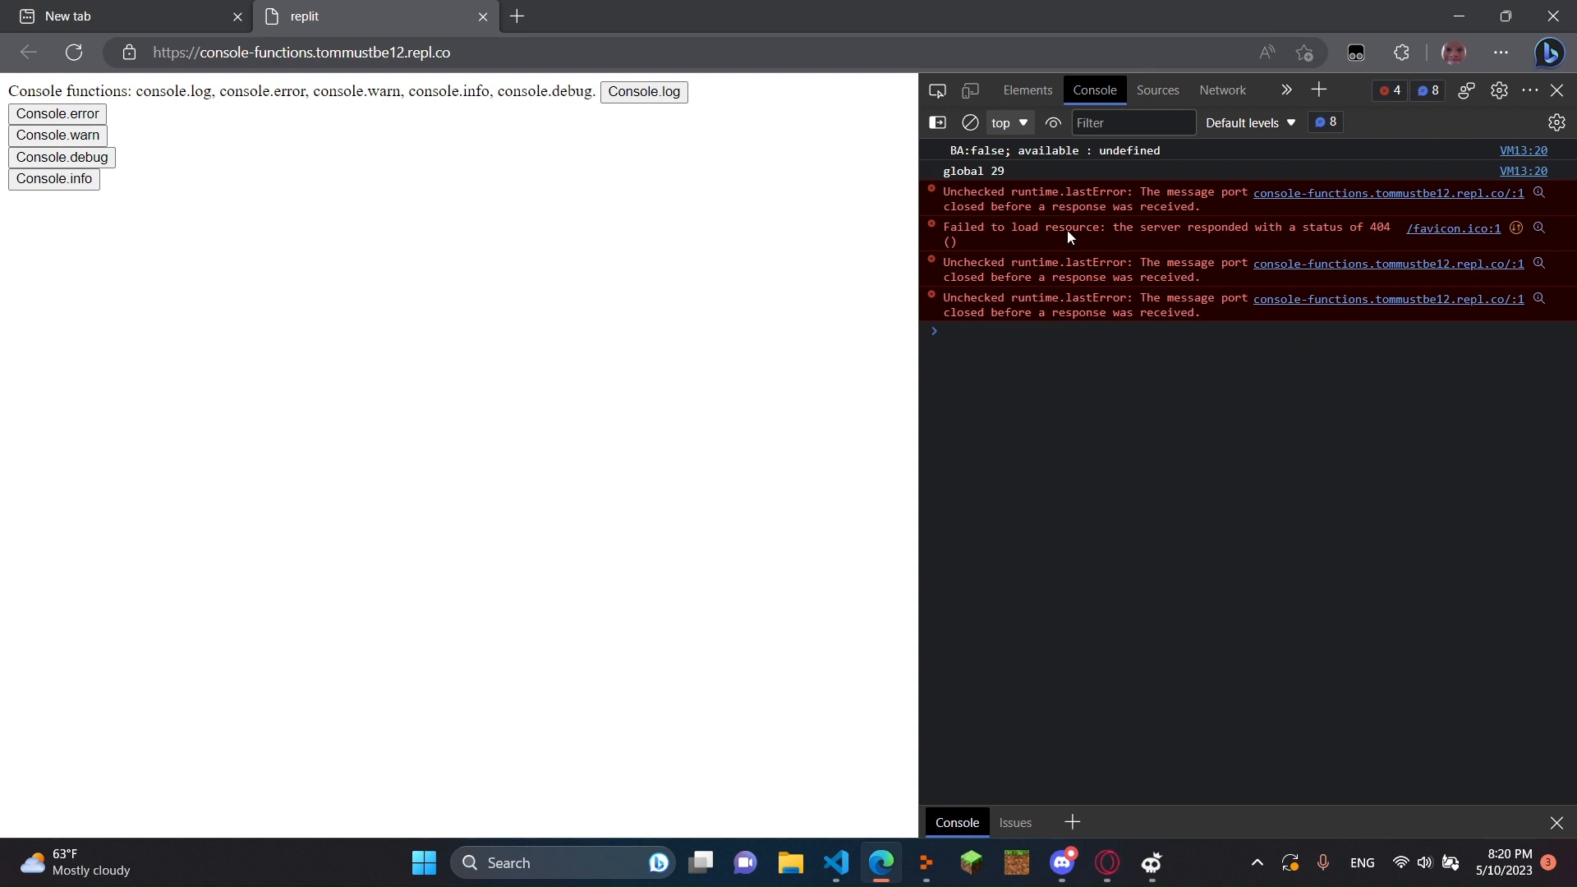
mouse_move(1278, 204)
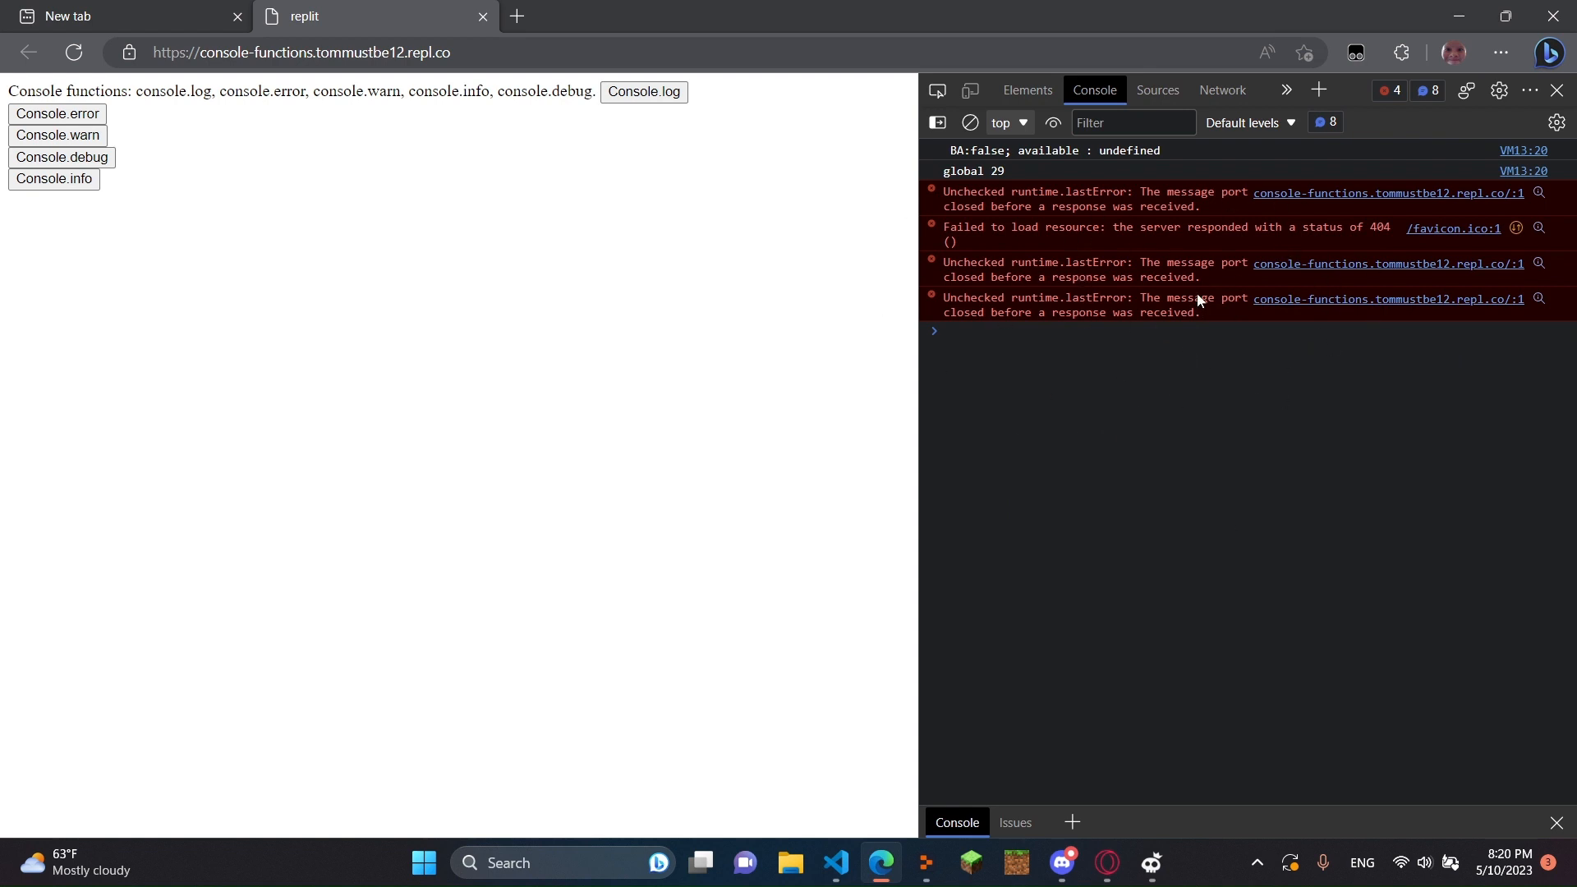
mouse_move(1099, 305)
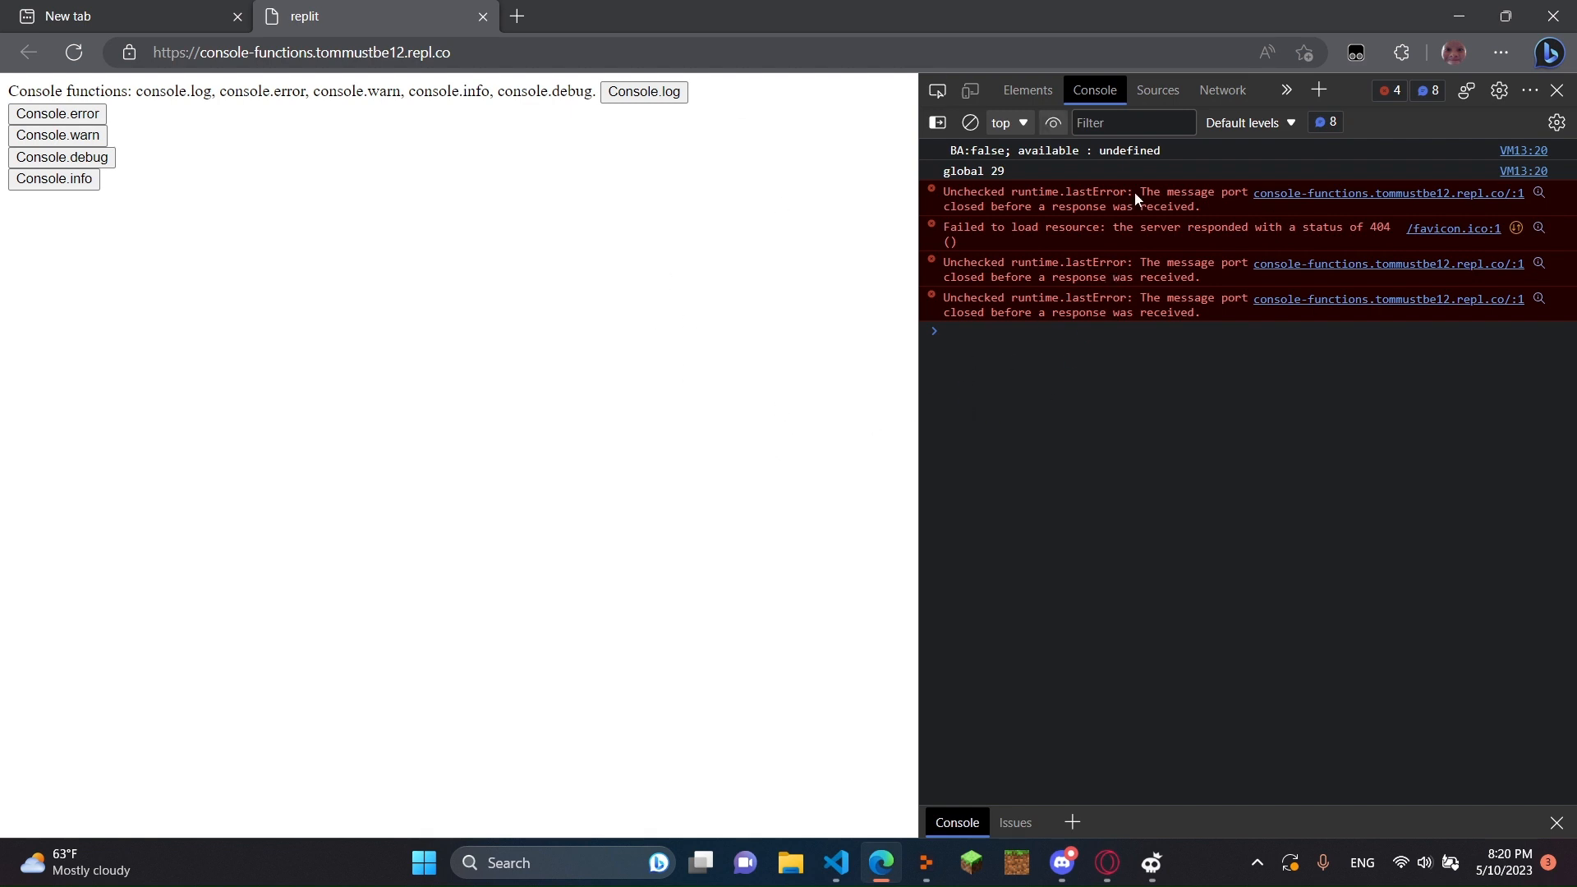
mouse_move(1019, 384)
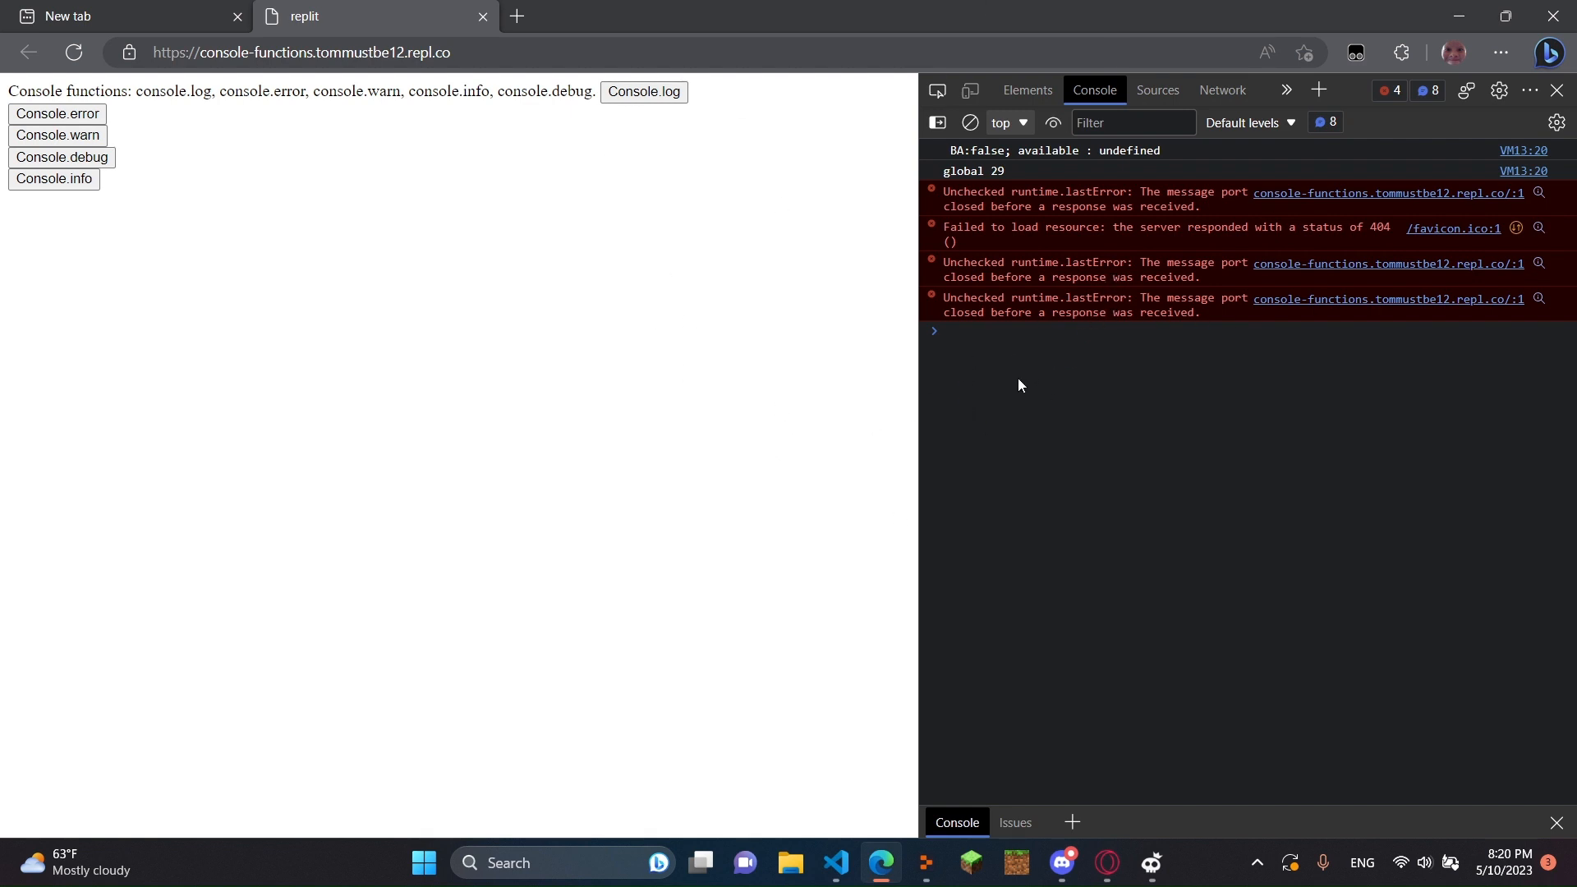
Trigger the Console.log and Console.error buttons, expanding then collapsing the error's stack trace.
click(642, 92)
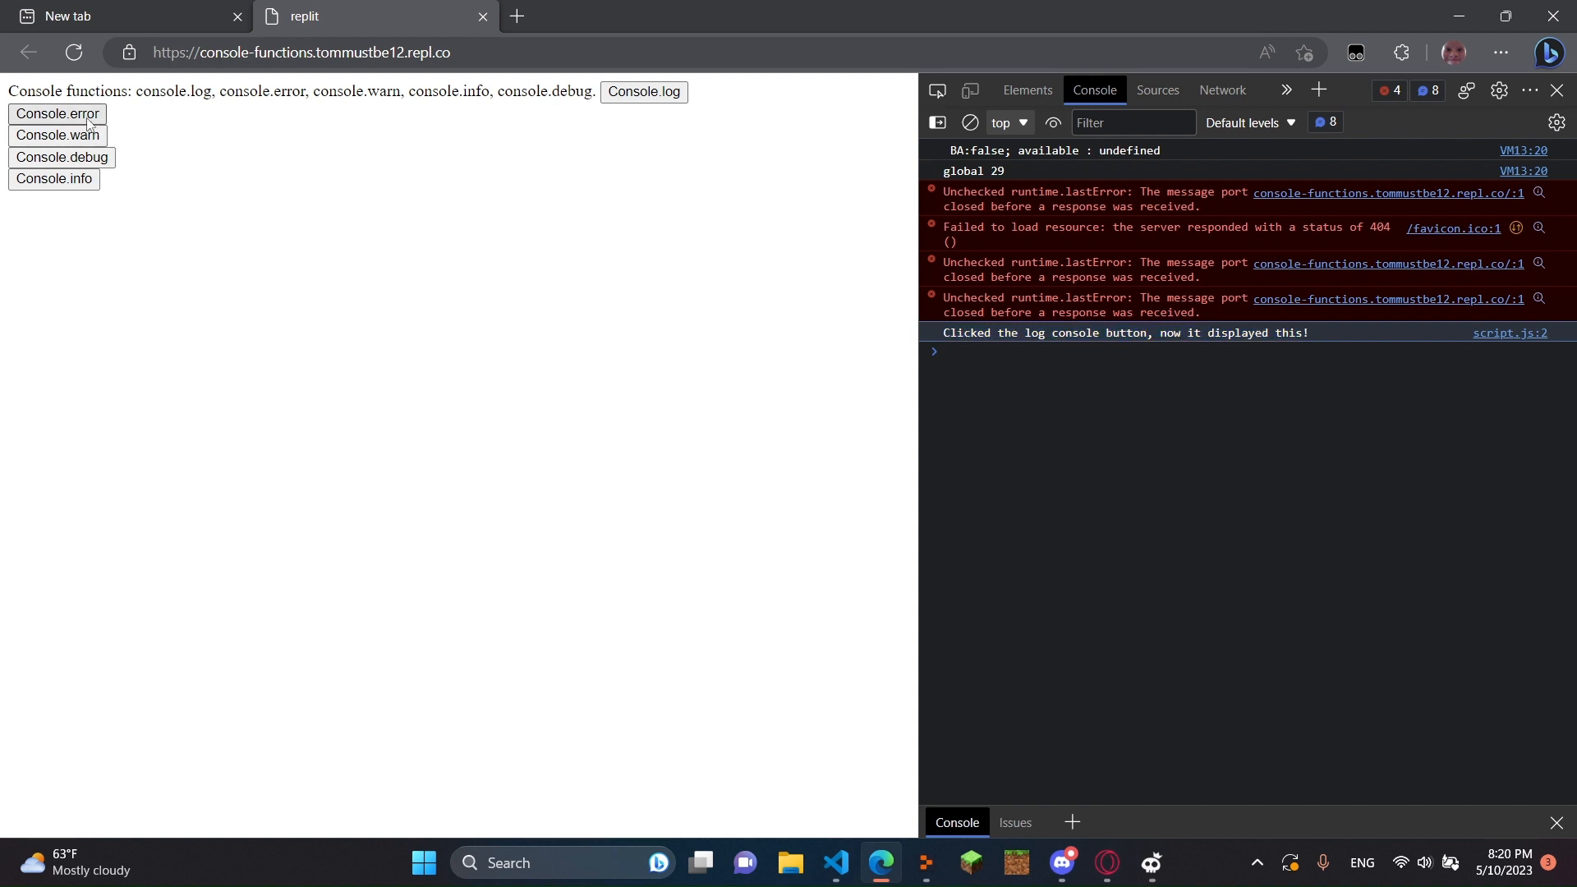
click(56, 114)
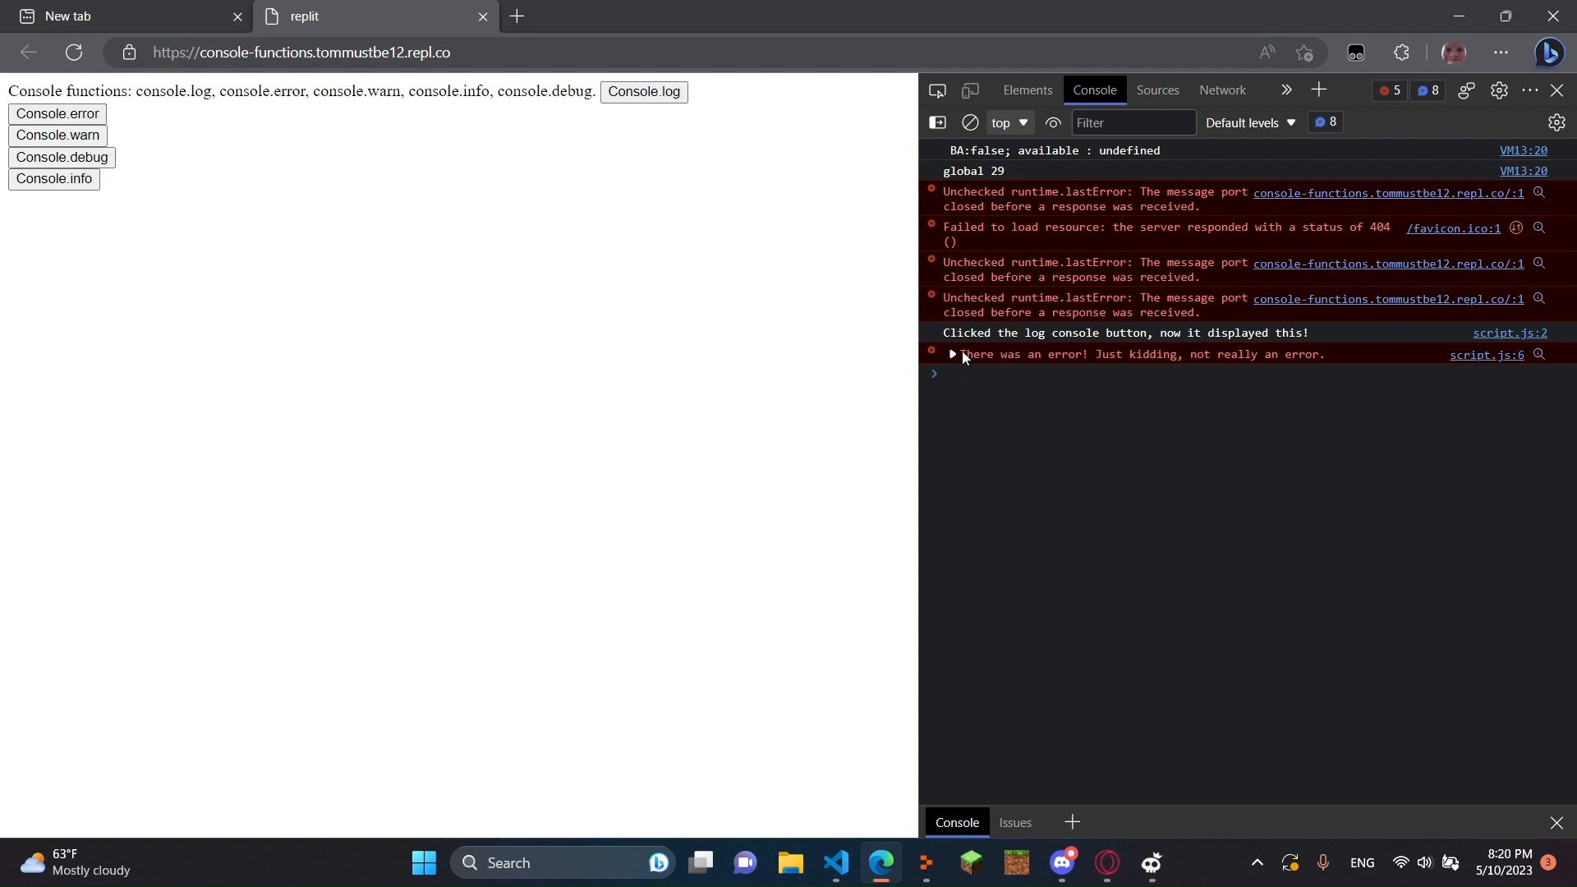
click(951, 355)
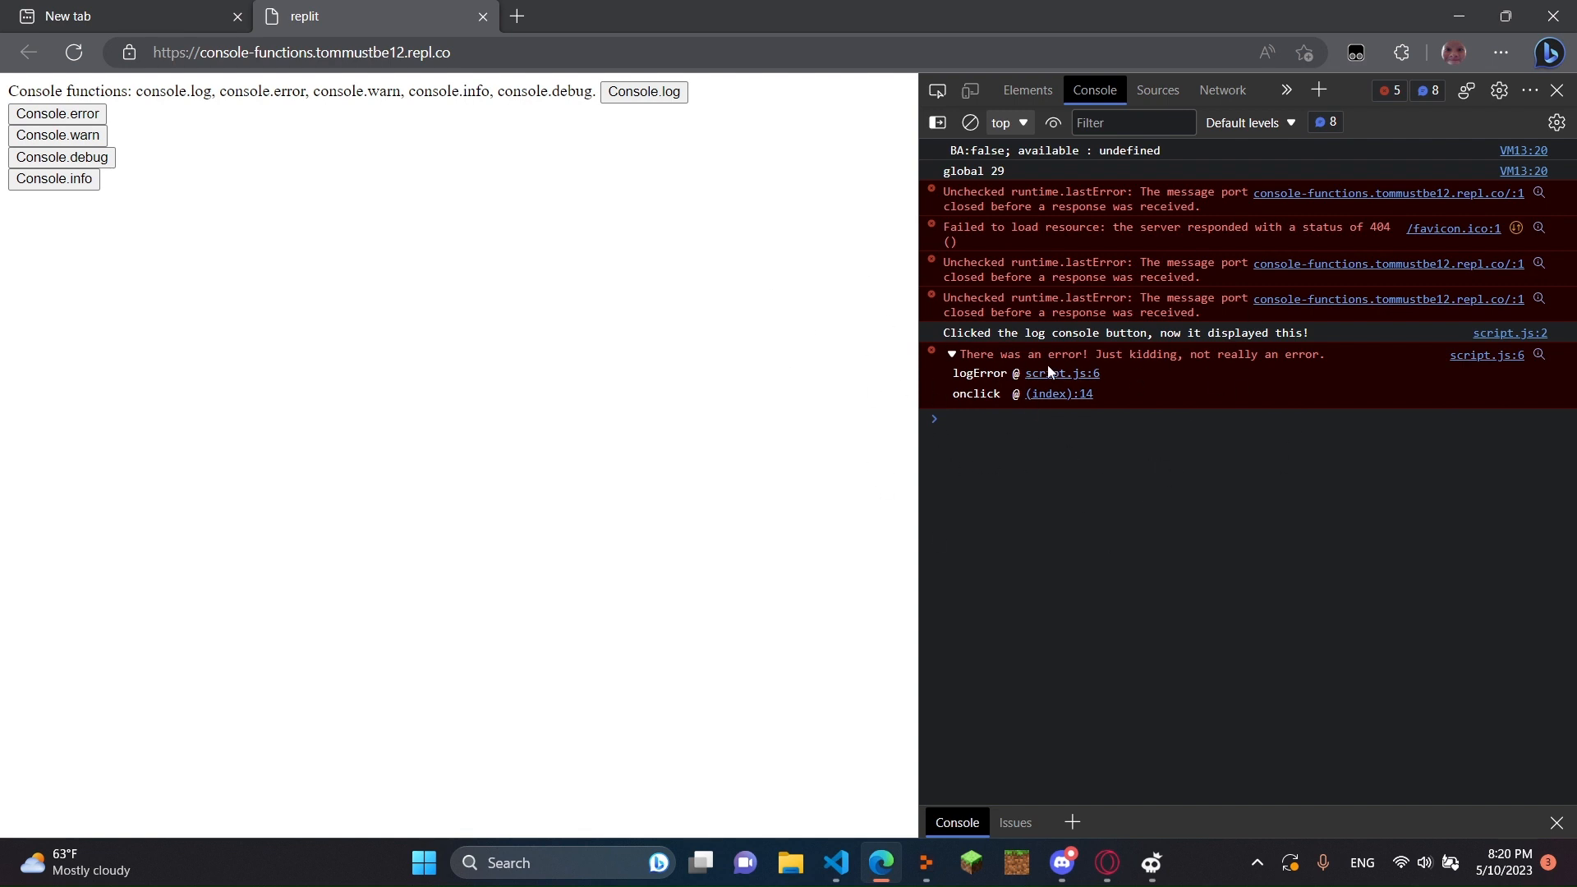
click(948, 355)
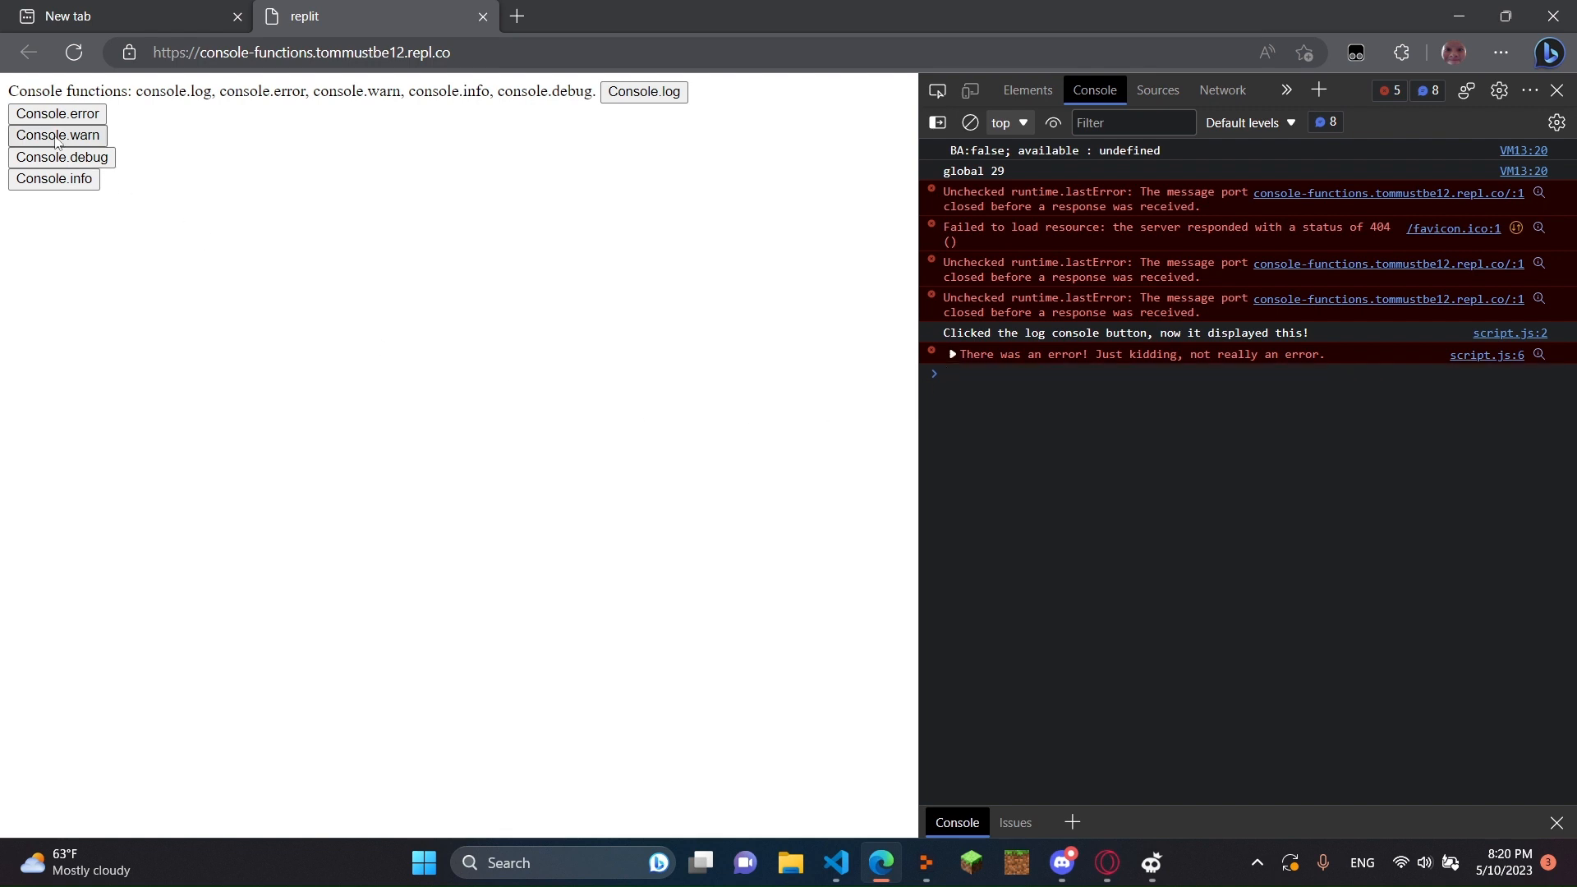
Trigger the Console.warn button so "Unstable button. Jk." appears, toggling its trace arrow.
click(56, 135)
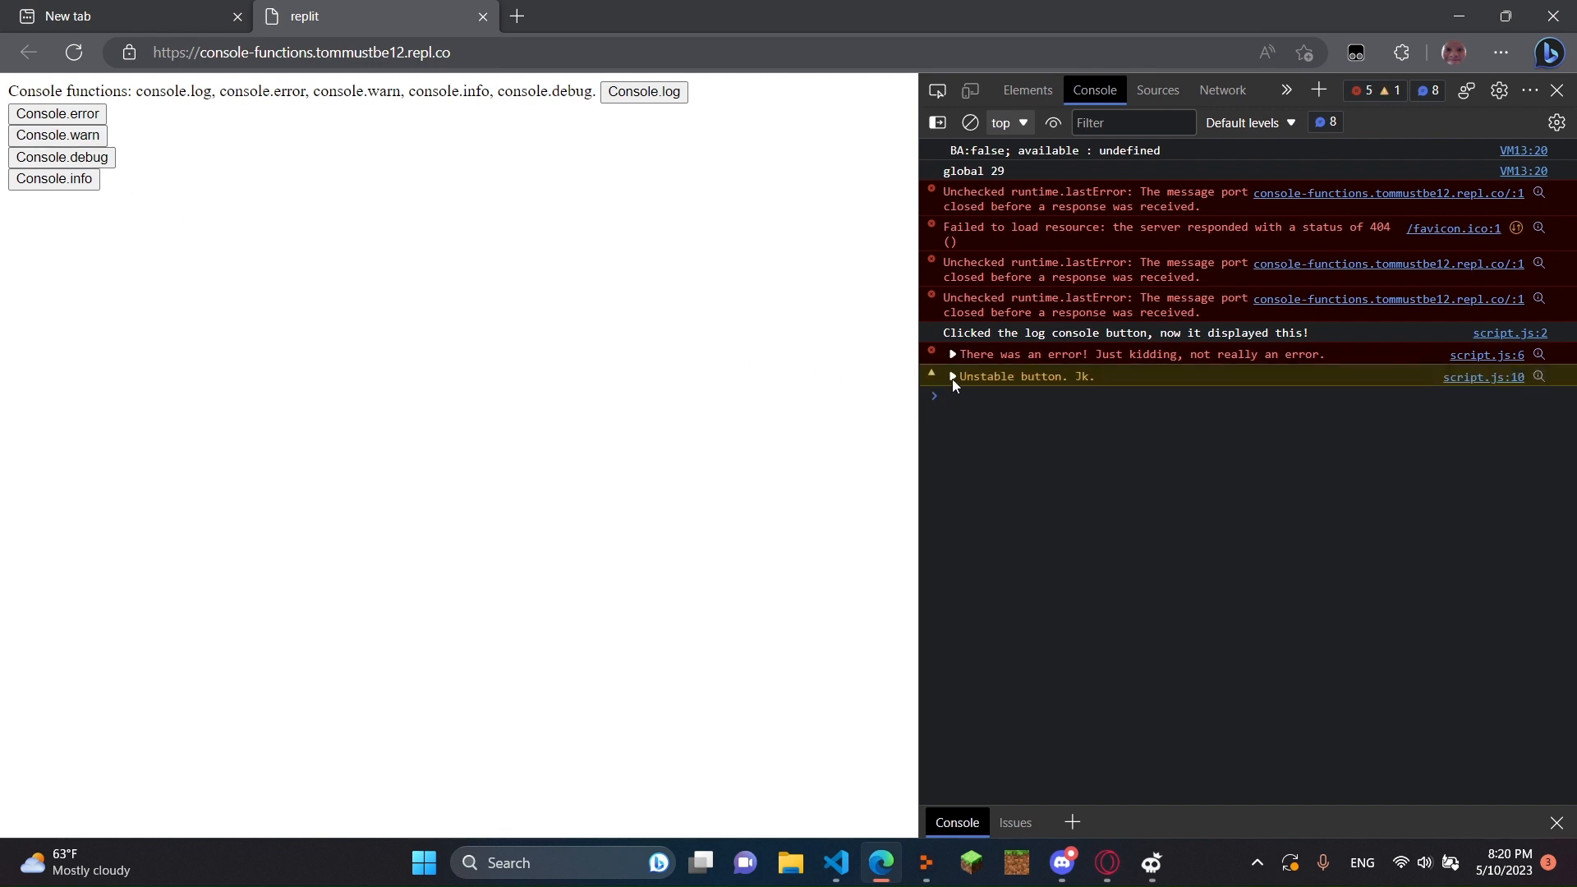
click(951, 376)
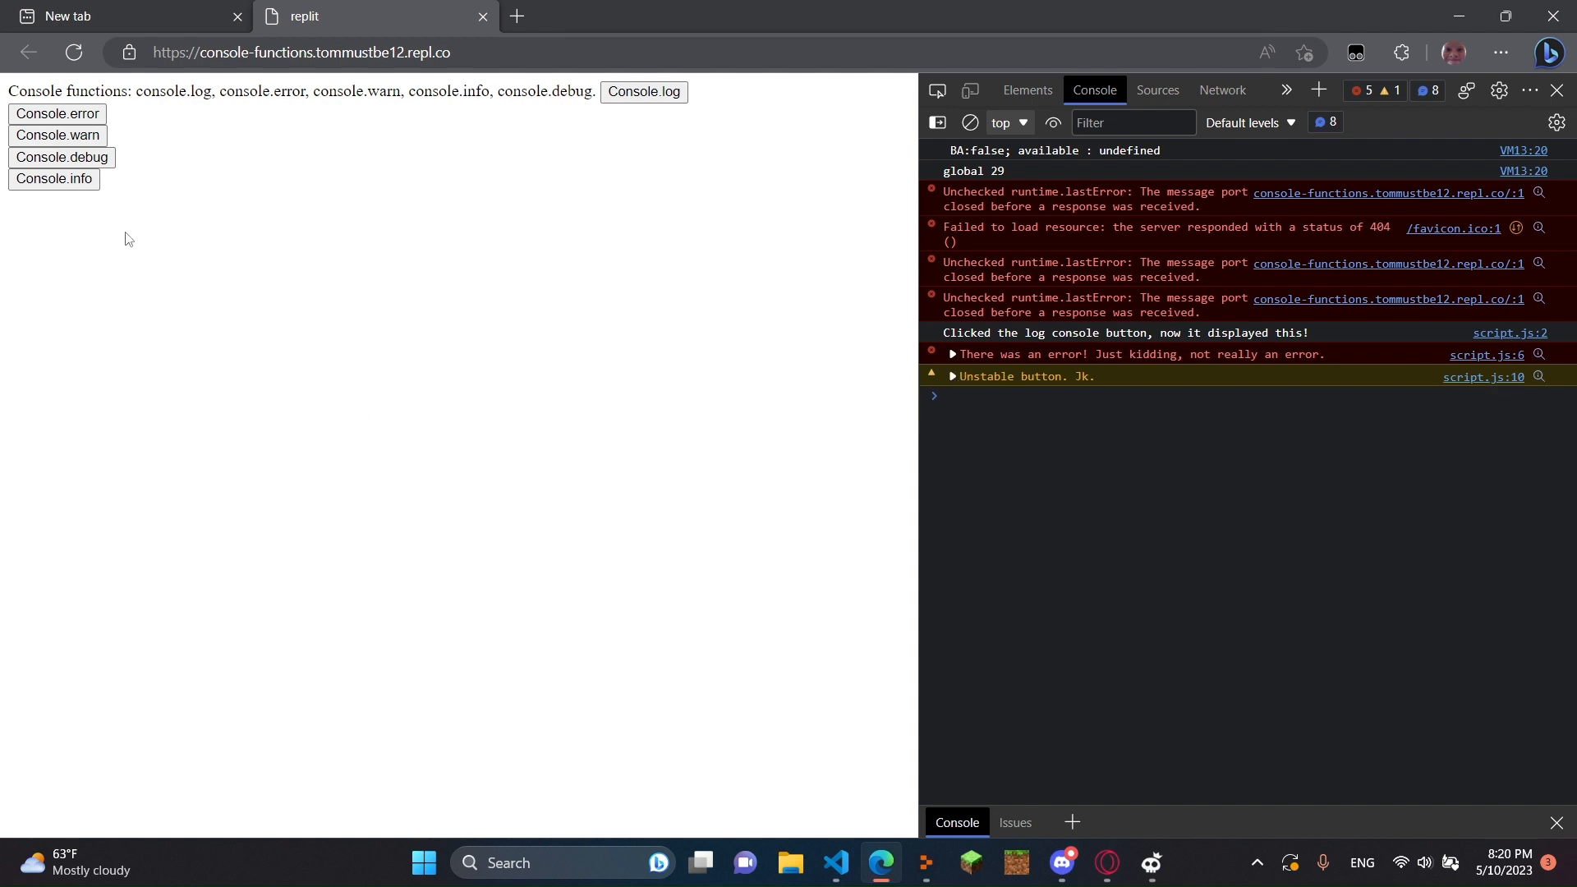
Trigger Console.debug (hidden by Default levels) and Console.info, showing "THIS WEBPAGE IS ABOUT TO COLLAPSE" in the console.
click(61, 158)
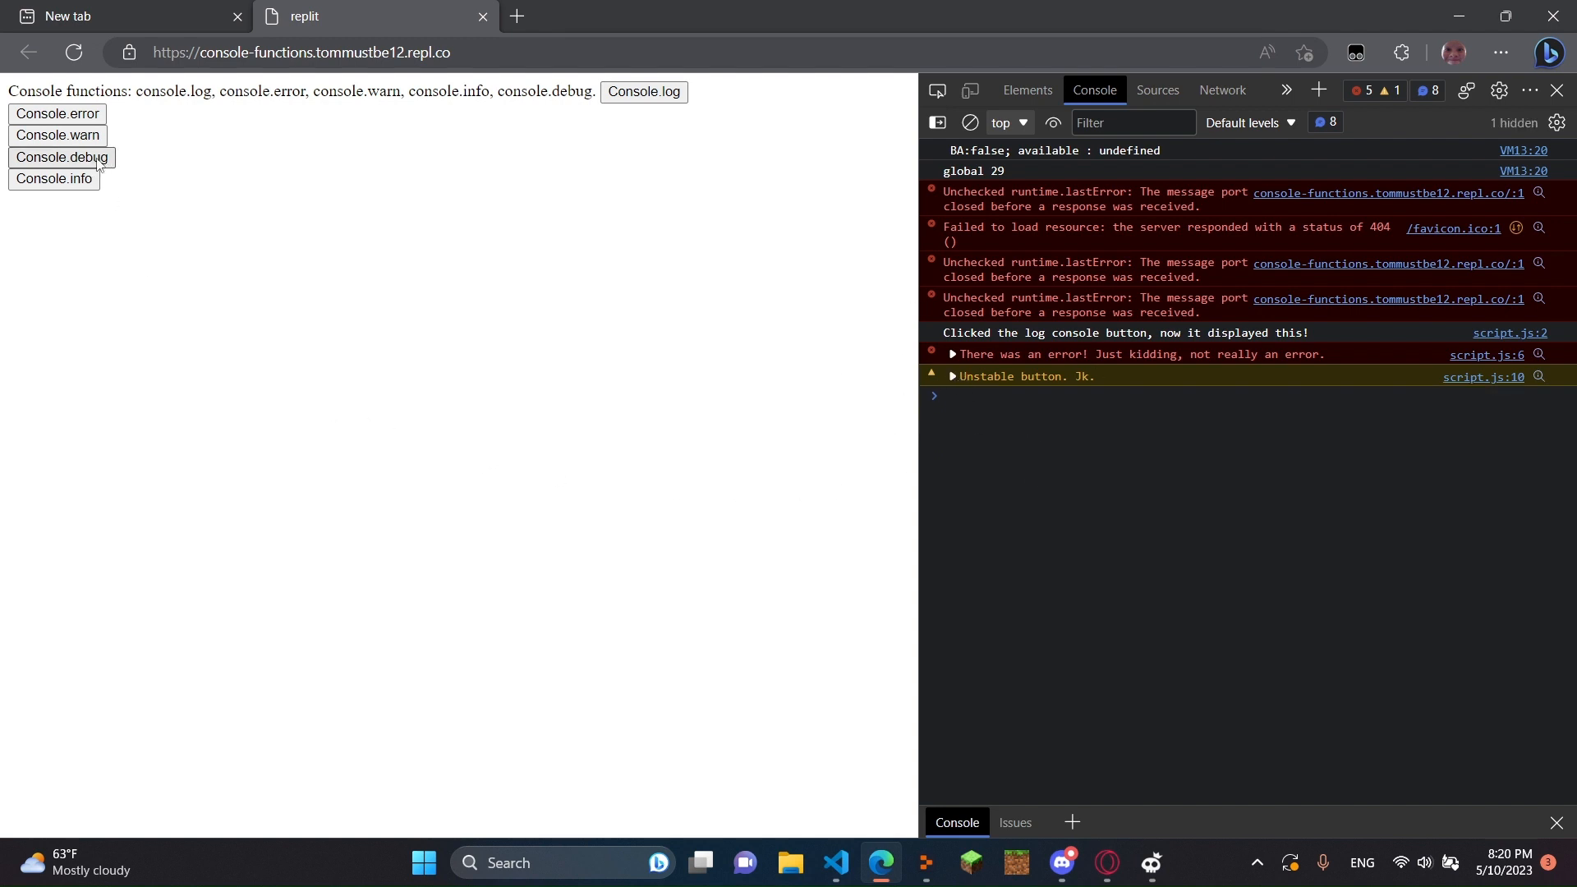
mouse_move(935, 398)
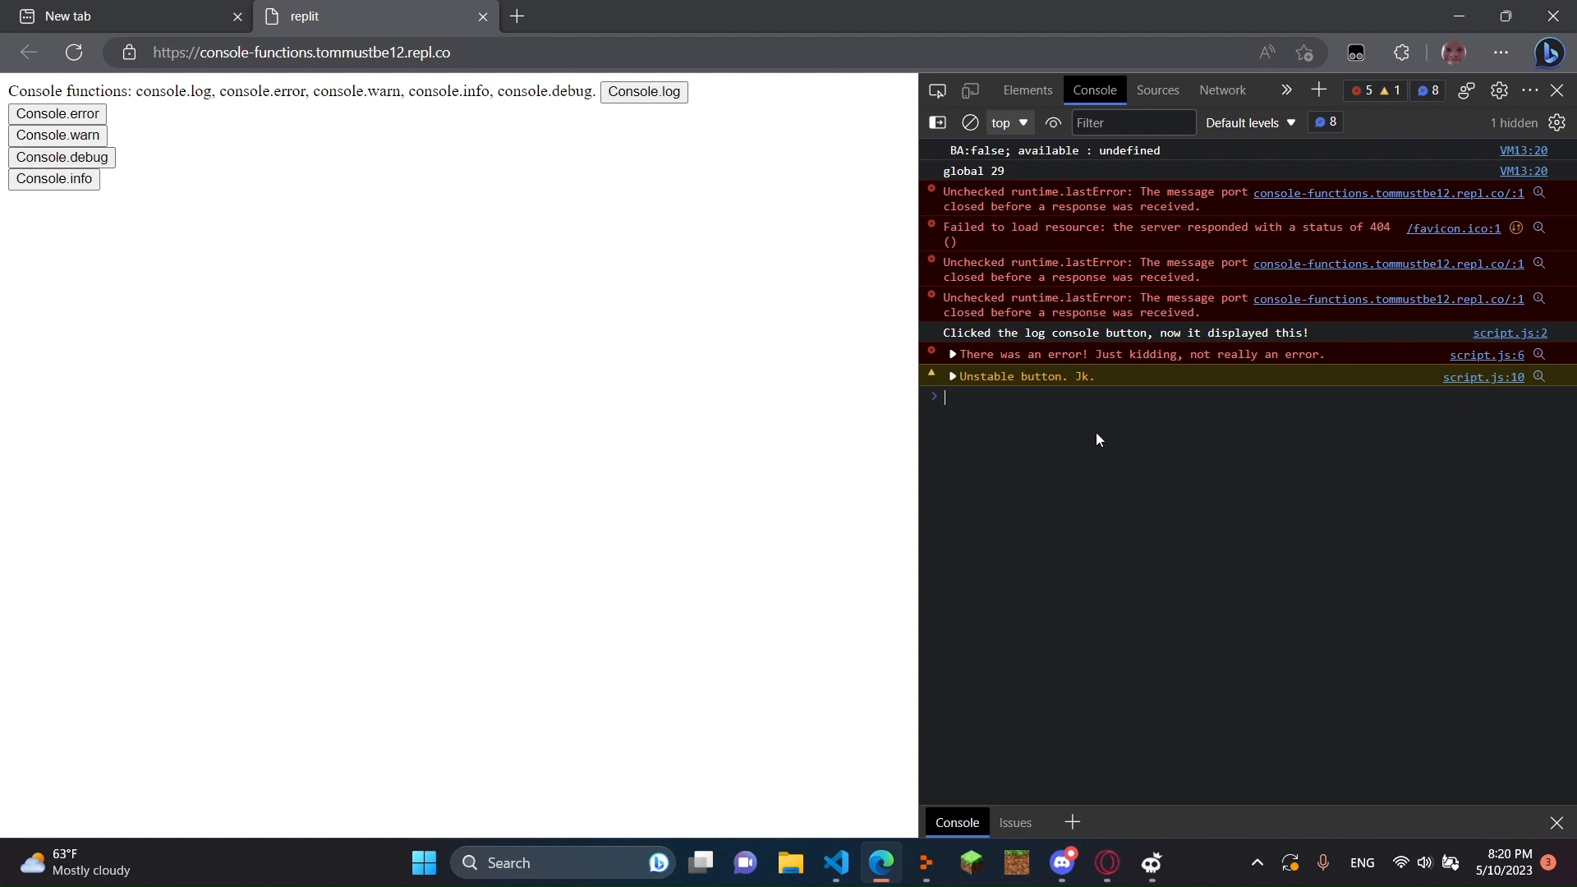
mouse_move(1373, 184)
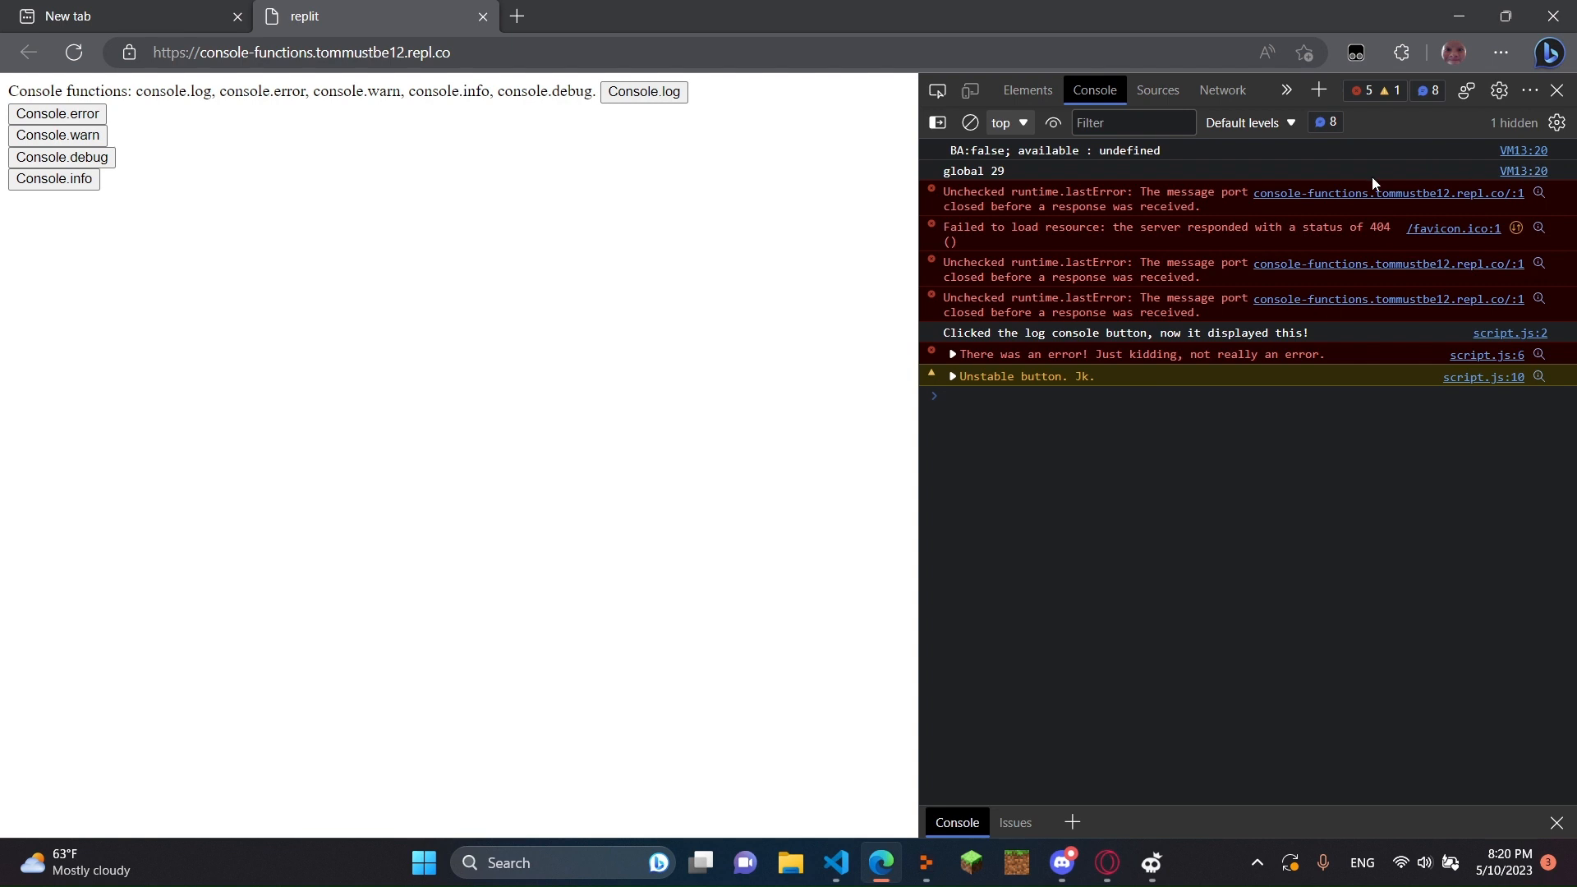
mouse_move(1243, 635)
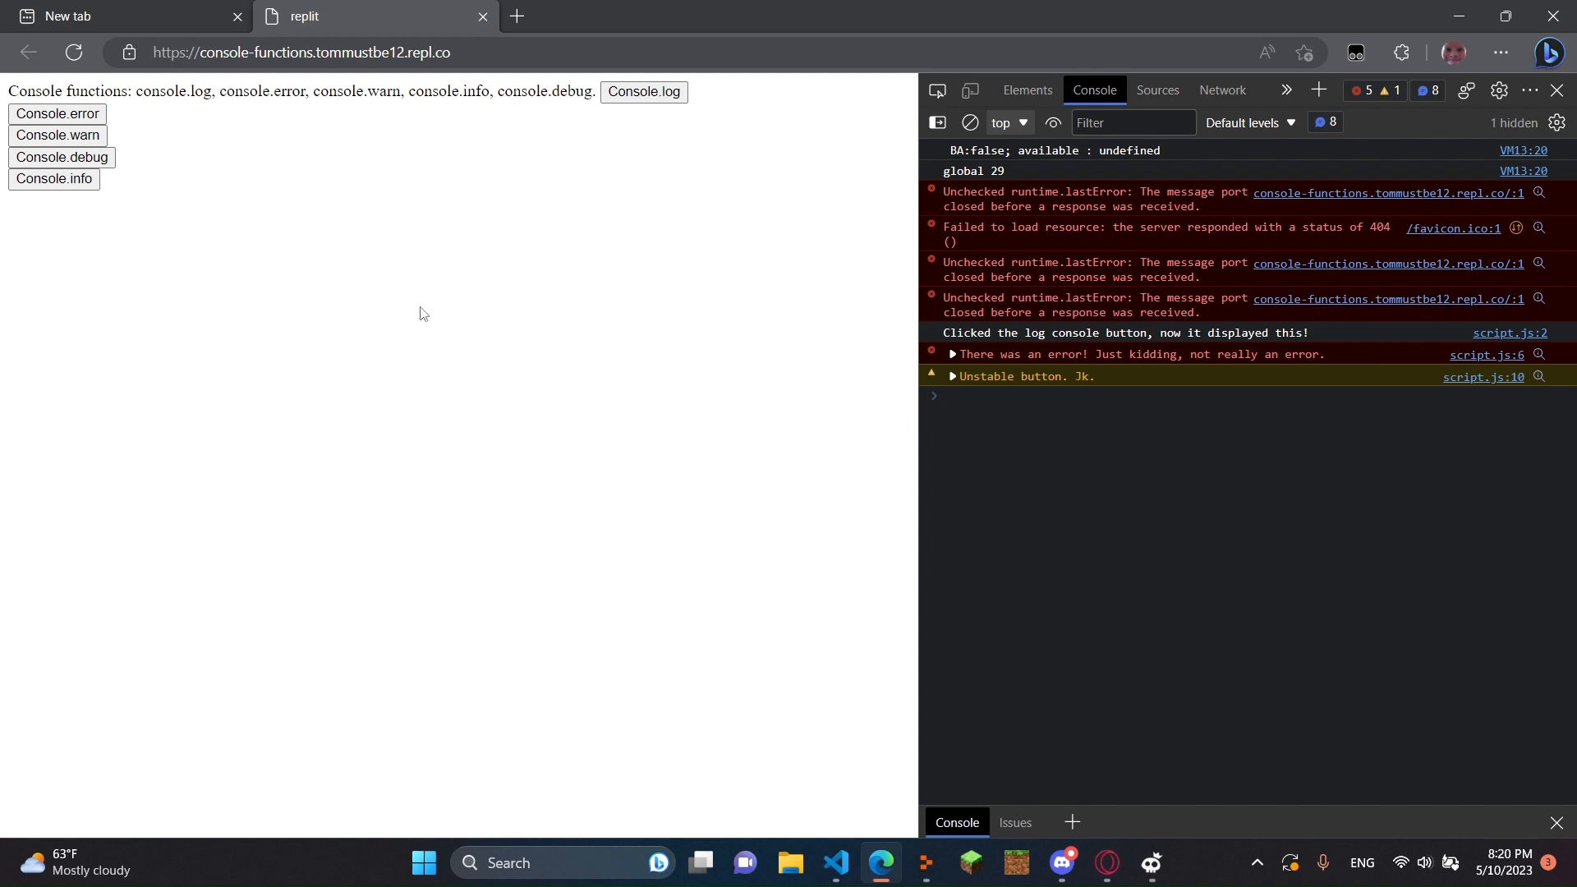
click(53, 177)
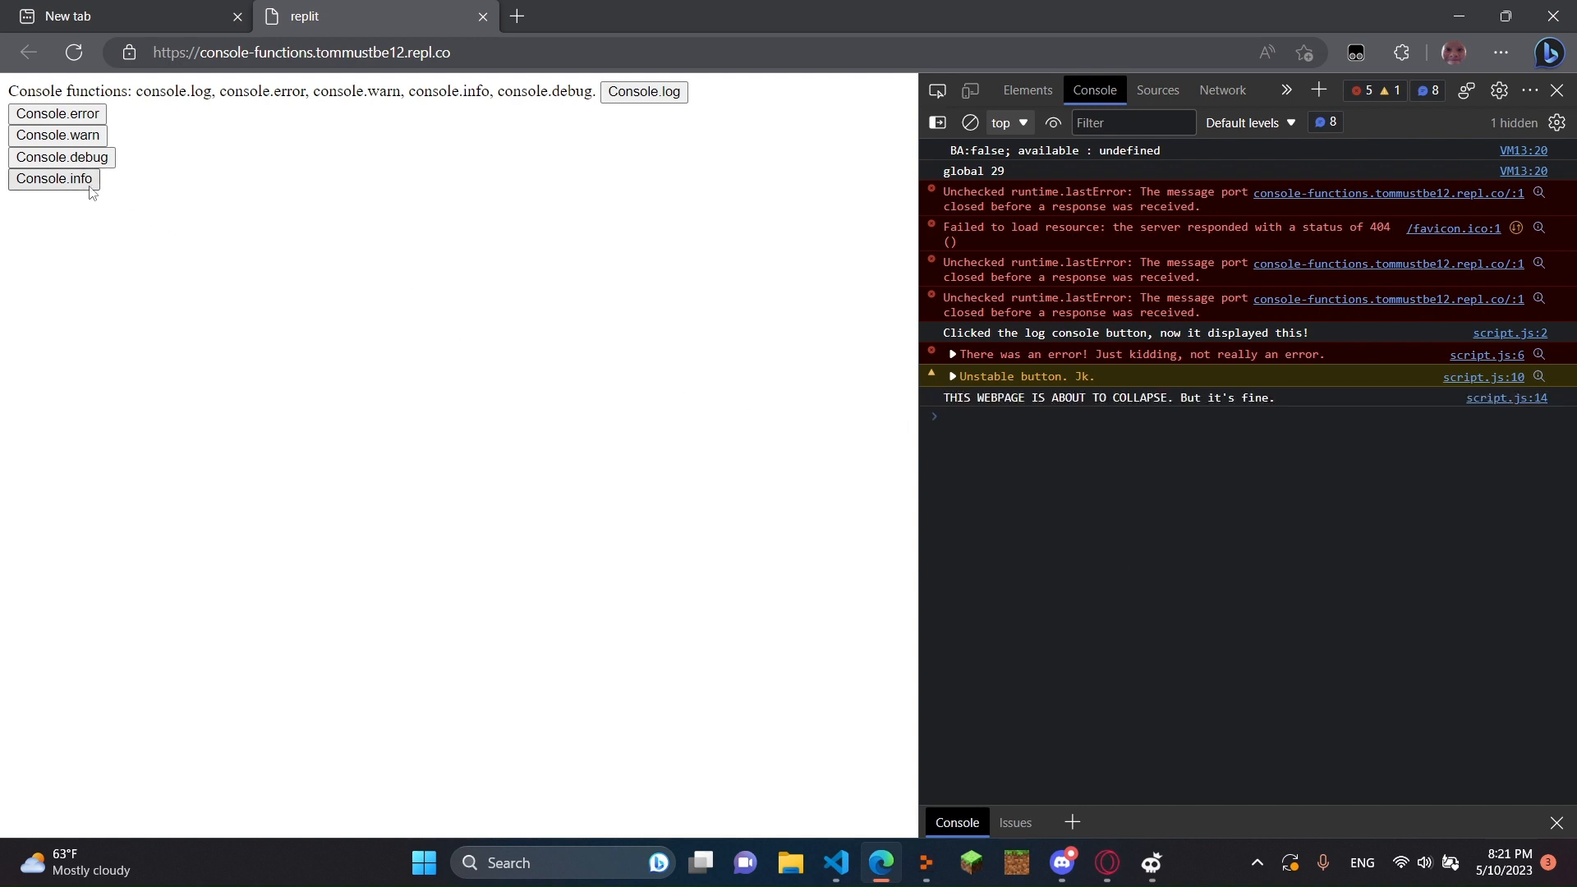
mouse_move(943, 407)
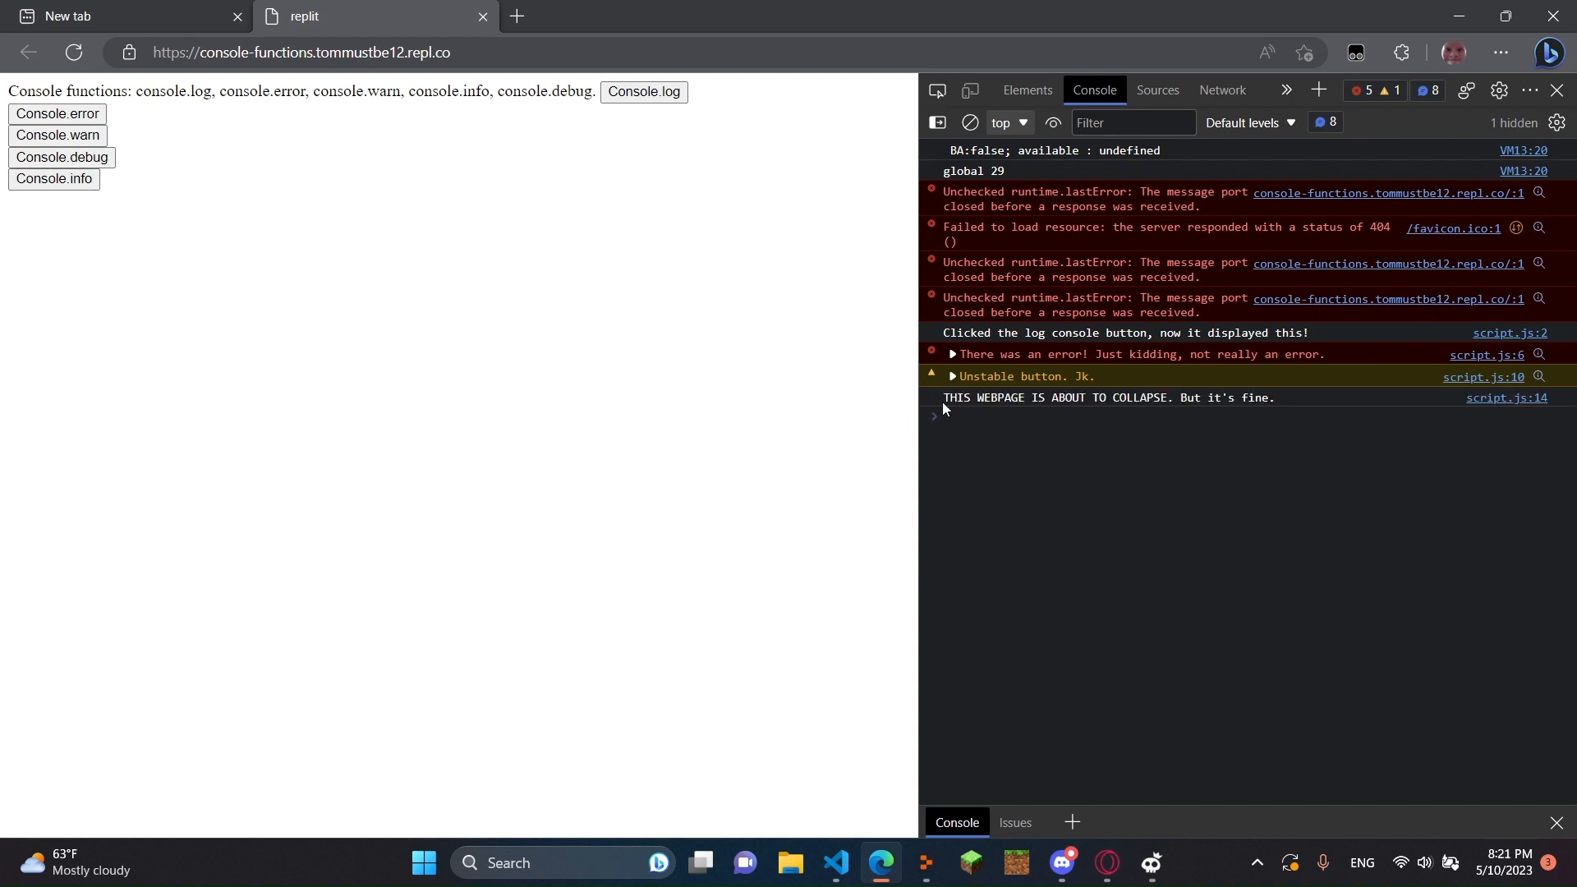
drag(945, 397, 1274, 398)
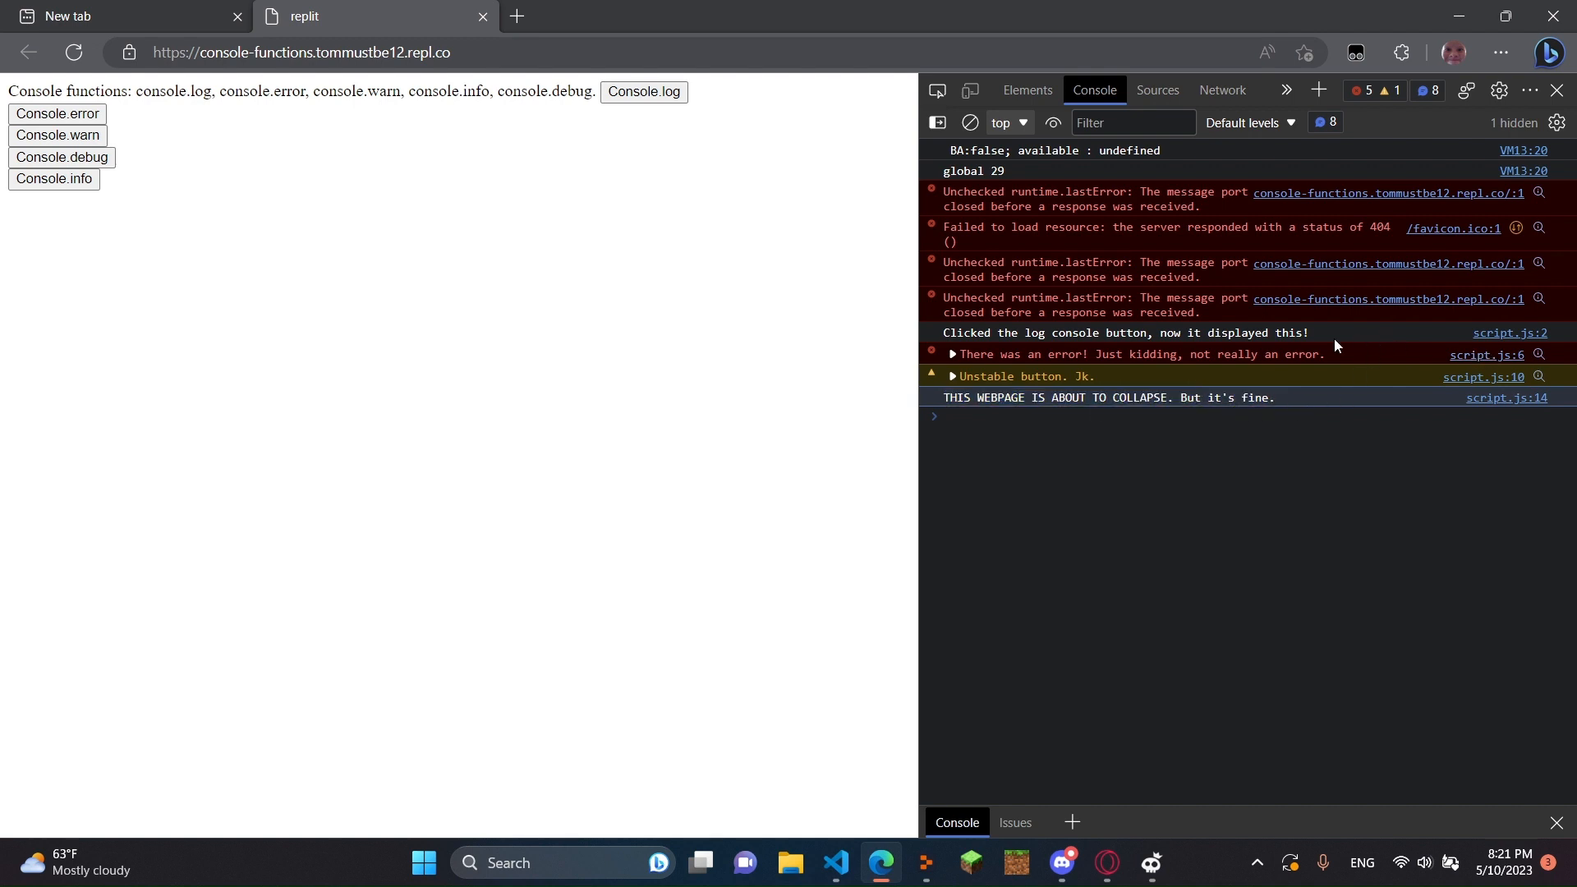
mouse_move(1294, 337)
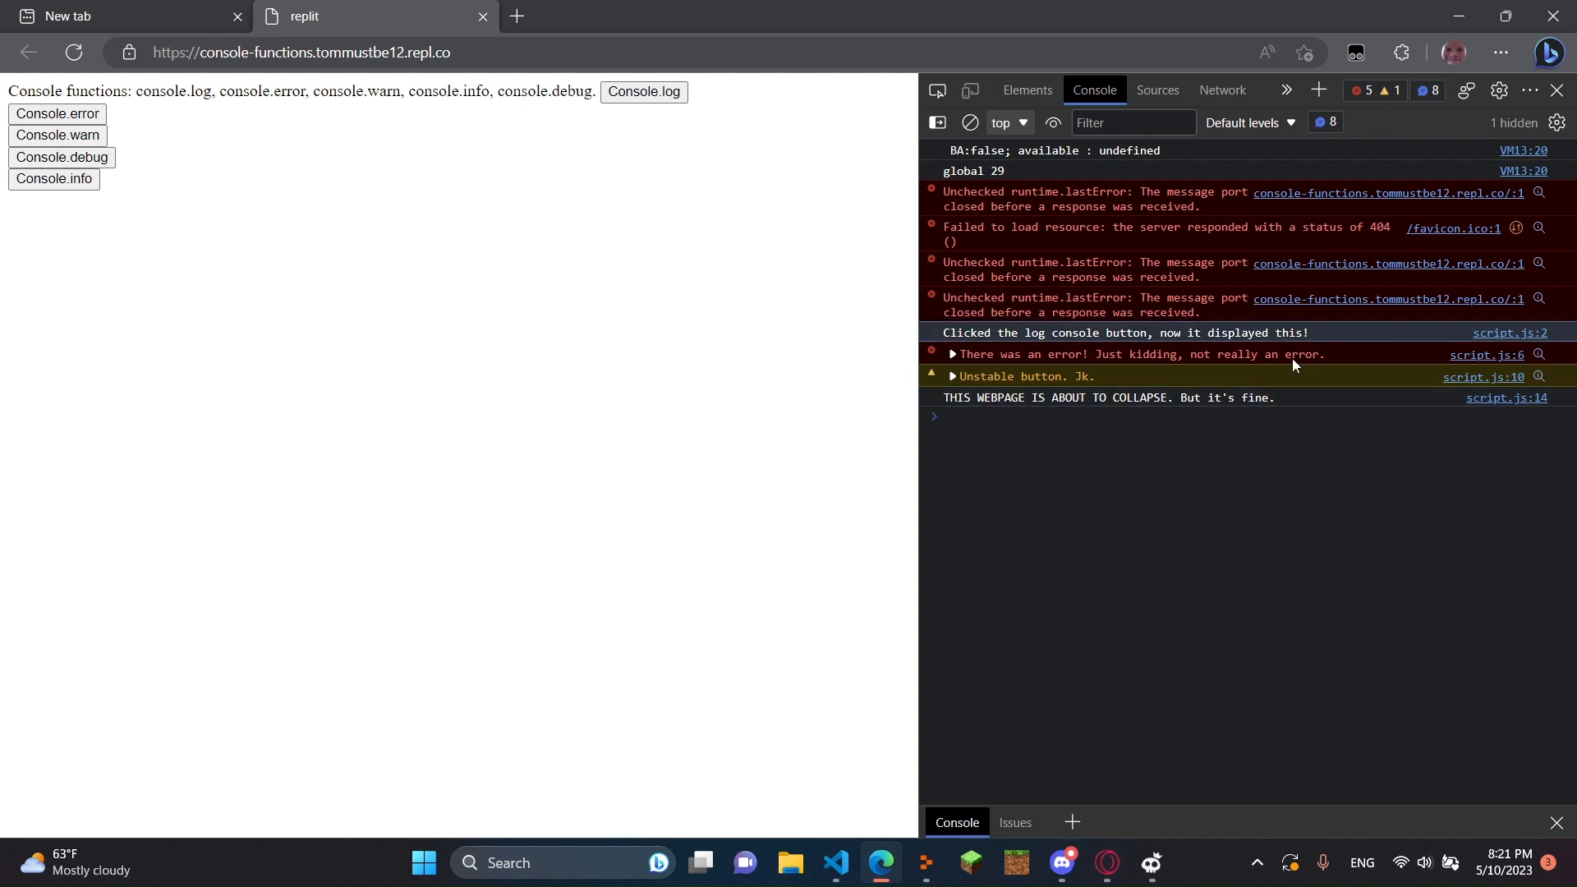
mouse_move(956, 428)
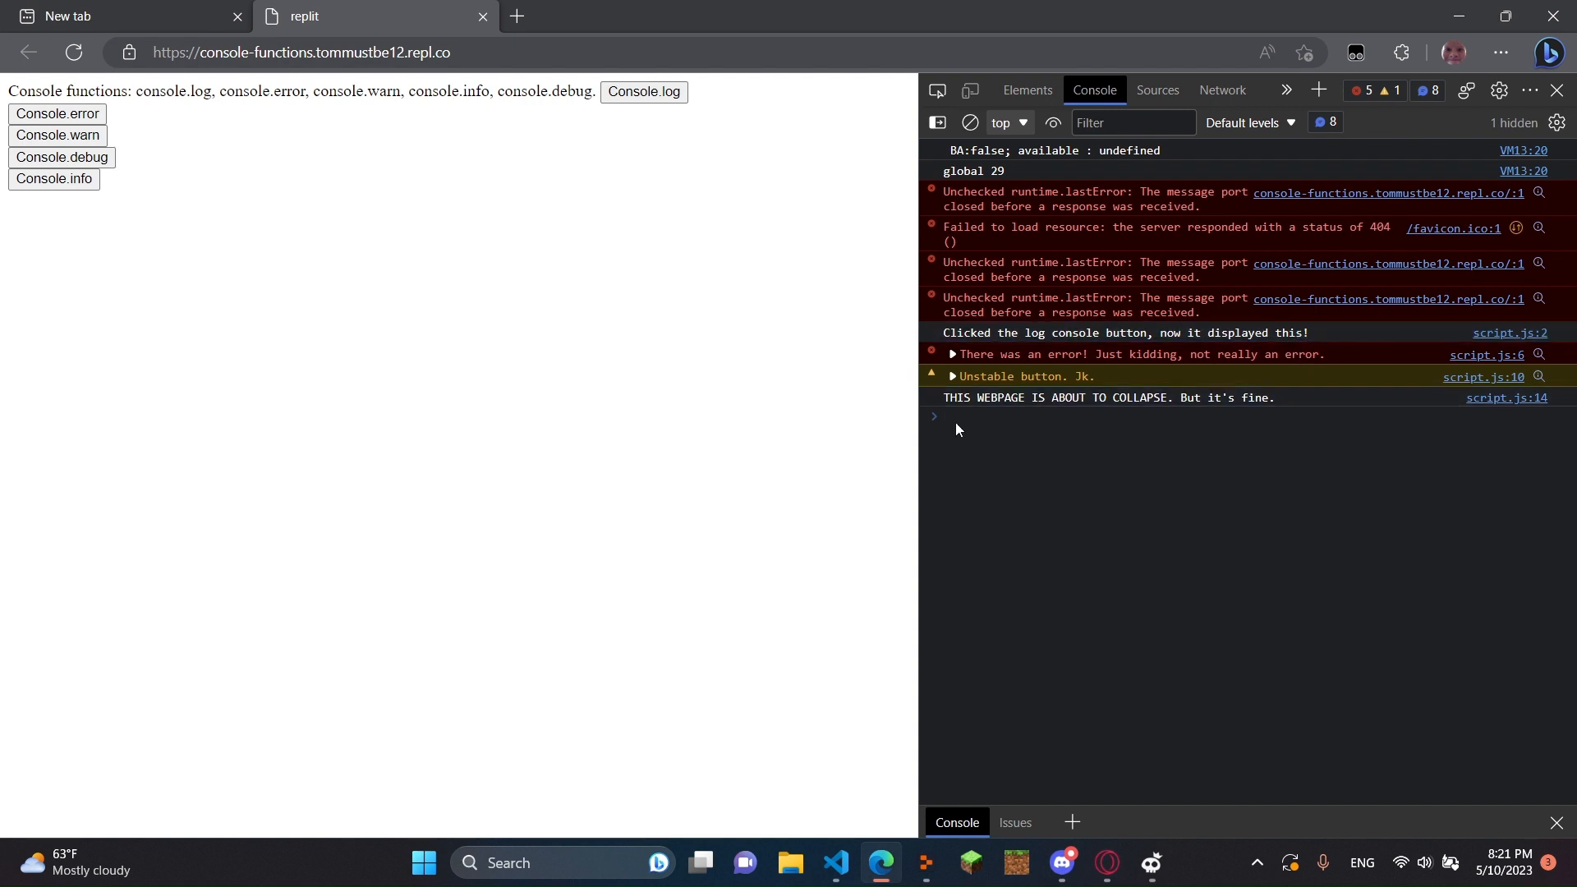
Trigger the warn, error and info buttons again so repeated messages pile up in the console.
click(56, 135)
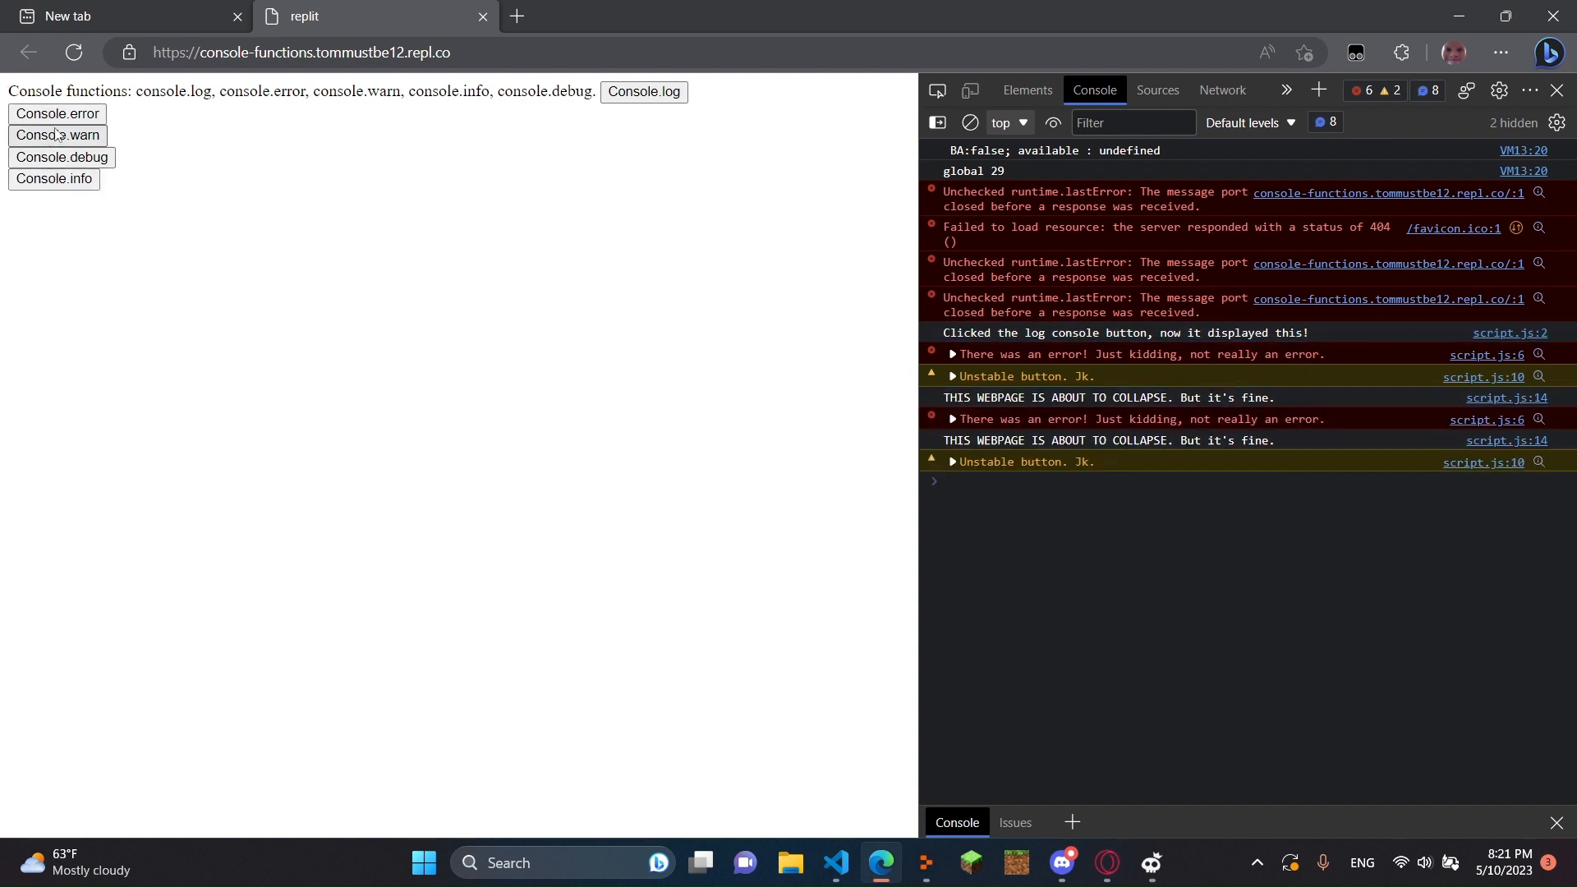
click(55, 113)
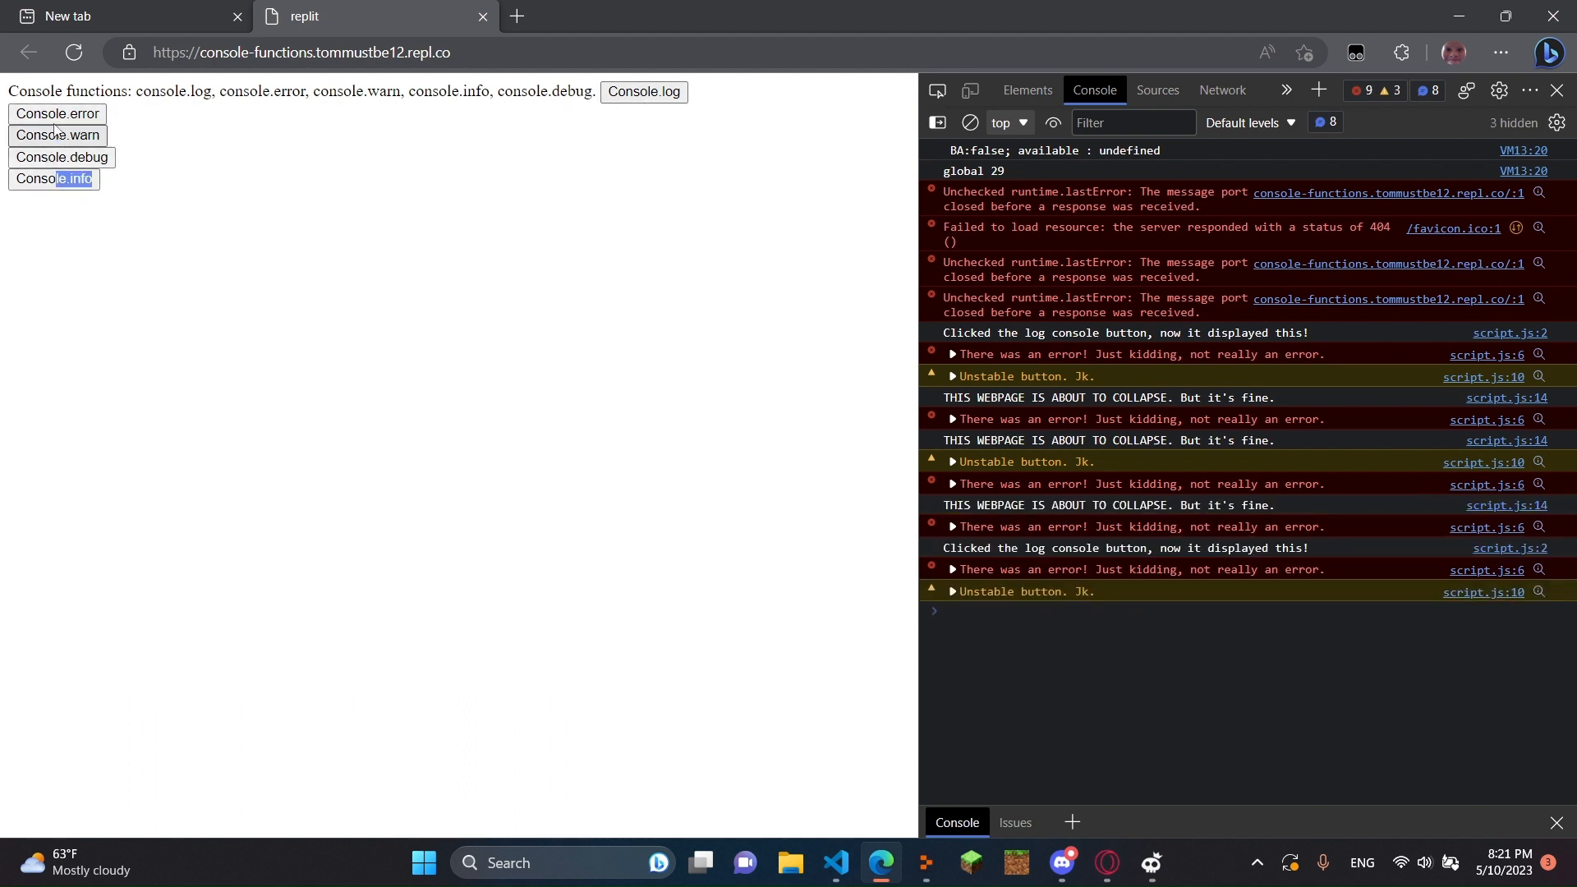
click(61, 157)
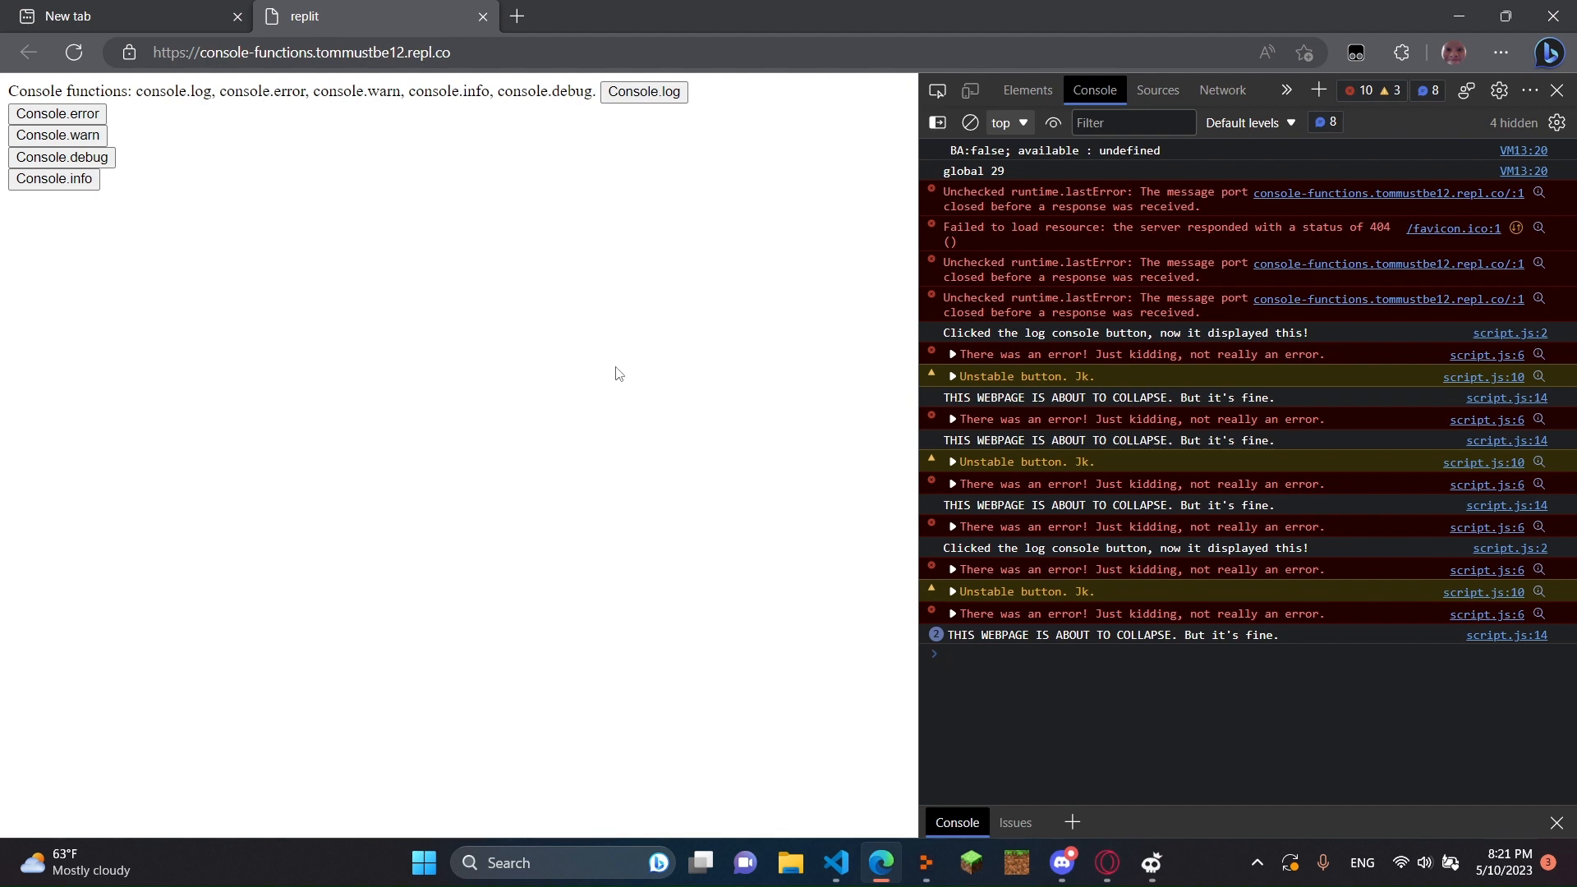